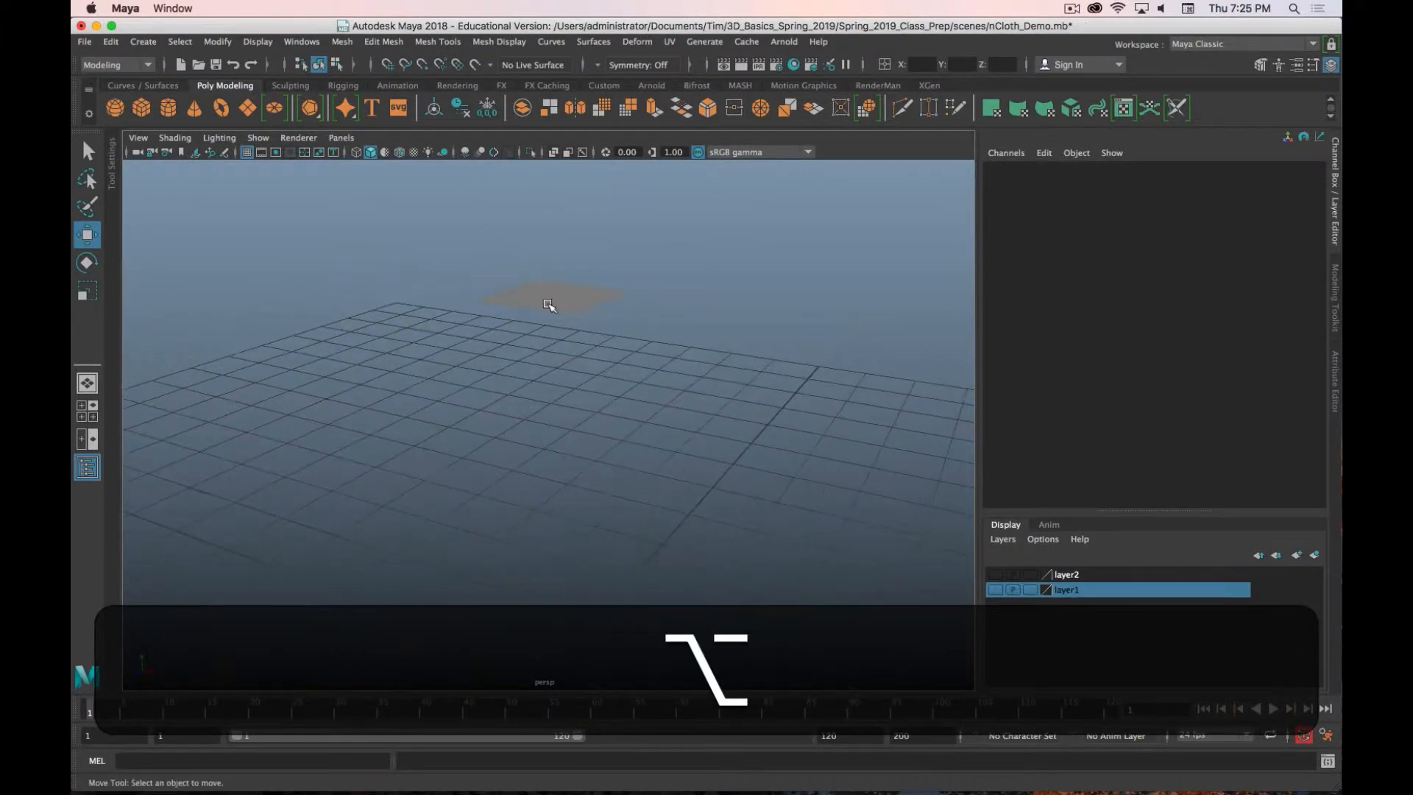
Step: Convert the raised pPlane1 into an nCloth object via the FX menu set's nCloth menu
left_click(552, 297)
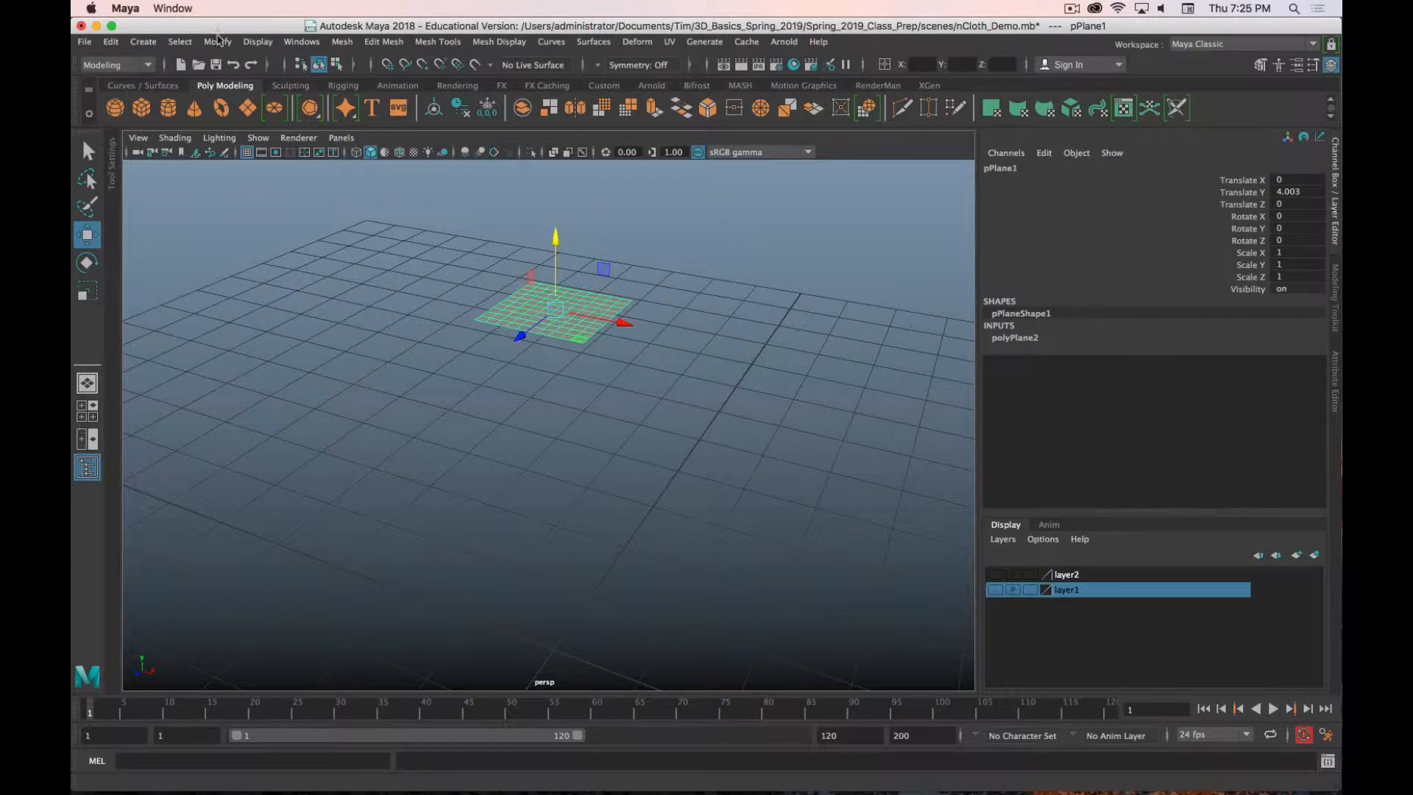
left_click(115, 64)
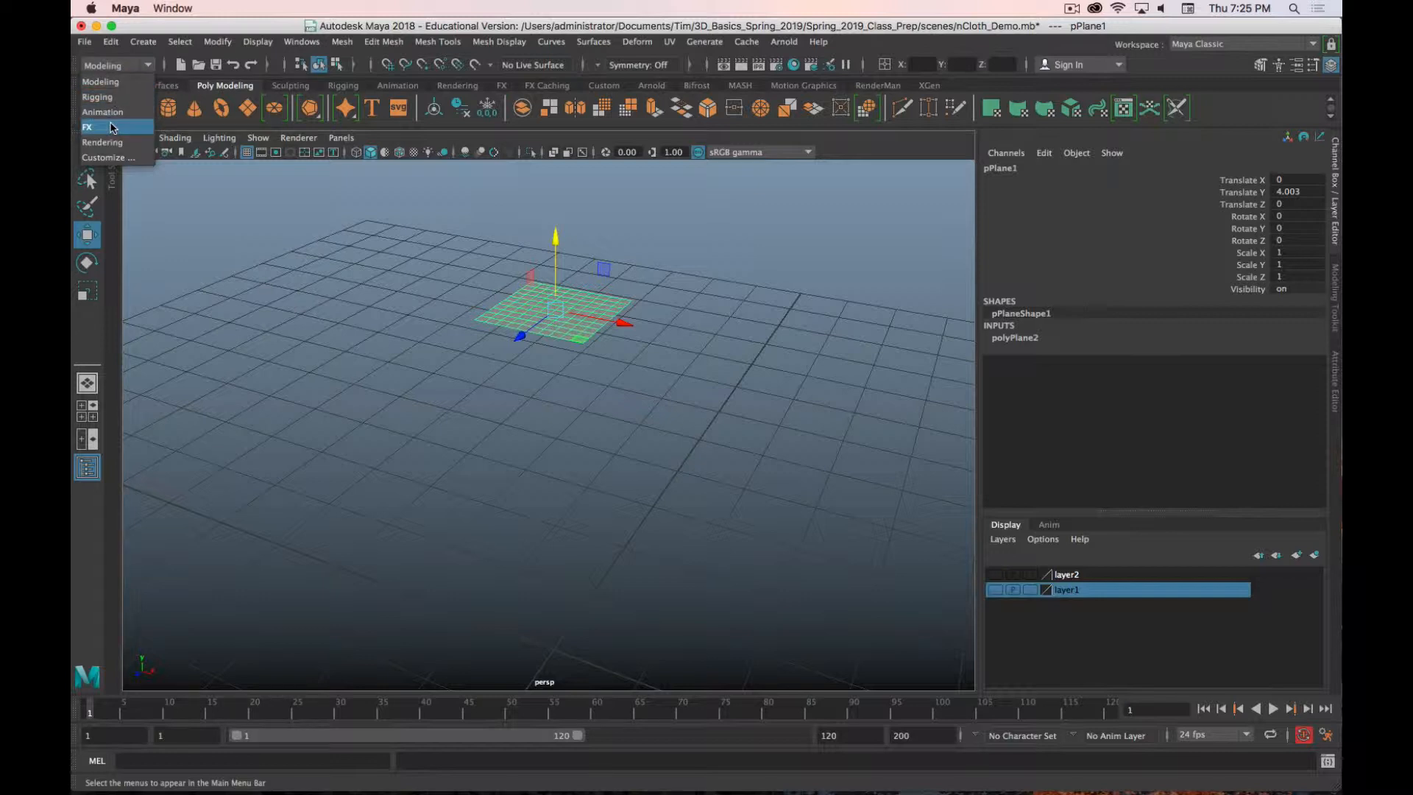
left_click(87, 126)
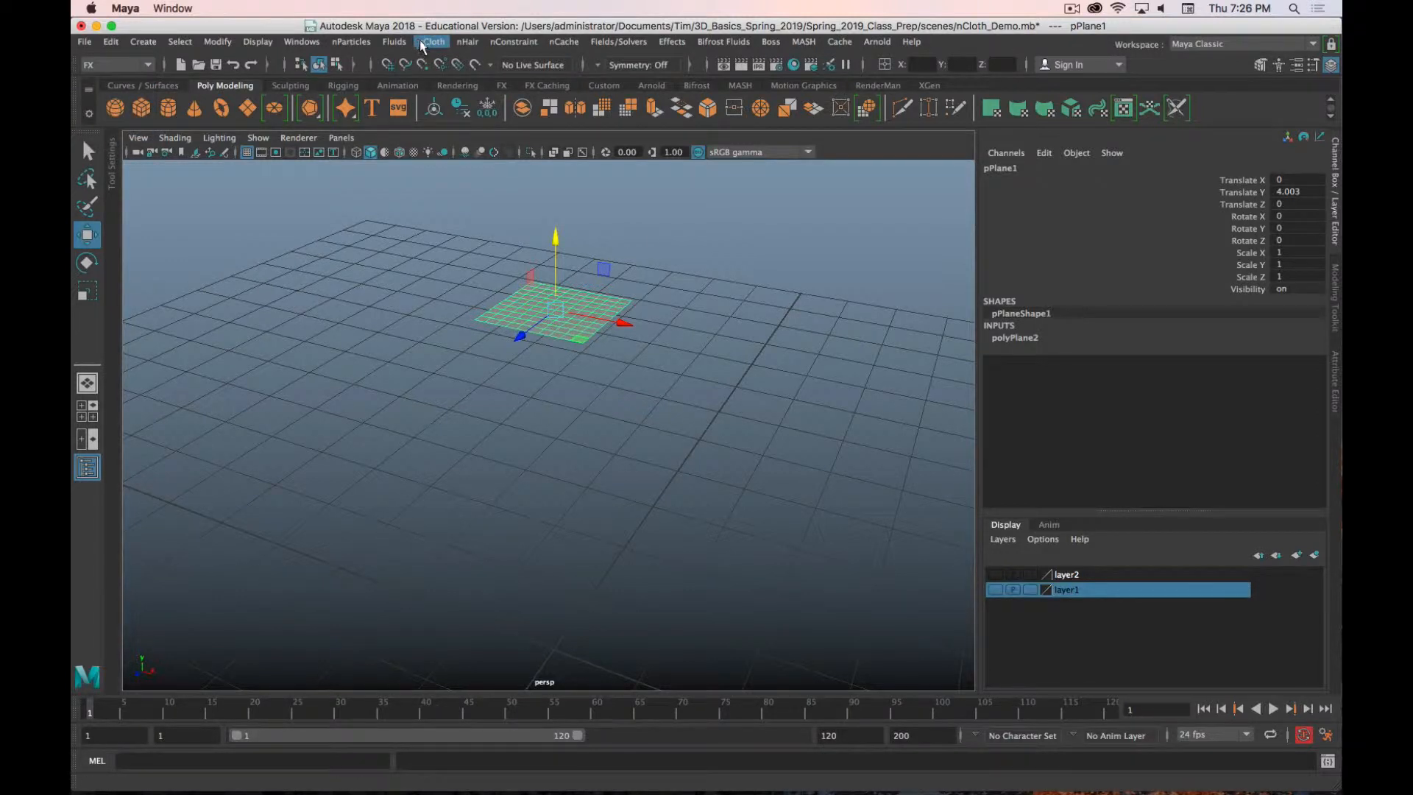
left_click(432, 42)
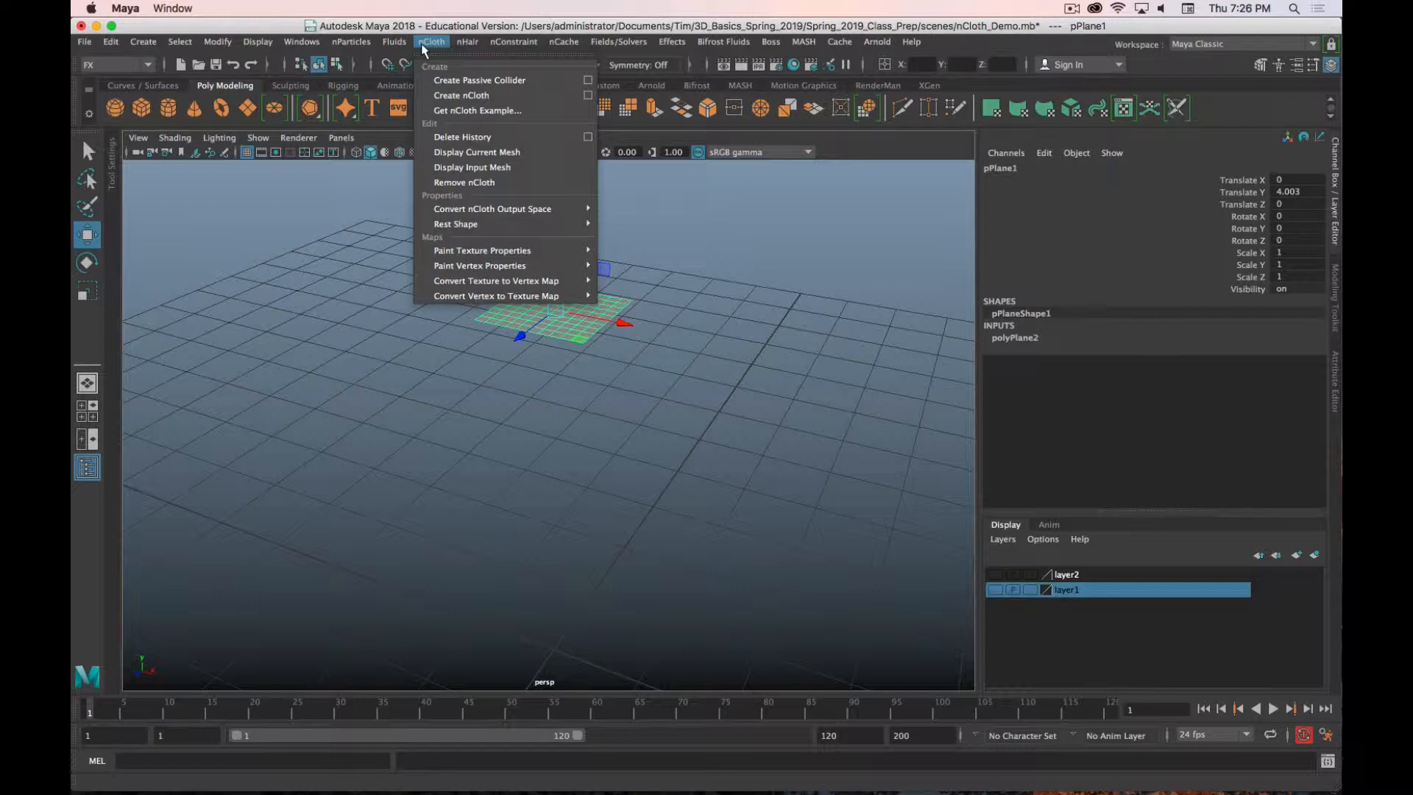
mouse_move(462, 95)
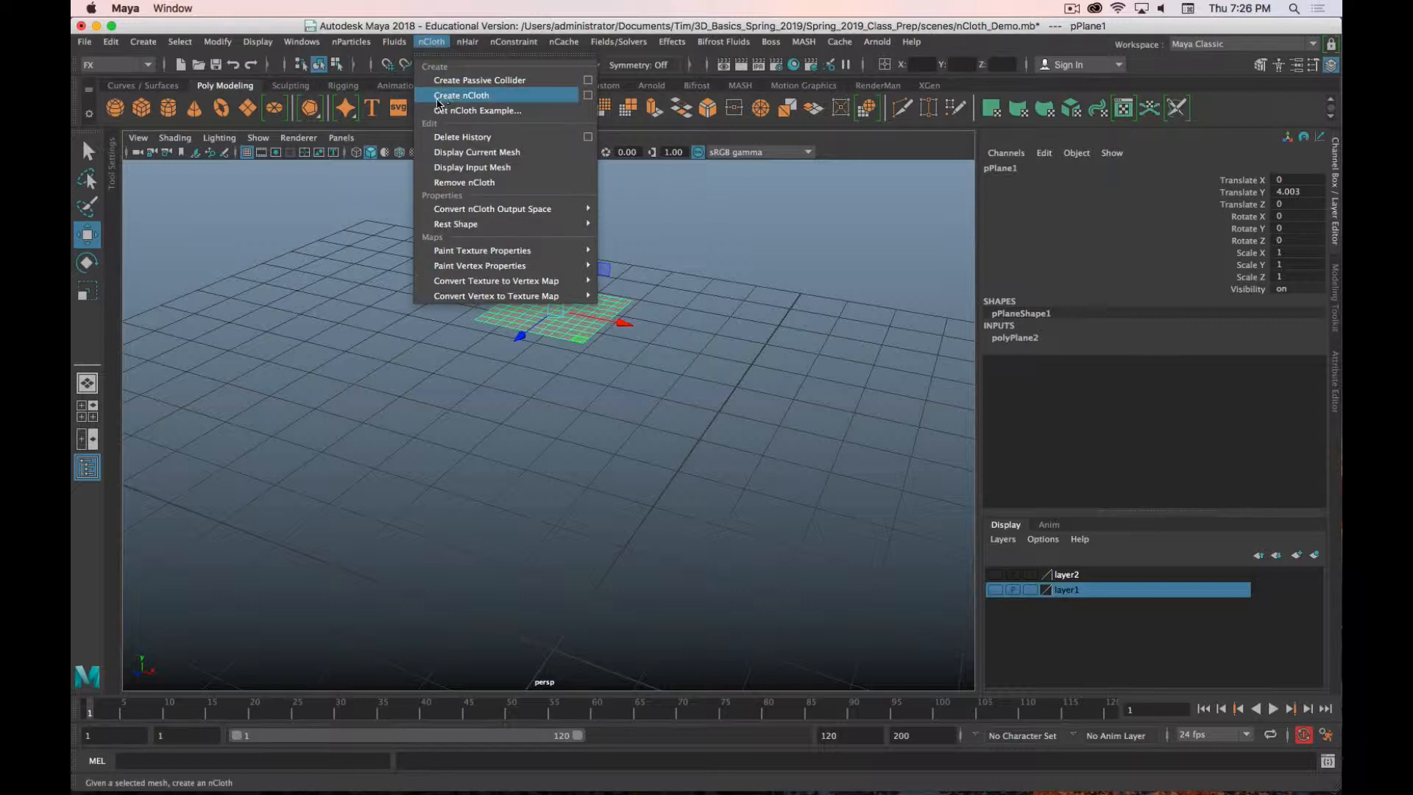
left_click(460, 96)
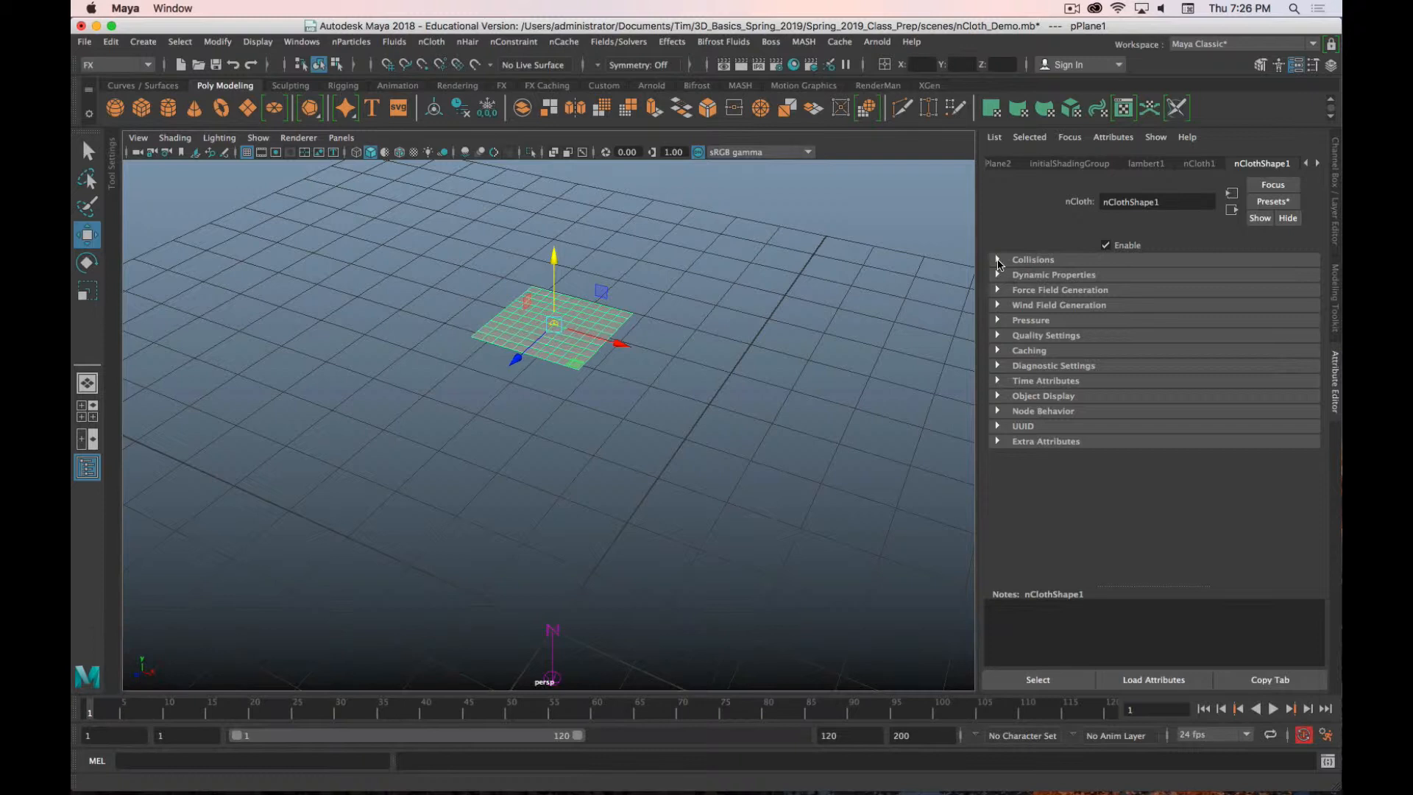
Step: Replace nClothShape1's dynamic properties with the tshirt preset
left_click(998, 260)
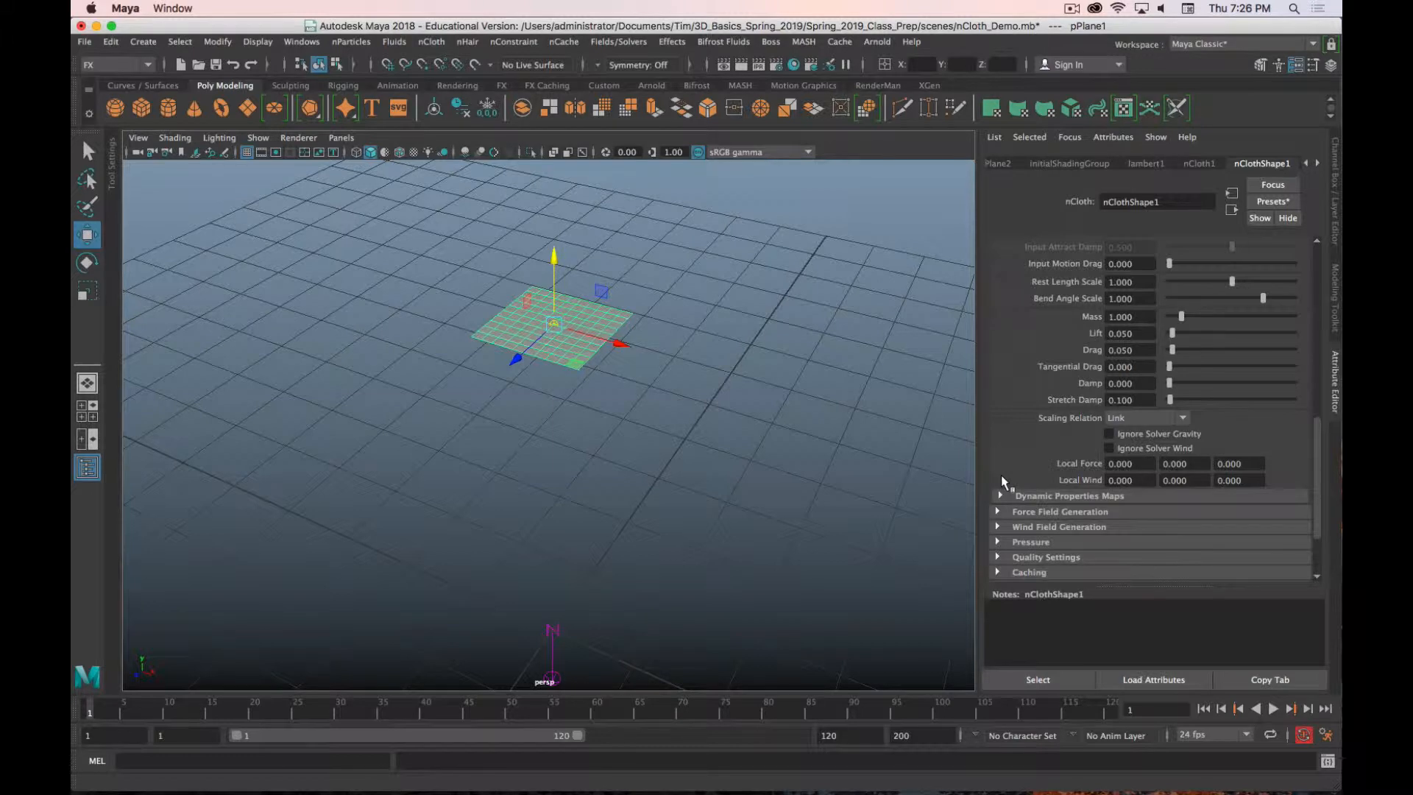
mouse_move(1212, 177)
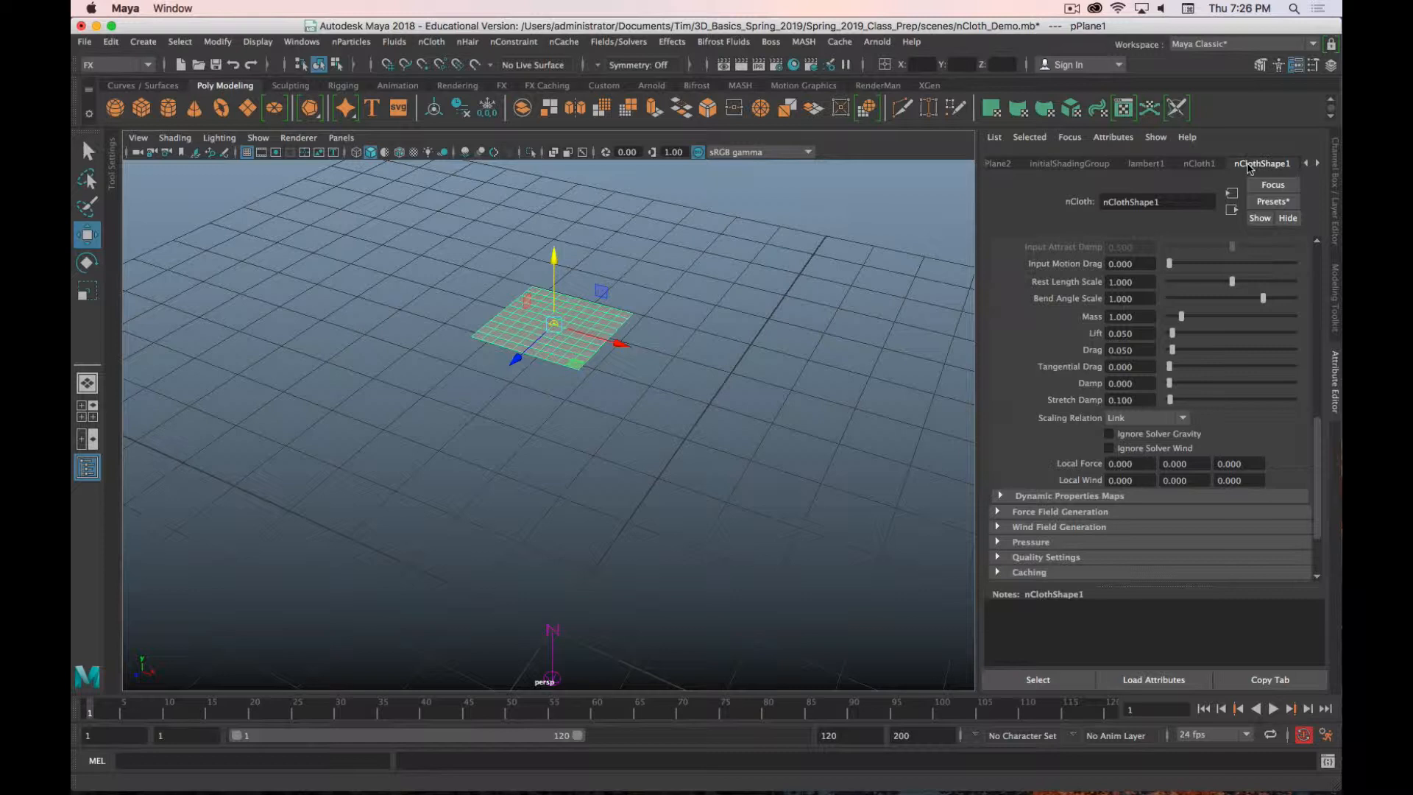
left_click(1274, 201)
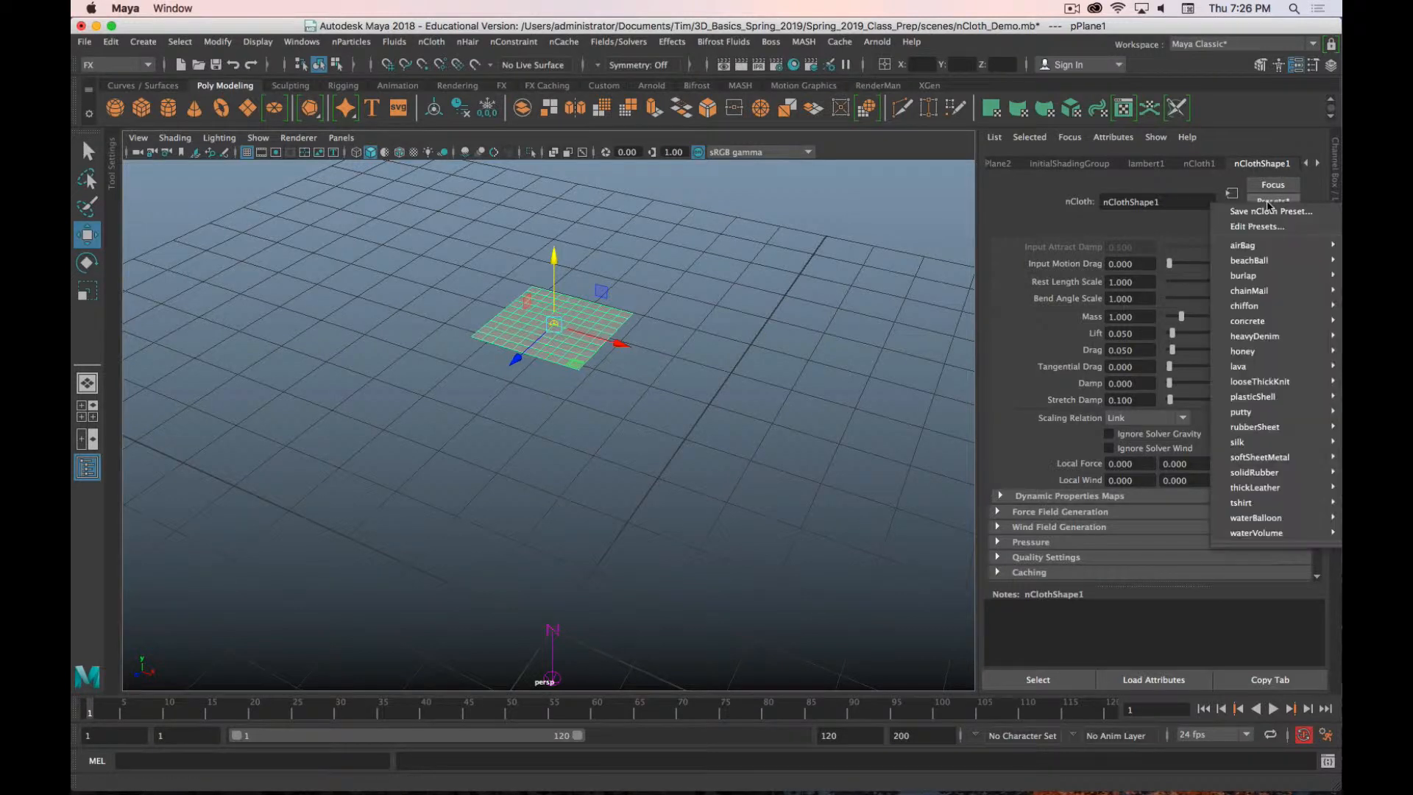
mouse_move(1243, 274)
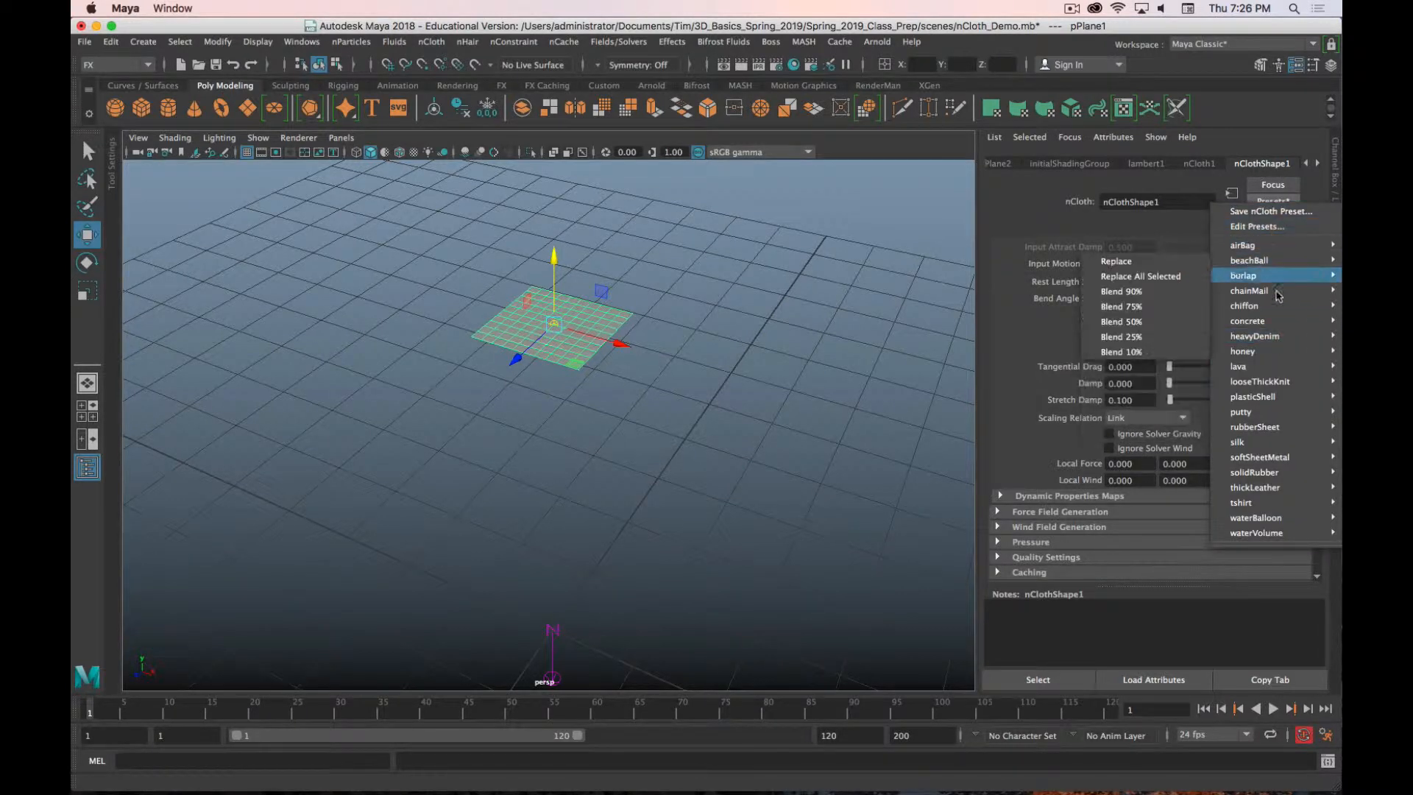
mouse_move(1251, 502)
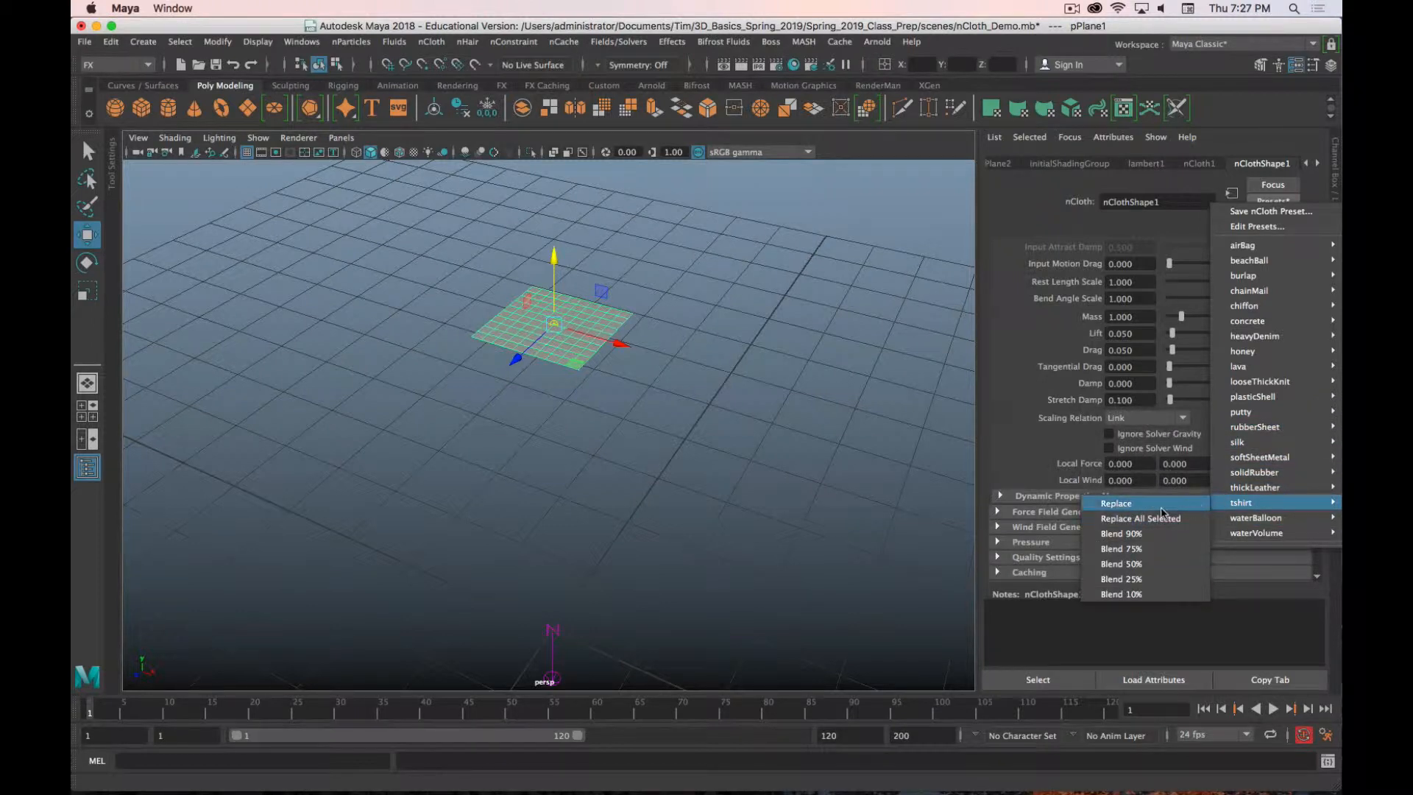
left_click(1115, 502)
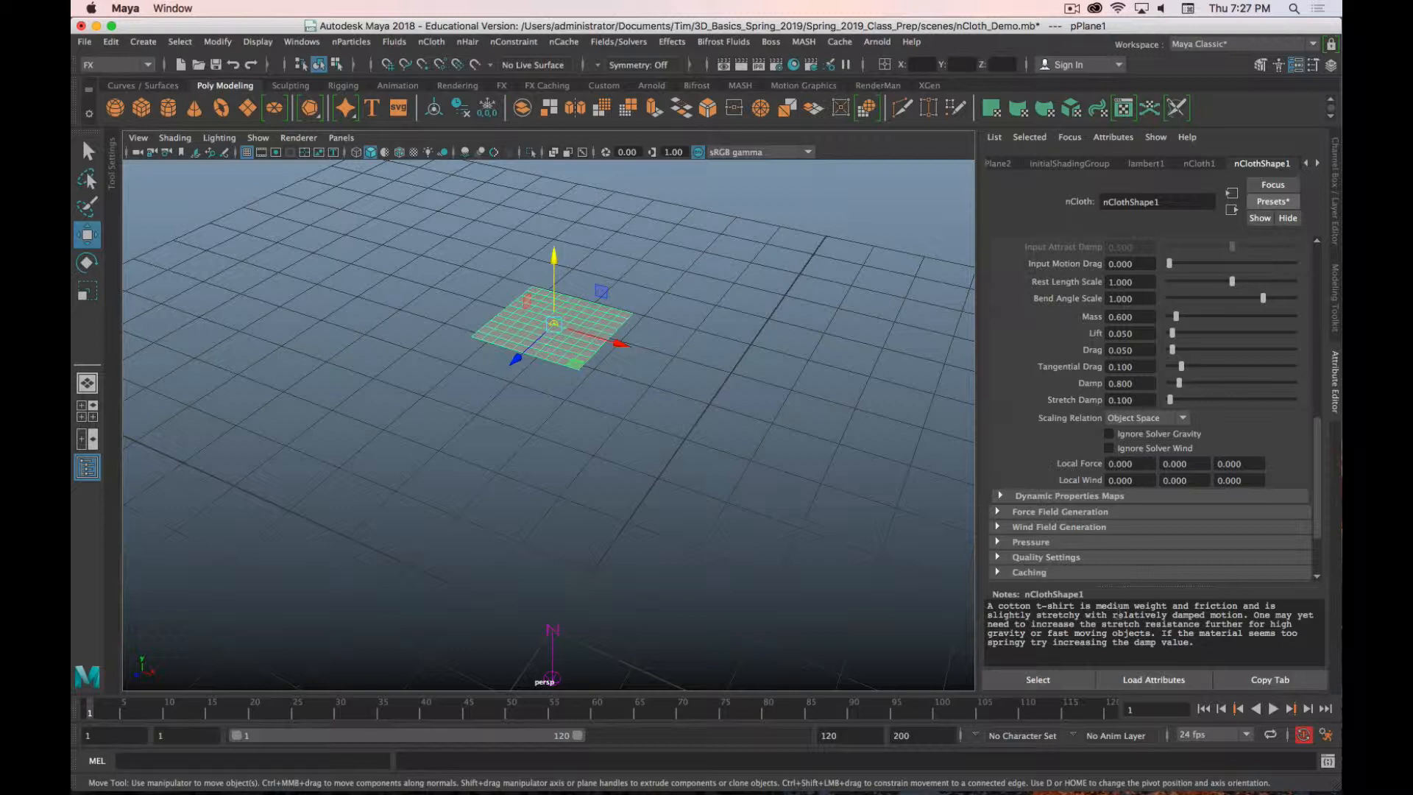
mouse_move(721, 550)
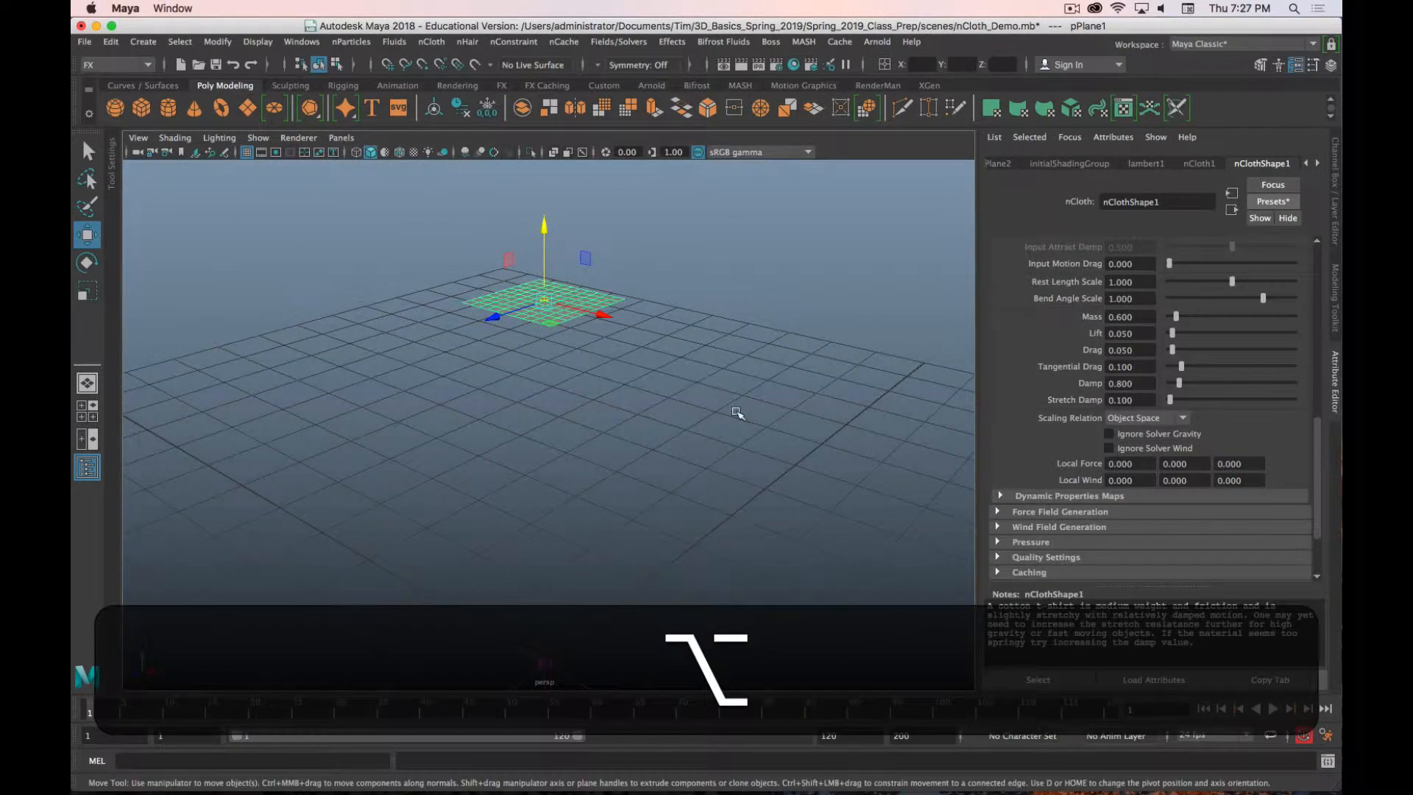
Step: Play the t-shirt cloth simulation, stop it and rewind to frame 1
left_click(1272, 708)
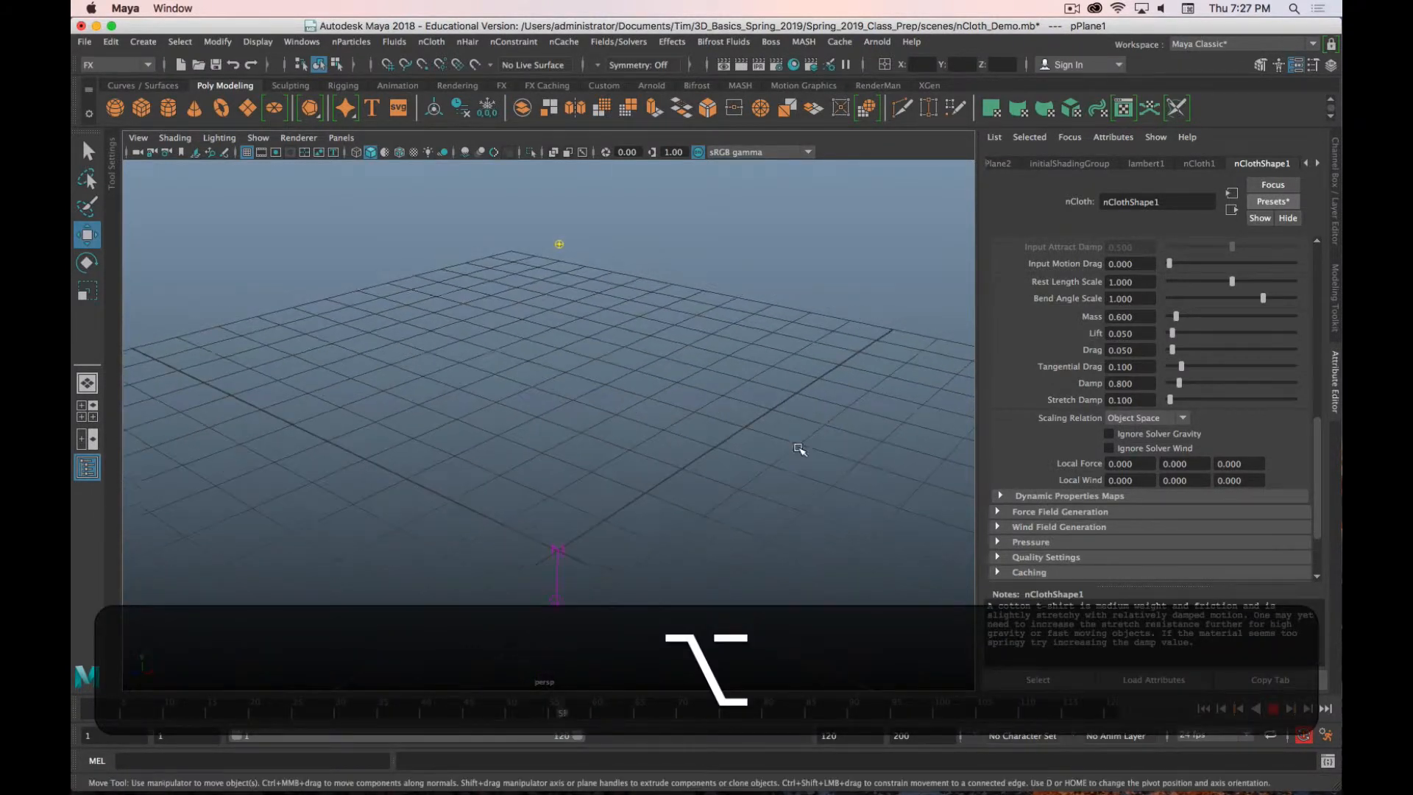
left_click(1290, 707)
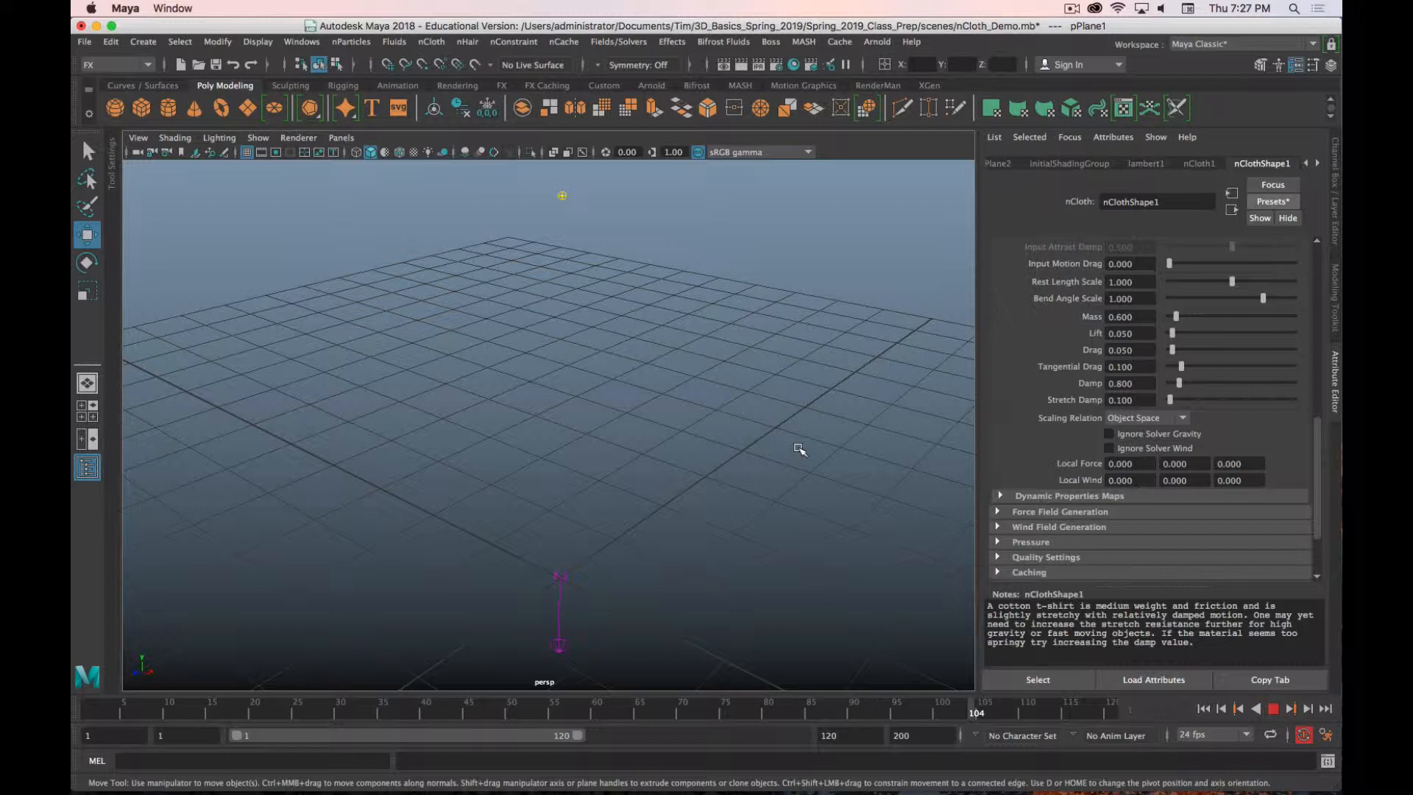
left_click(1273, 708)
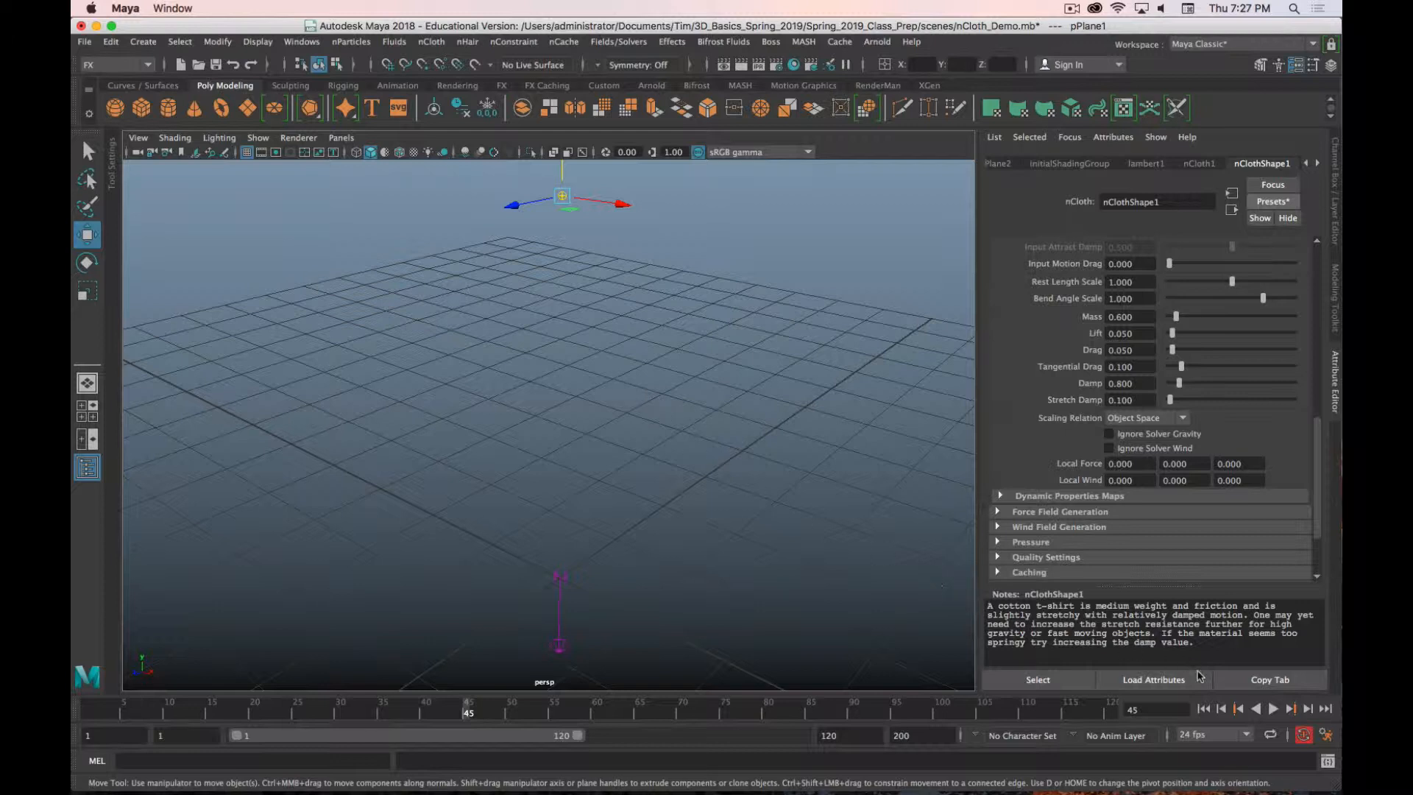
left_click(1221, 708)
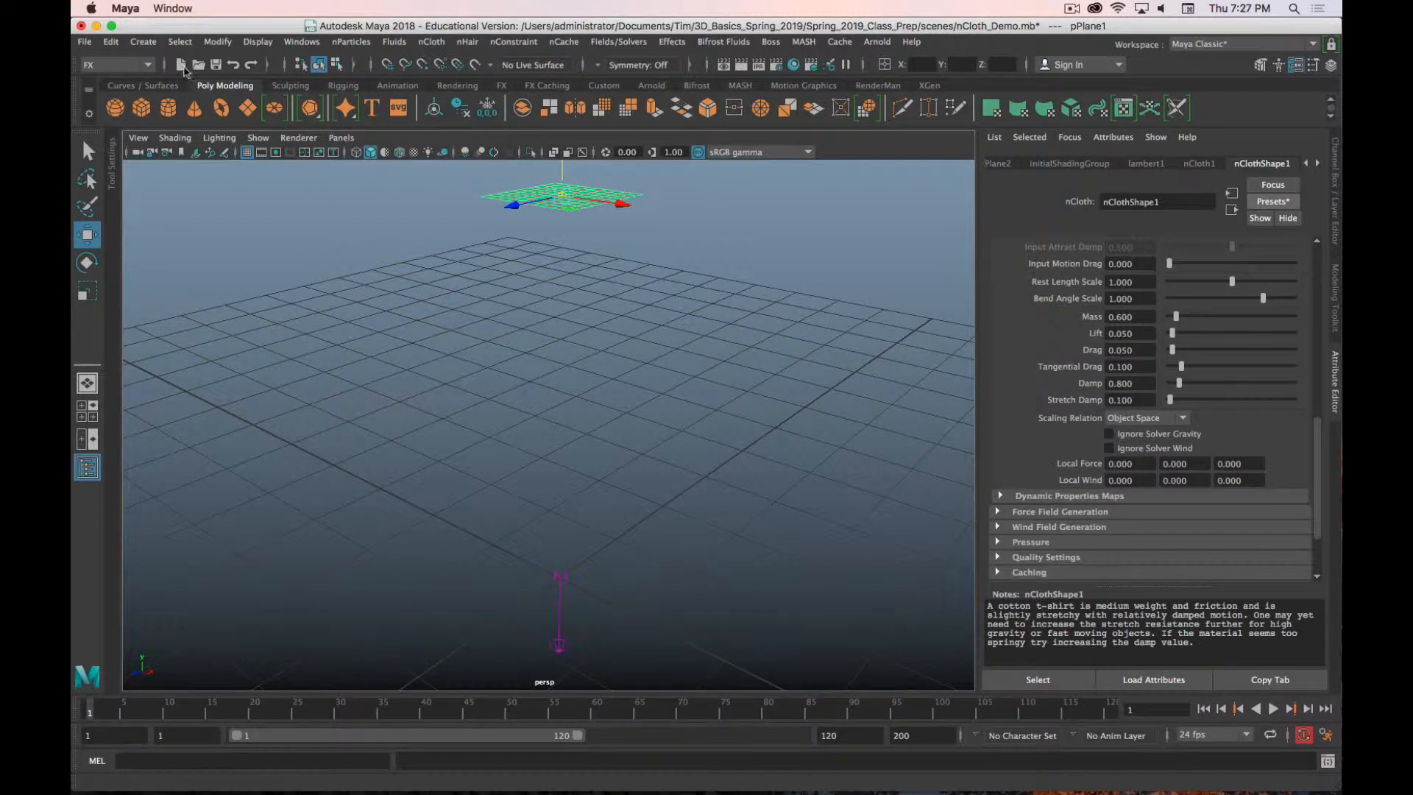
mouse_move(116, 107)
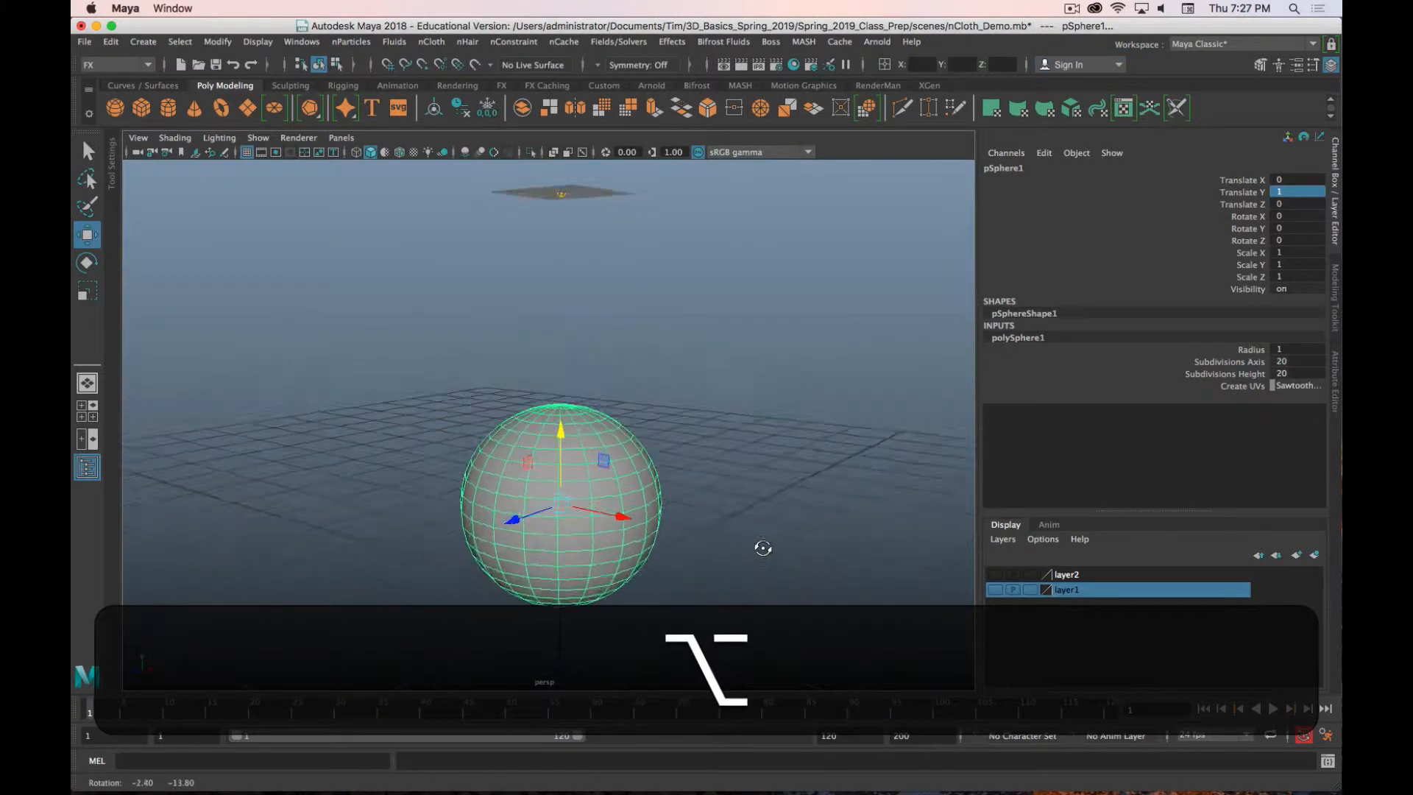
Step: Play the simulation viewed from above to see whether the cloth catches on the sphere
left_click_drag(763, 547, 737, 586)
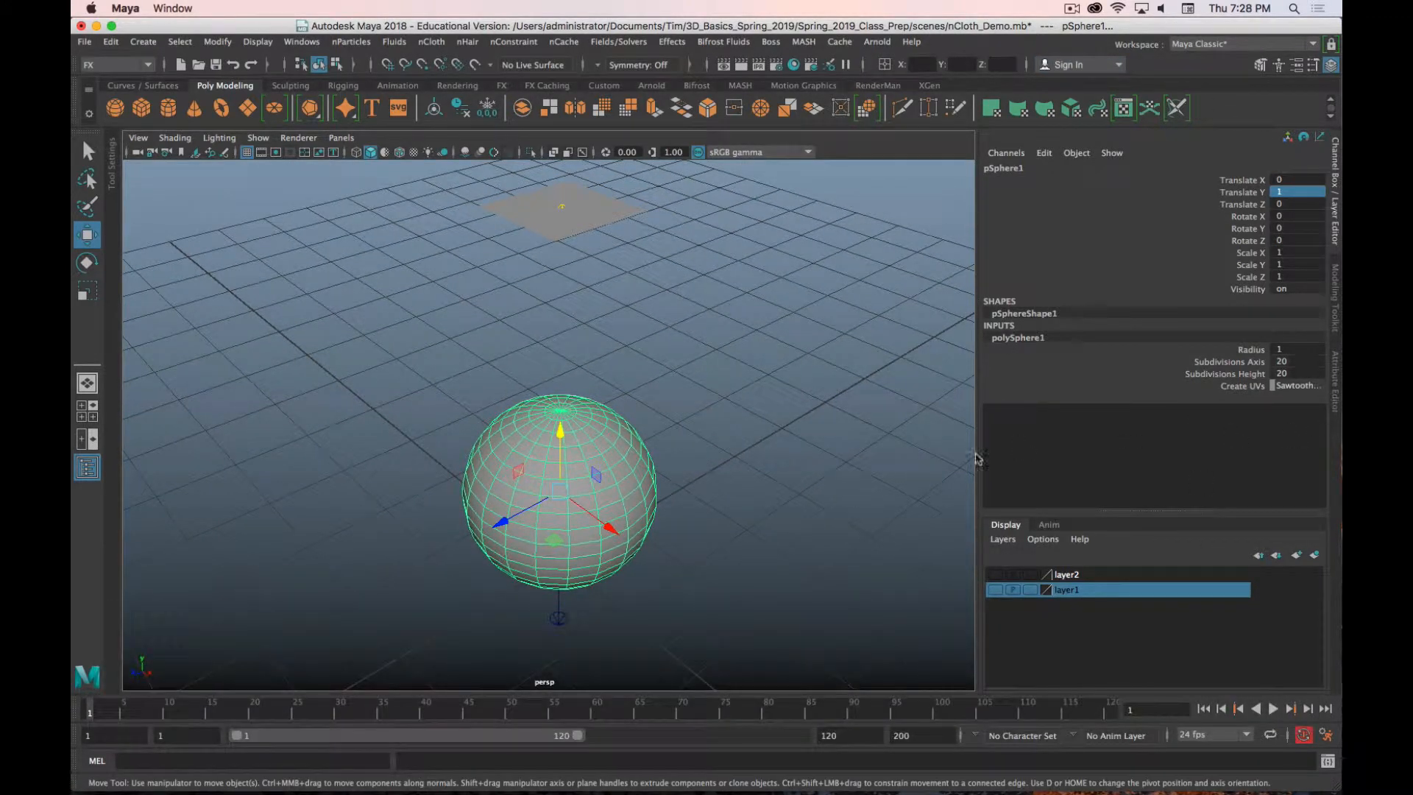
left_click(1273, 707)
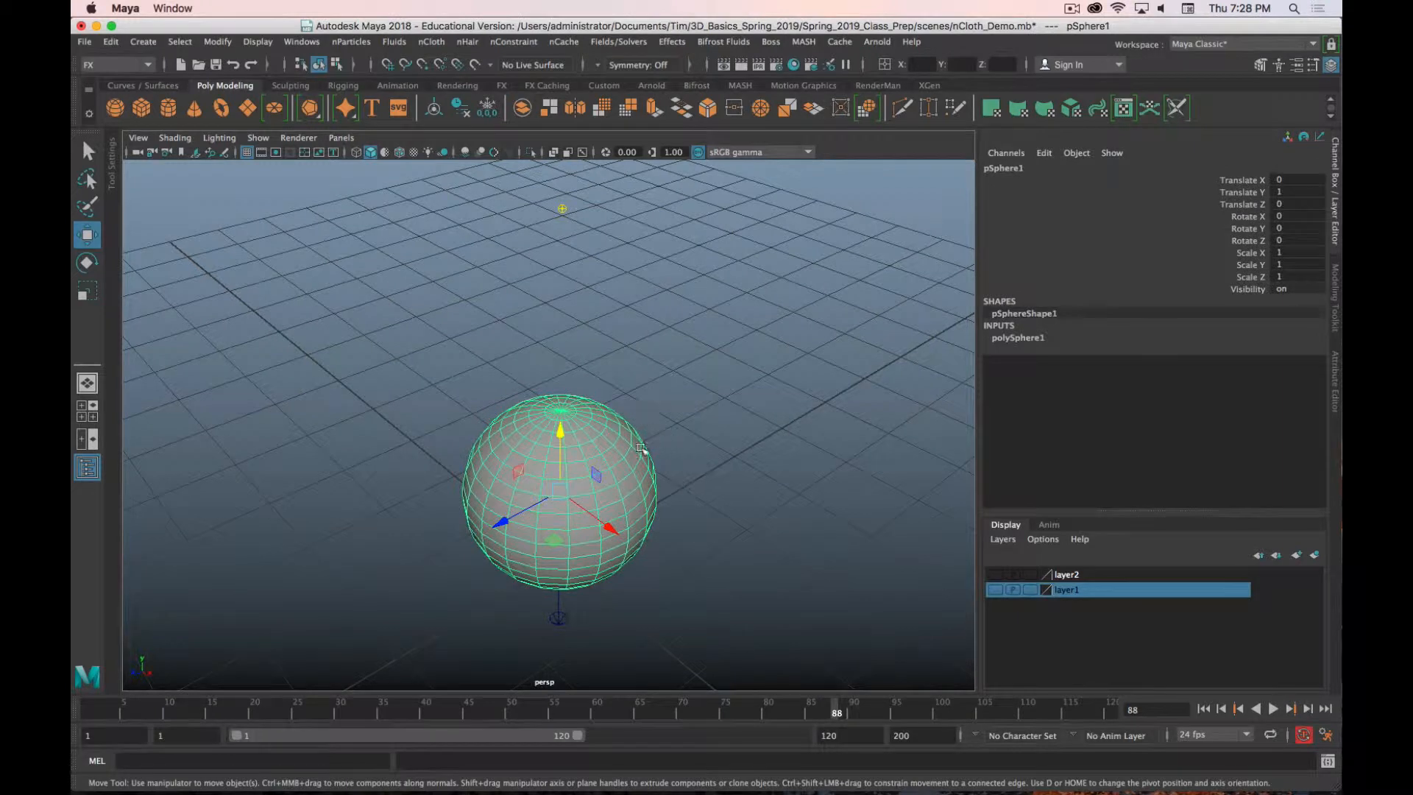
Step: Make pSphere1 a passive collider on the existing nucleus1 solver via Make Collide
left_click(432, 41)
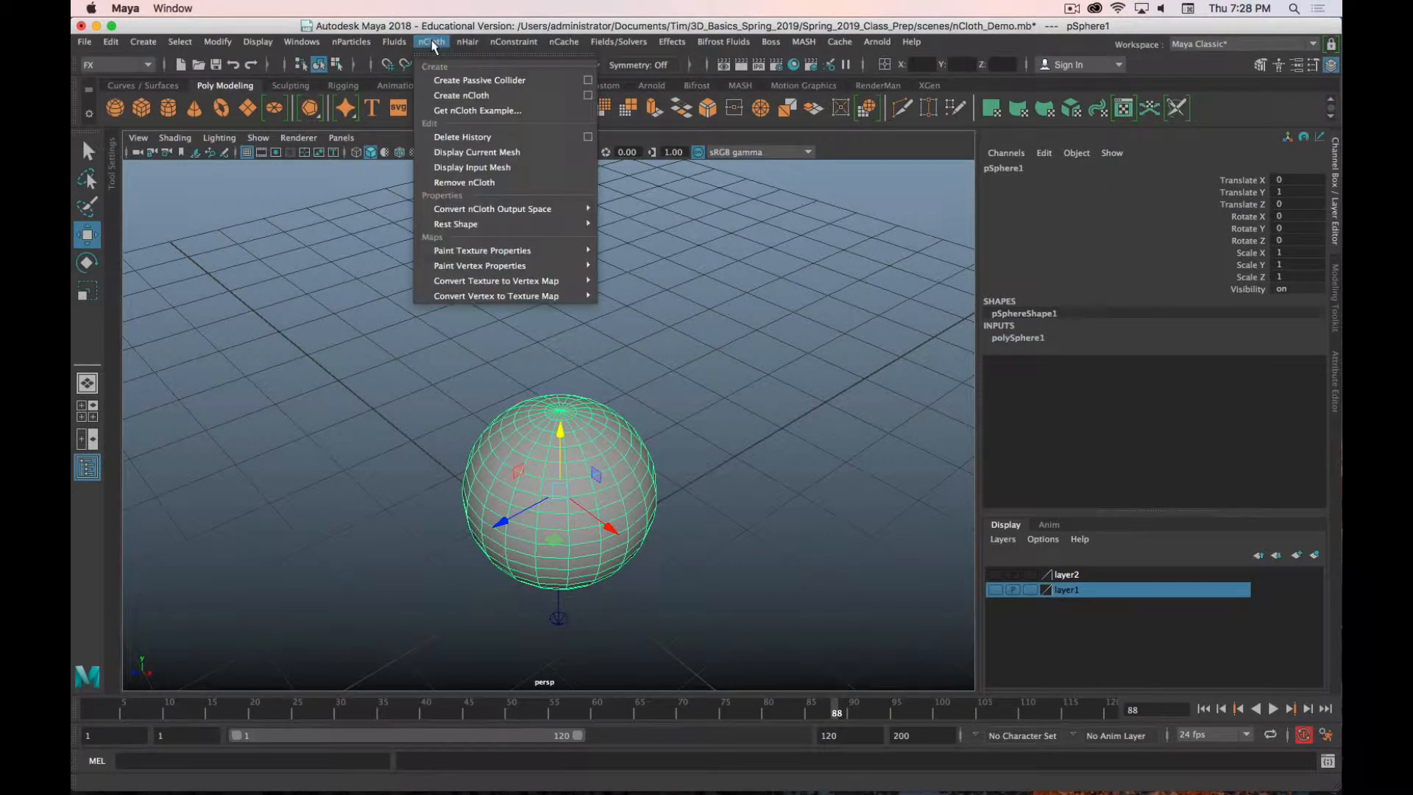
mouse_move(479, 80)
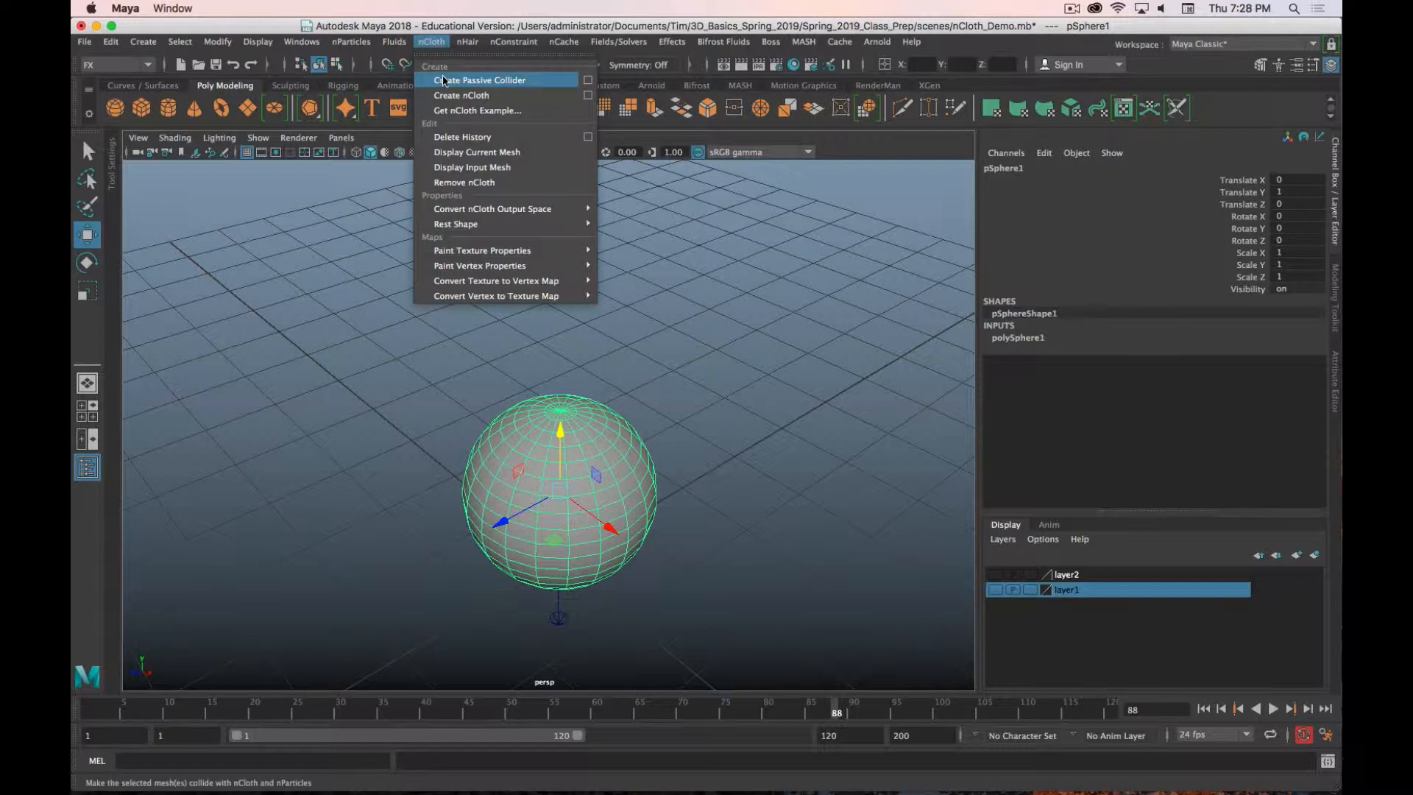
left_click(588, 80)
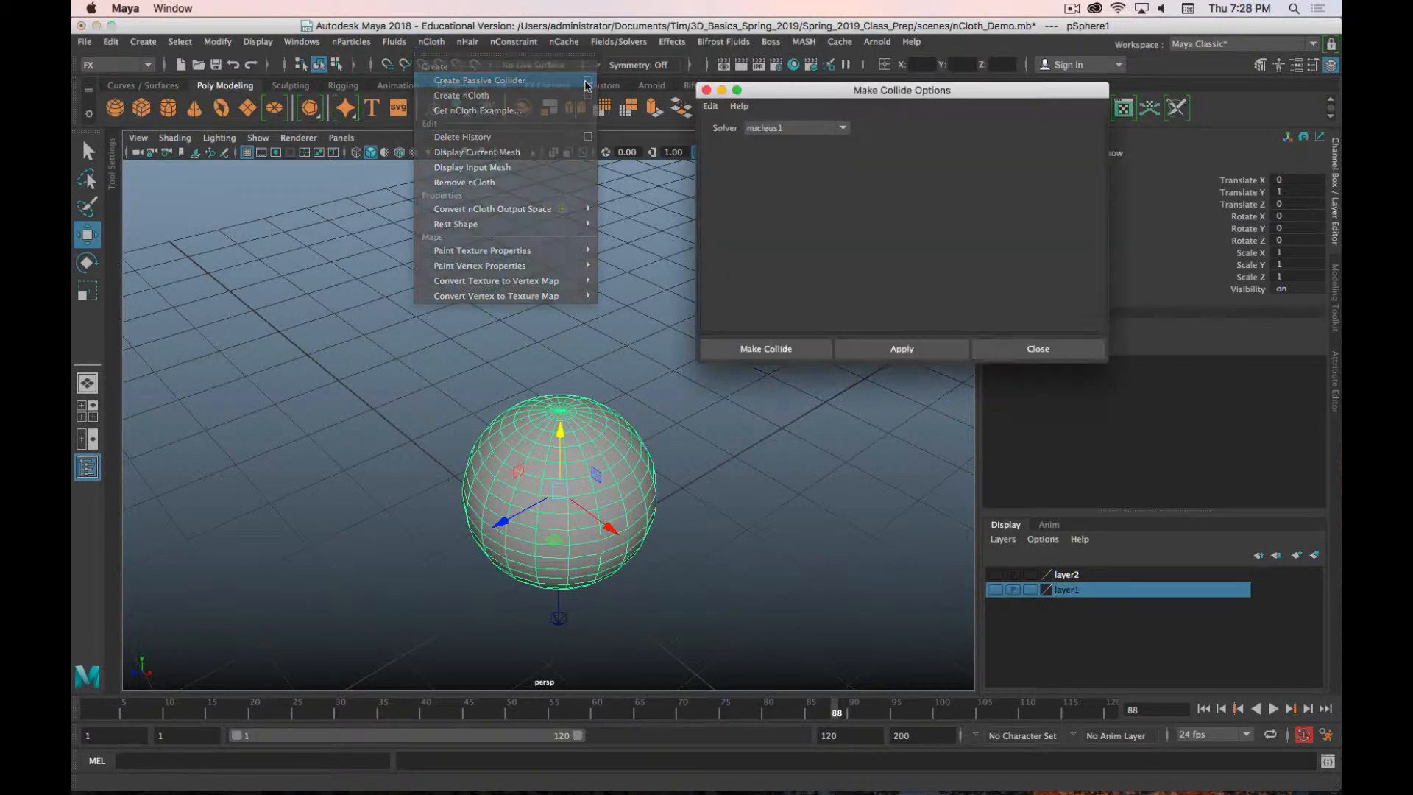
left_click(795, 127)
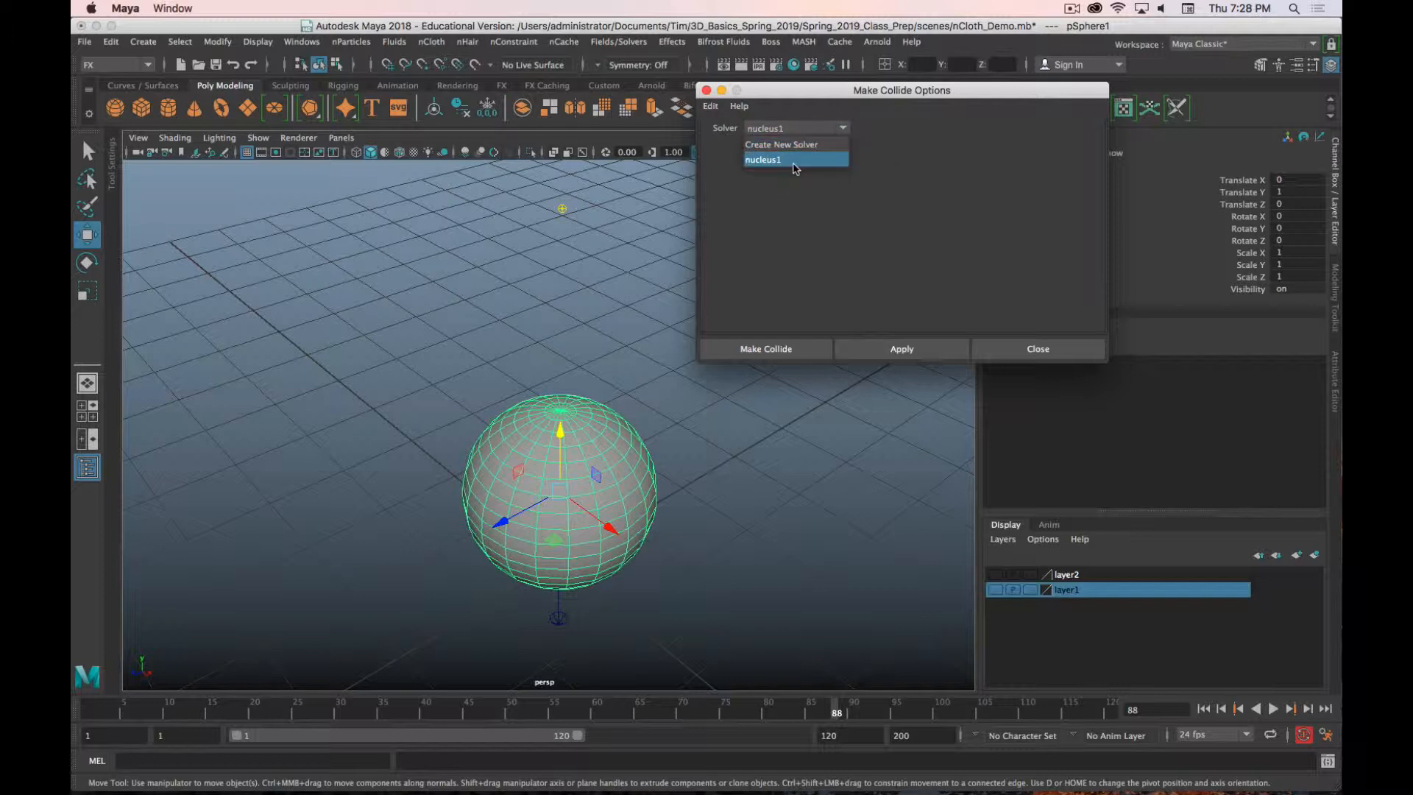
mouse_move(820, 180)
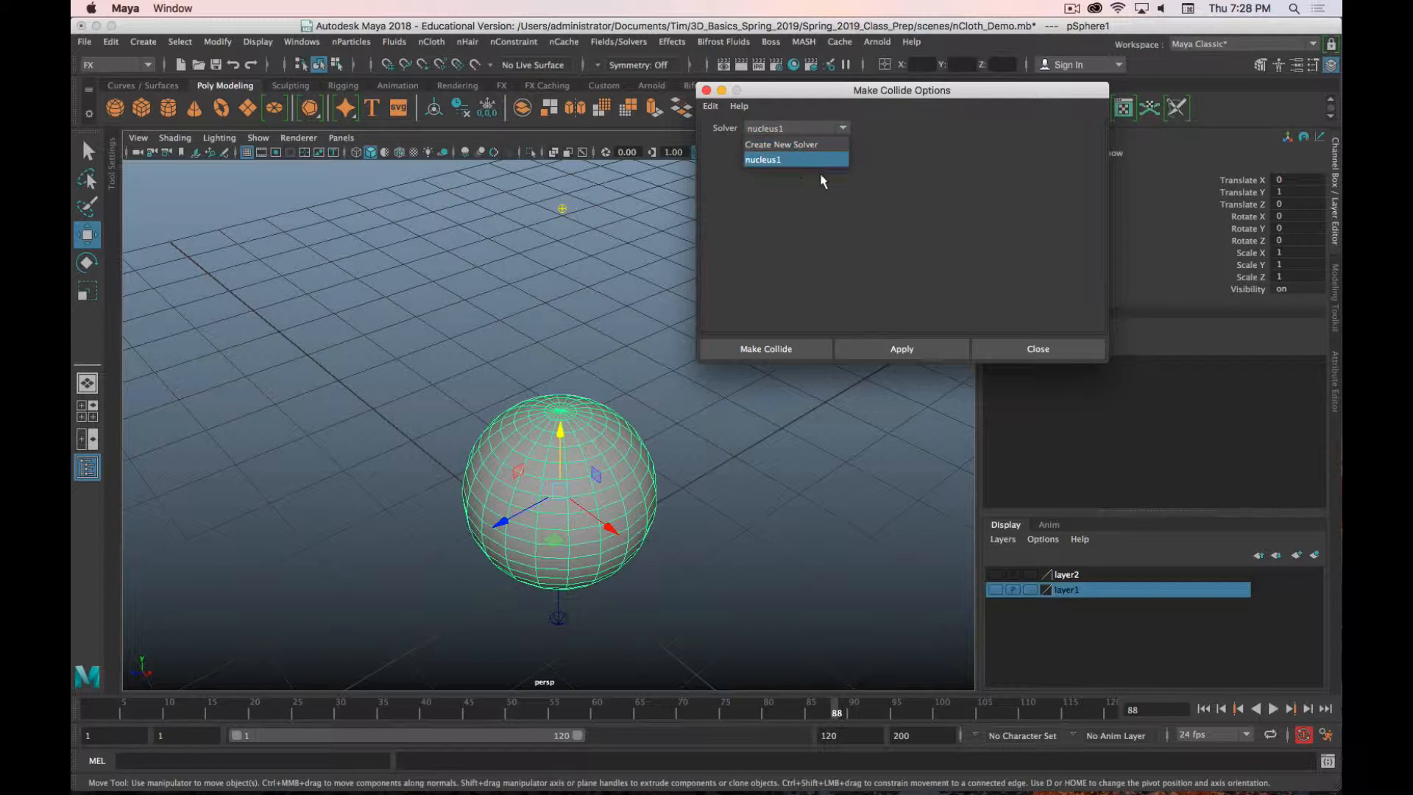
left_click(762, 159)
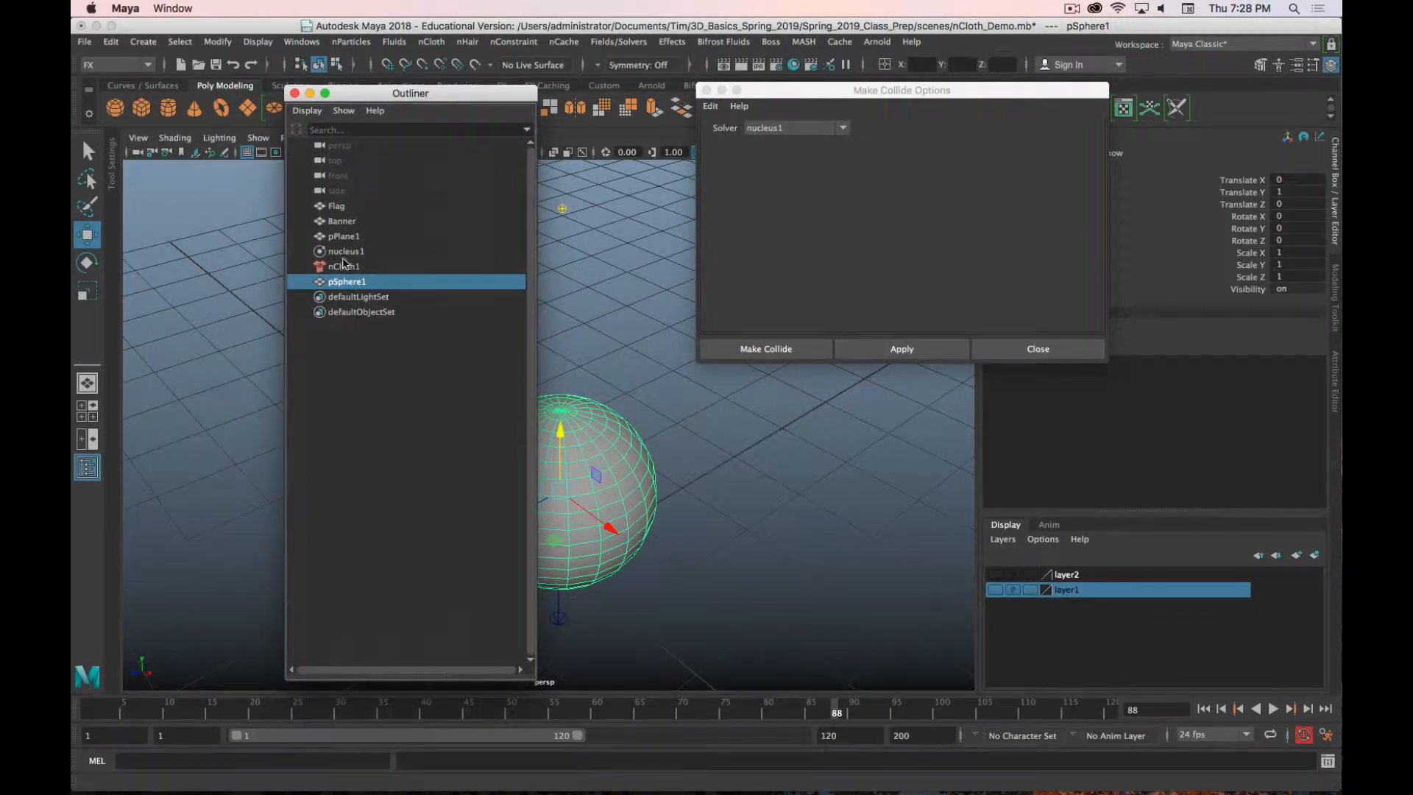
left_click(294, 93)
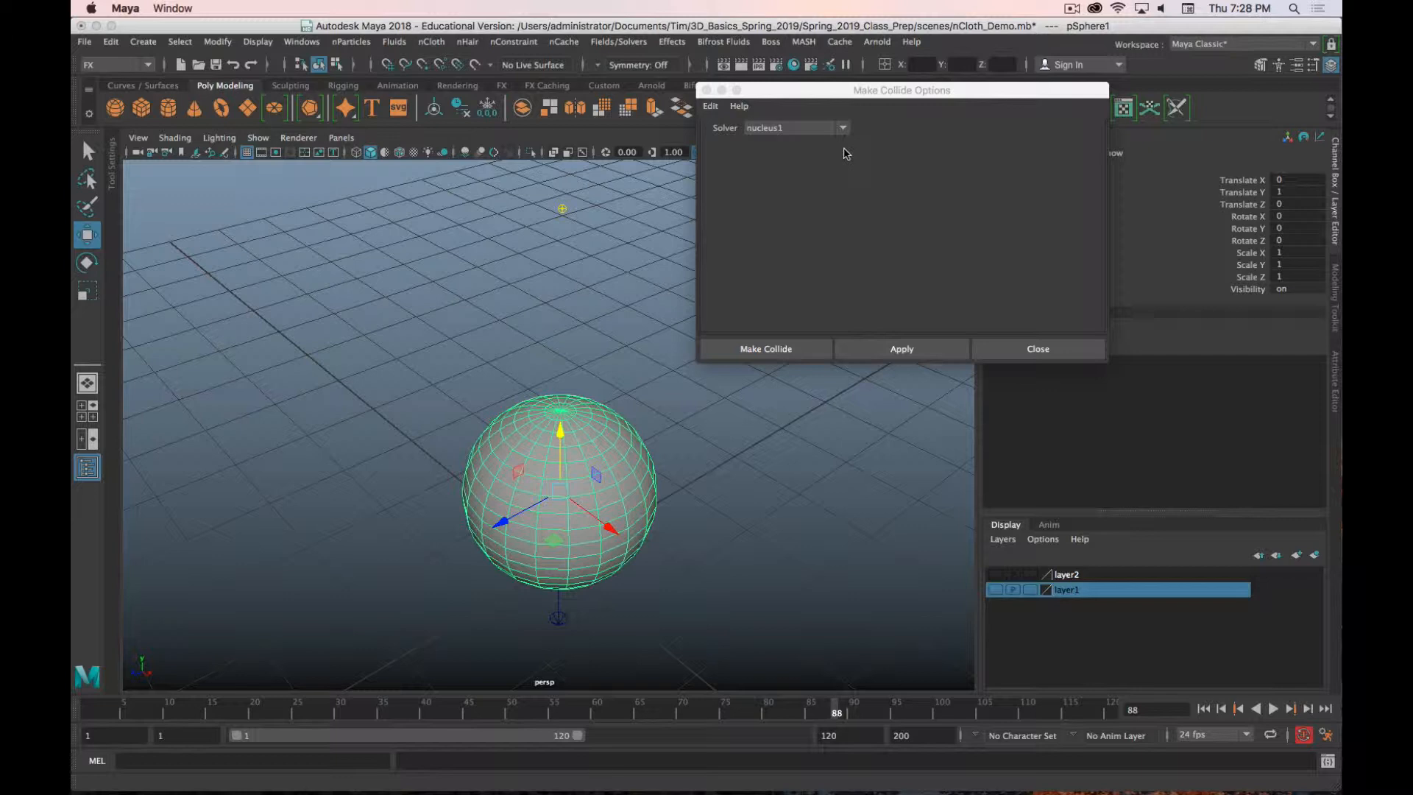
mouse_move(829, 156)
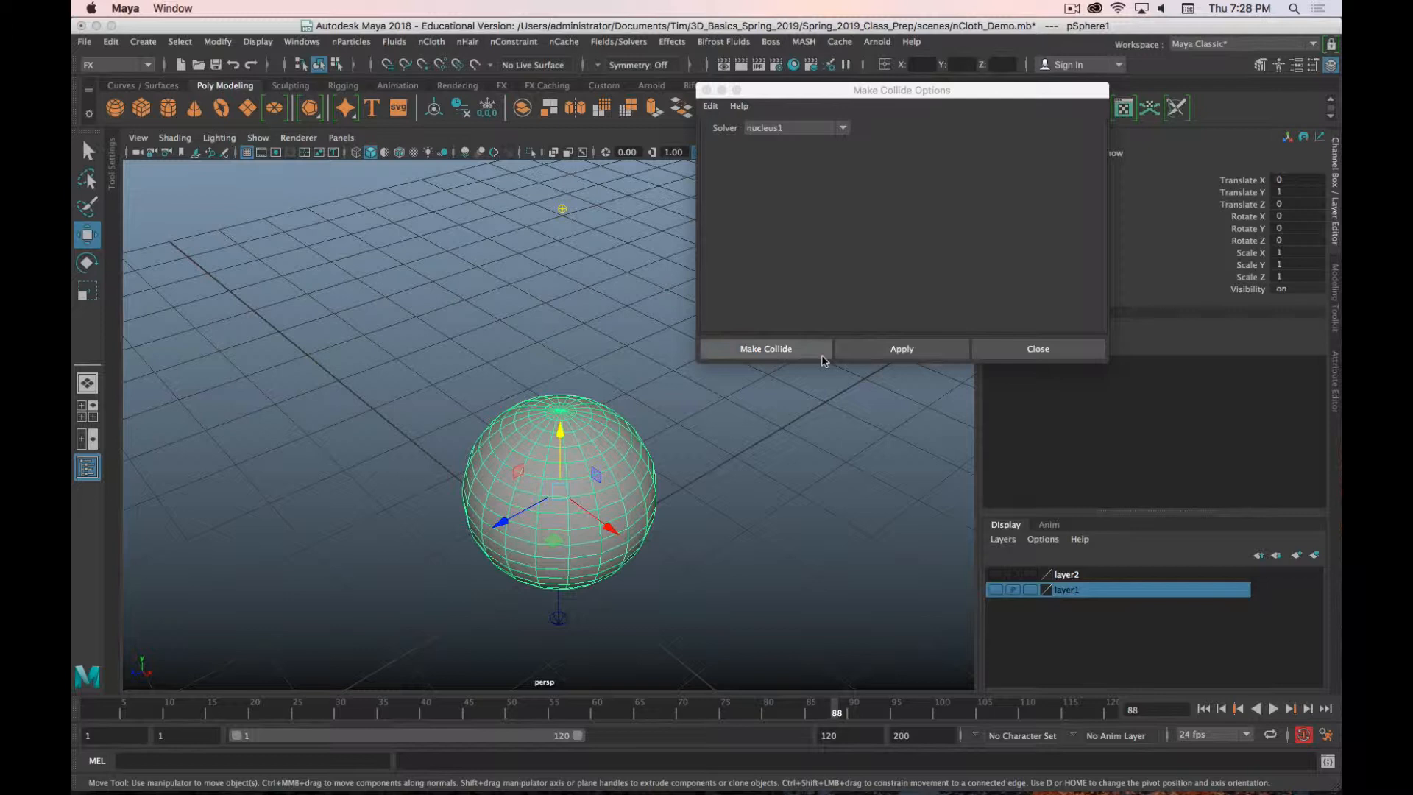
mouse_move(793, 350)
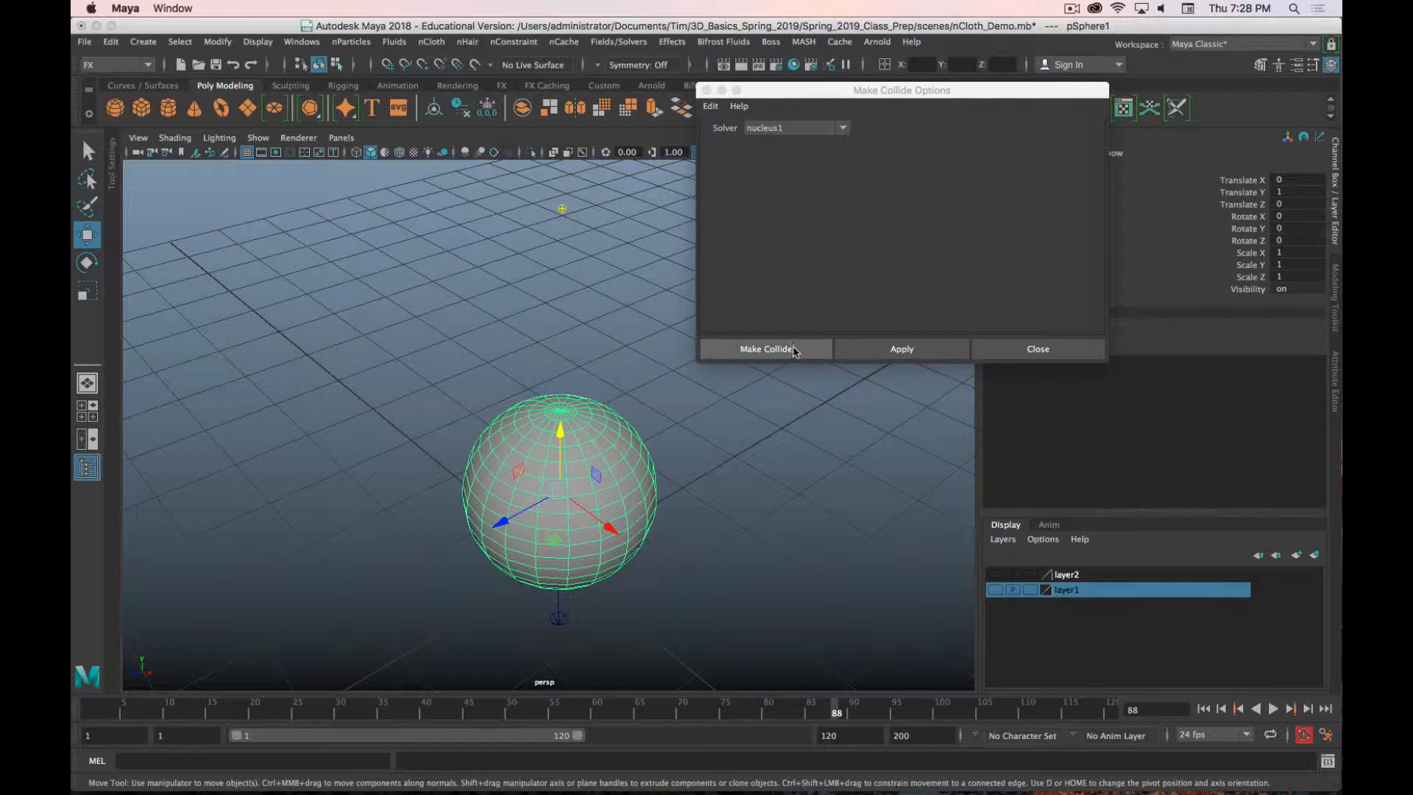
left_click(766, 349)
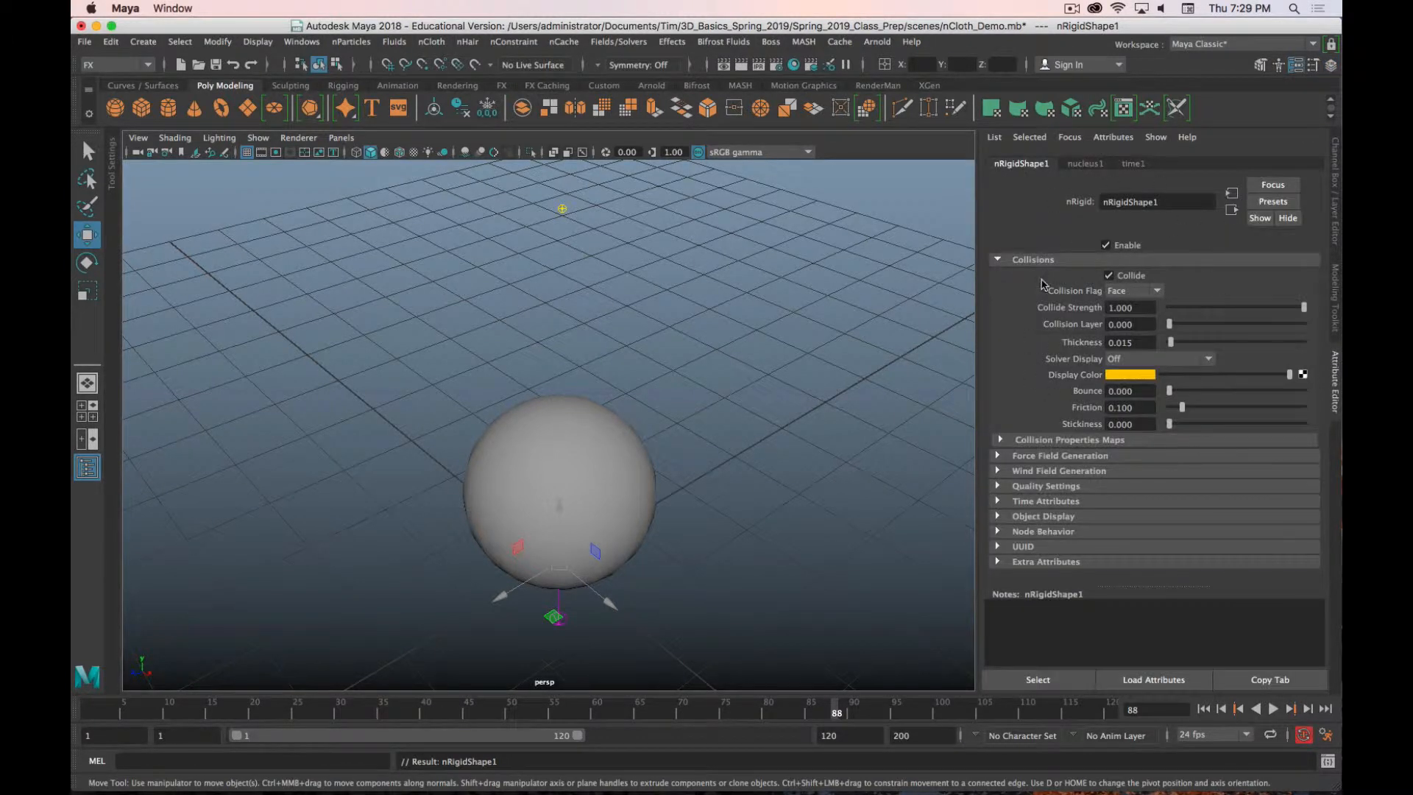
mouse_move(1213, 466)
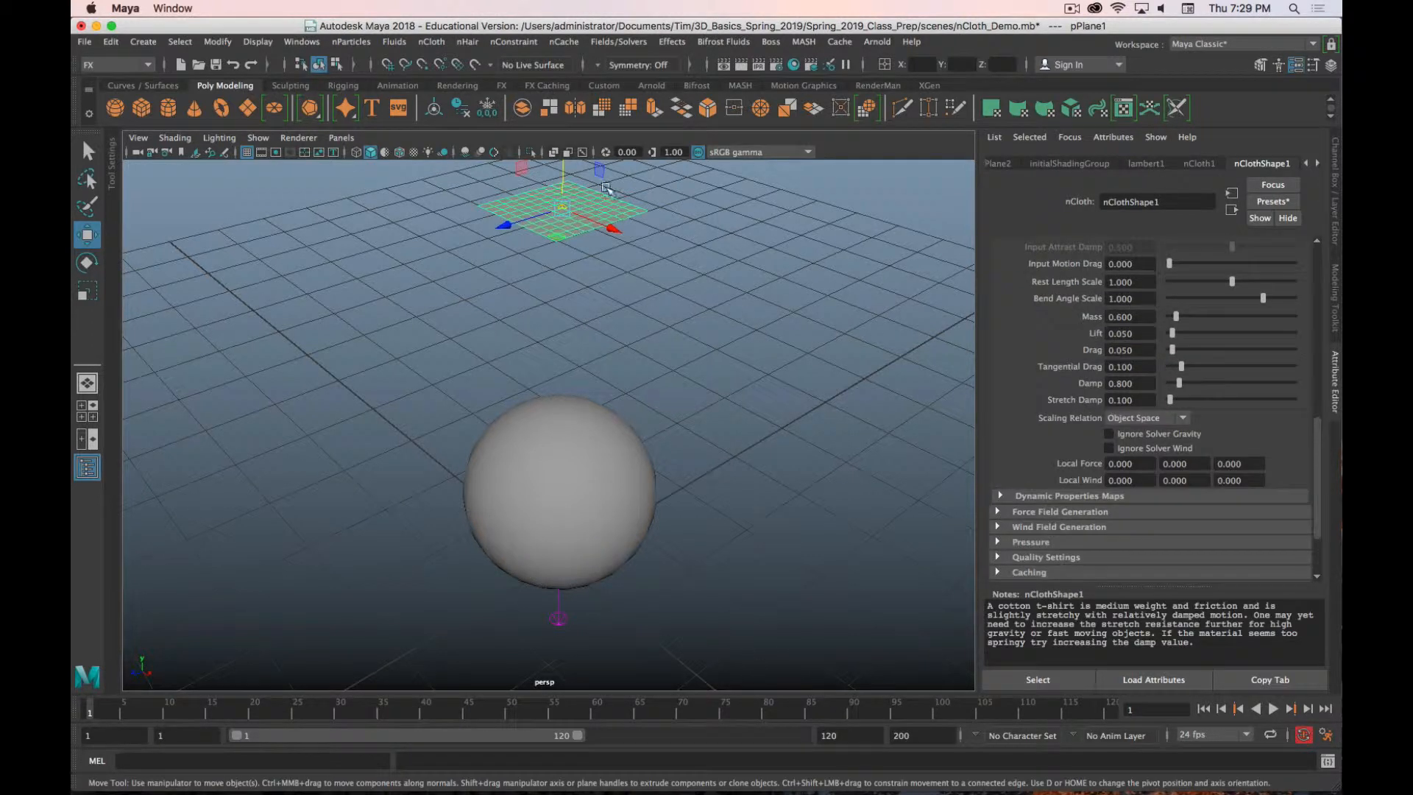
Step: Play the simulation so the cloth drapes over the sphere, then stop playback
left_click(1272, 708)
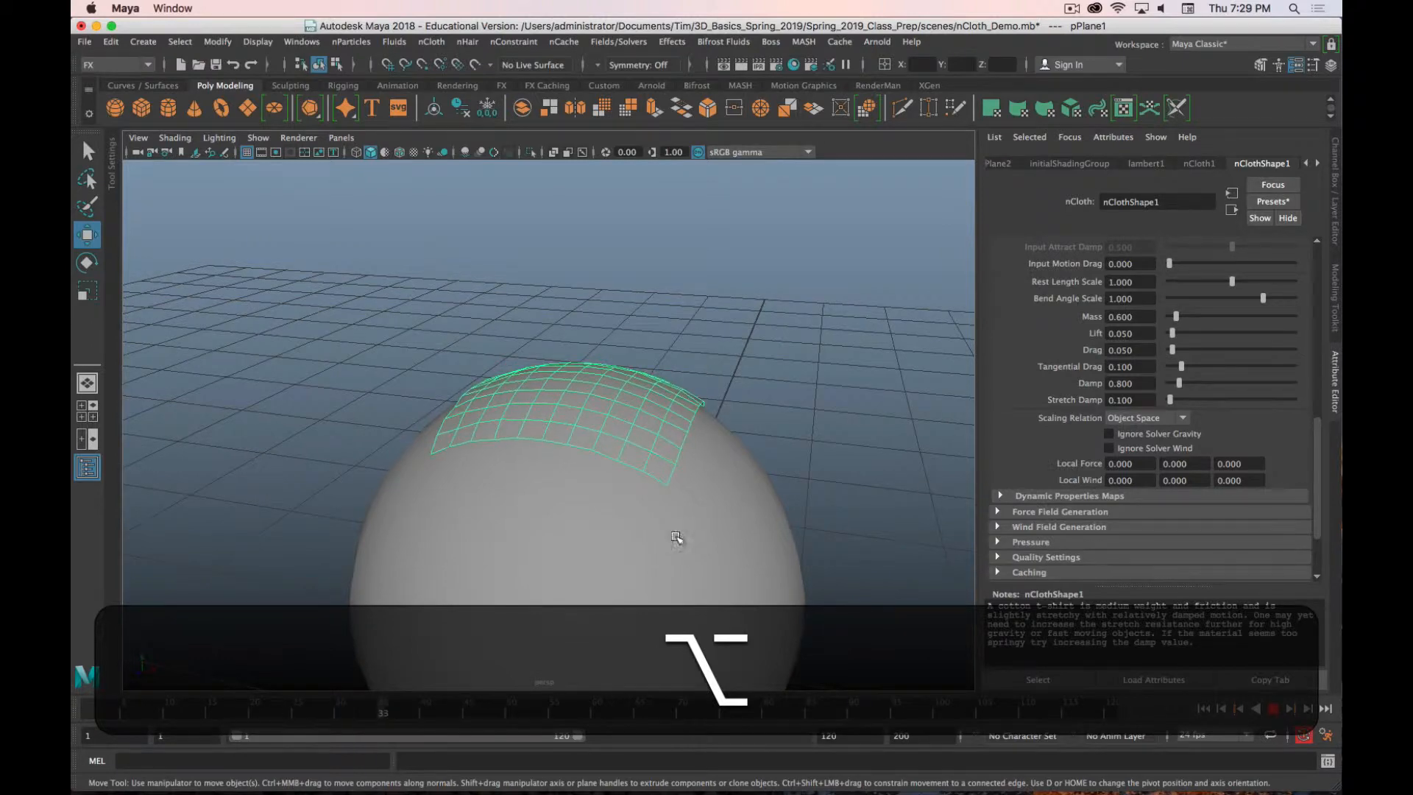
left_click(1274, 707)
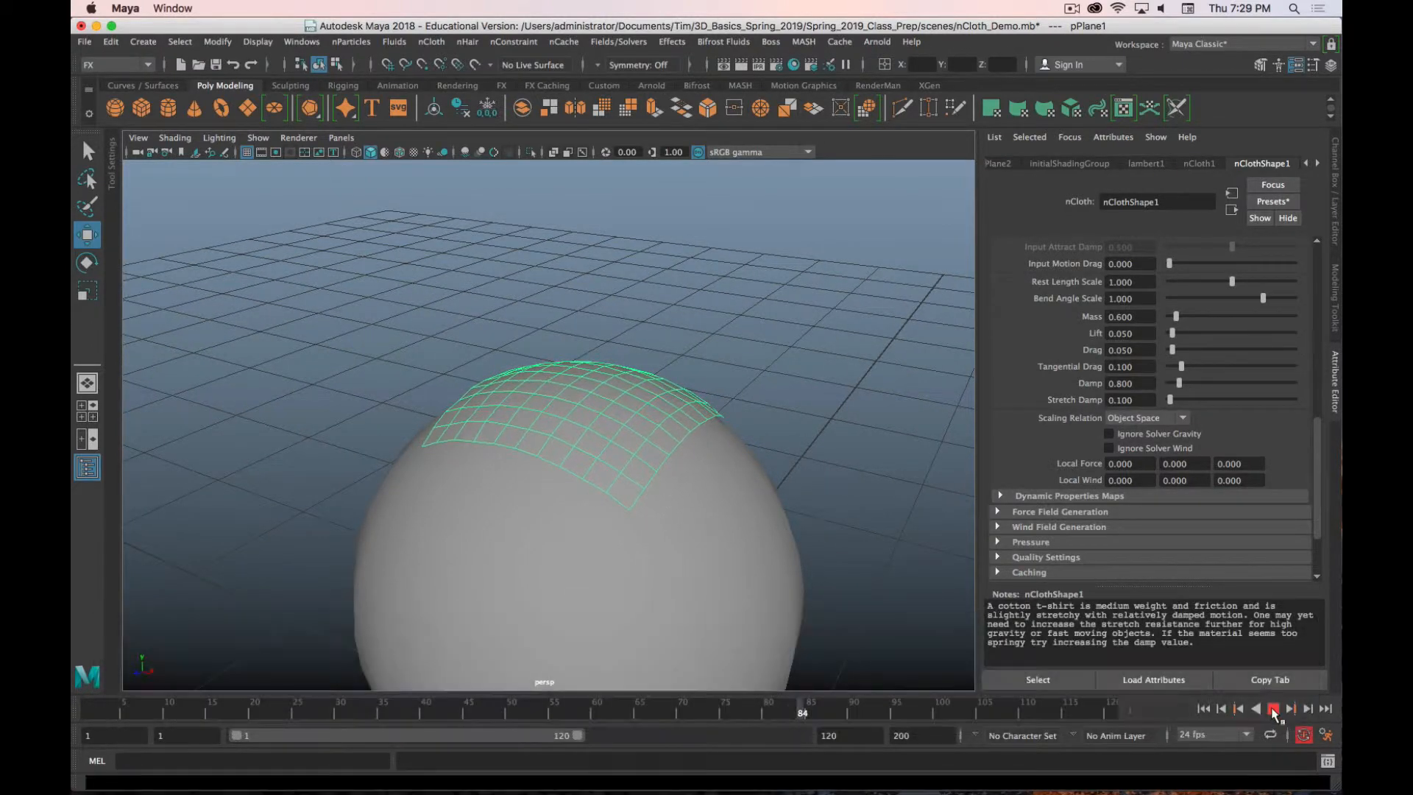
left_click(1273, 708)
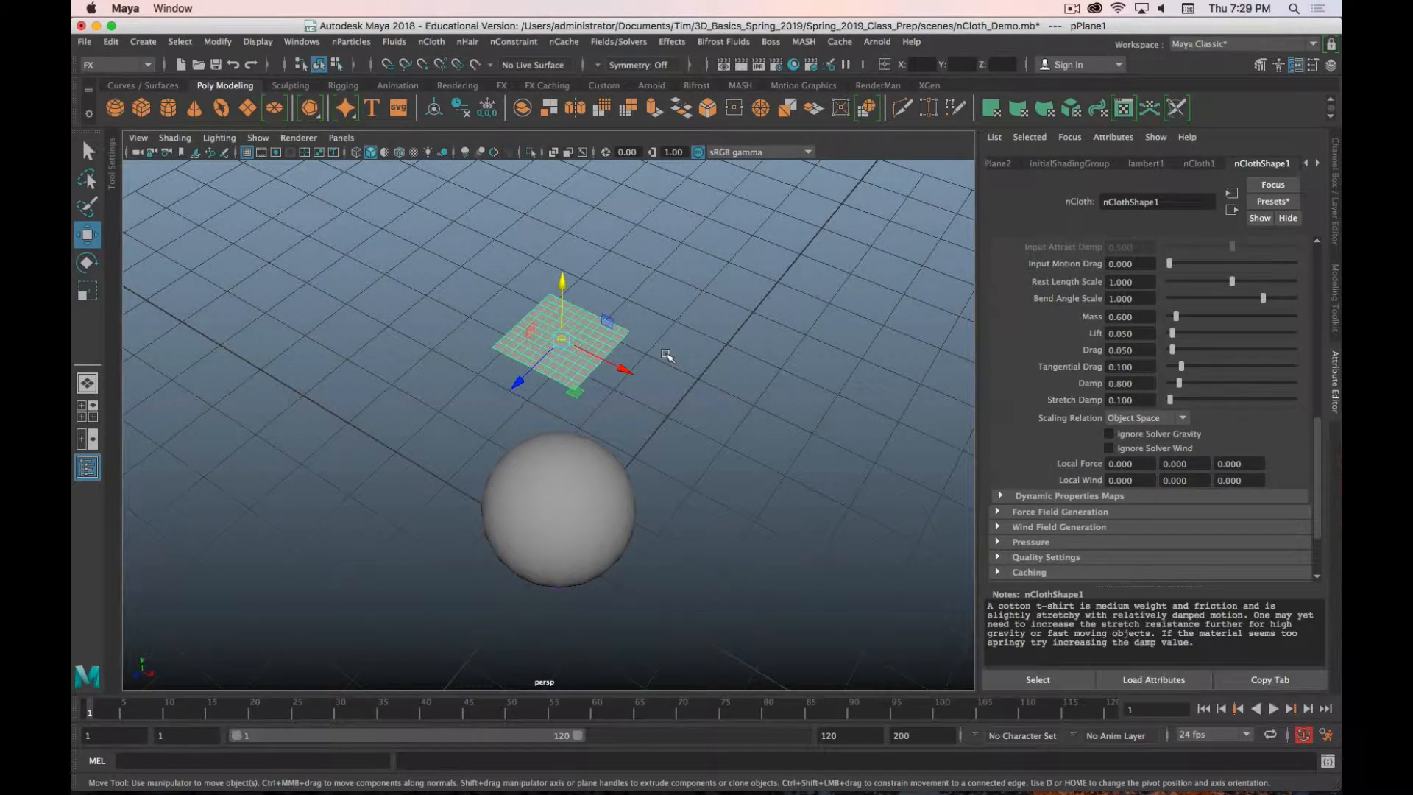
mouse_move(584, 332)
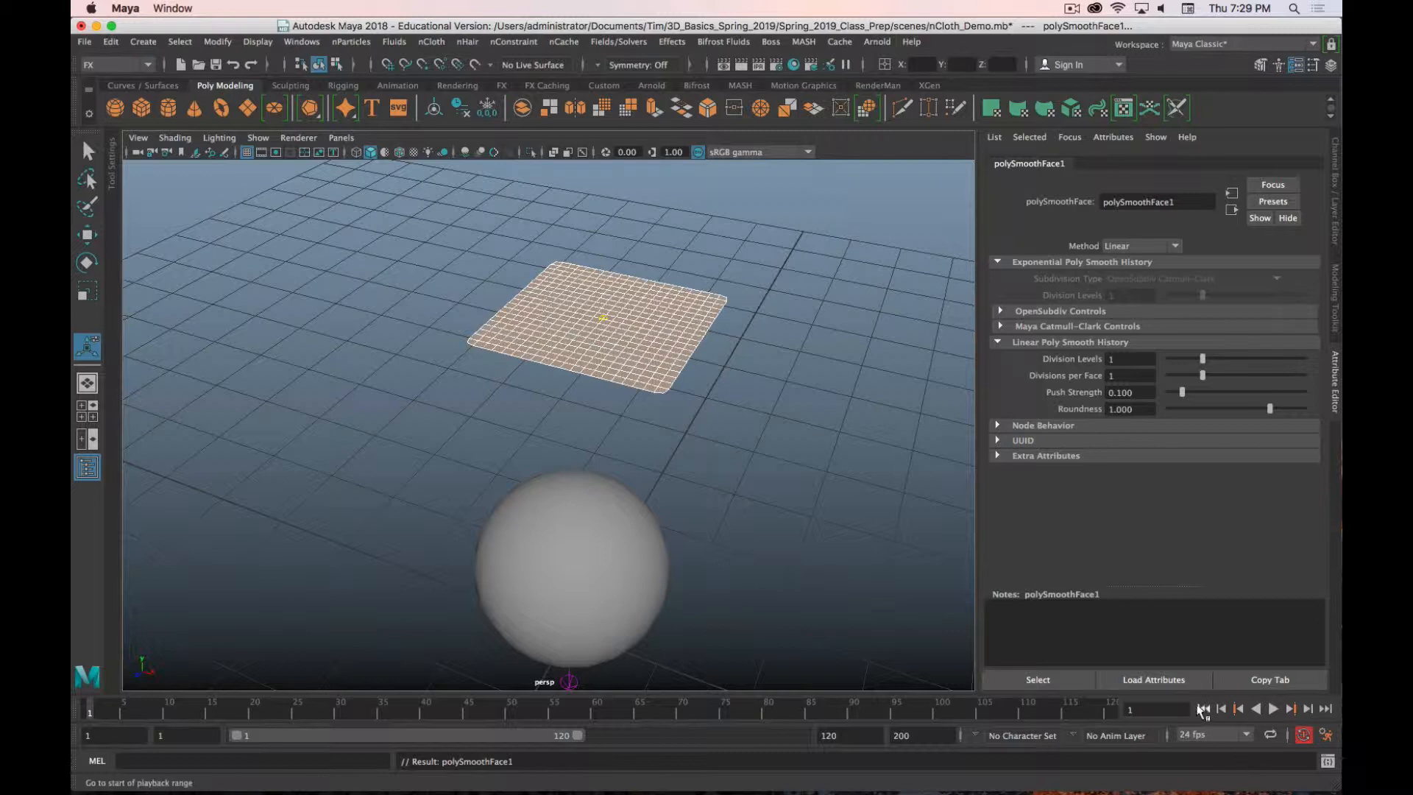
Step: Rewind the smoothed cloth simulation, set looping and playback speed, and replay it
left_click(1273, 708)
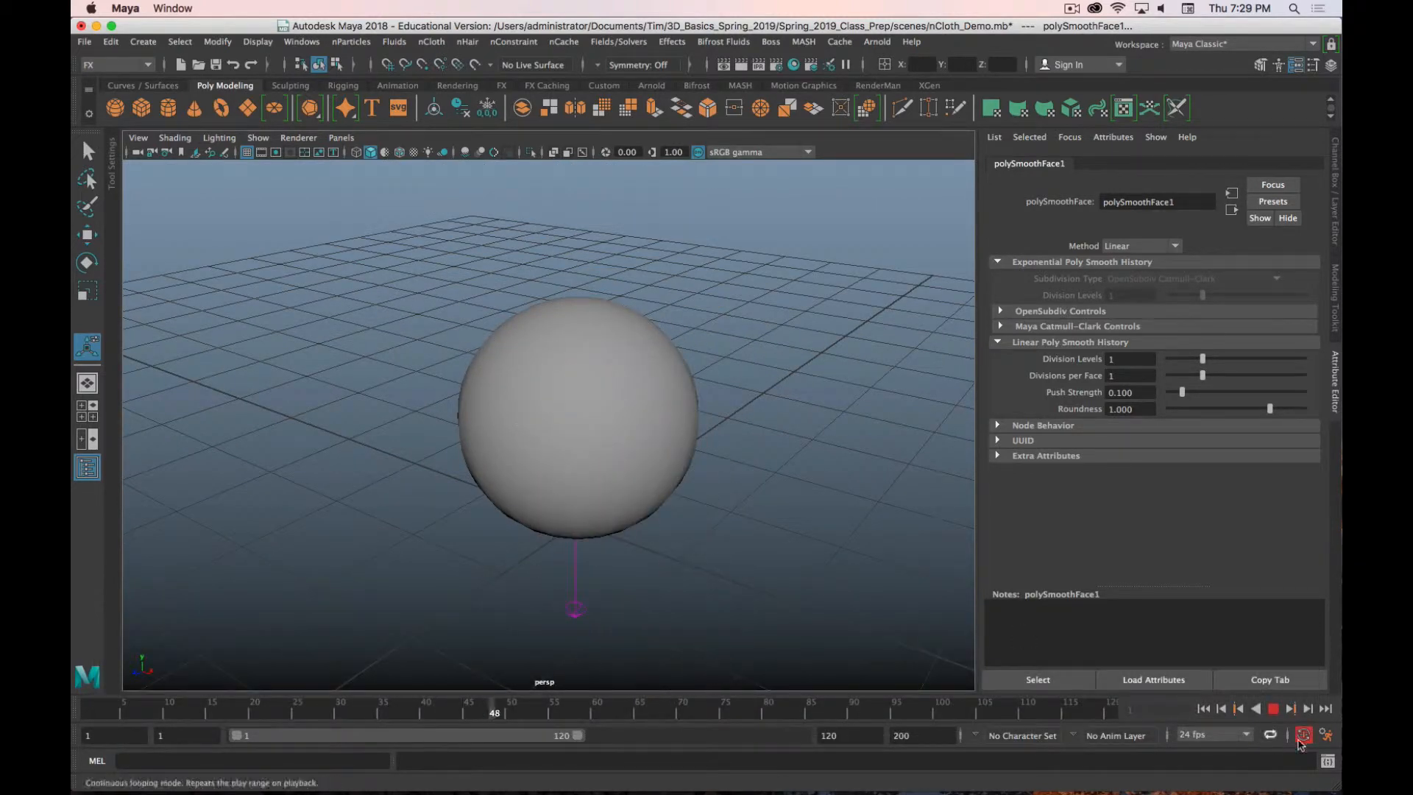
left_click(1302, 734)
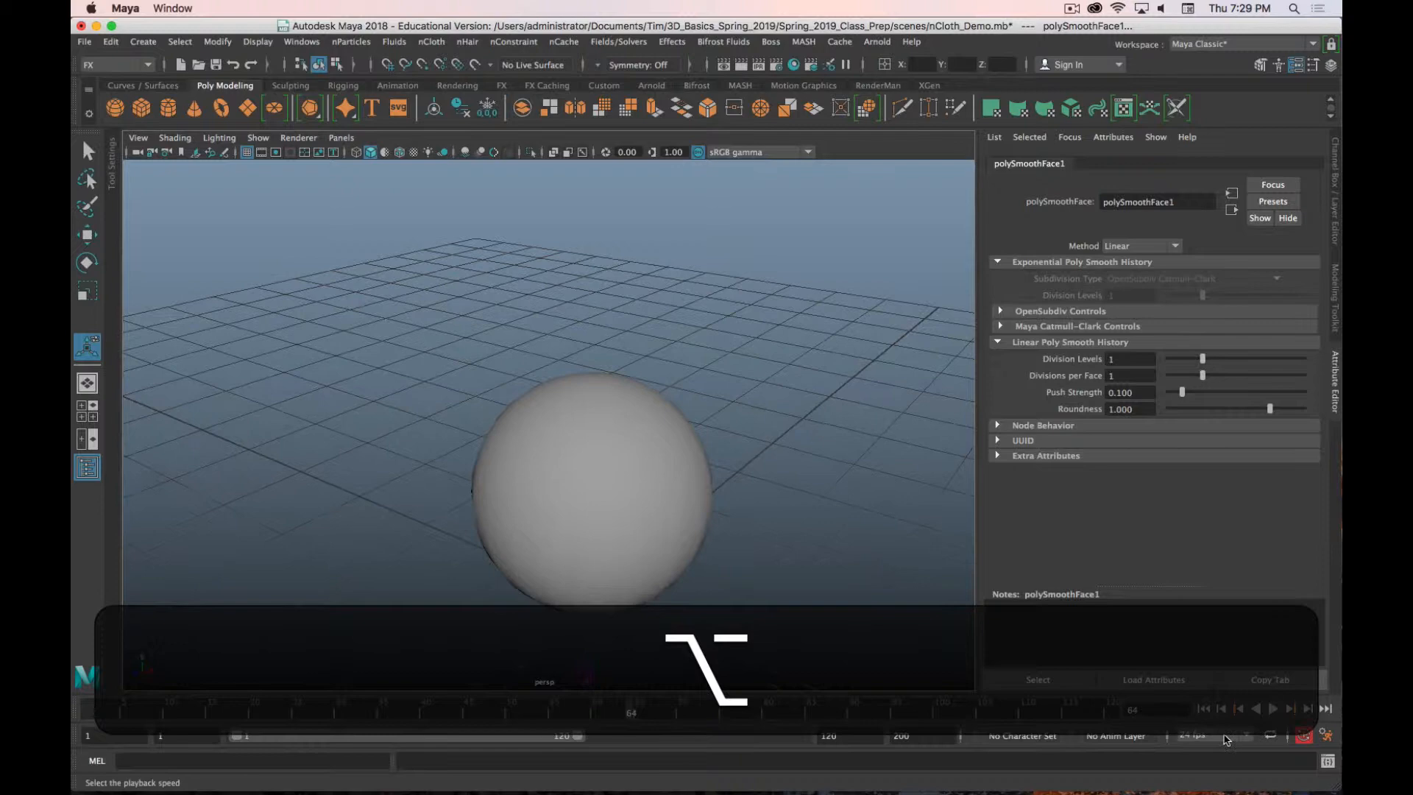
left_click(1271, 707)
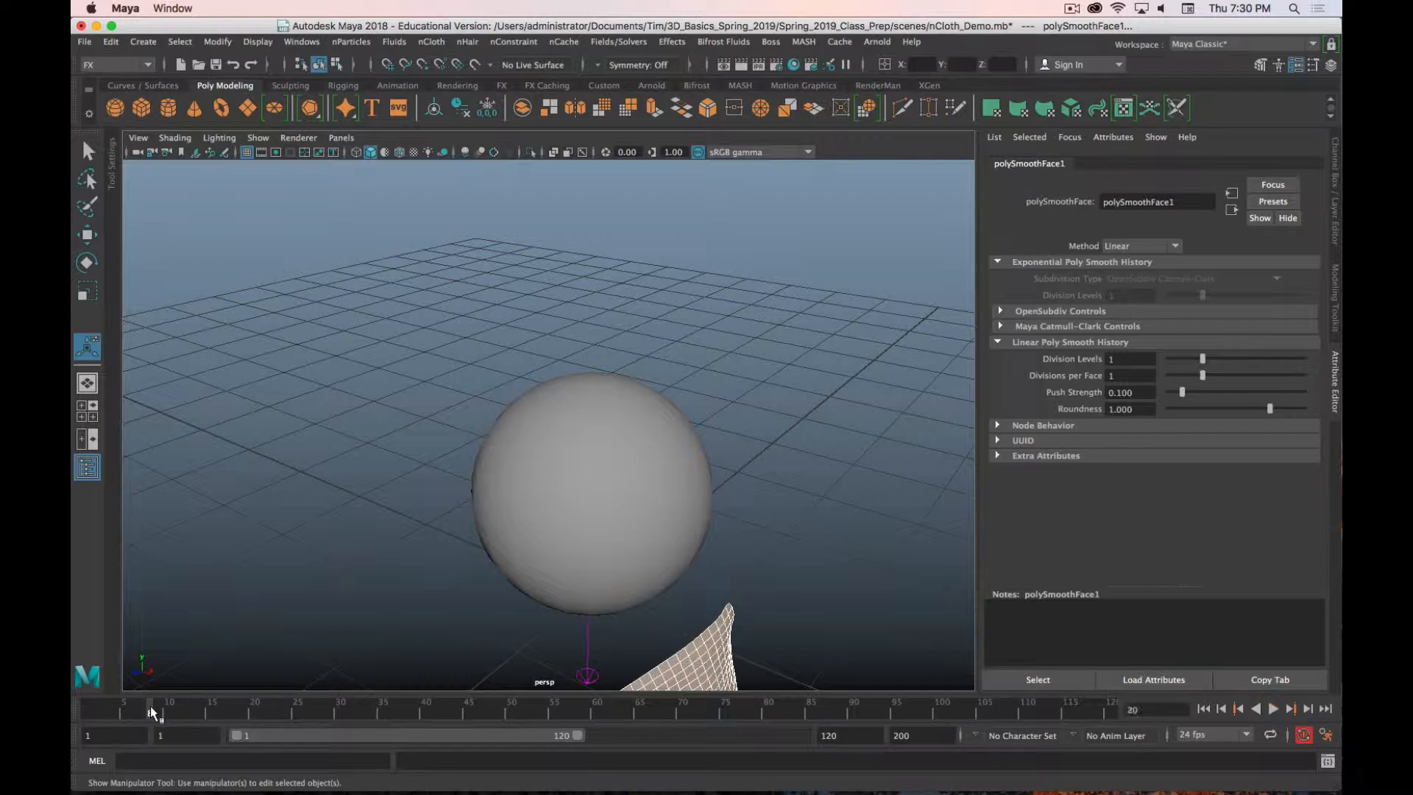
left_click(160, 710)
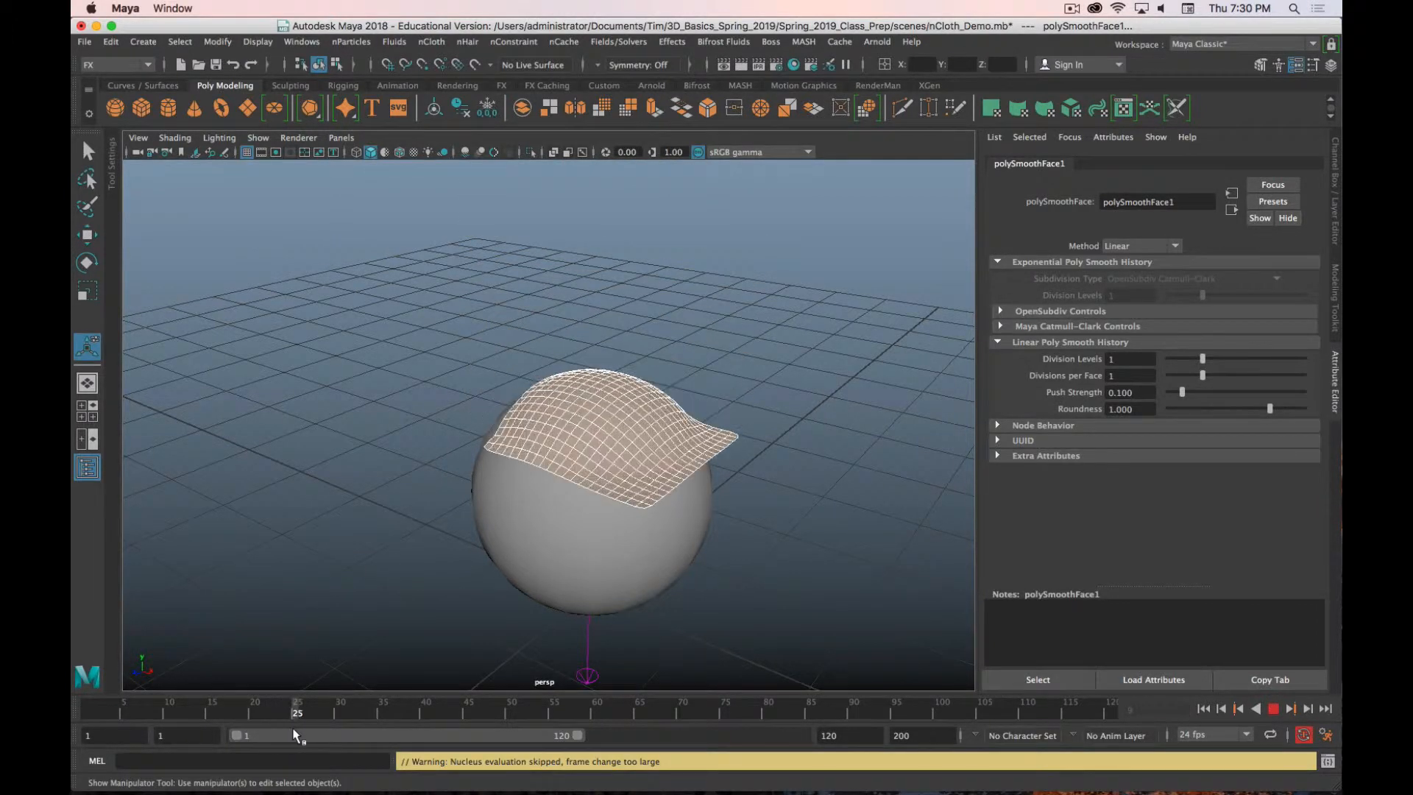
Step: Scrub through the cloth's fall and prepare a polygon ground plane beneath the sphere
left_click_drag(298, 701, 451, 701)
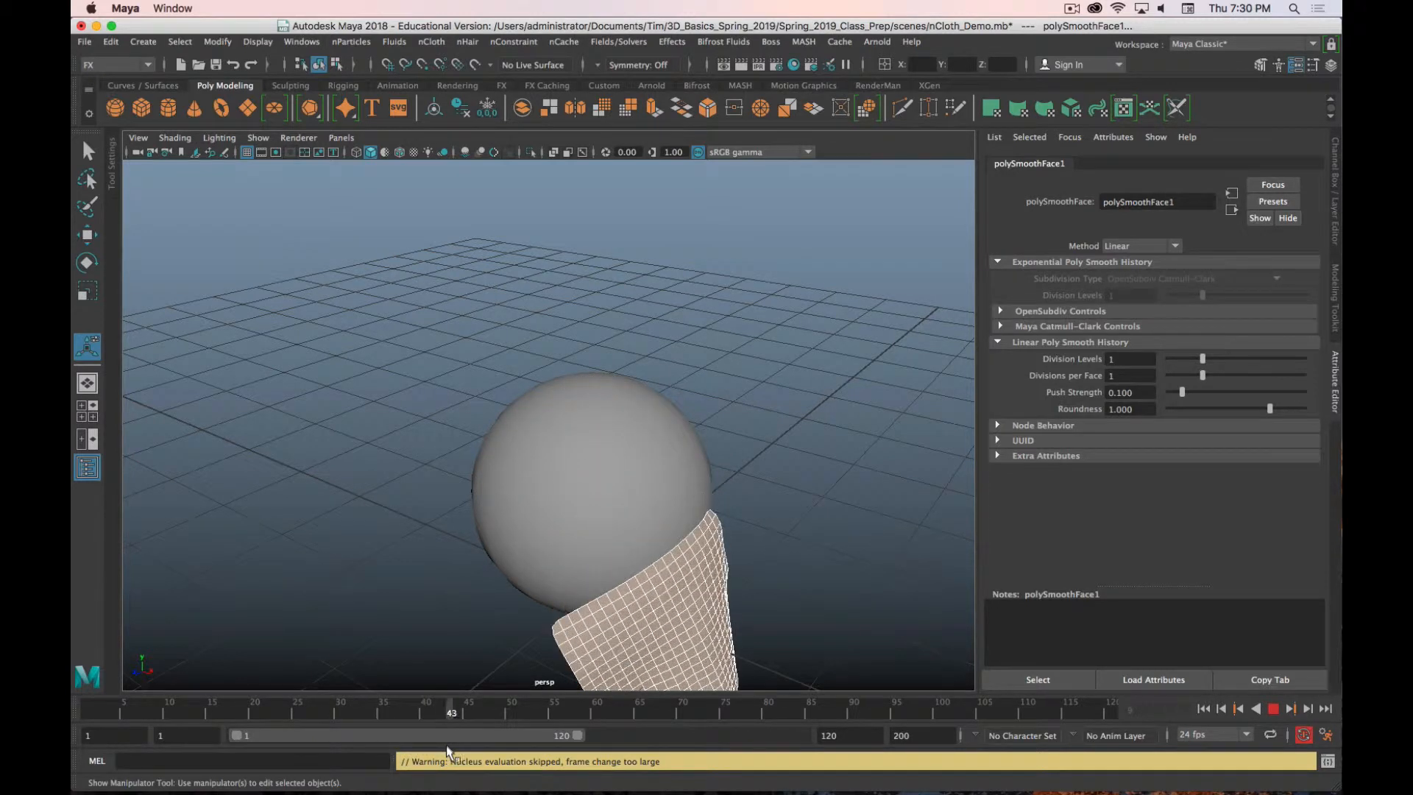
left_click(1203, 707)
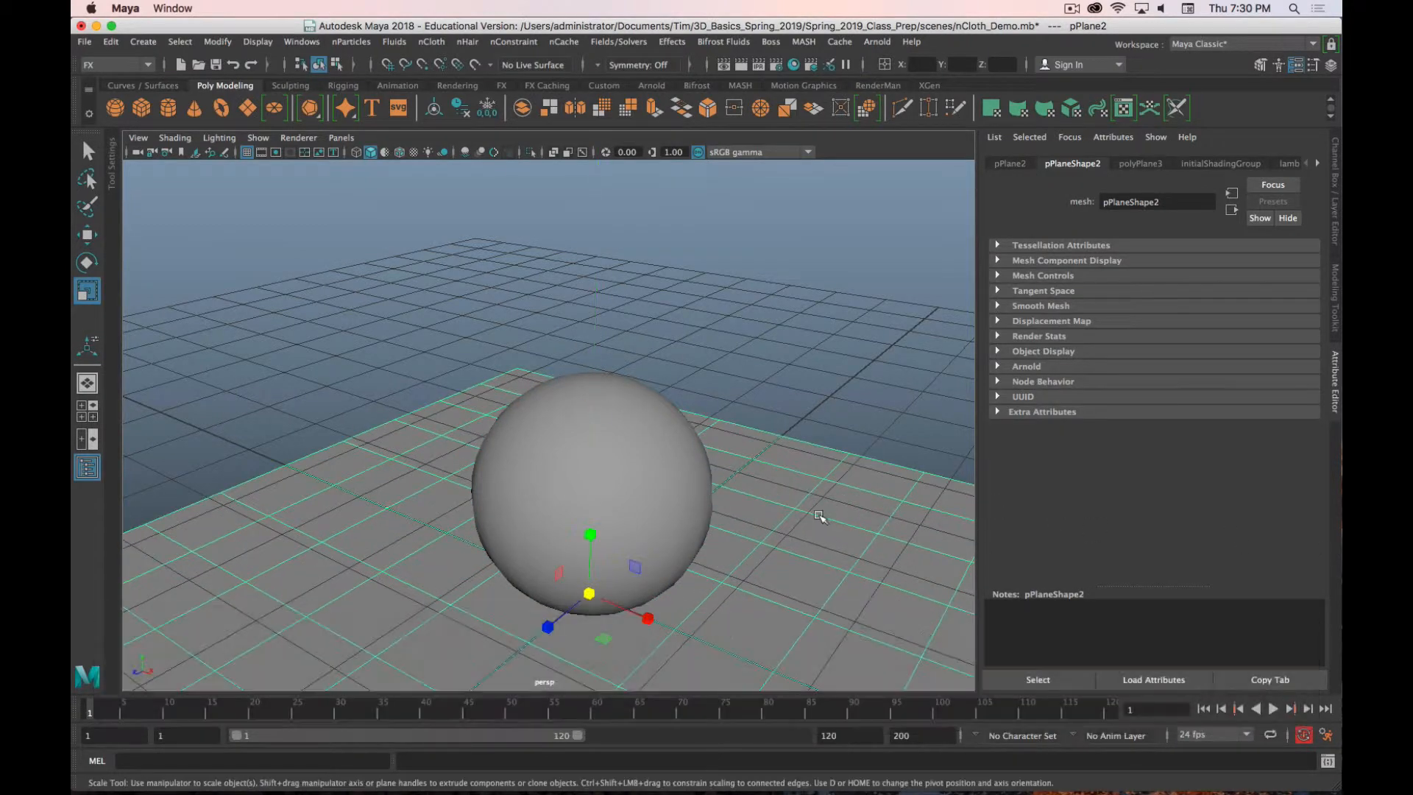
Step: Turn the ground plane into a second passive collider for the cloth
left_click(430, 41)
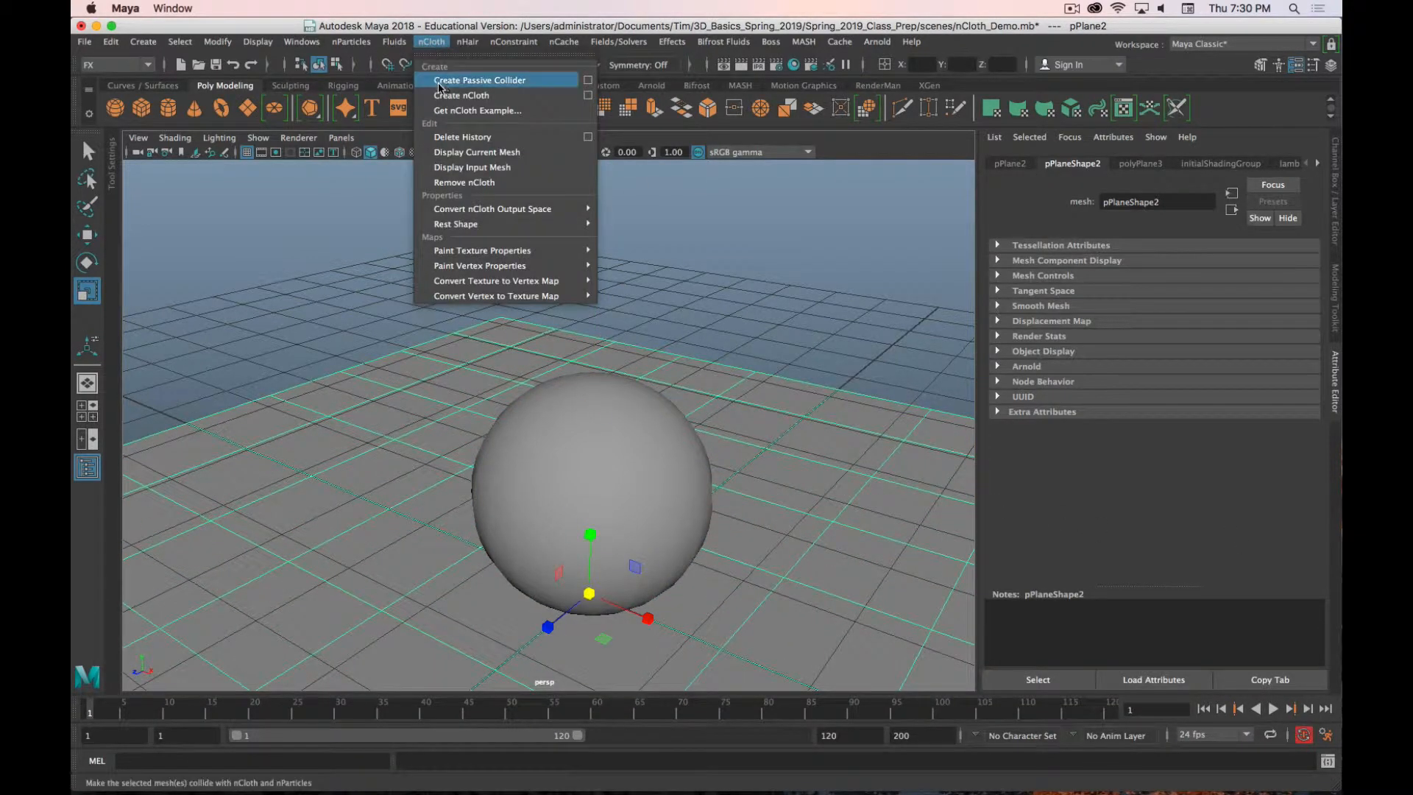
left_click(481, 80)
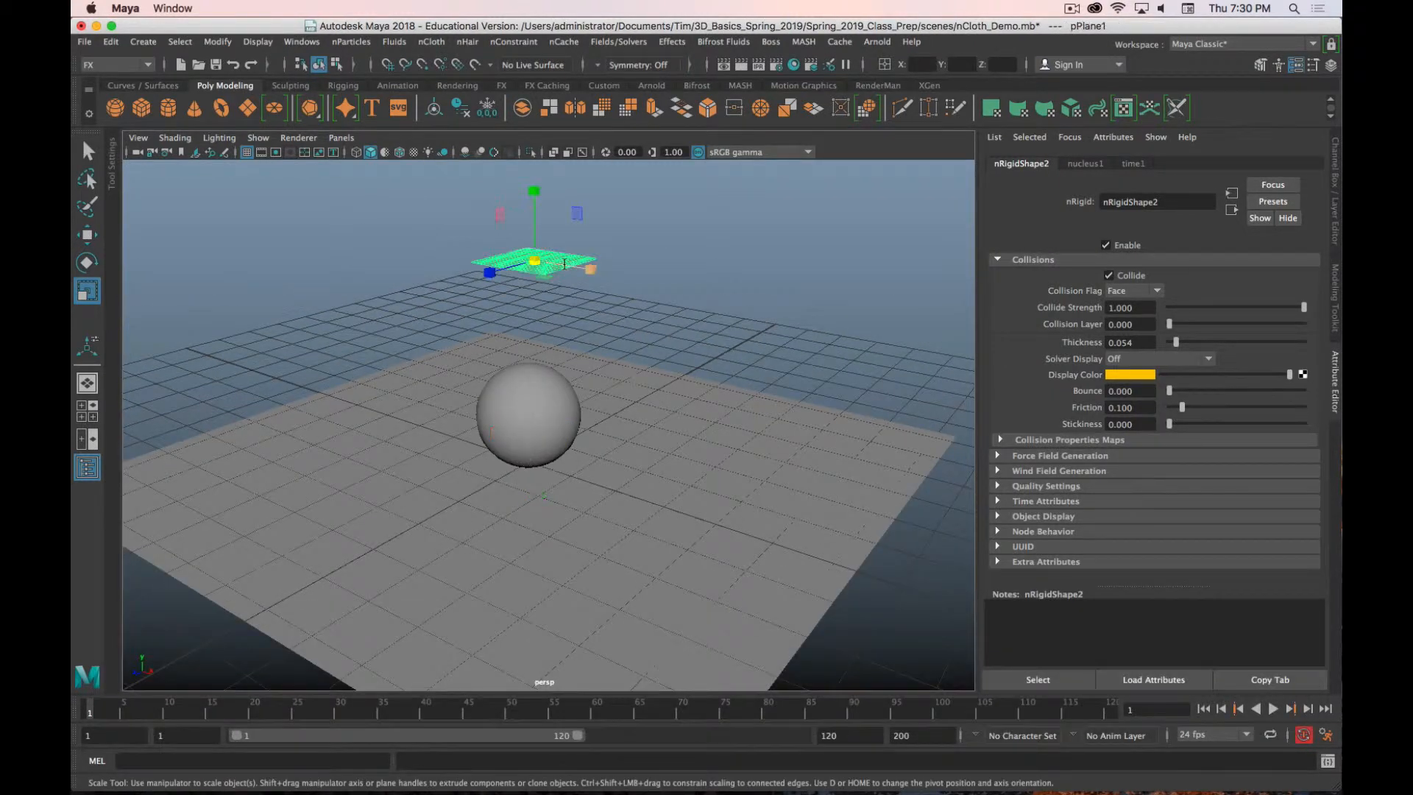
Step: Assign a new aiStandardSurface material to the cloth plane and adjust its base colour hue
right_click(534, 261)
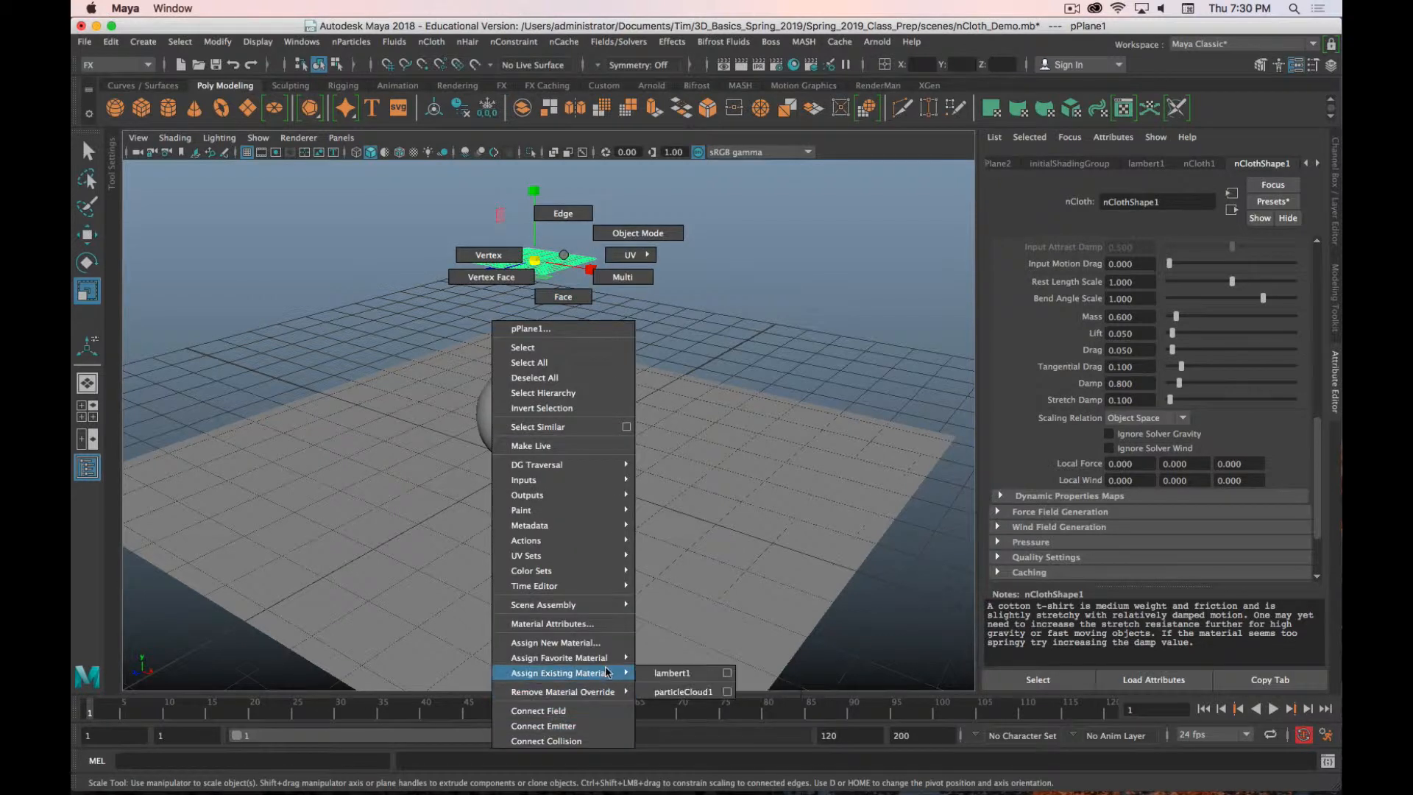
left_click(554, 642)
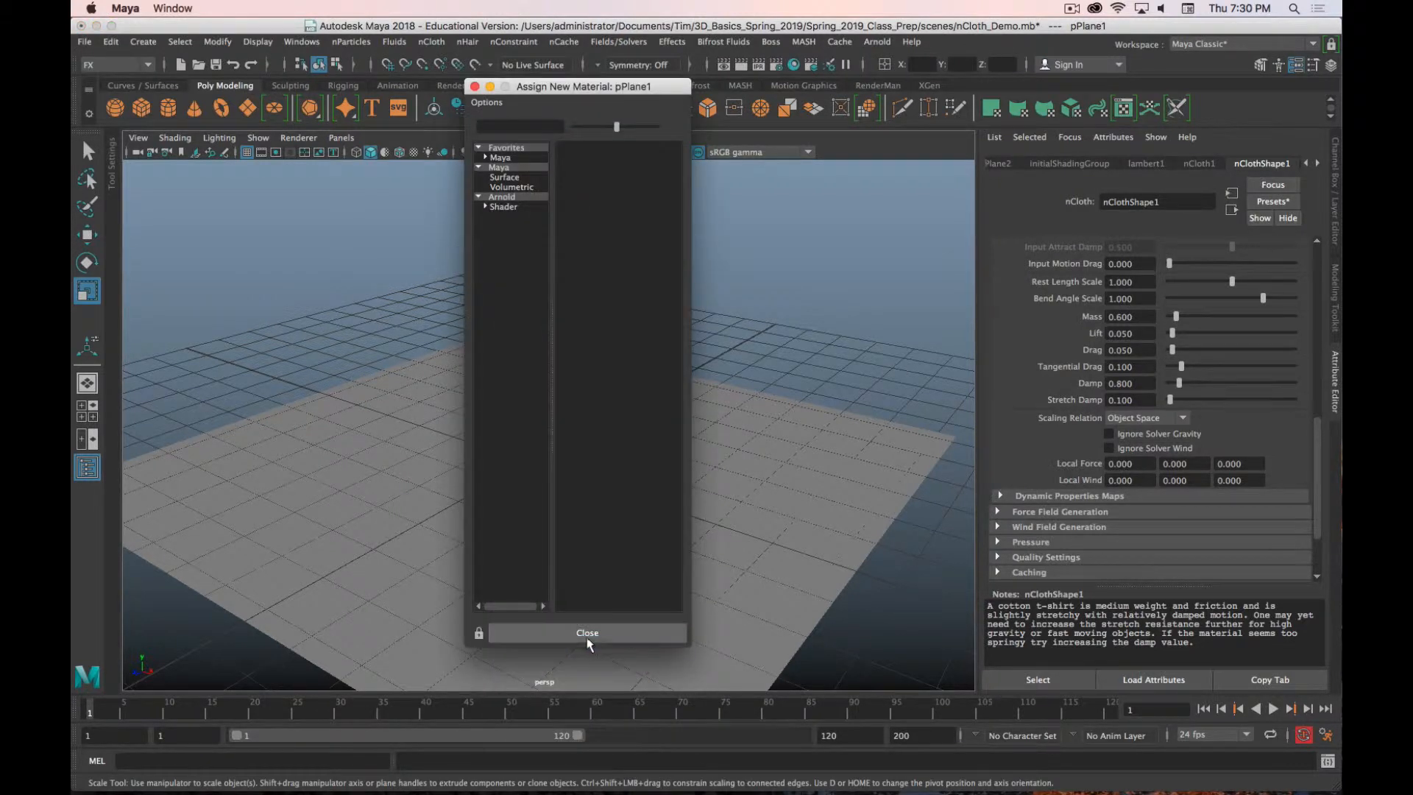
left_click(586, 631)
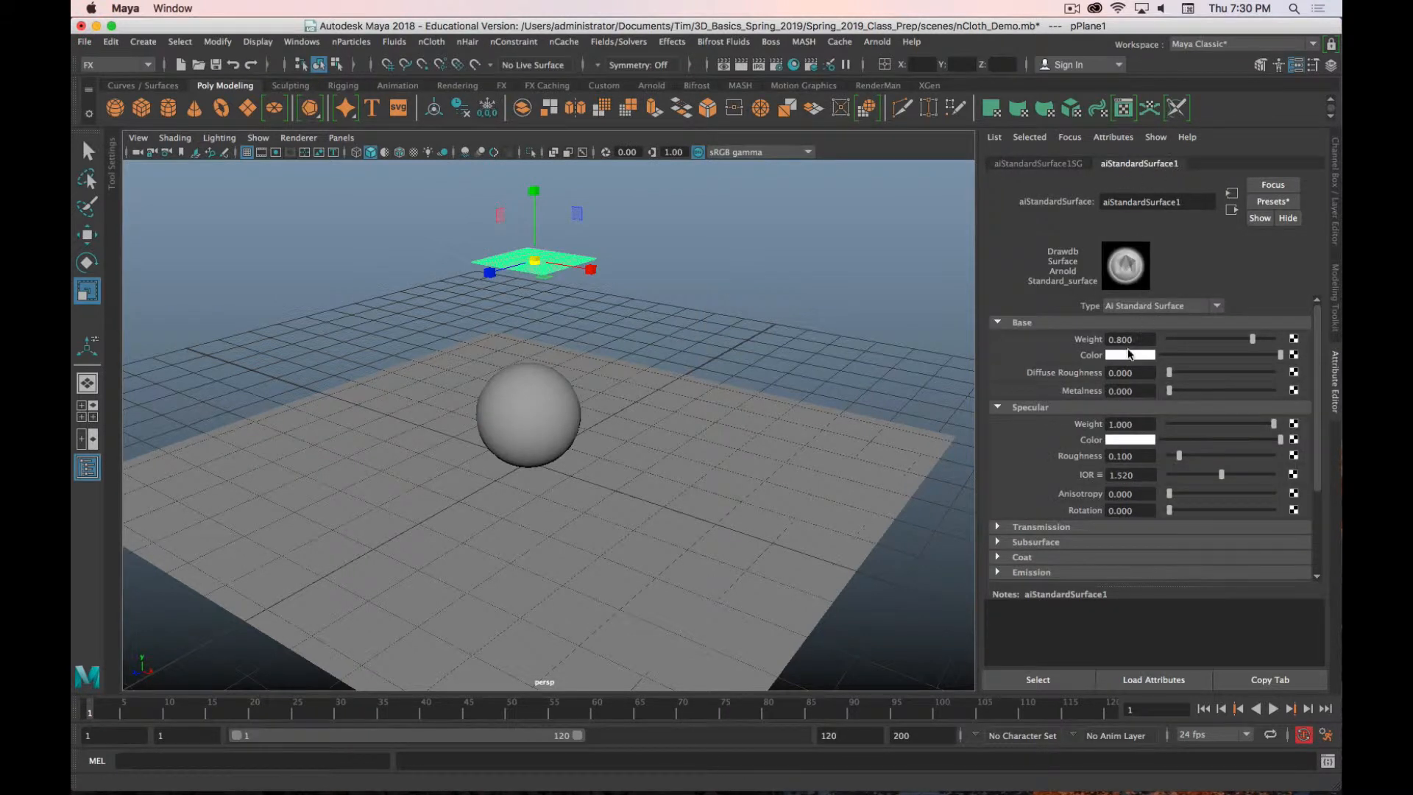
left_click(1128, 354)
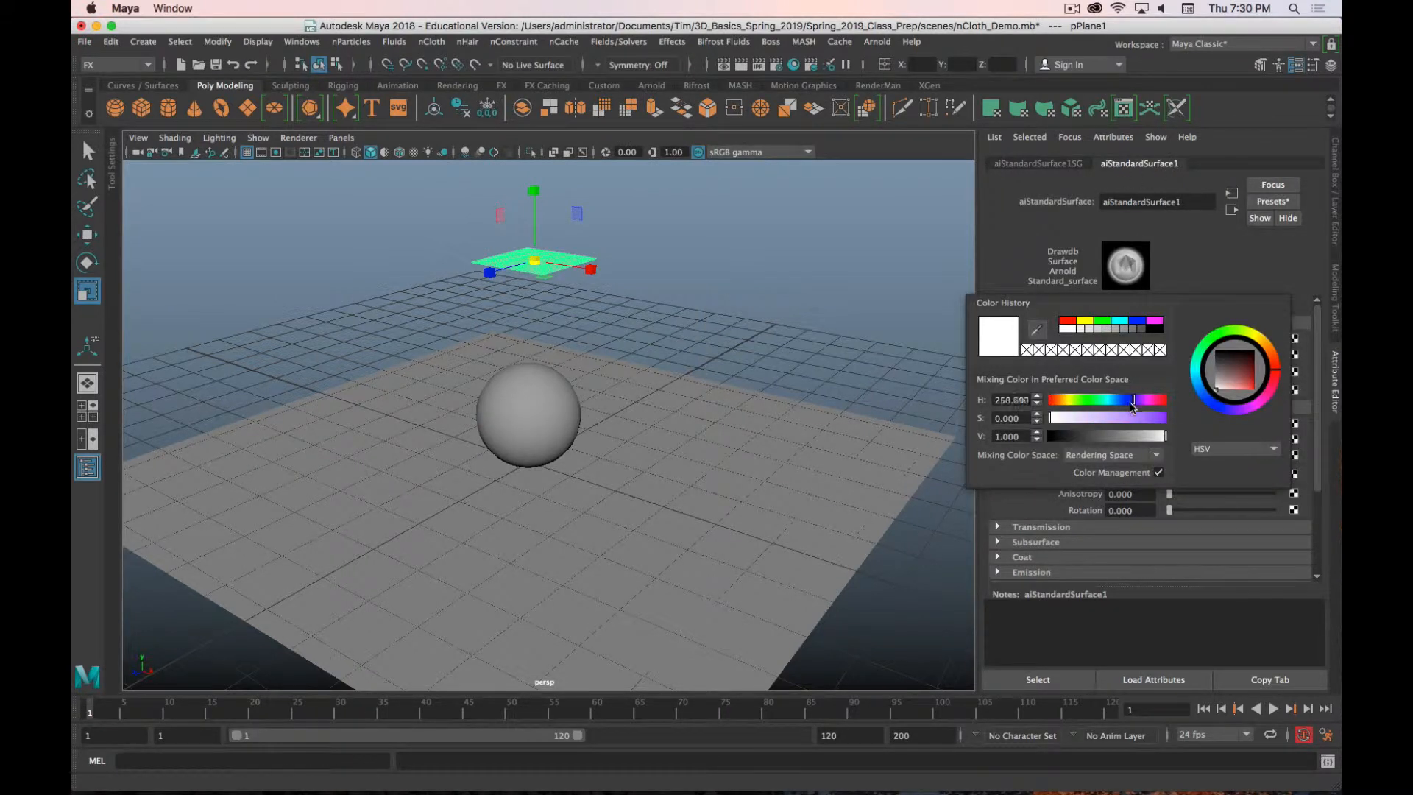
left_click_drag(1133, 399, 1129, 399)
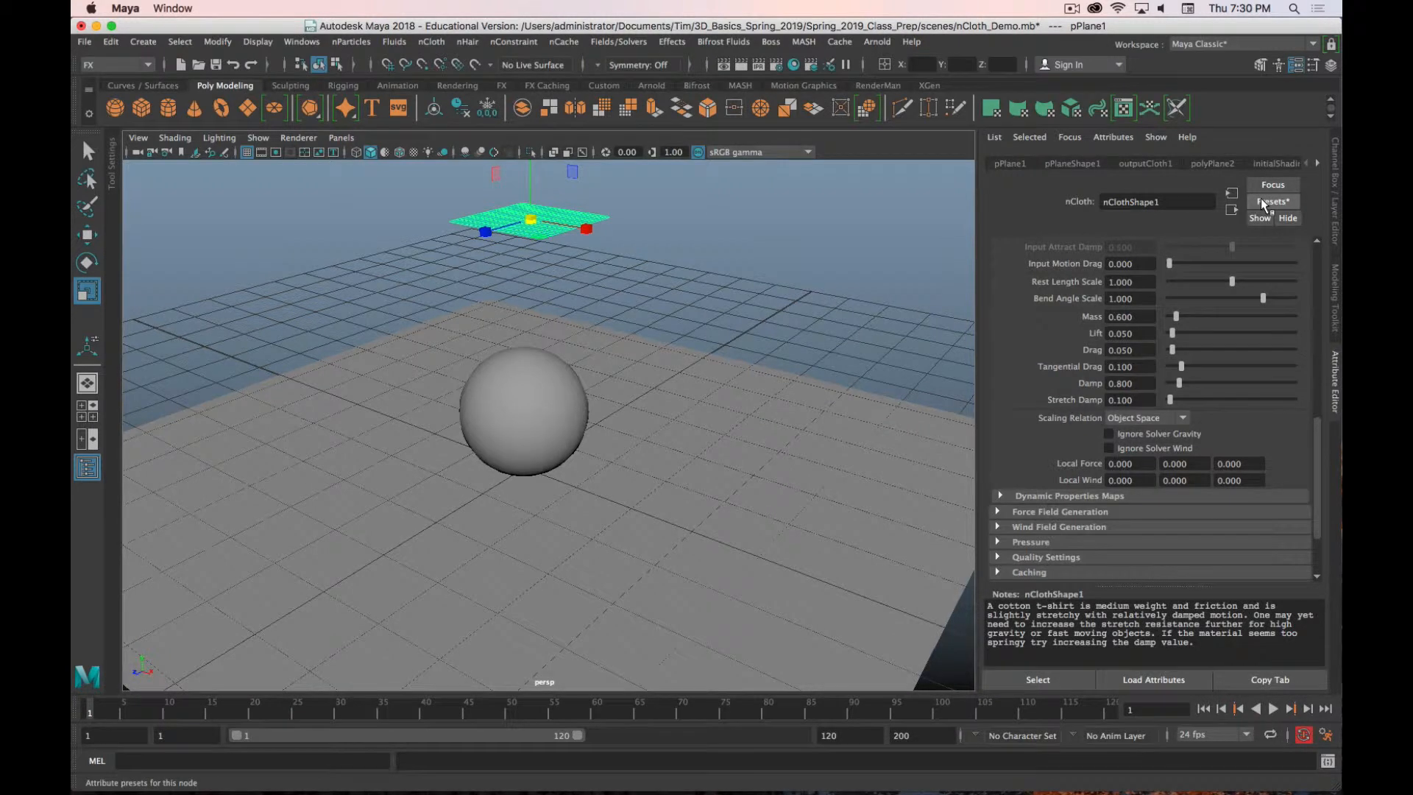
Step: Stop the running cloth simulation and return it to the first frame
left_click(1272, 201)
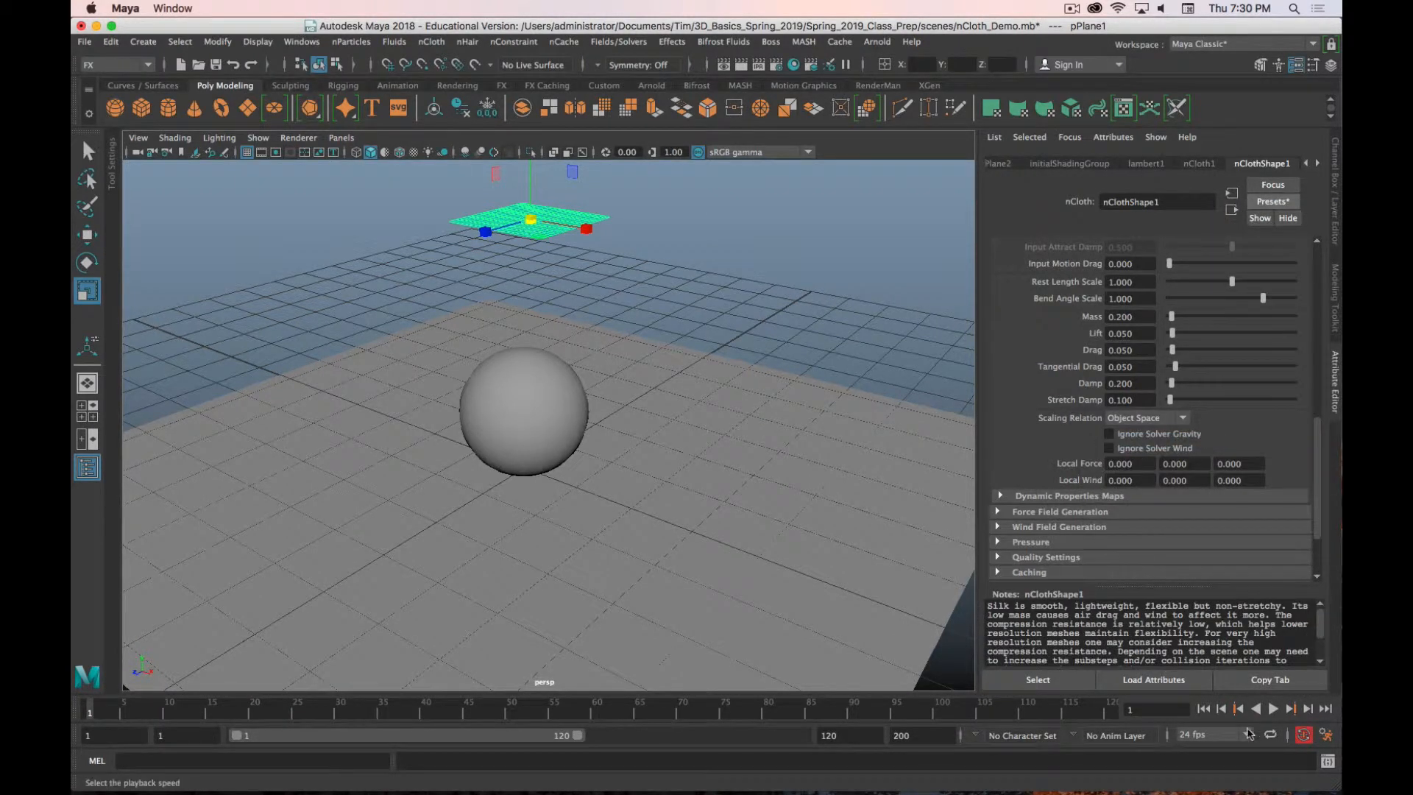
left_click(1273, 707)
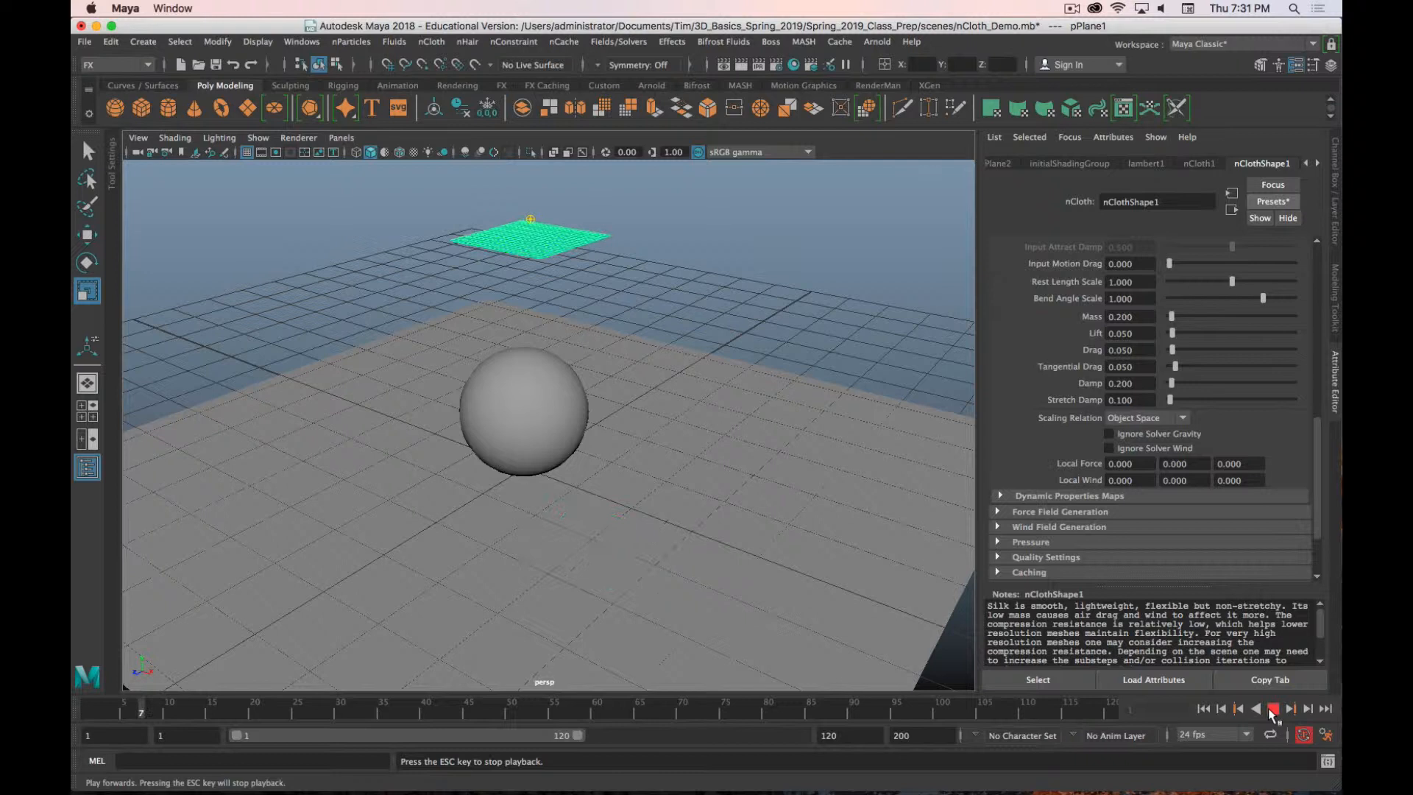
left_click(1271, 201)
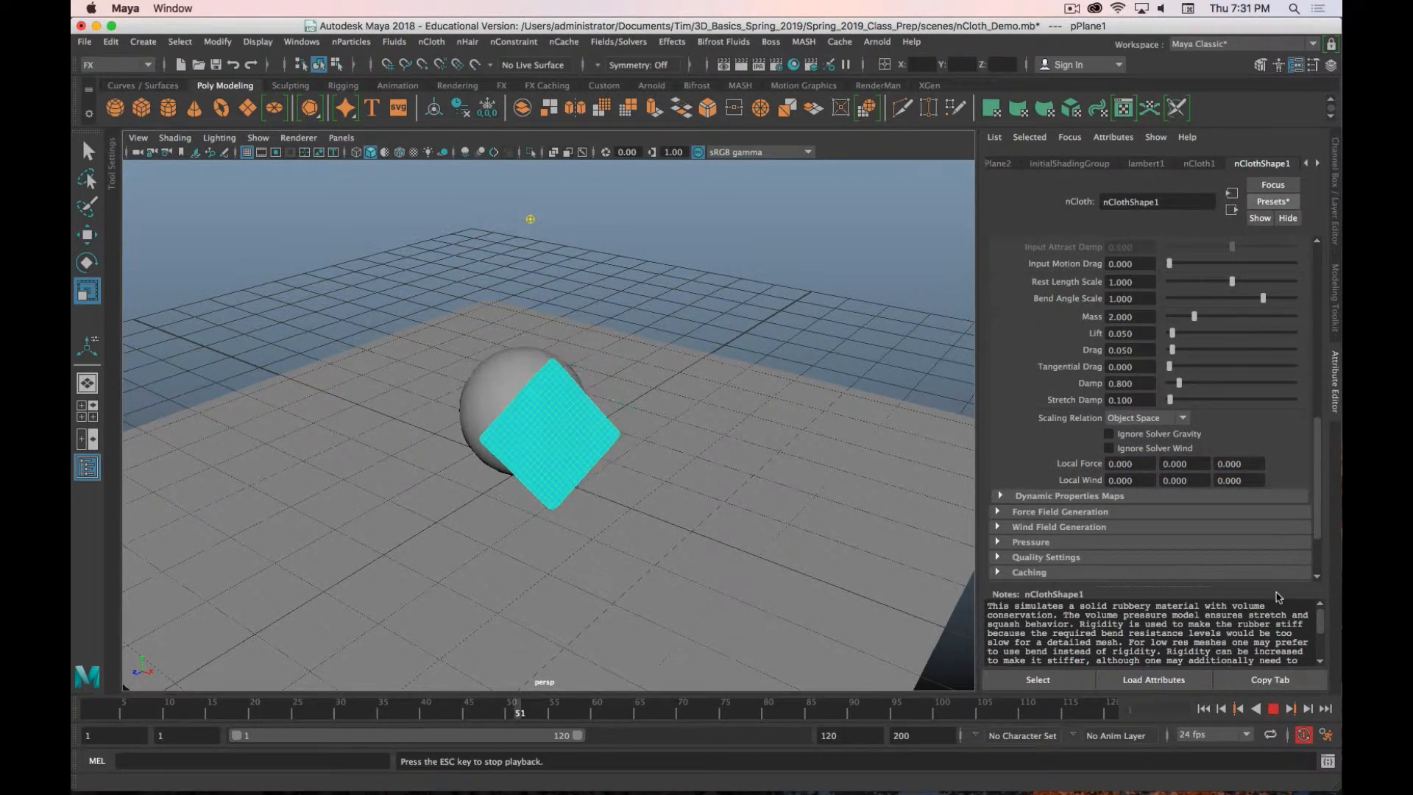
left_click(1271, 708)
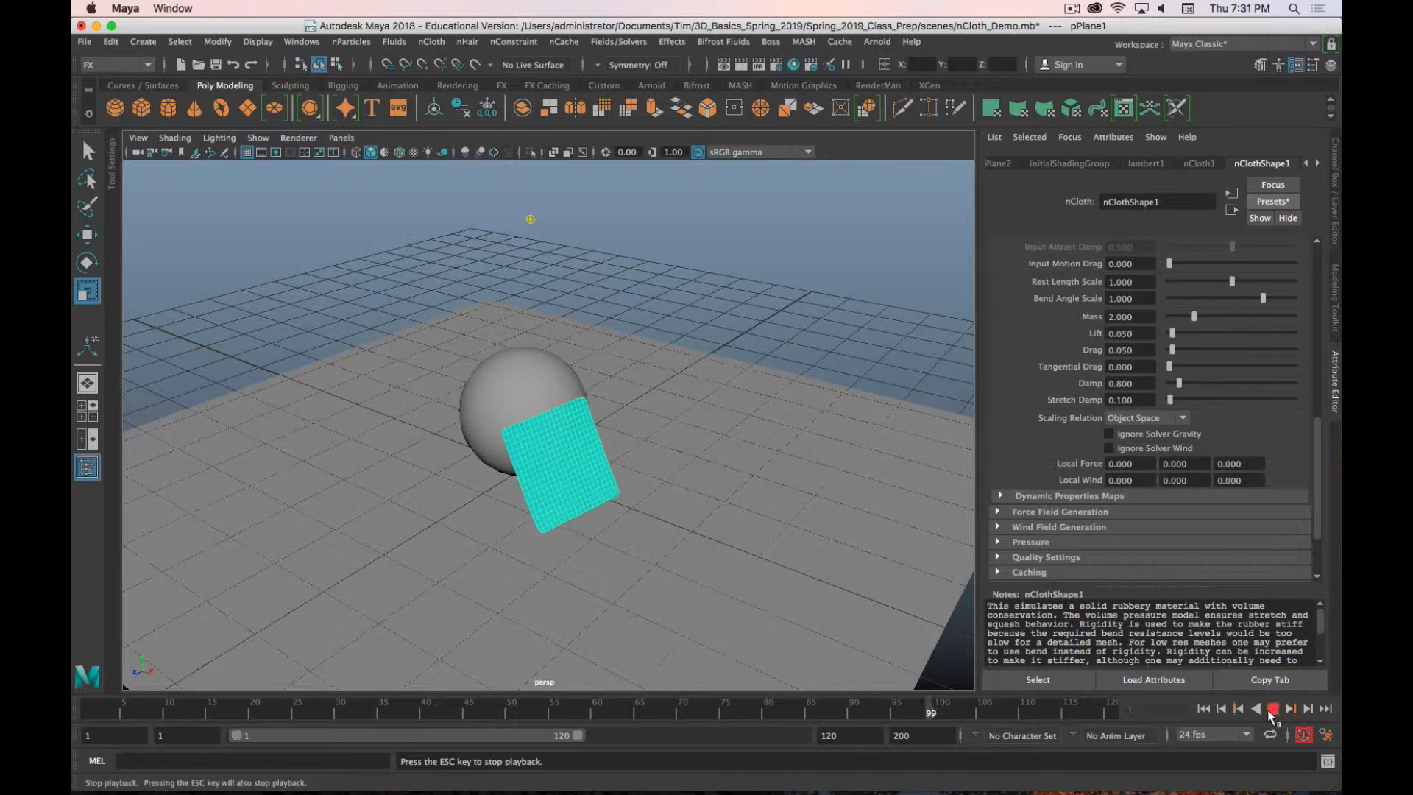
left_click(1271, 708)
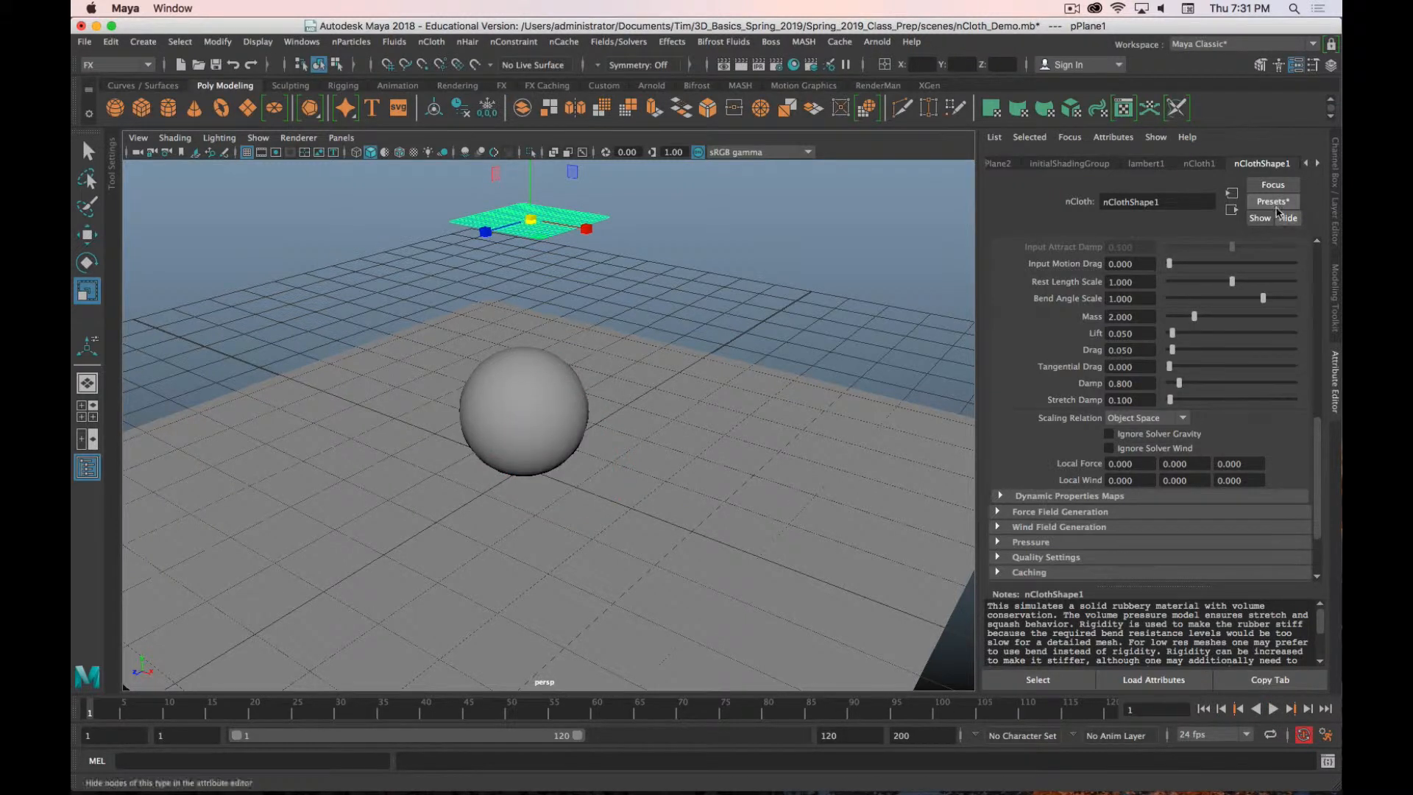
Step: Replace the cloth's nCloth settings with the waterBalloon preset and replay its fall
left_click(1273, 201)
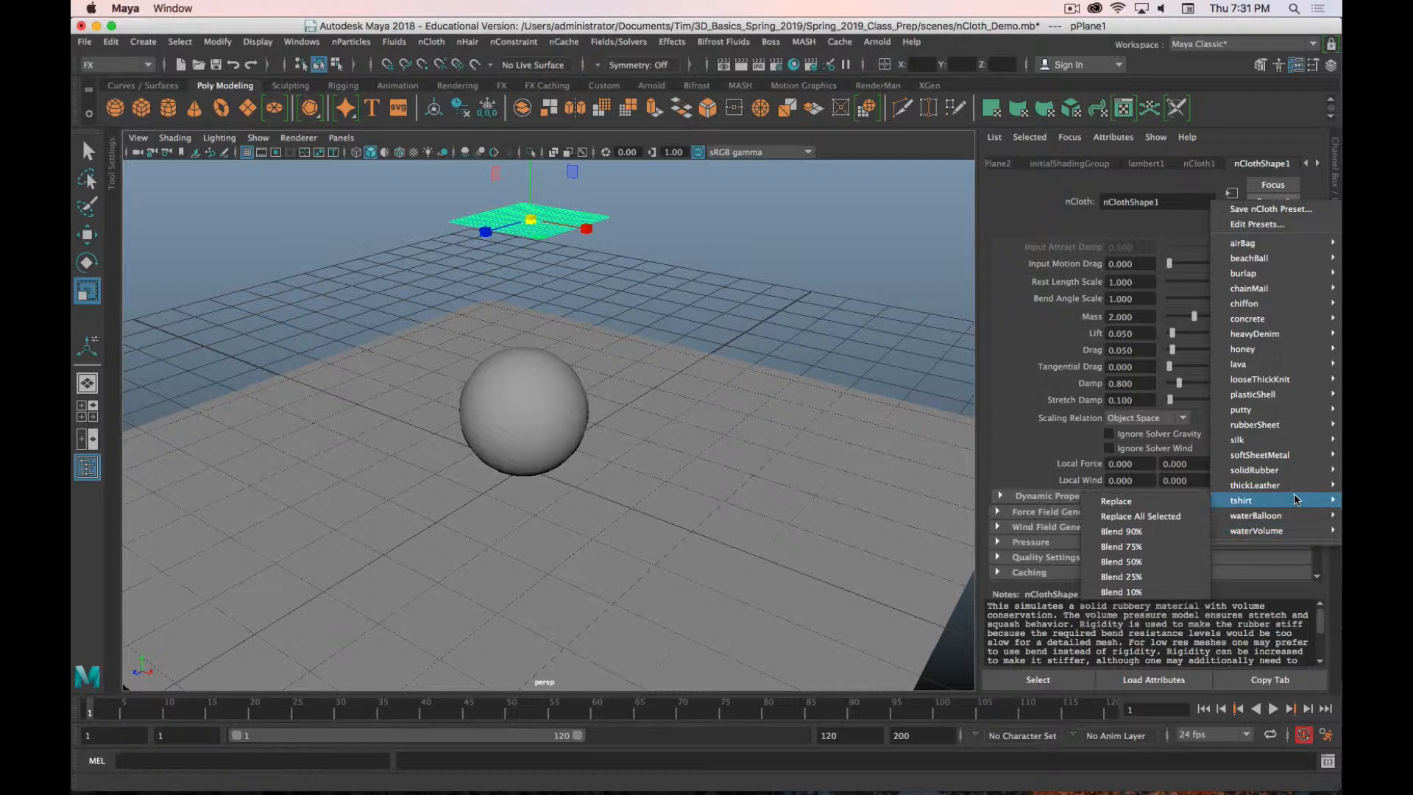
mouse_move(1261, 515)
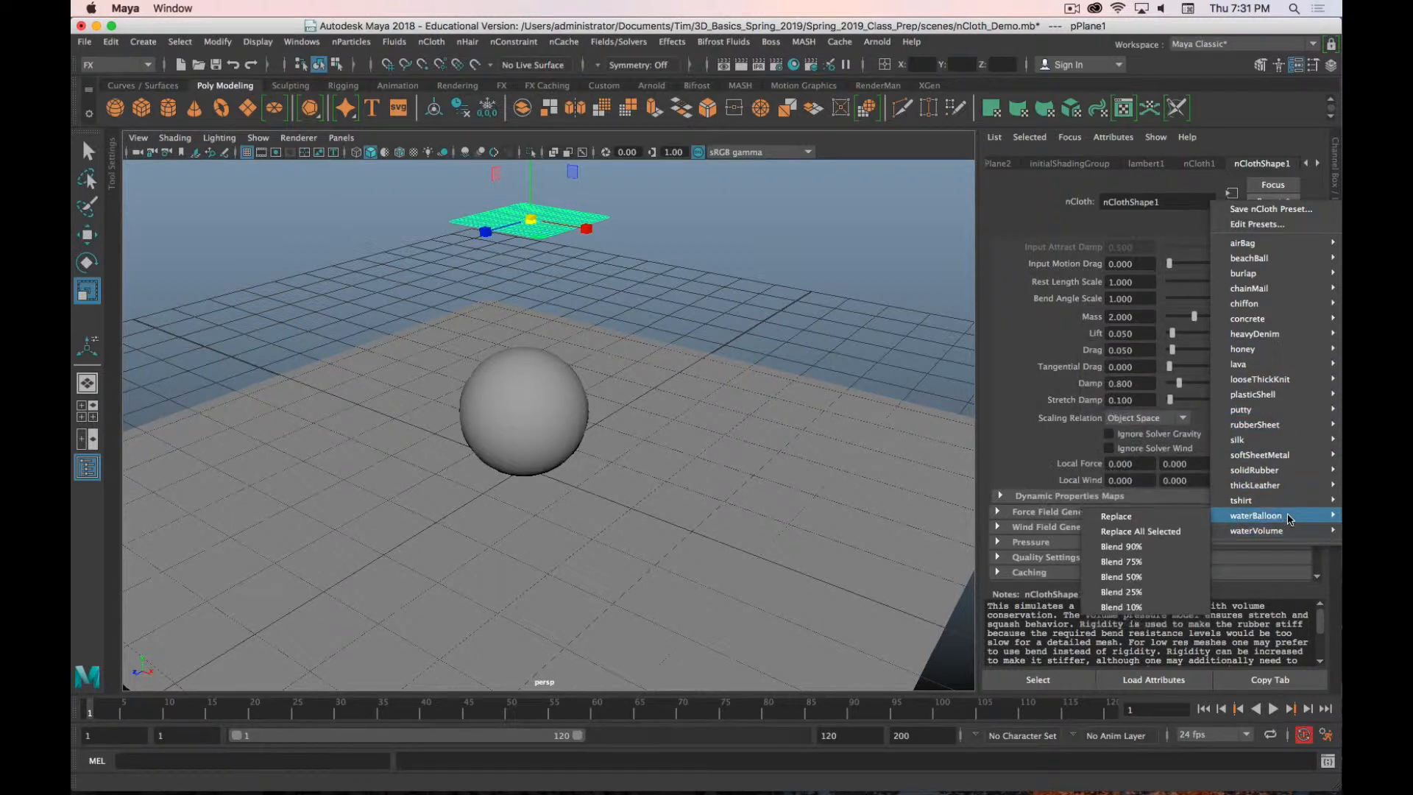
left_click(1116, 515)
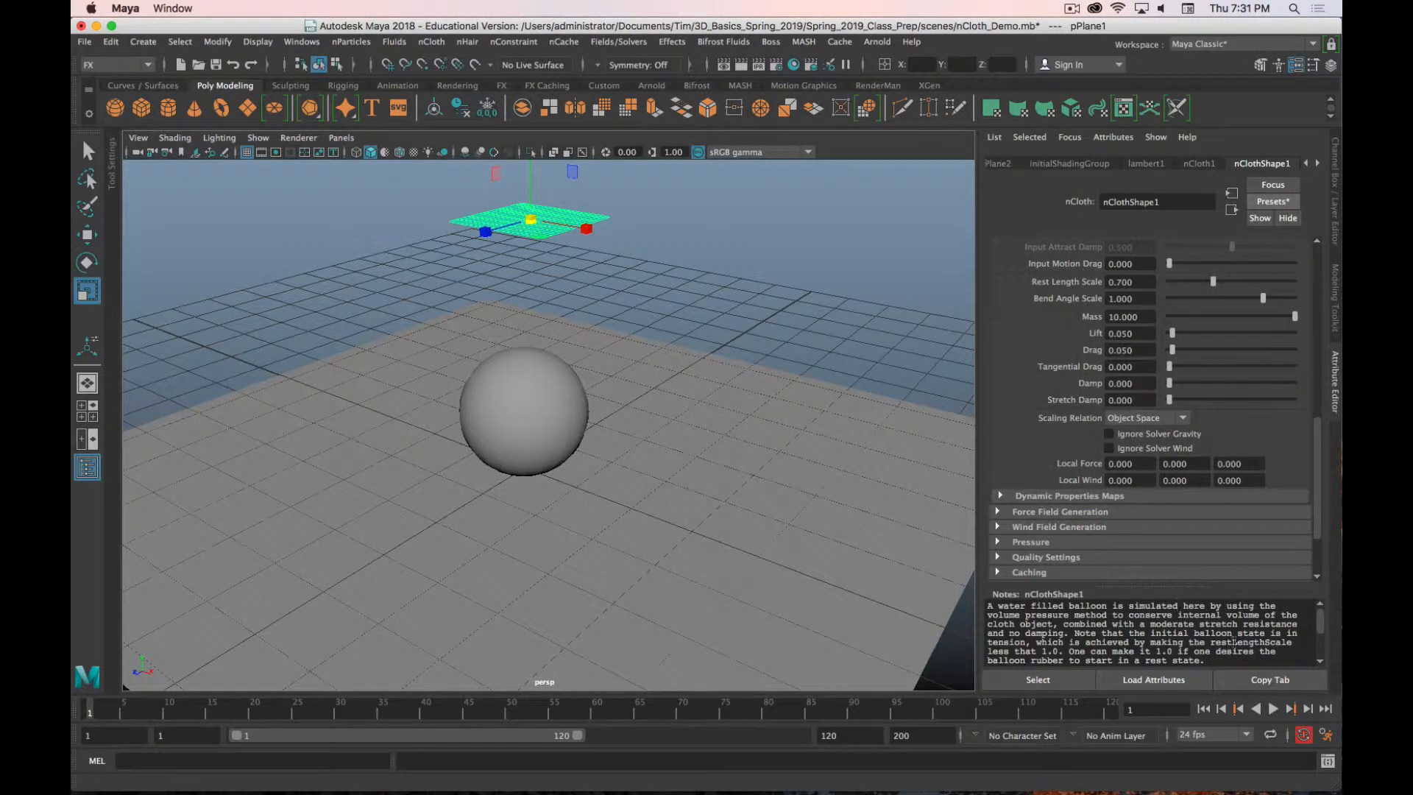
left_click(1273, 708)
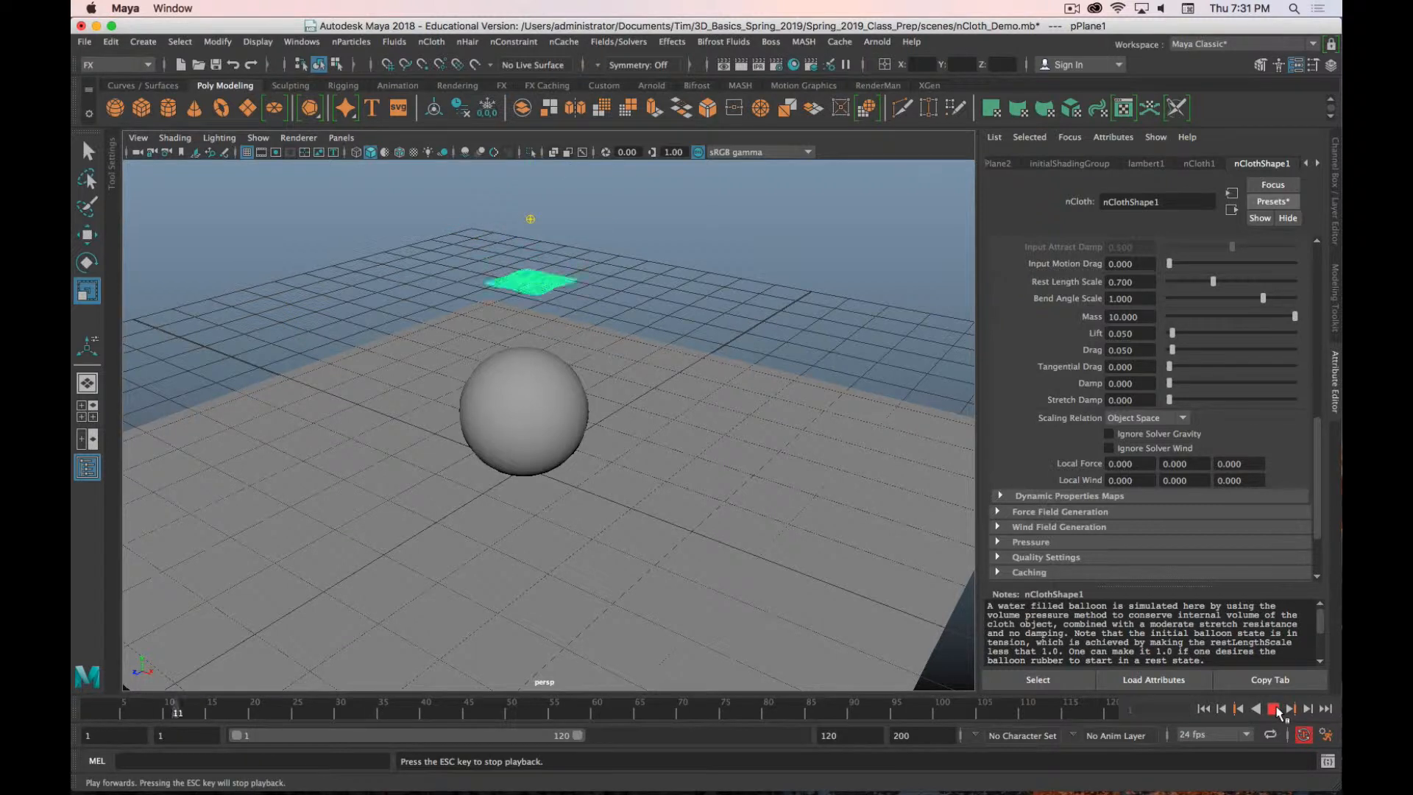
left_click(1274, 707)
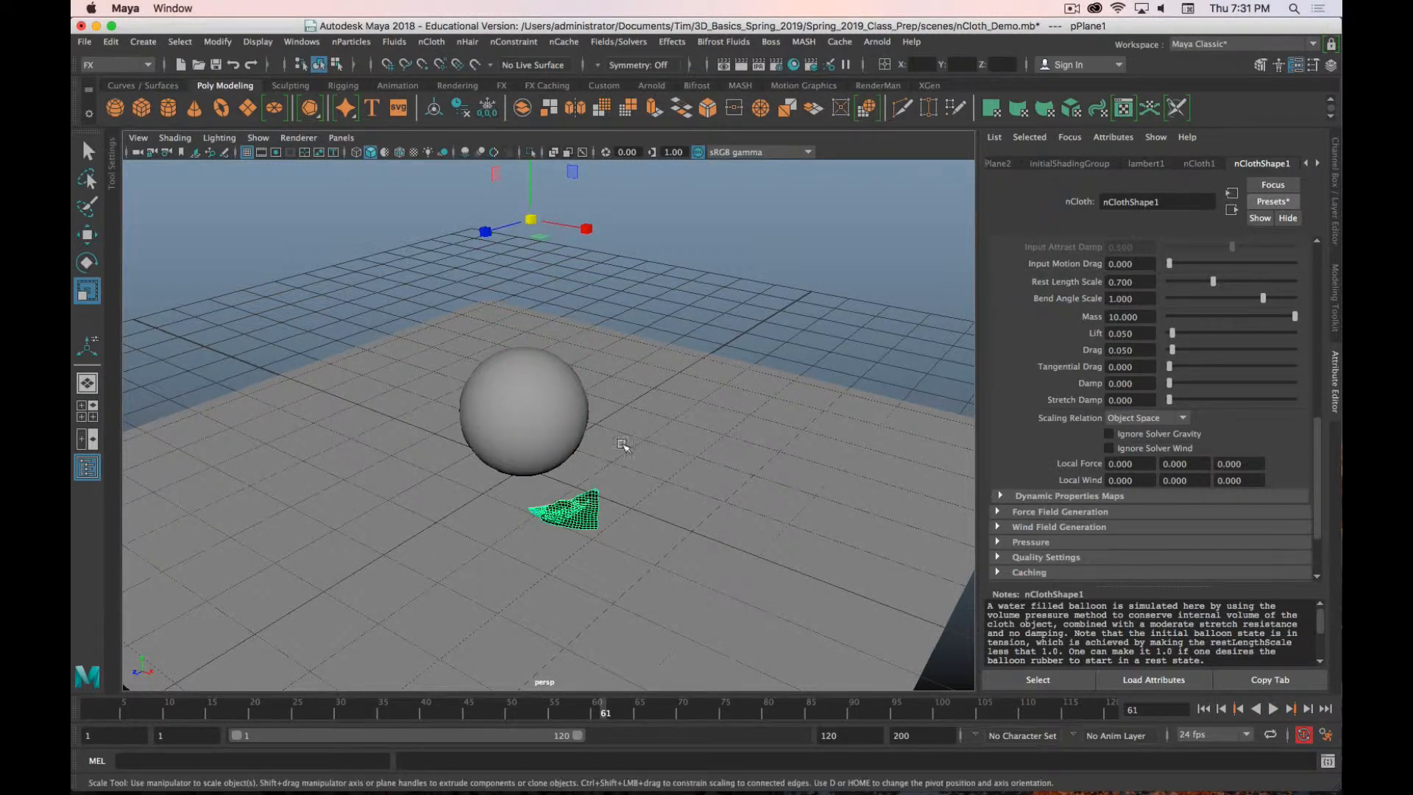
mouse_move(603, 450)
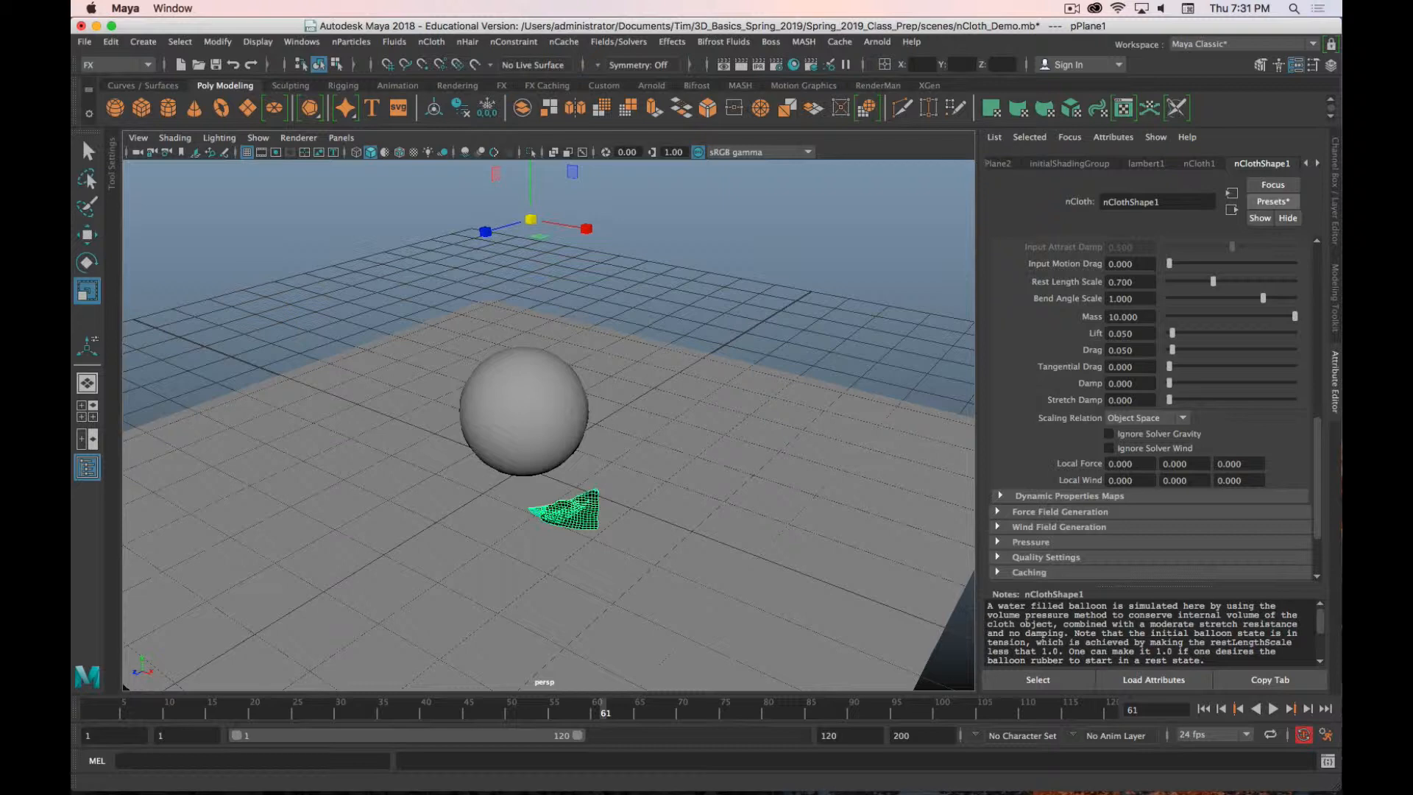
key("cmd+.")
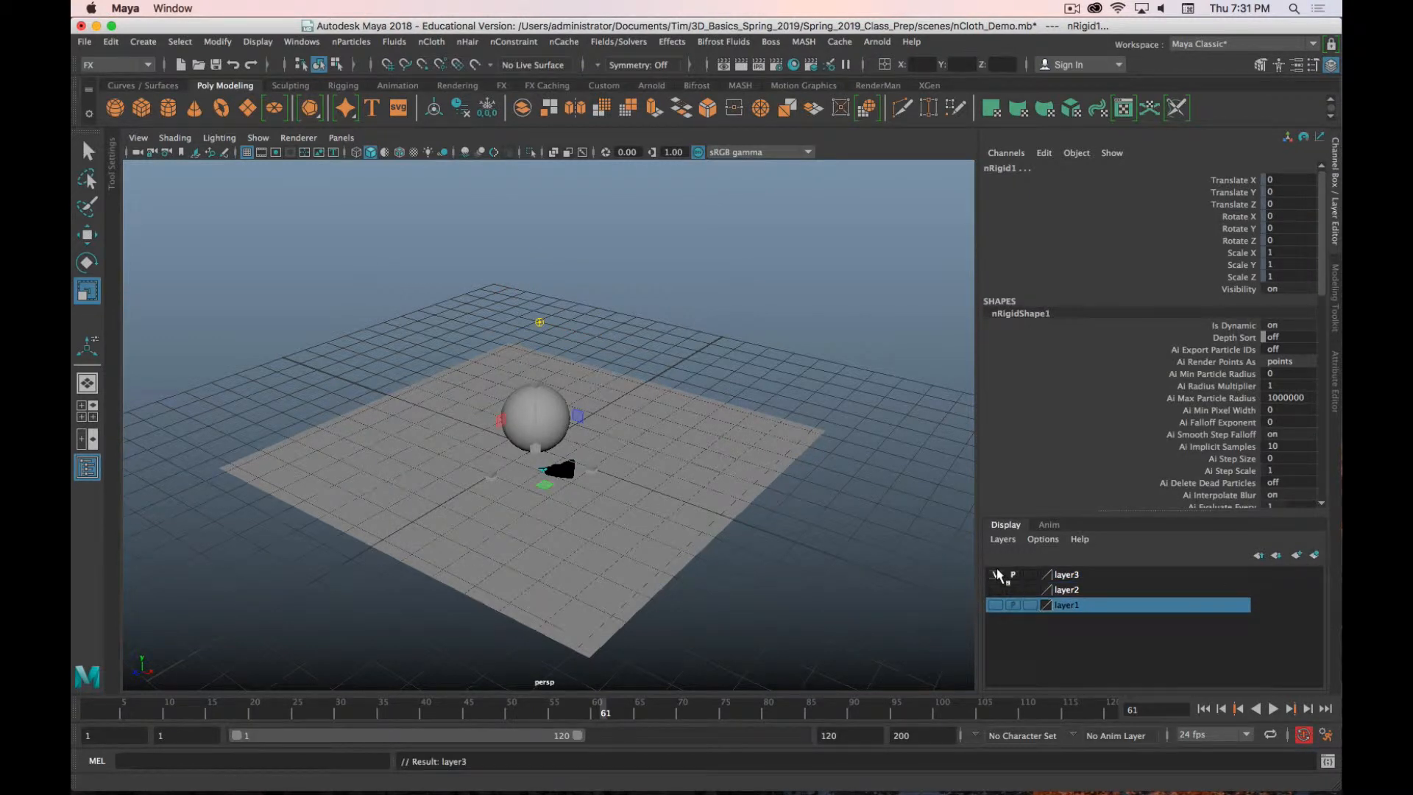
Step: Save the scene before setting up the second nCloth plane
key("cmd+s")
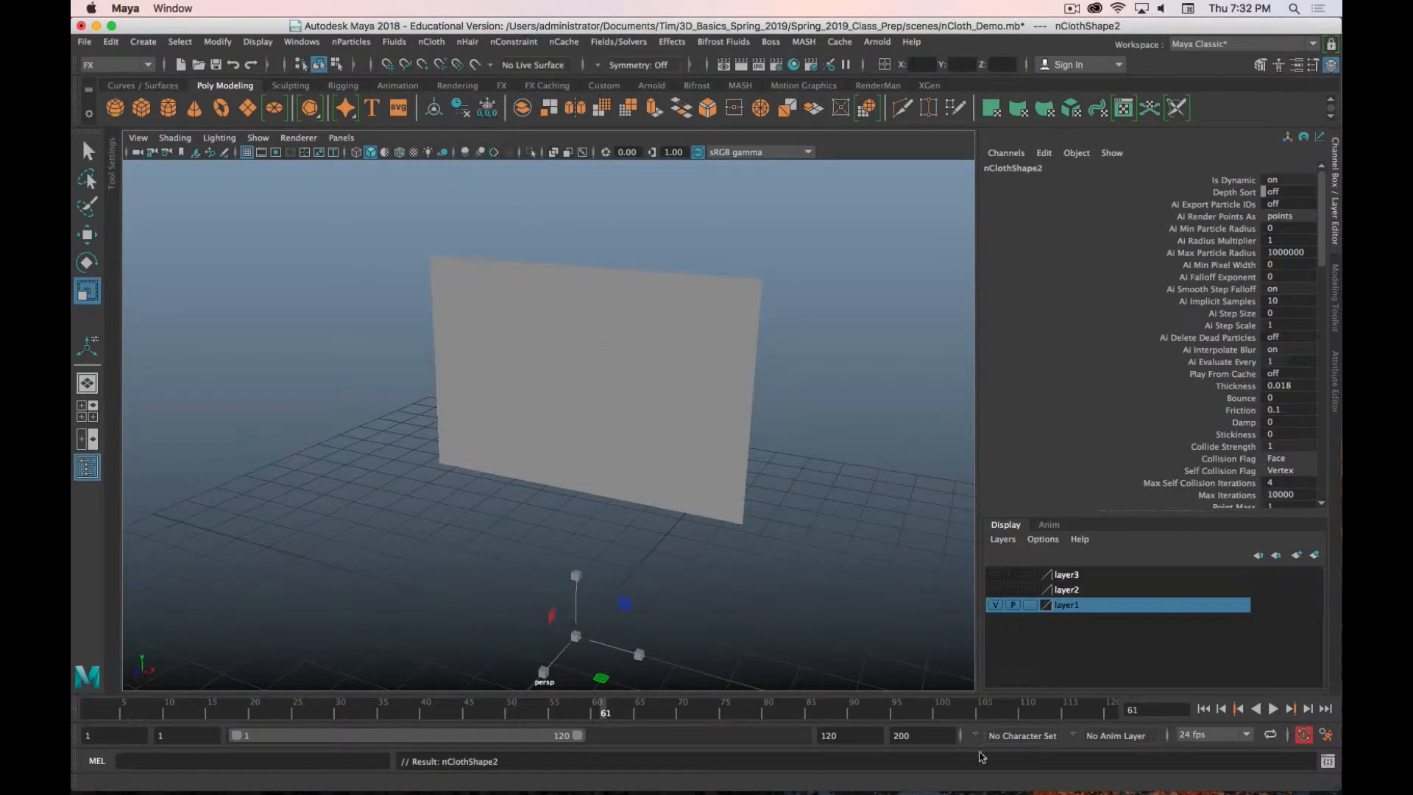
Step: Play the Flag plane's fall, then rewind the simulation to frame 1
left_click(1273, 708)
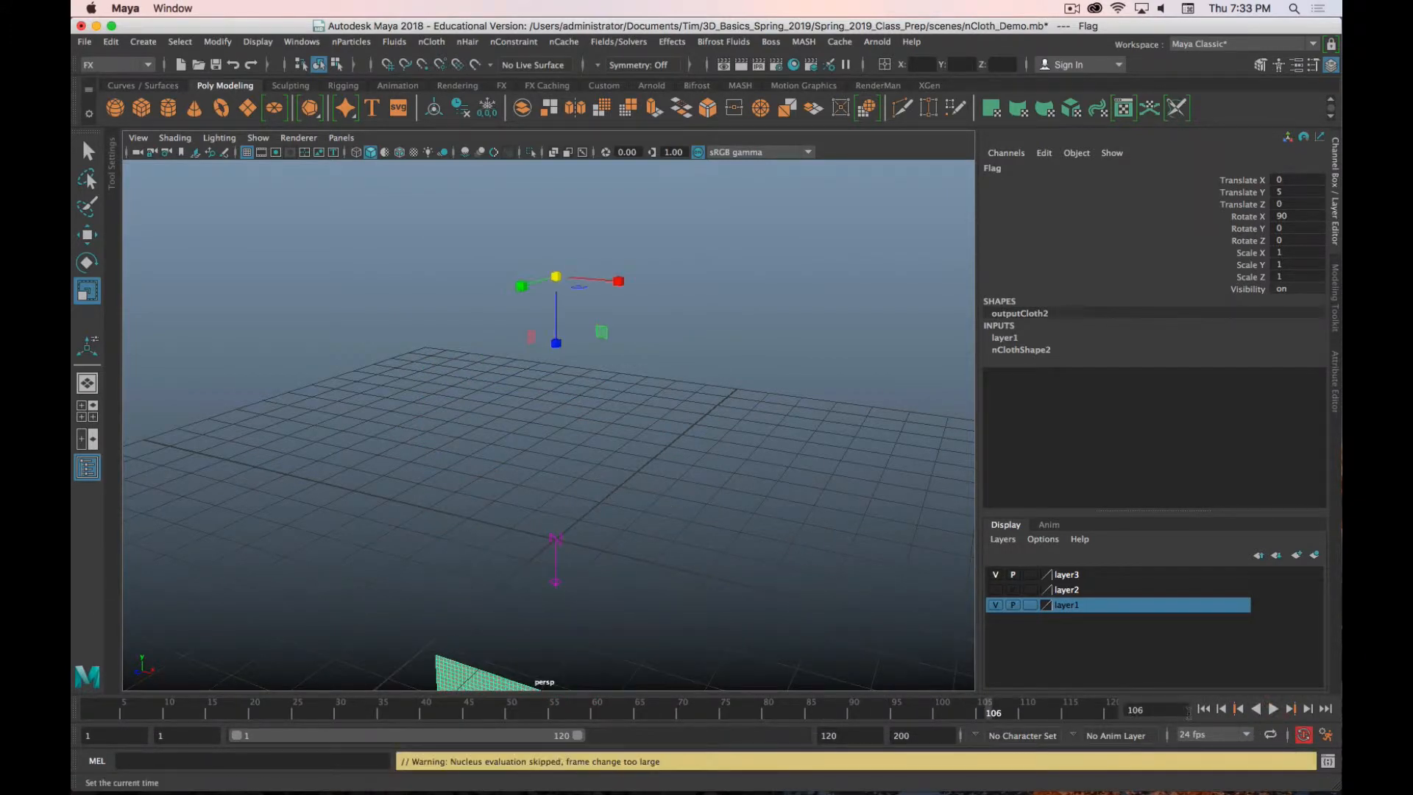
left_click(1201, 708)
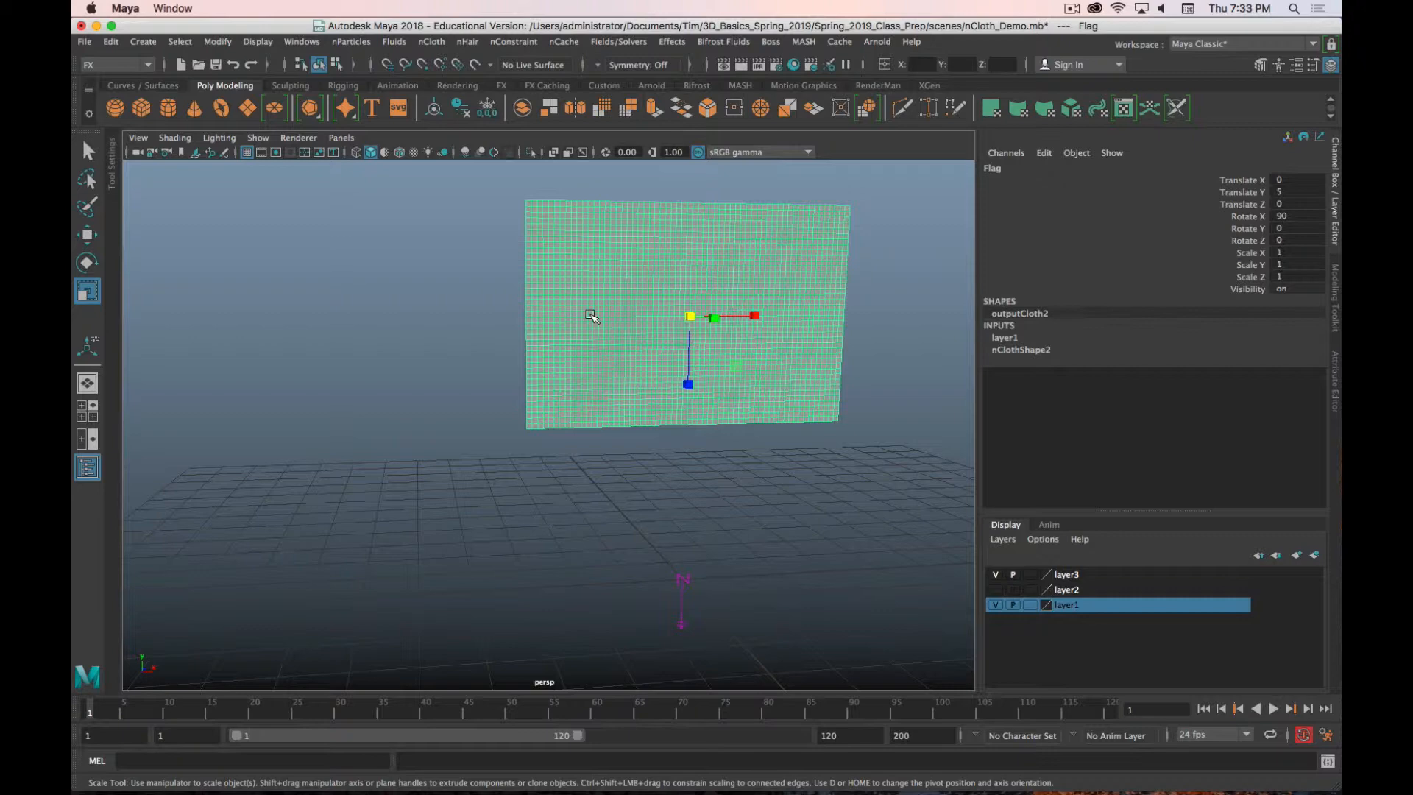
Step: Select the Flag's left-edge vertices and pin them with an nConstraint Transform Constraint
right_click(590, 316)
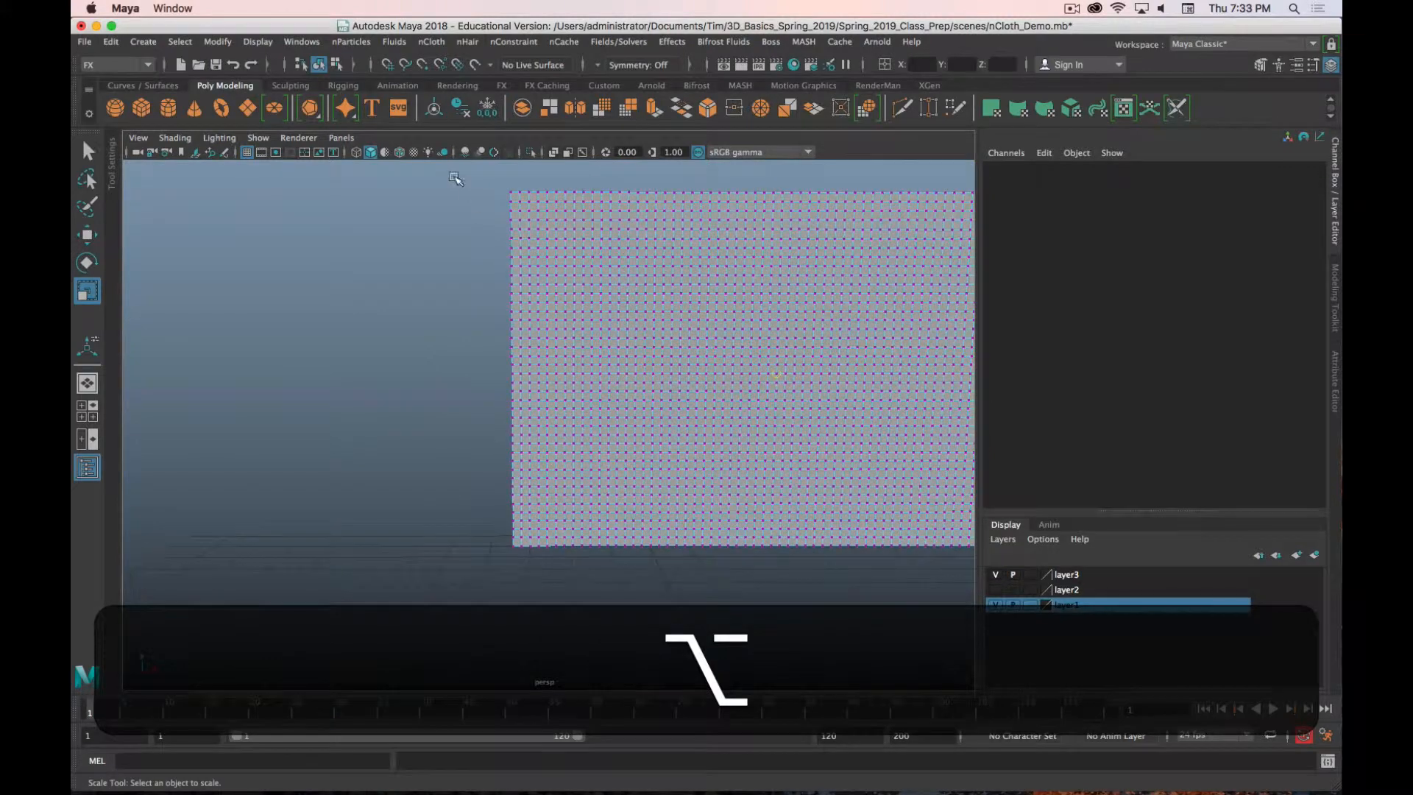
left_click_drag(455, 176, 518, 230)
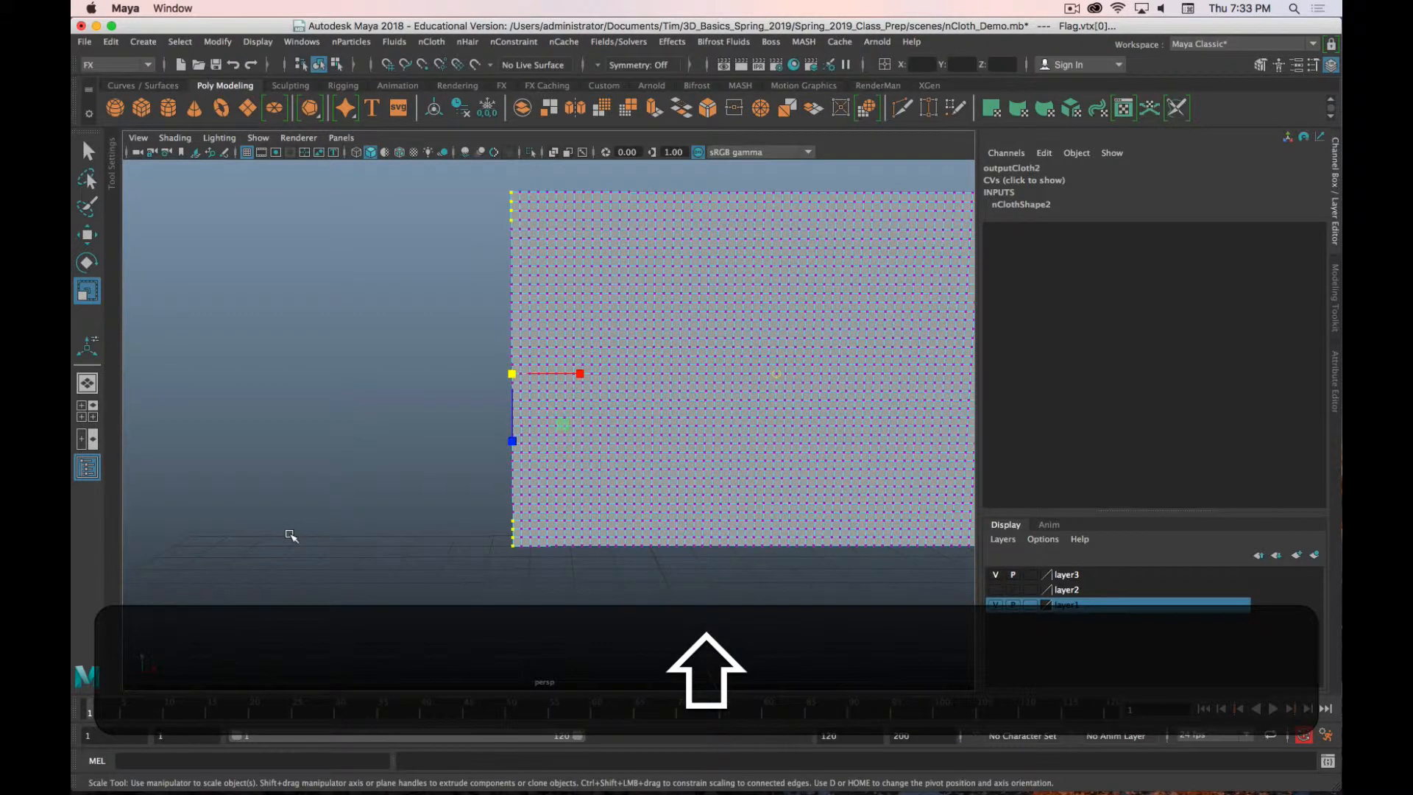
left_click(514, 42)
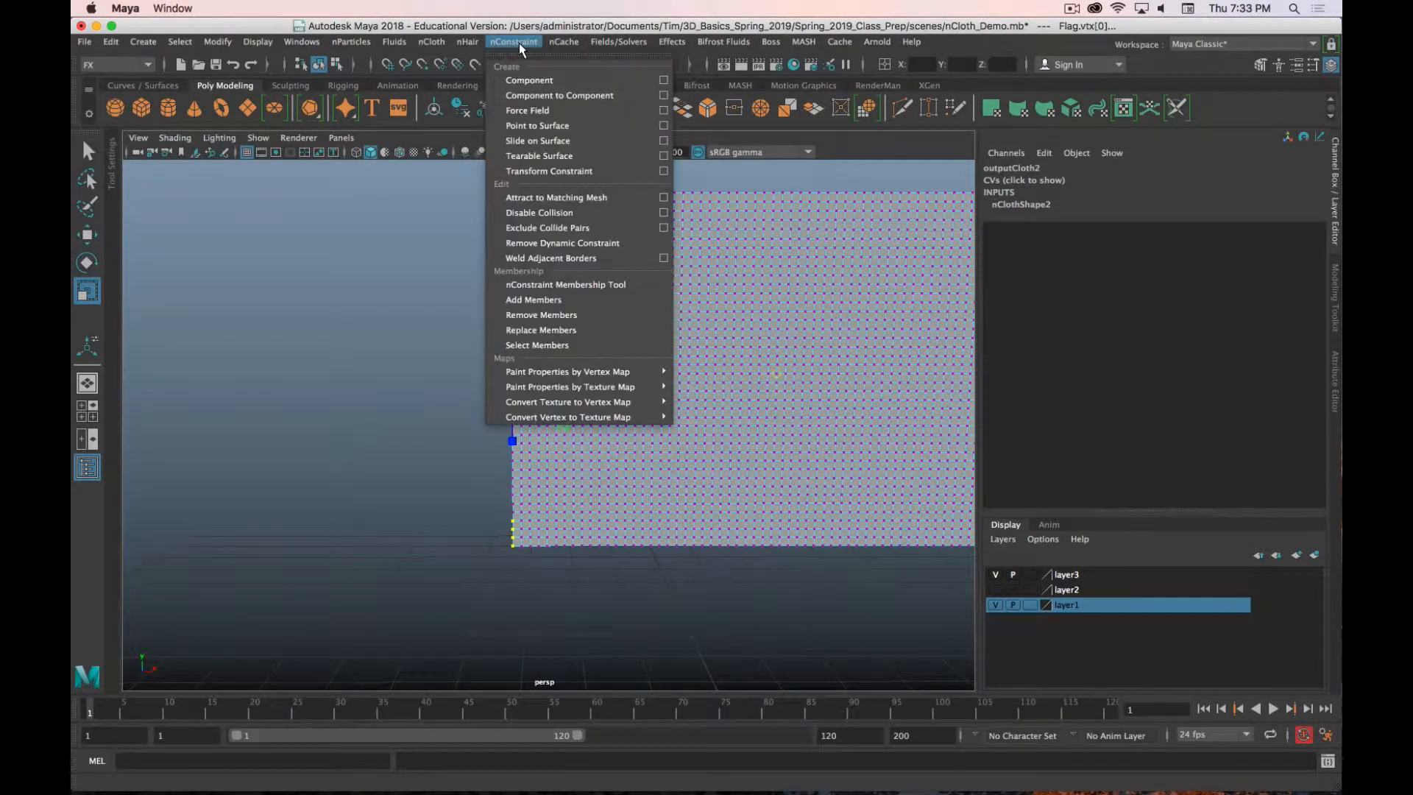
mouse_move(556, 196)
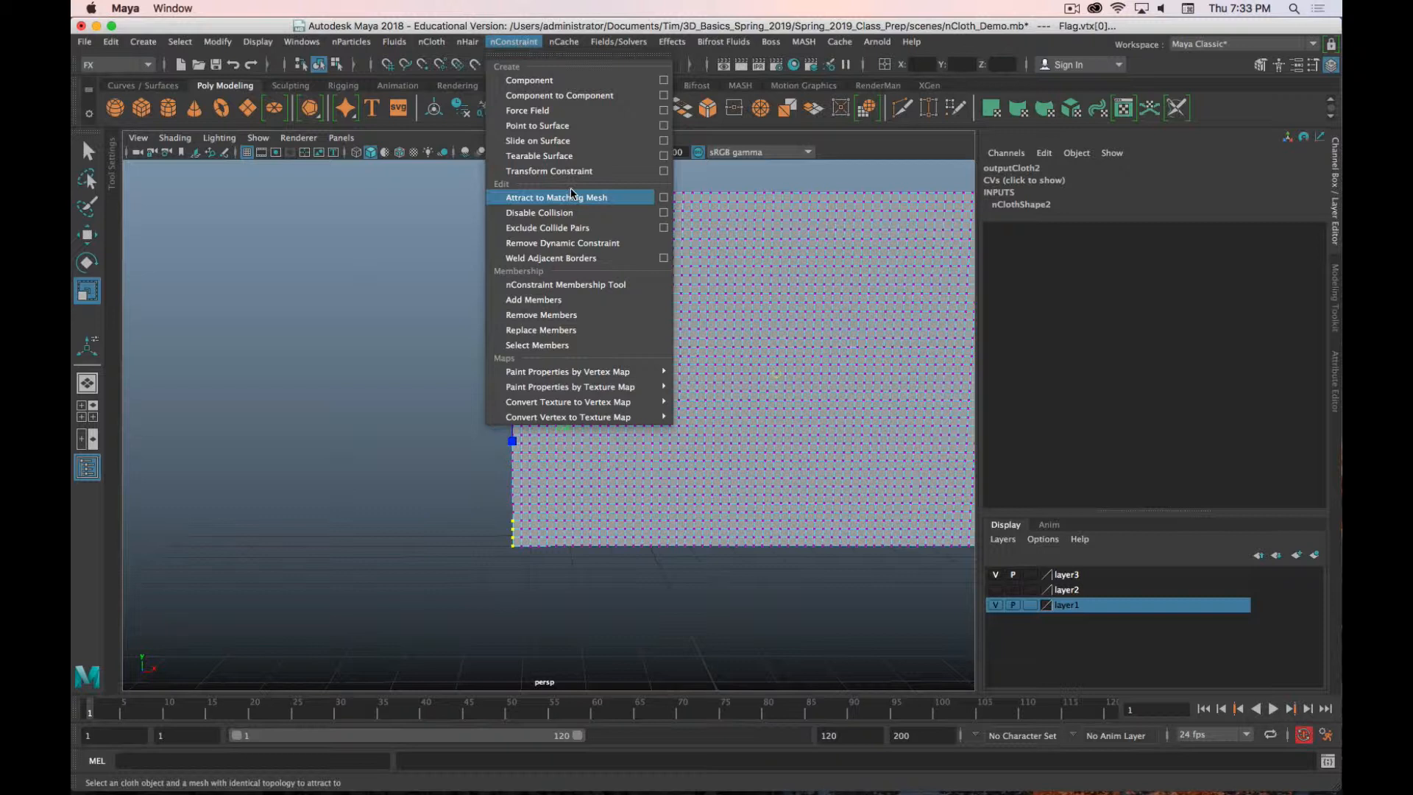
mouse_move(547, 171)
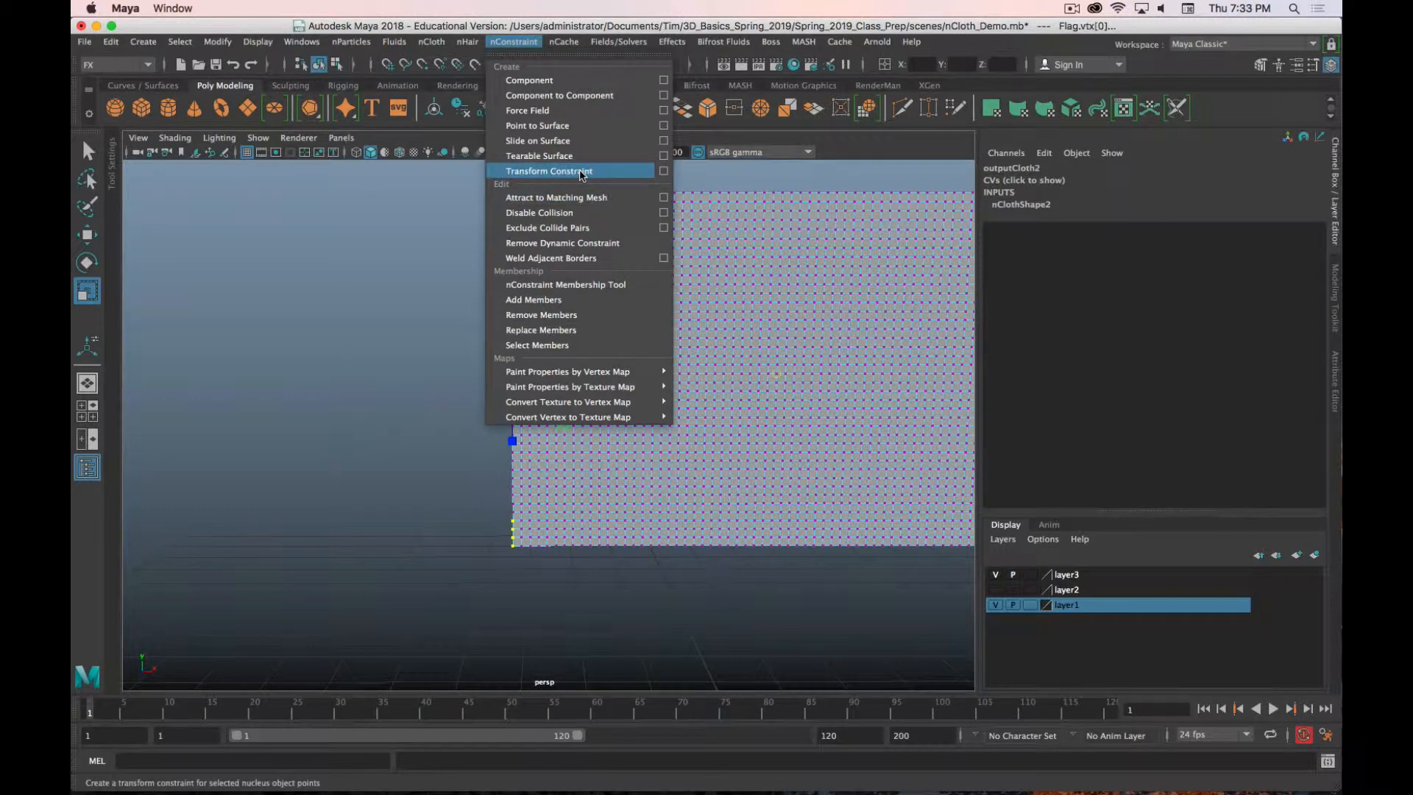
mouse_move(563, 177)
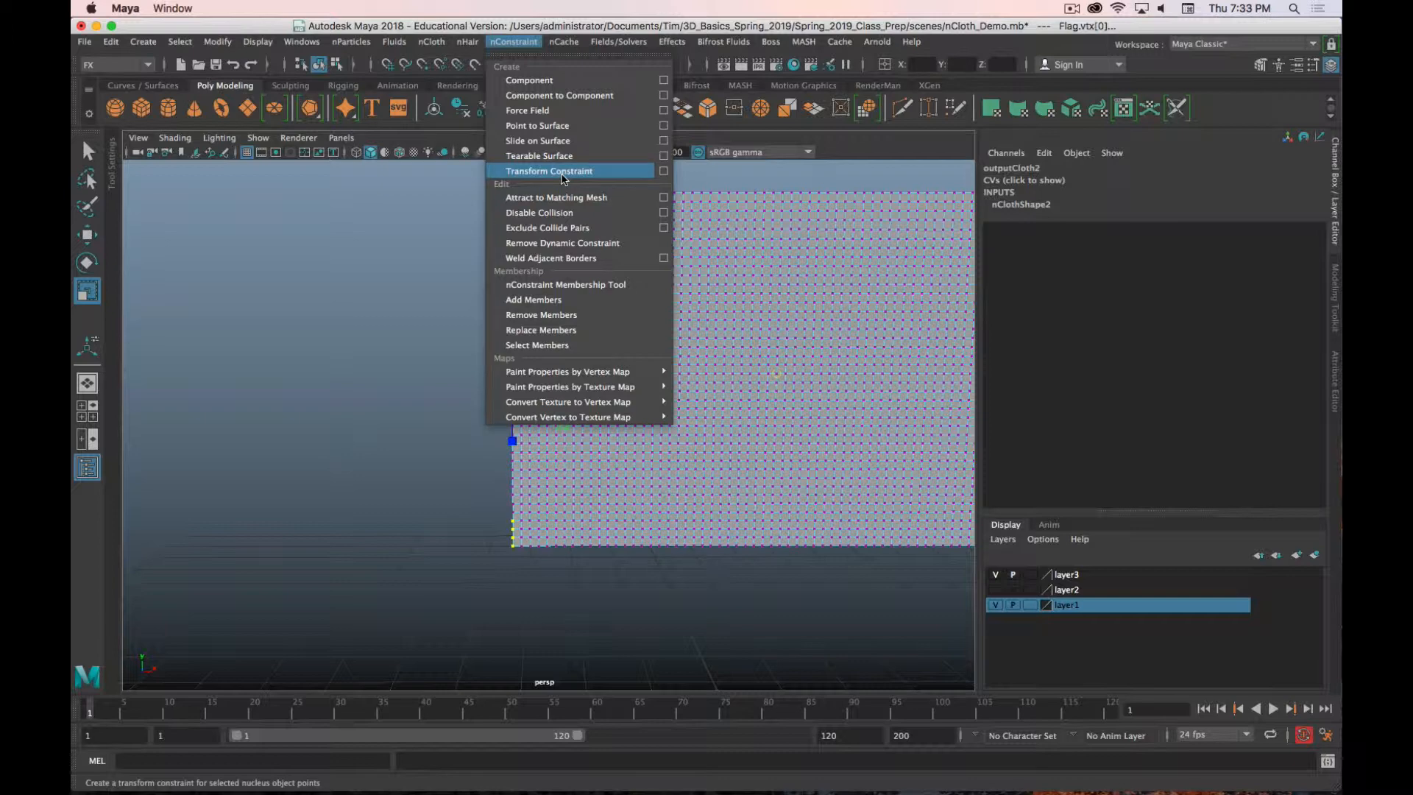
left_click(549, 172)
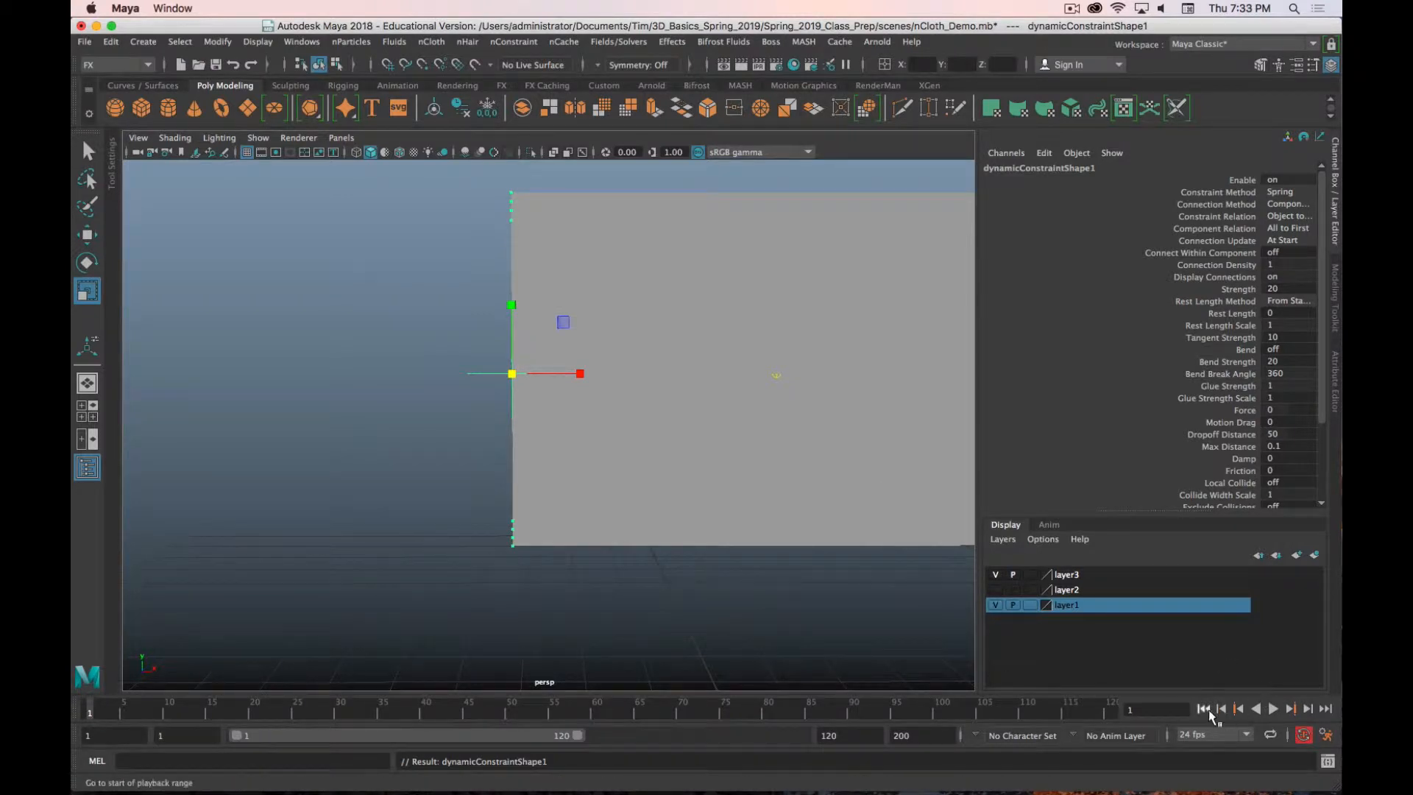
Step: Rewind to the start and bring up the Flag's nClothShape2 attributes
left_click(1254, 708)
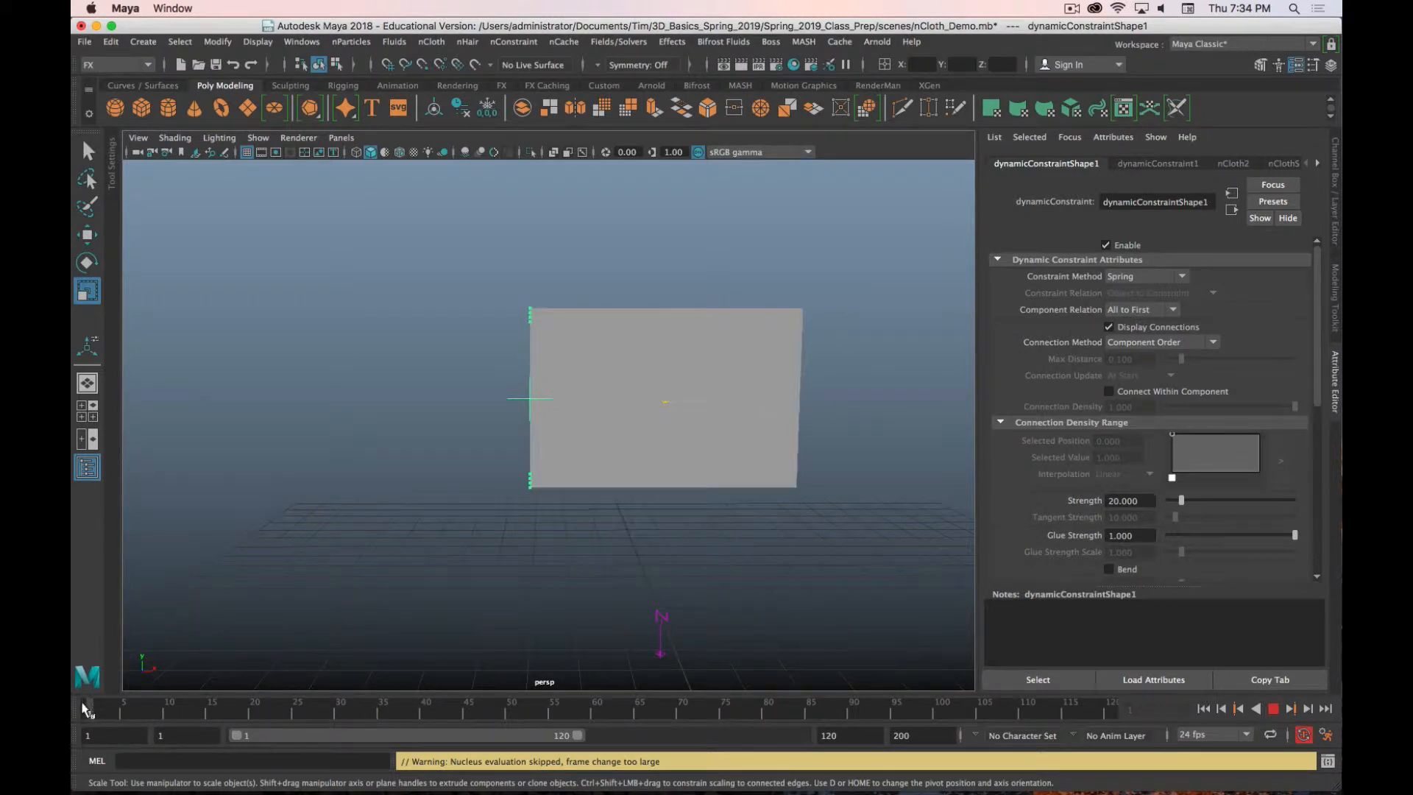
left_click(1272, 201)
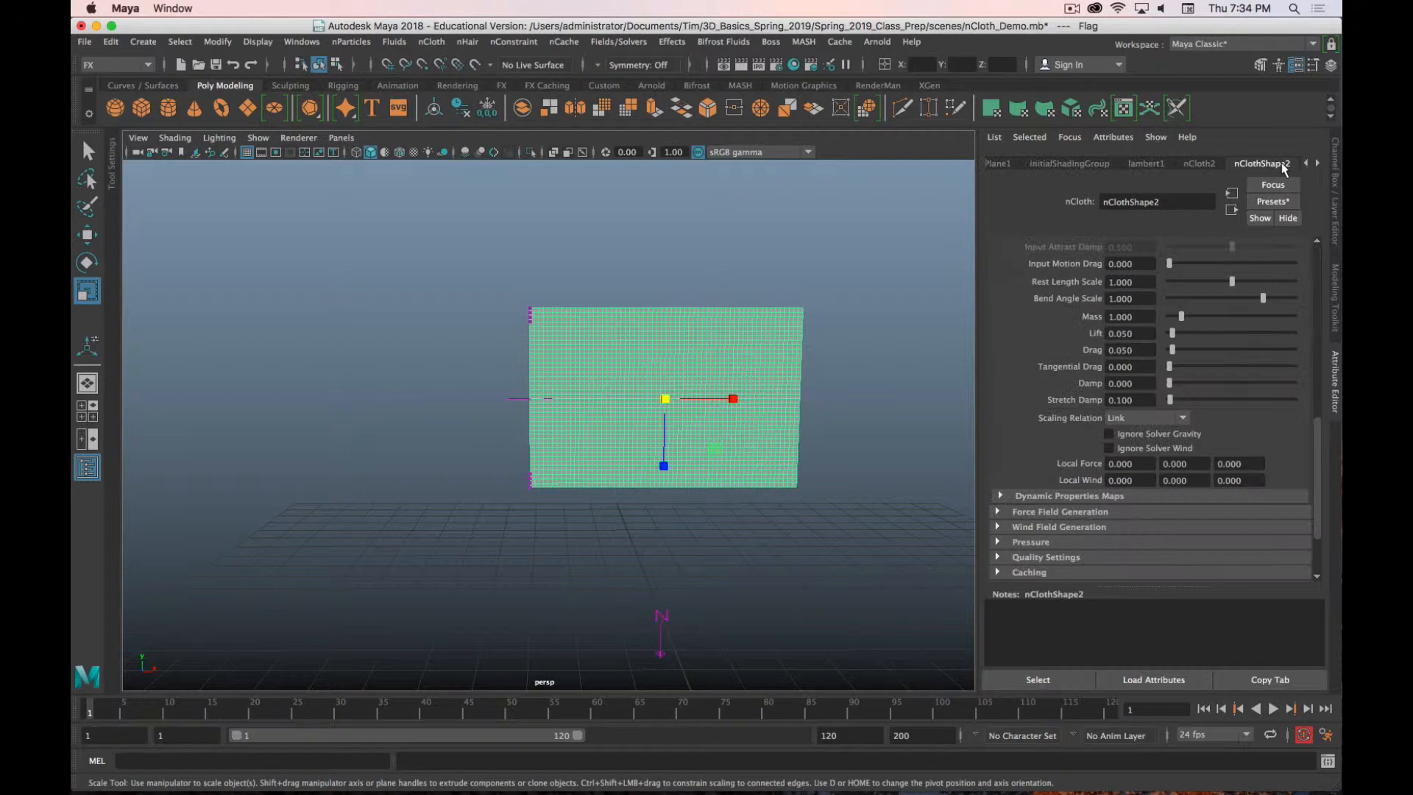
Step: Replace the Flag's nCloth settings with the tshirt preset and play its droop
left_click(1272, 200)
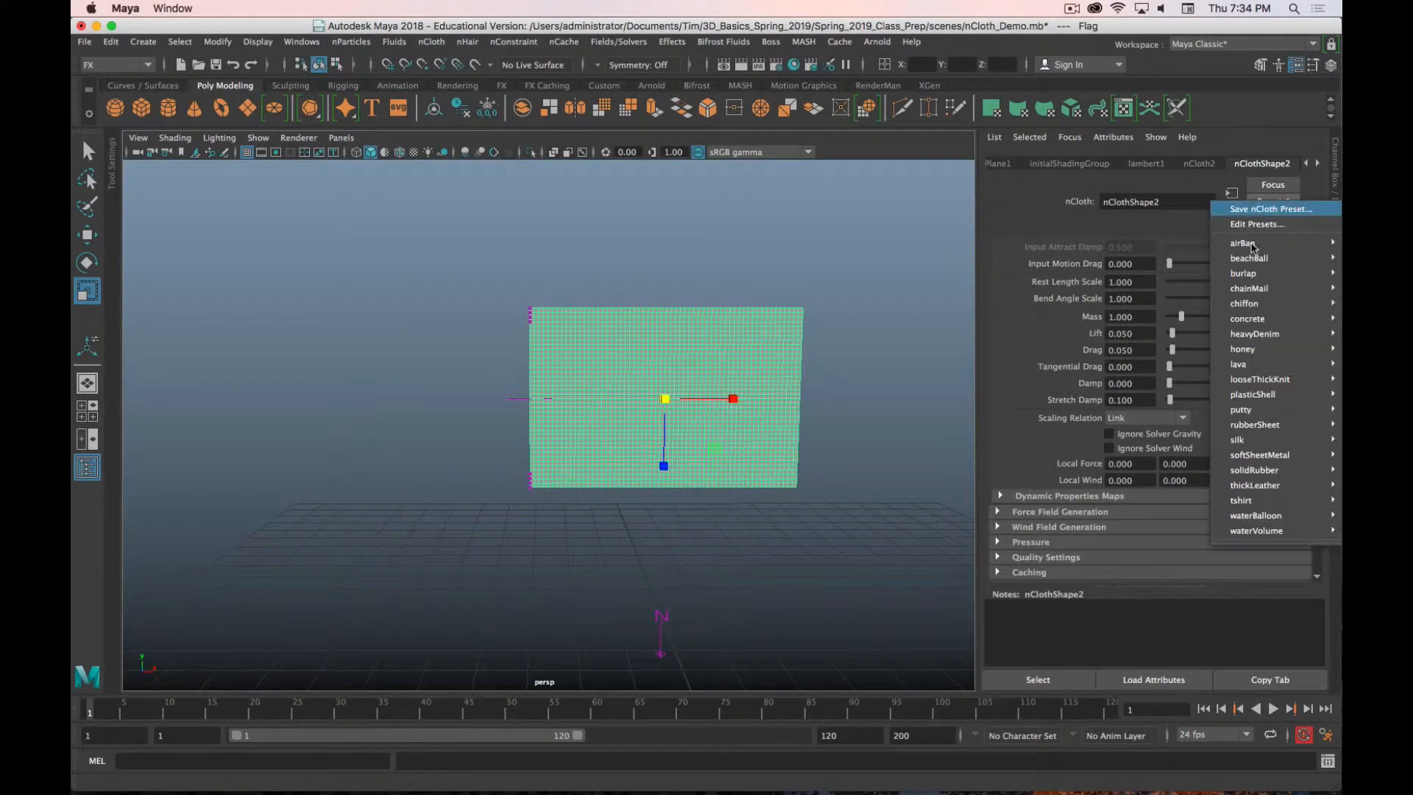
mouse_move(1271, 469)
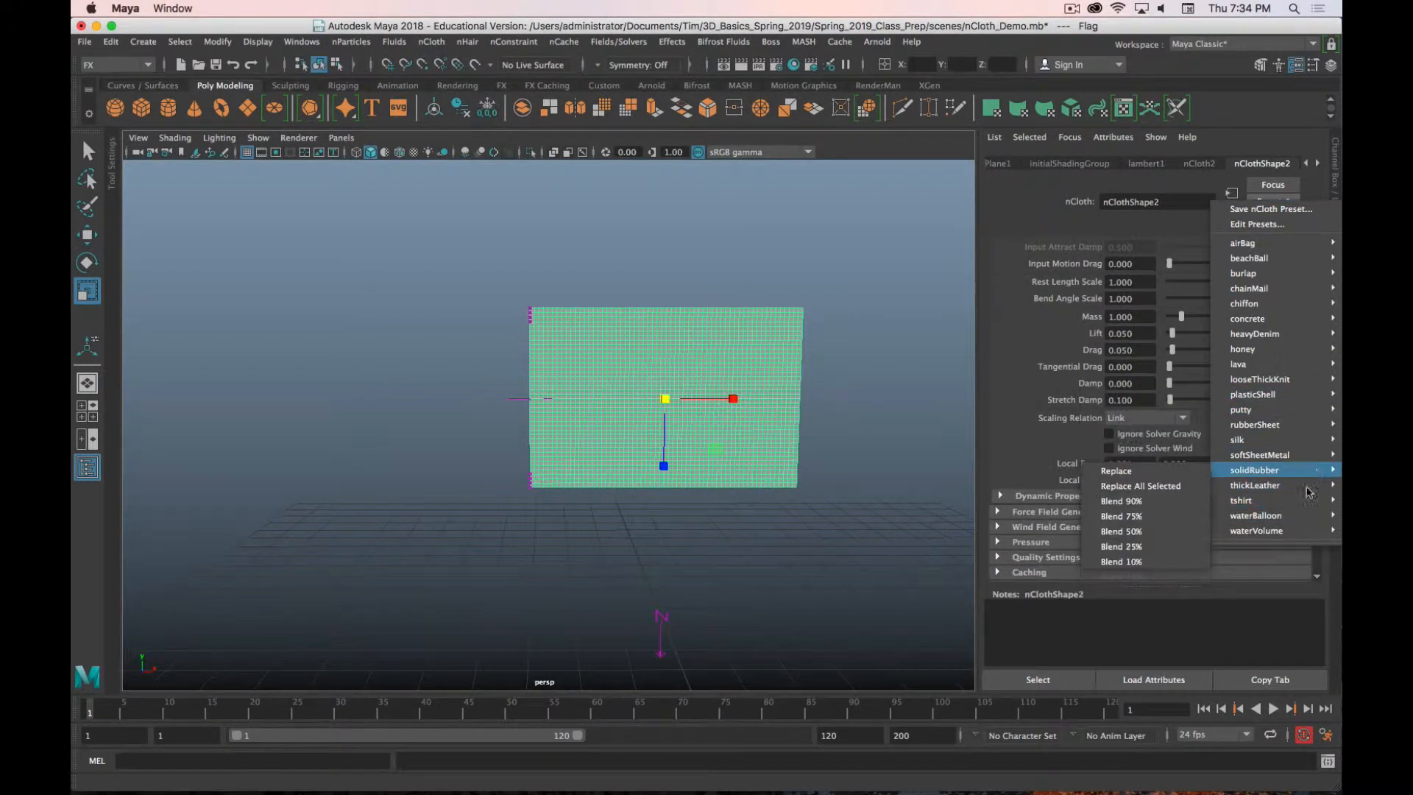
mouse_move(1240, 500)
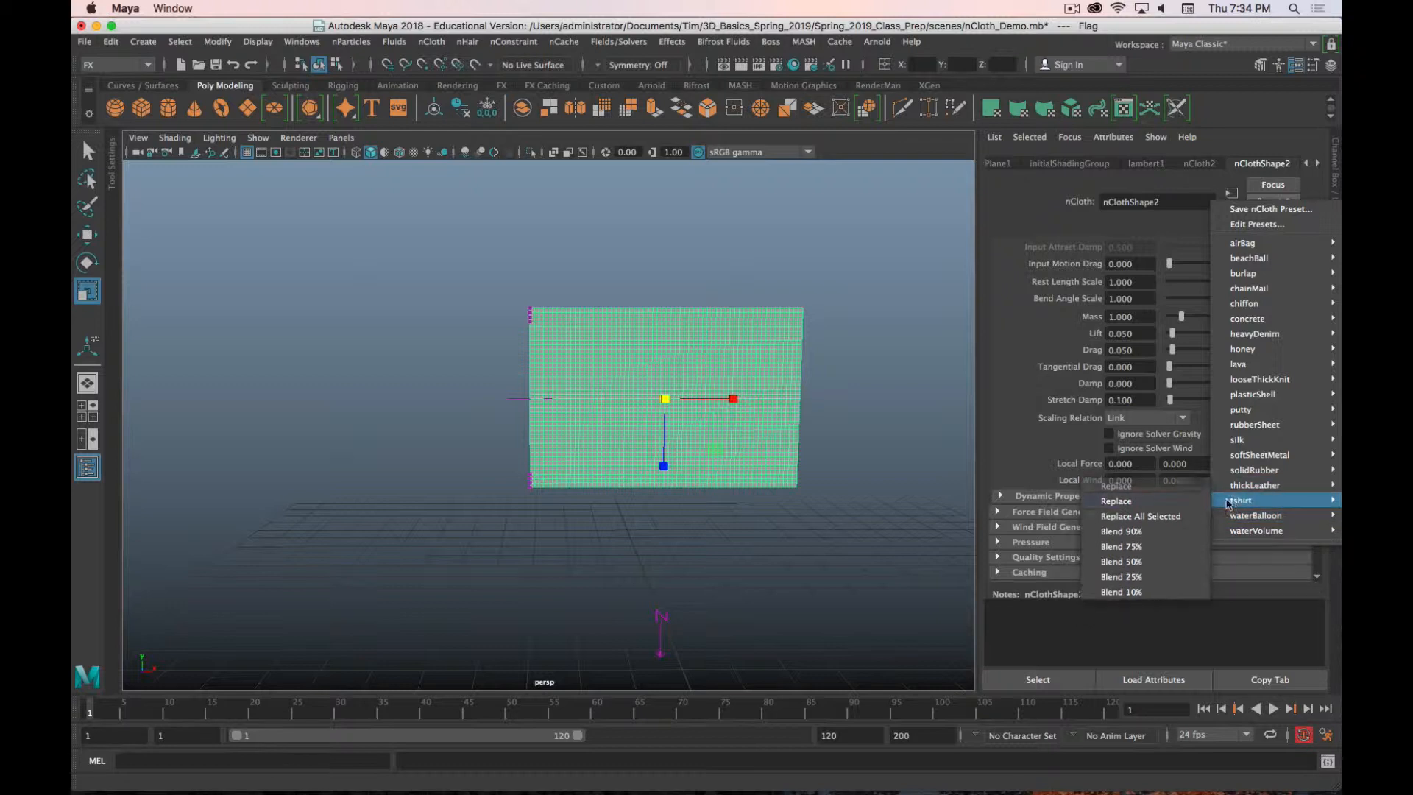
left_click(1116, 487)
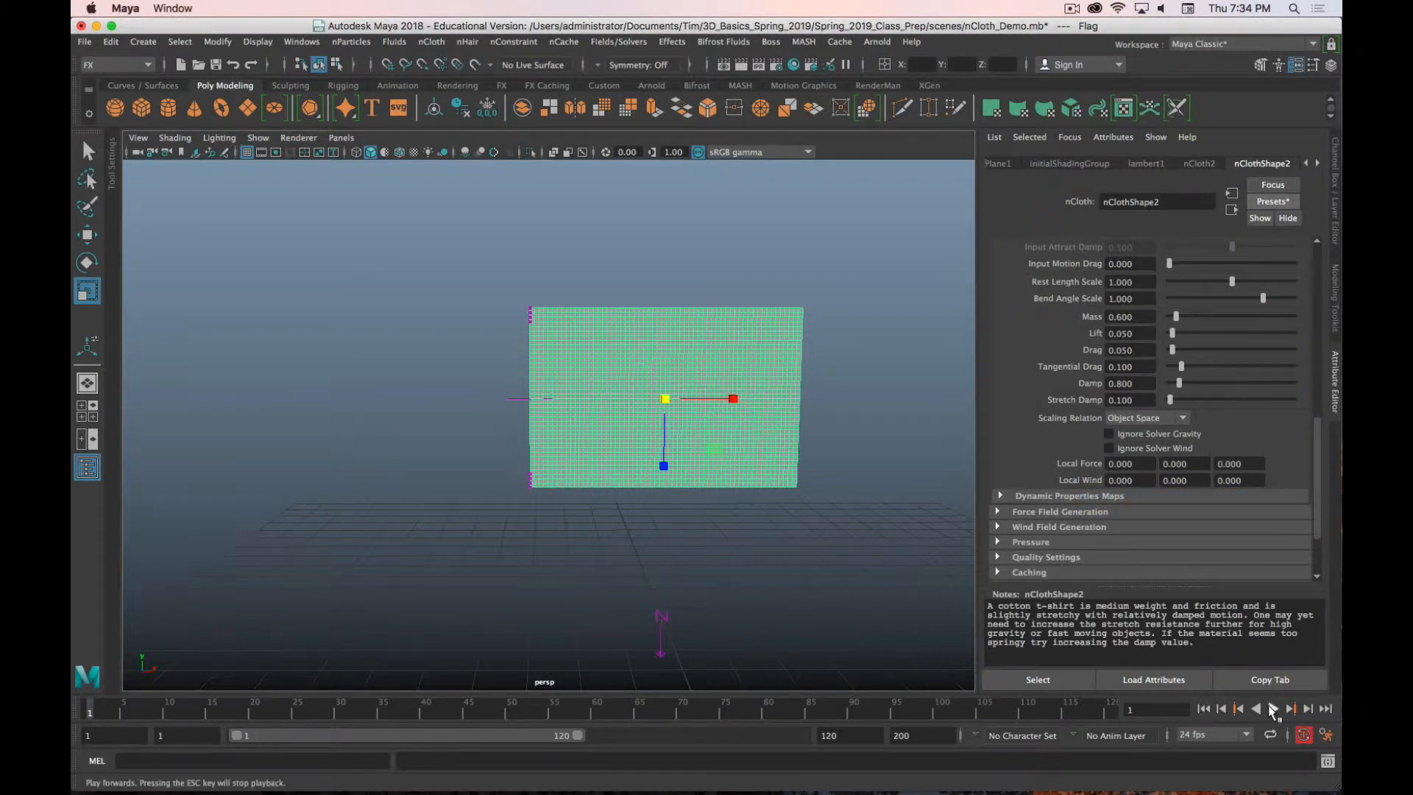
left_click(1273, 708)
type("1000")
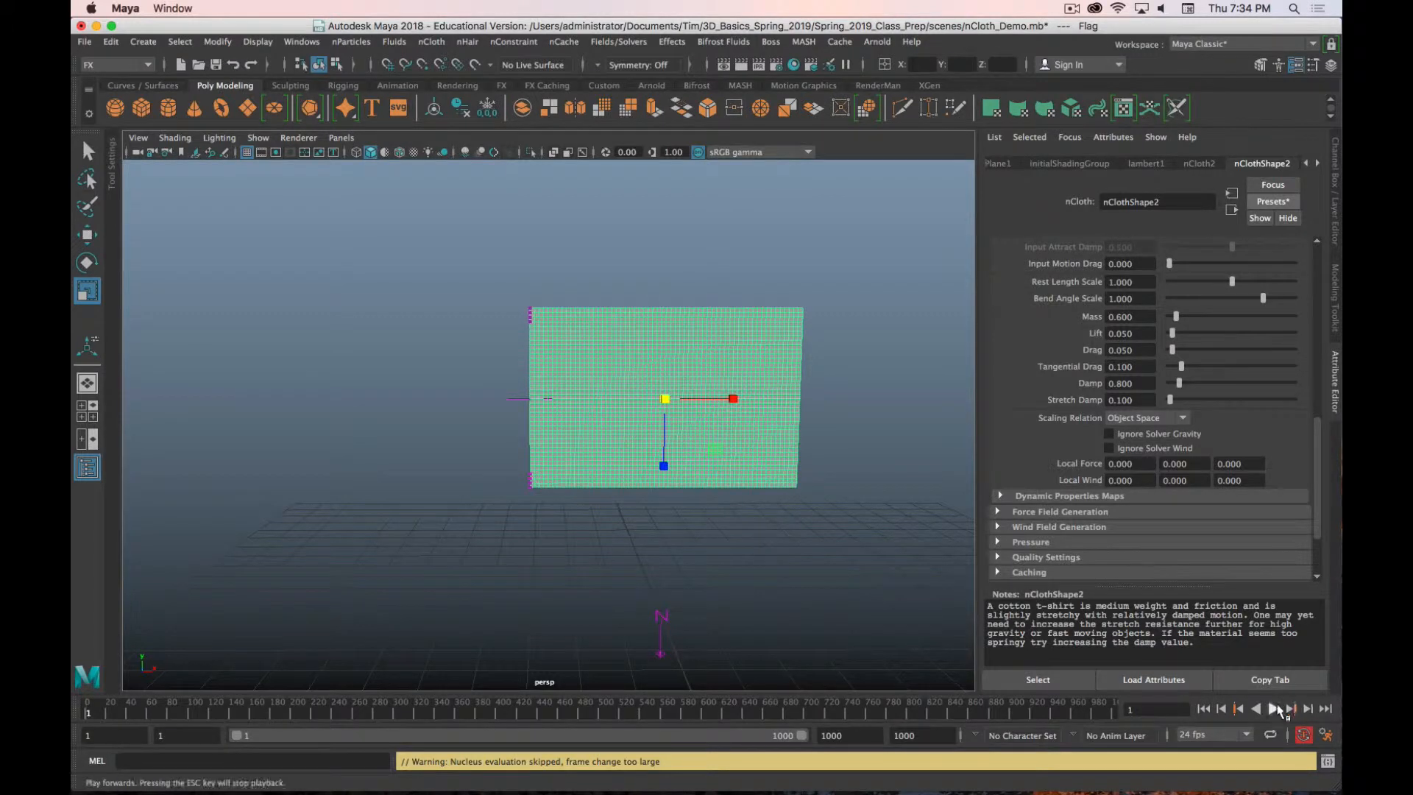
left_click(1273, 708)
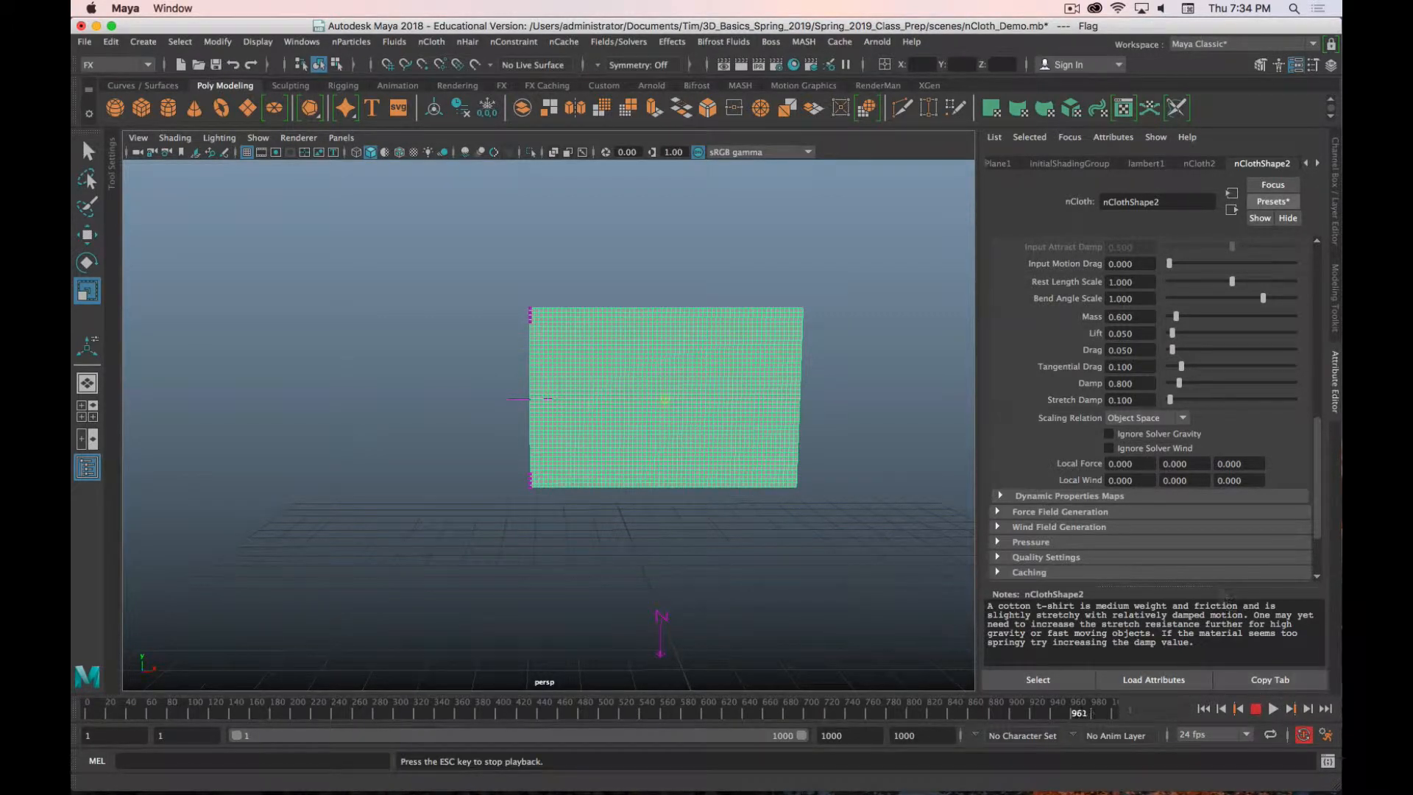
Step: Rewind and replay the pinned flag hanging down, then return to frame 1
left_click(1203, 708)
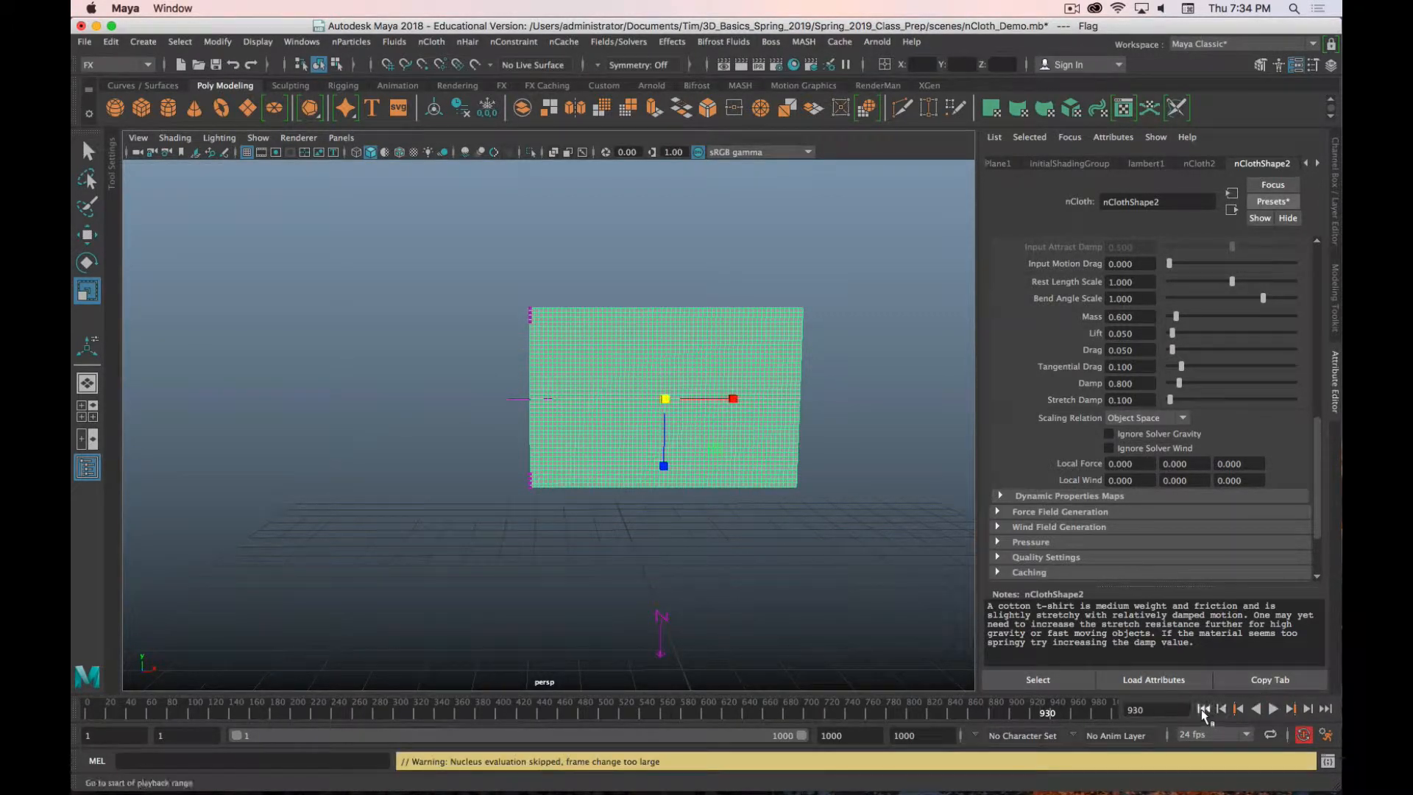
left_click(1273, 707)
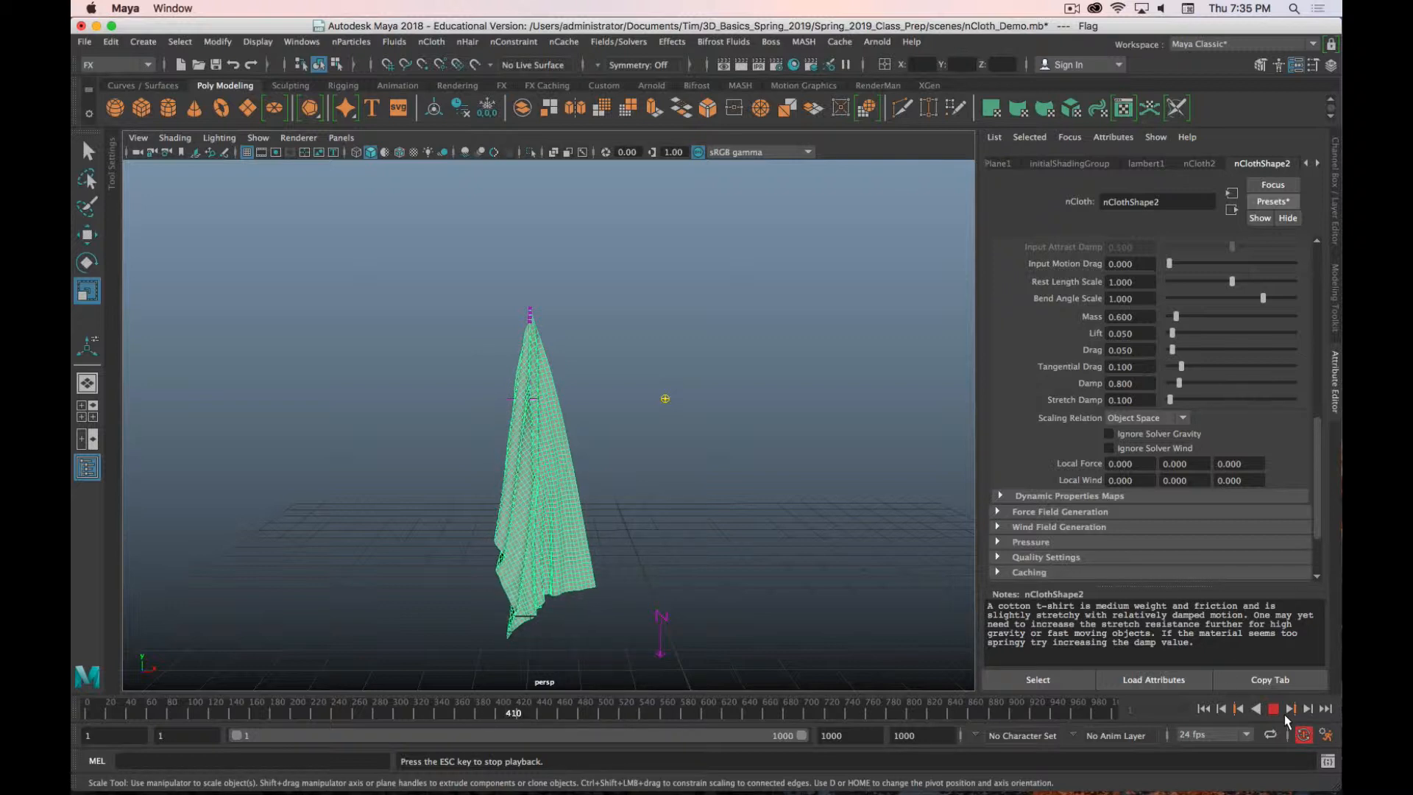
left_click(1306, 708)
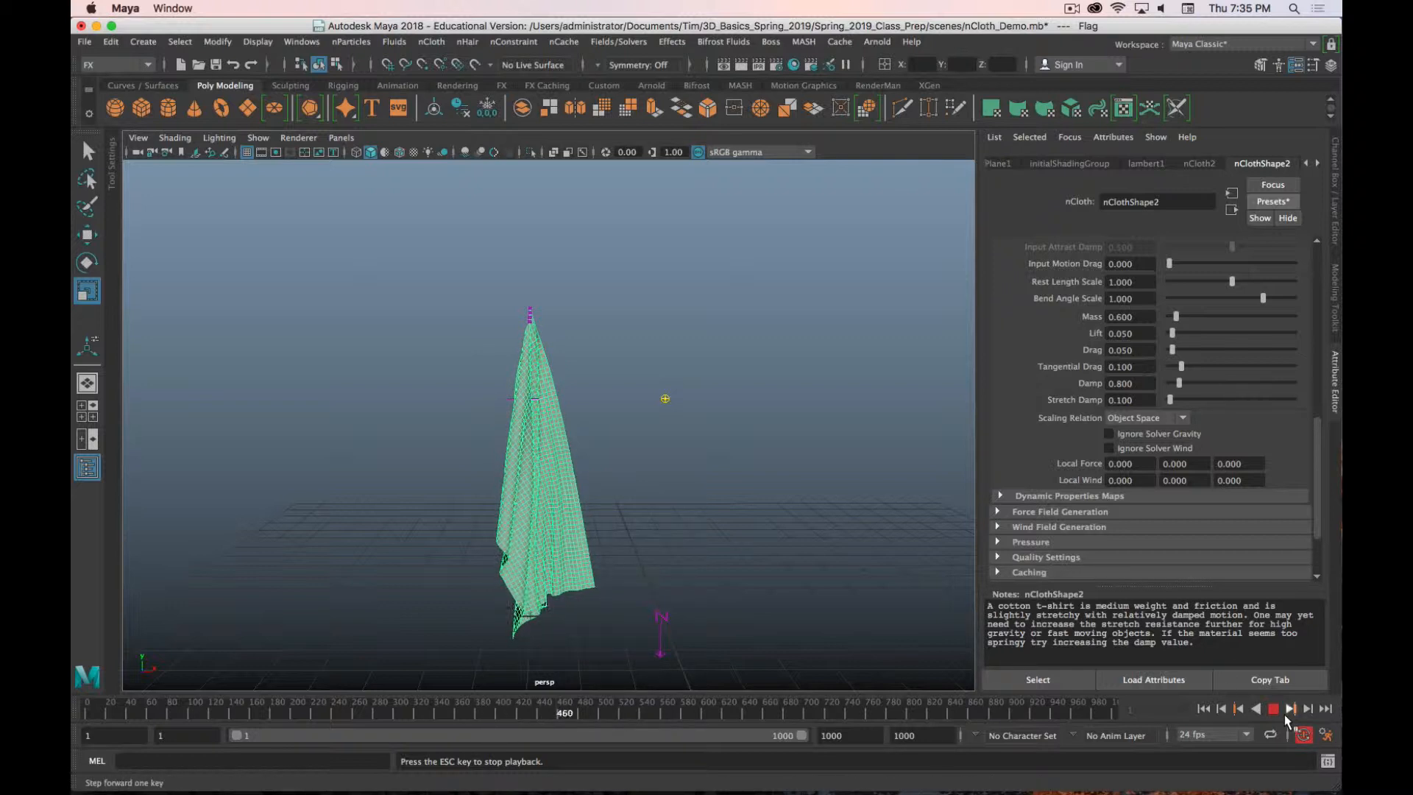
left_click(1203, 707)
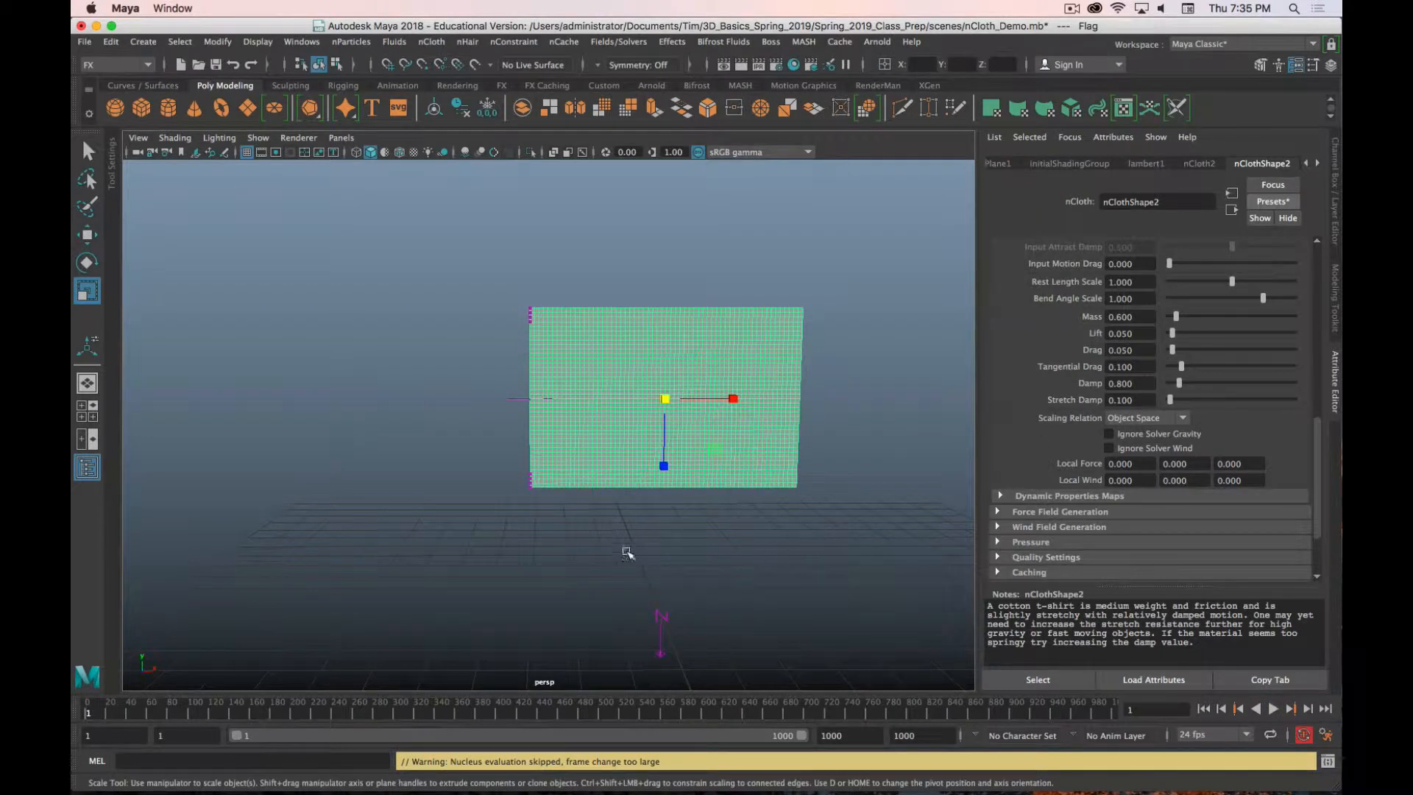
mouse_move(610, 461)
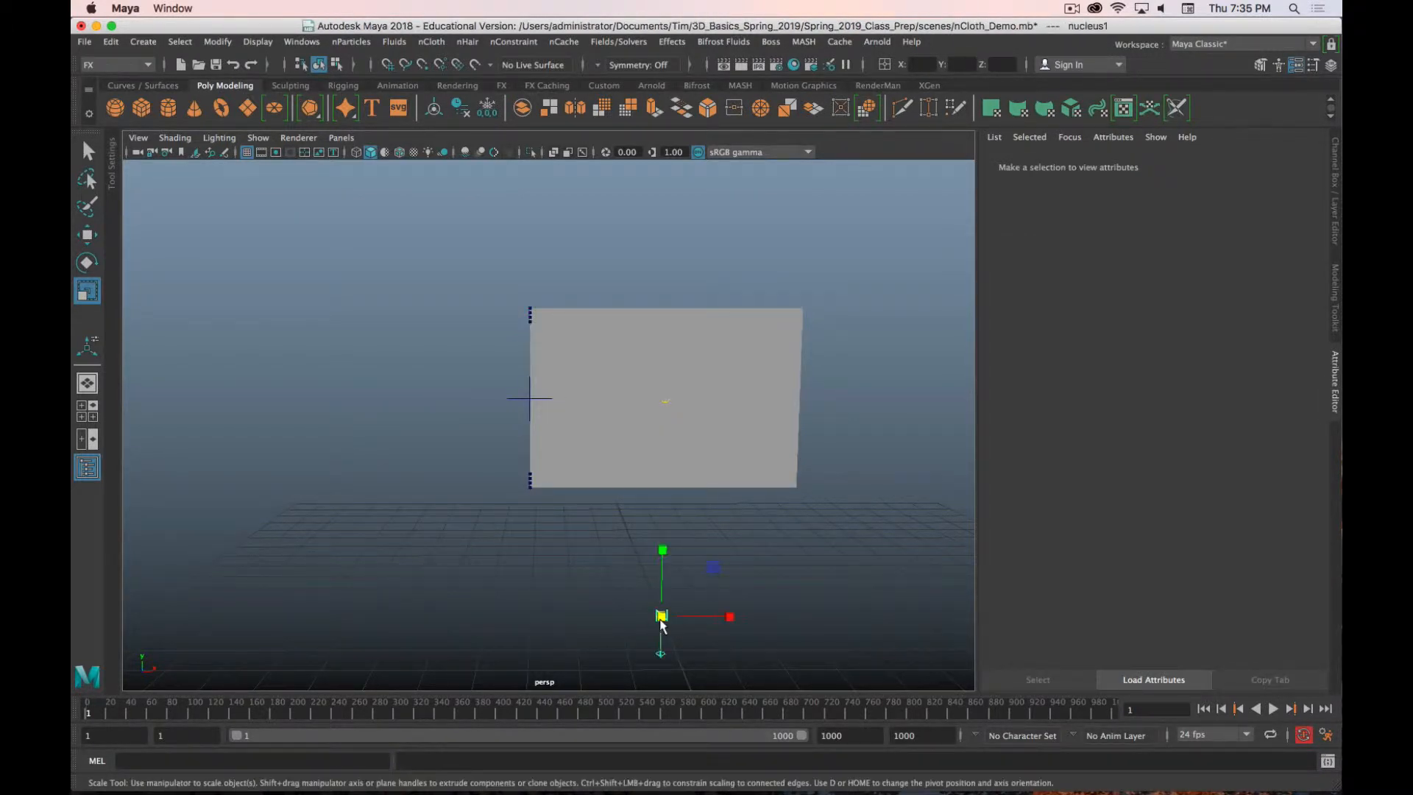
Step: Select the nucleus1 solver from the Outliner to show its Gravity and Wind attributes
left_click(1153, 679)
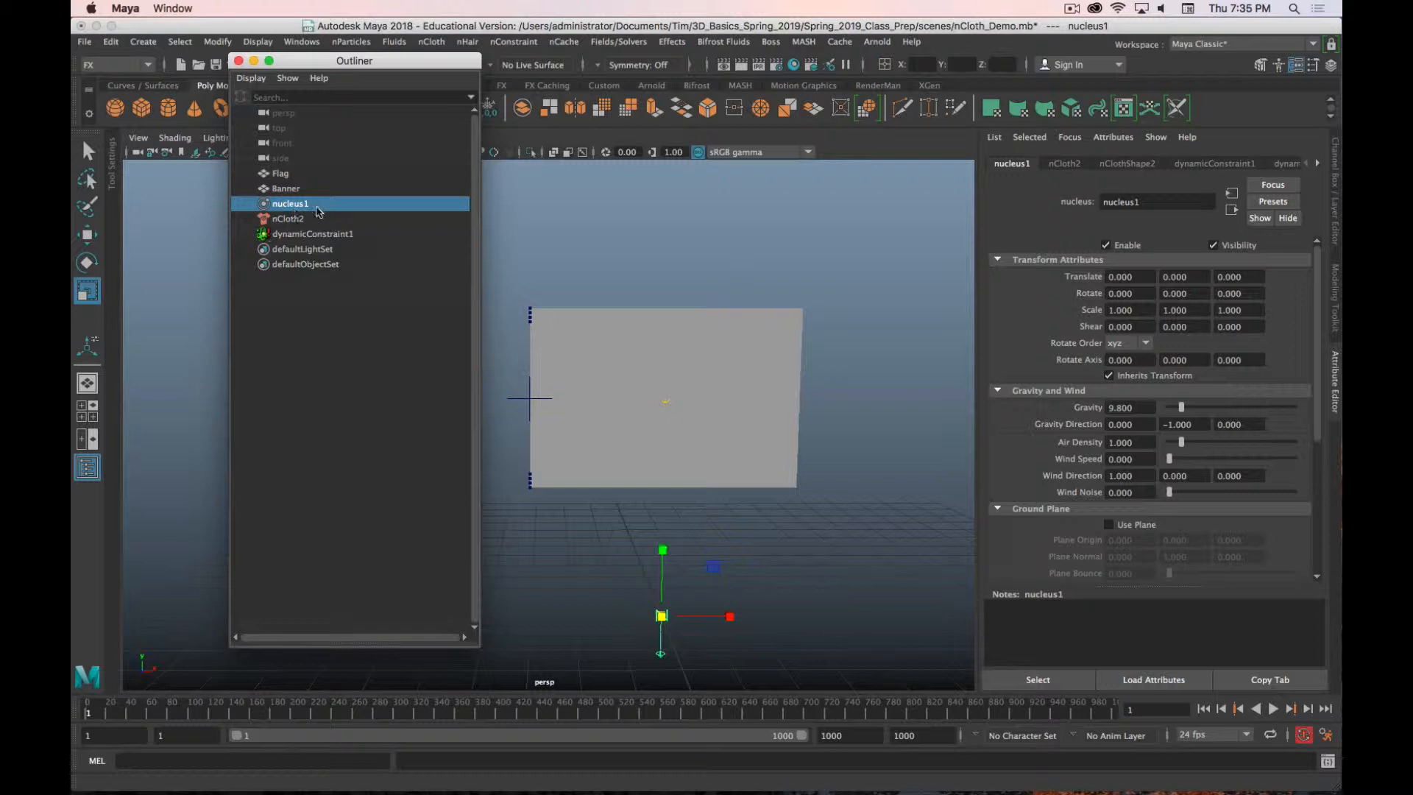
left_click(240, 60)
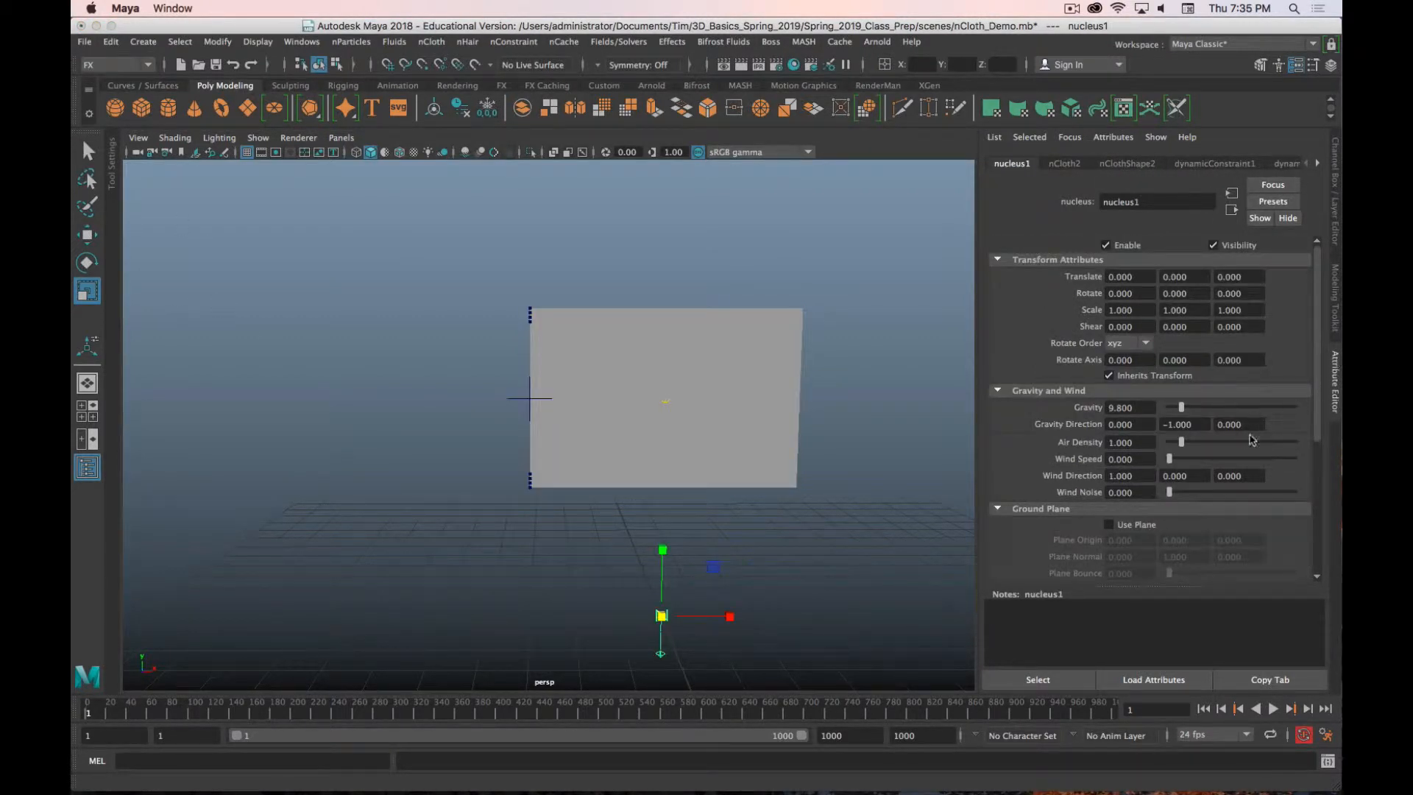
mouse_move(1018, 316)
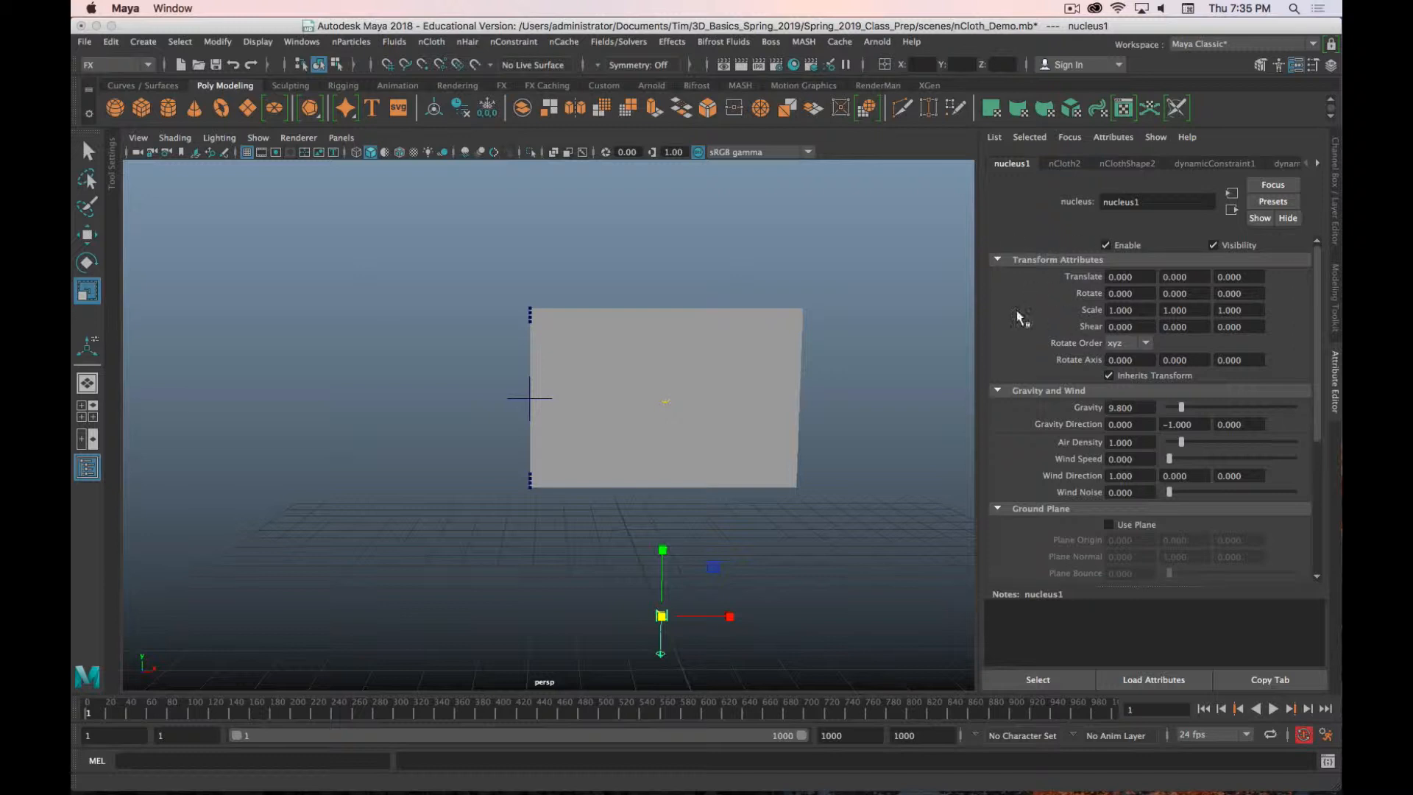
mouse_move(1034, 392)
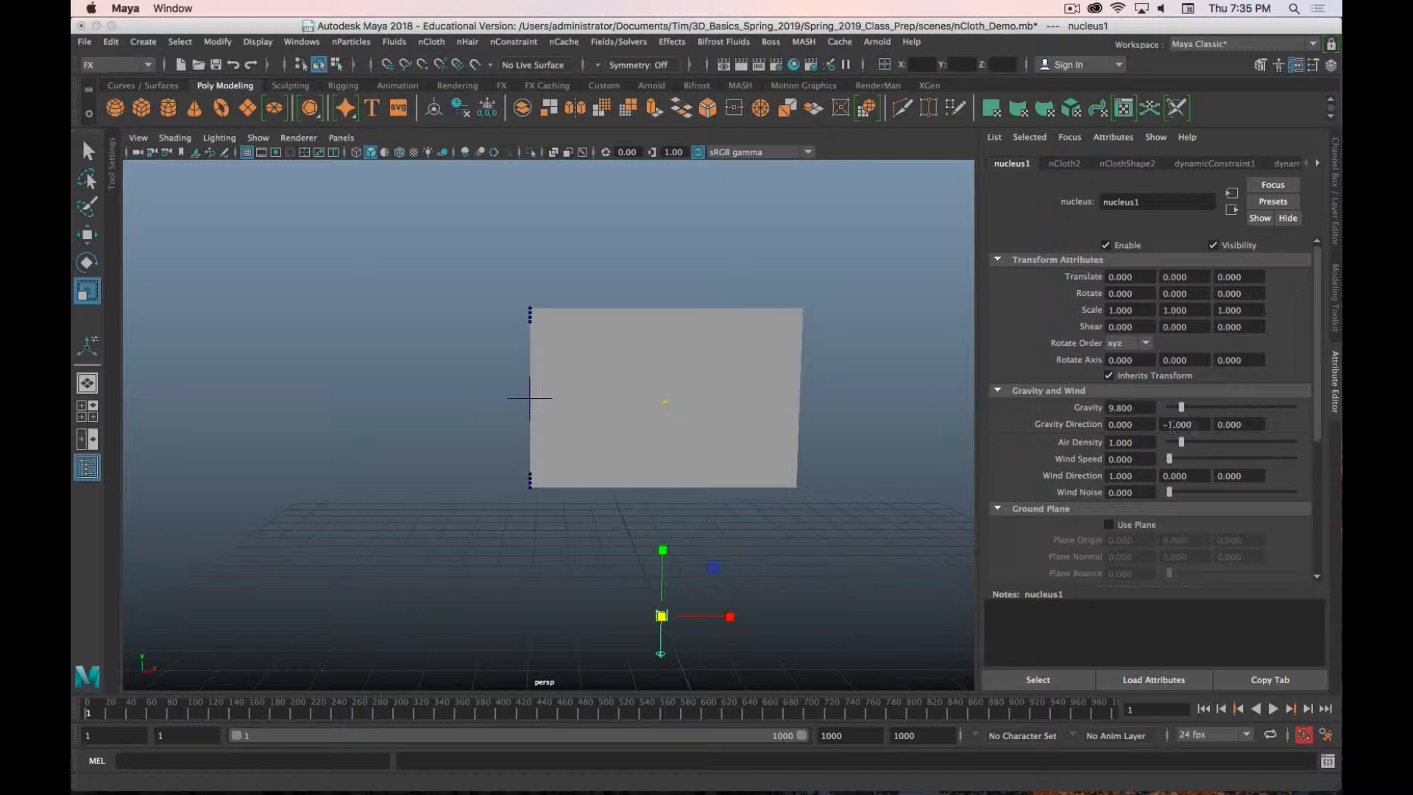
mouse_move(1201, 418)
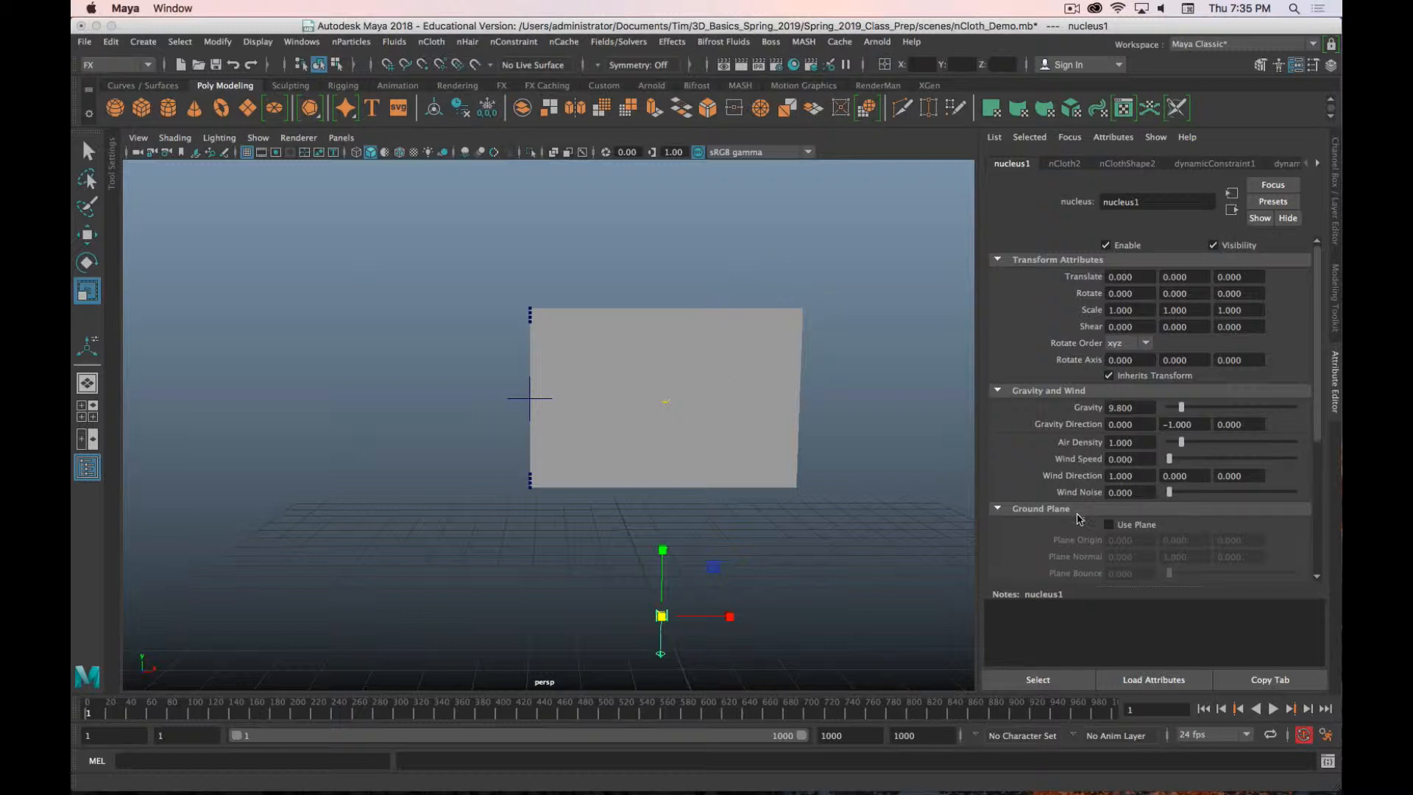
mouse_move(1090, 476)
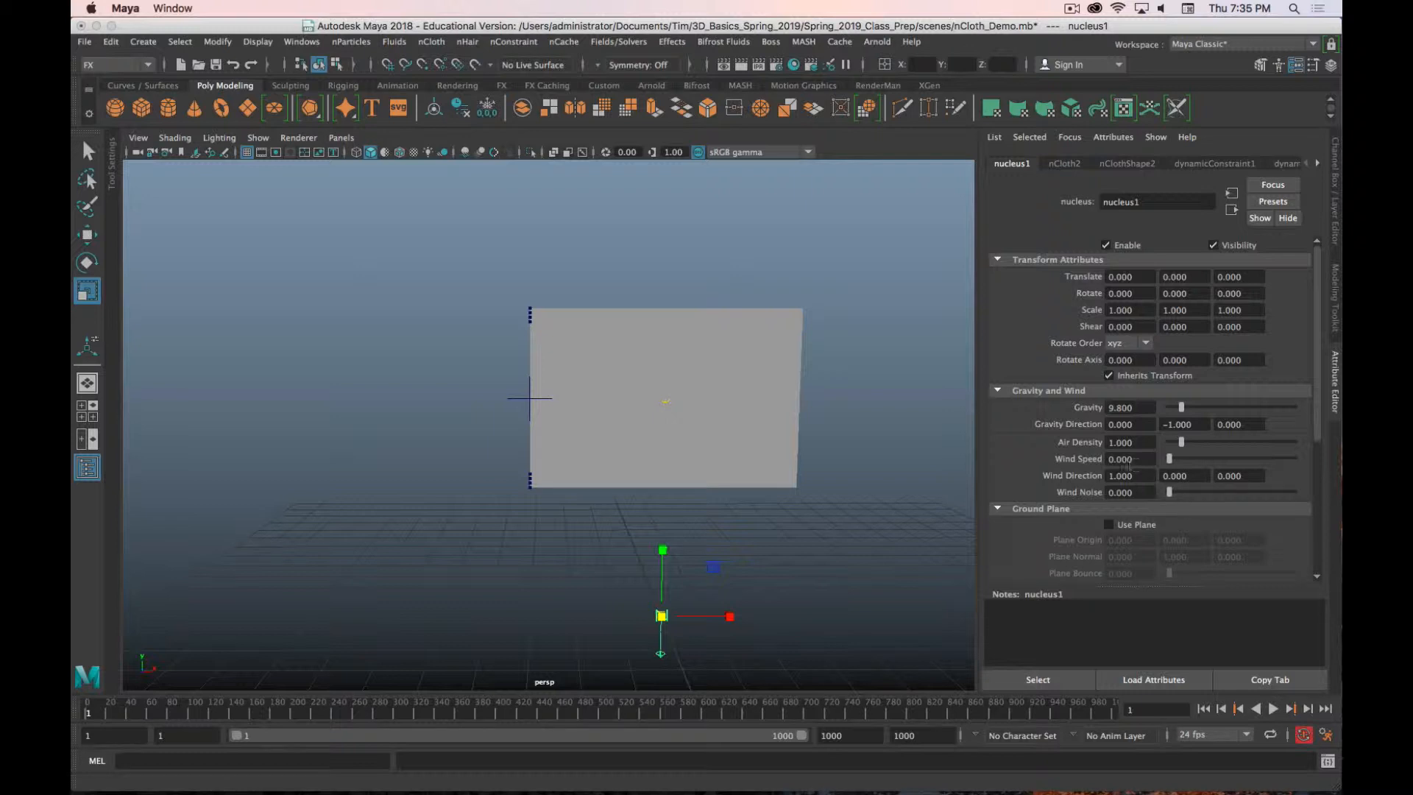
Step: Raise nucleus1's Wind Speed to about 15.244 and play to see the flag blow sideways
scroll("down", 3)
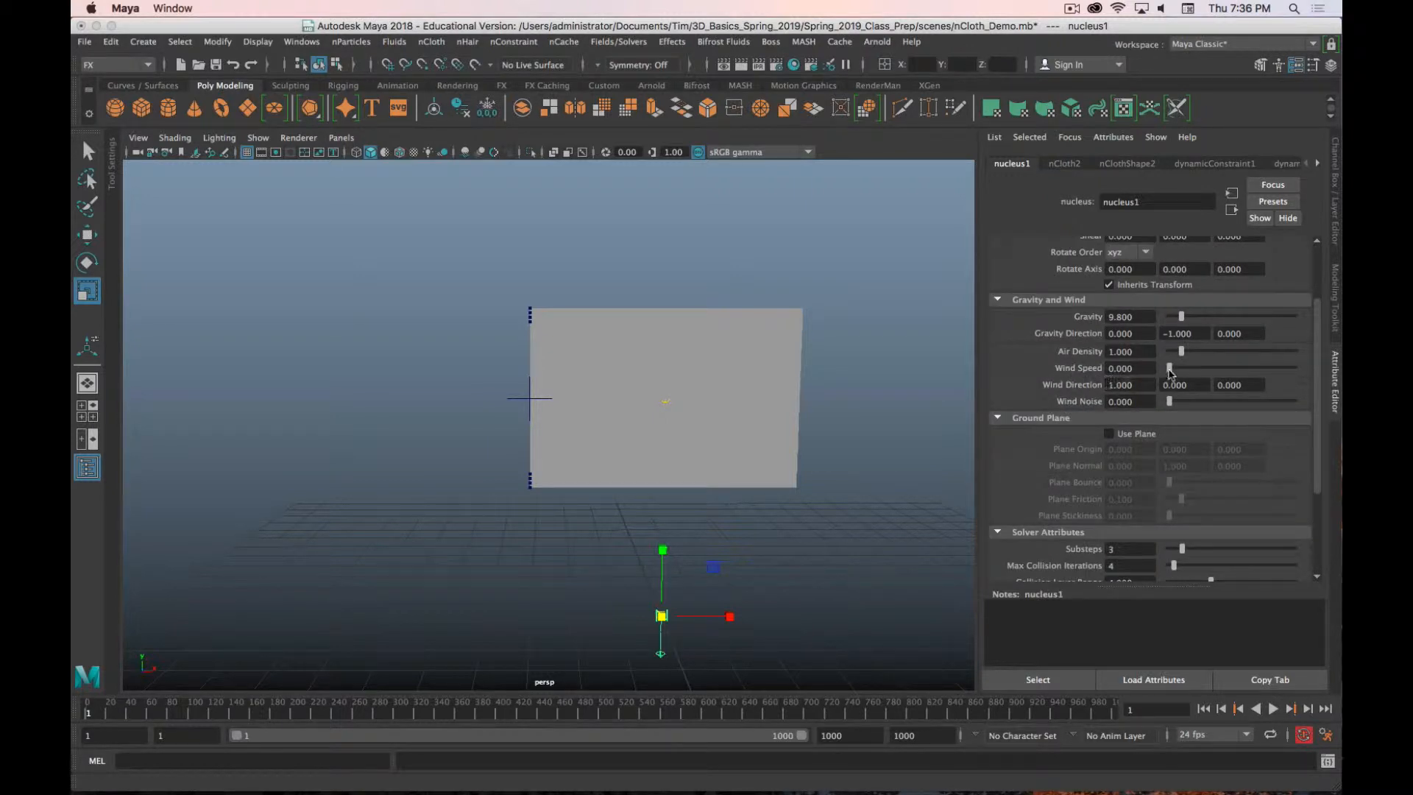
left_click_drag(1169, 368, 1187, 368)
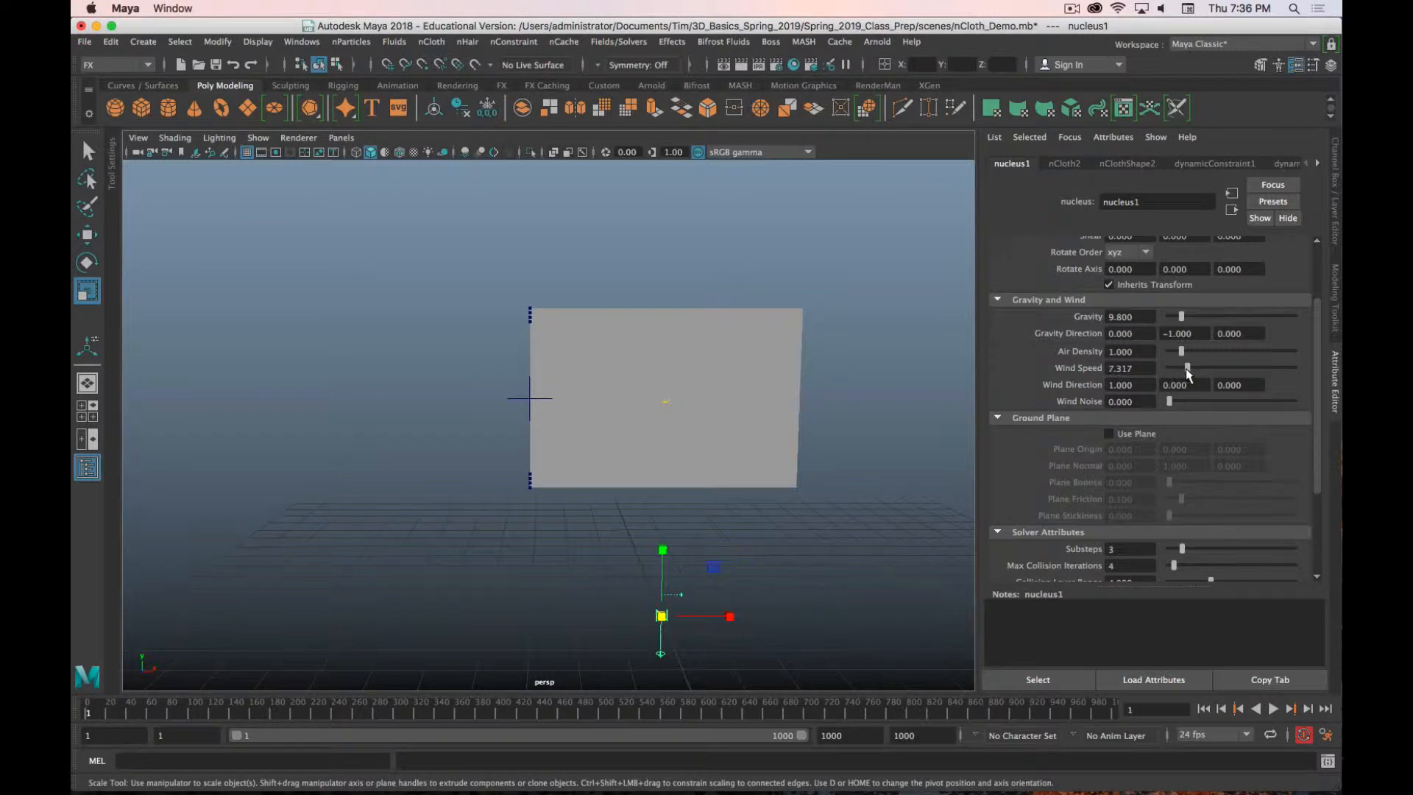
left_click_drag(1187, 368, 1207, 367)
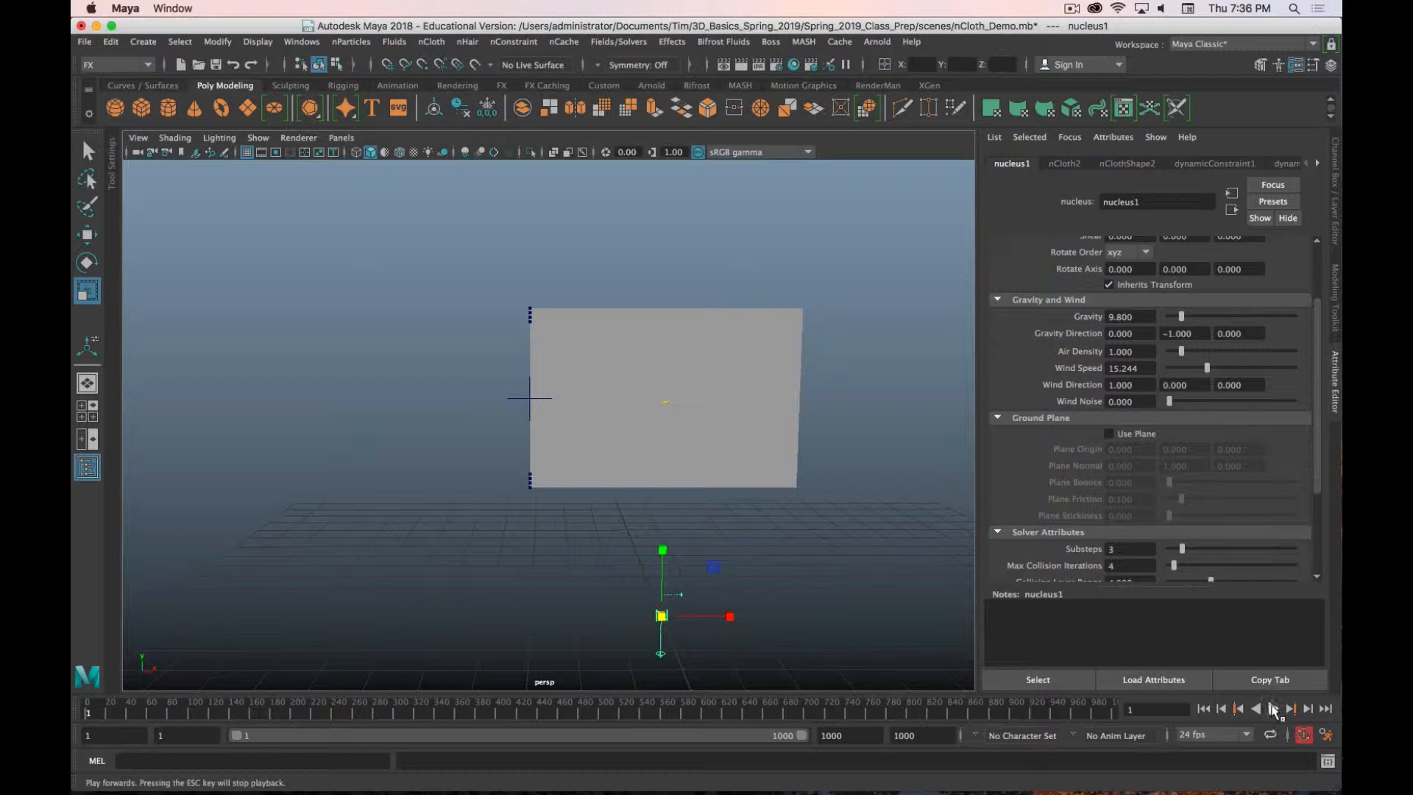
left_click(1273, 708)
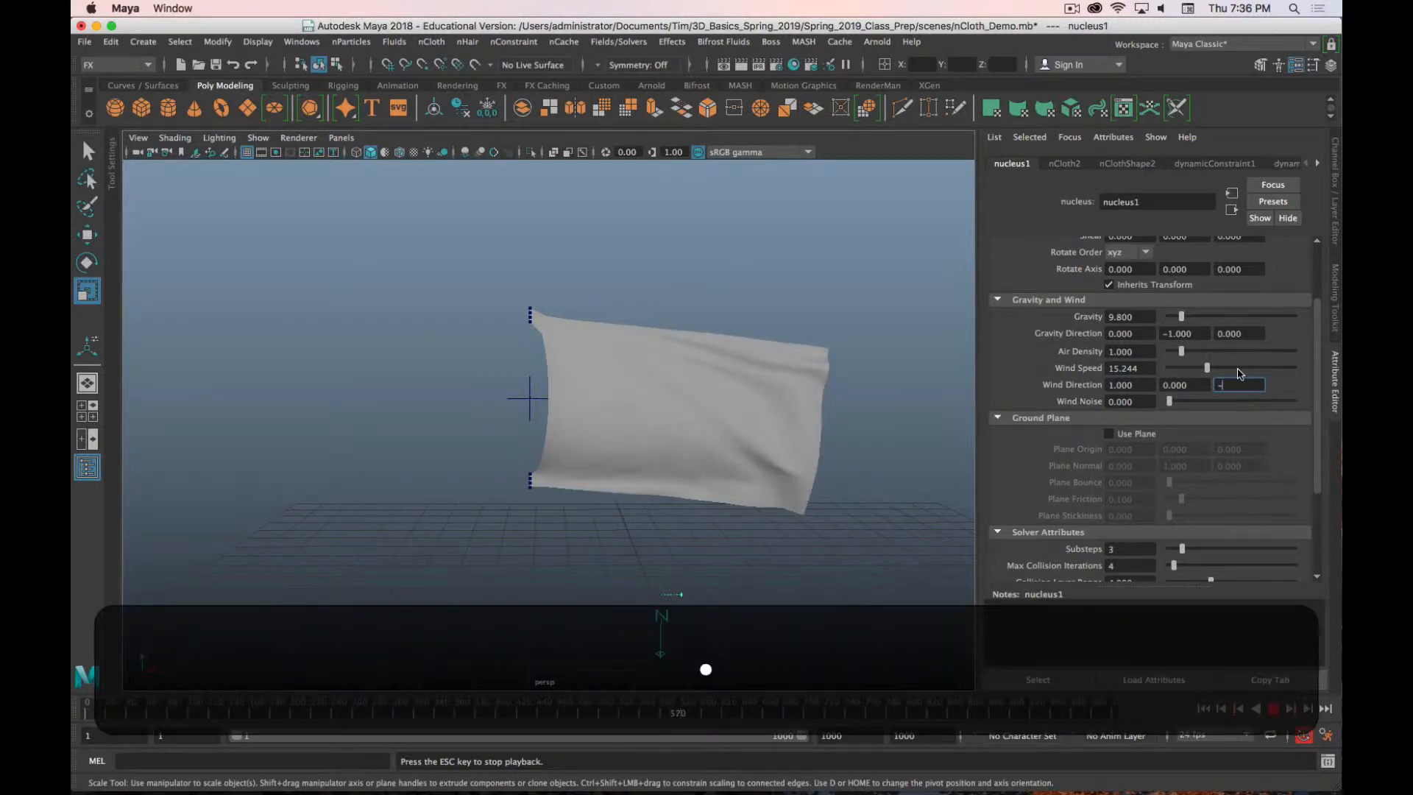
Step: Set the wind direction's Z component to -0.300 and replay the flag at that angle
type("-0.300")
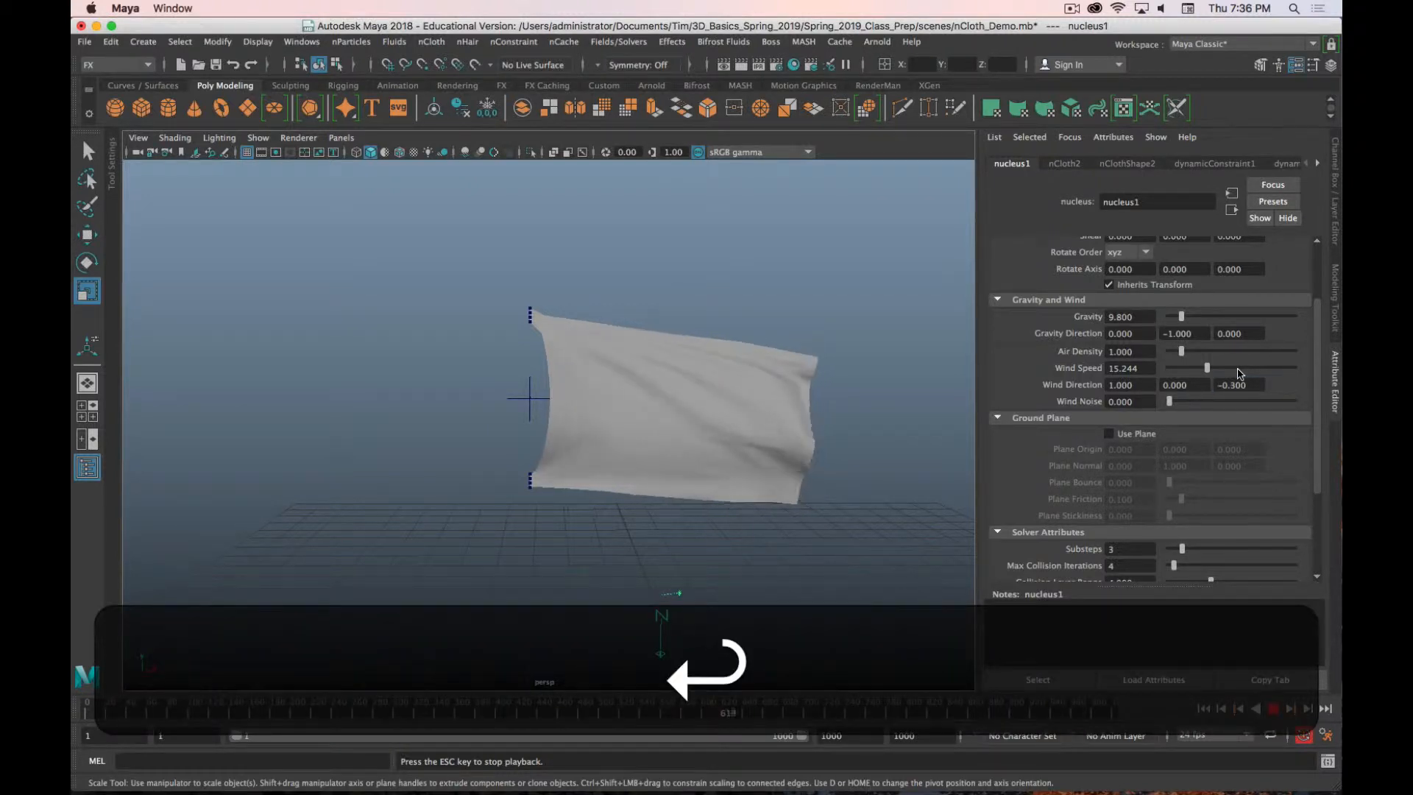
left_click(1273, 708)
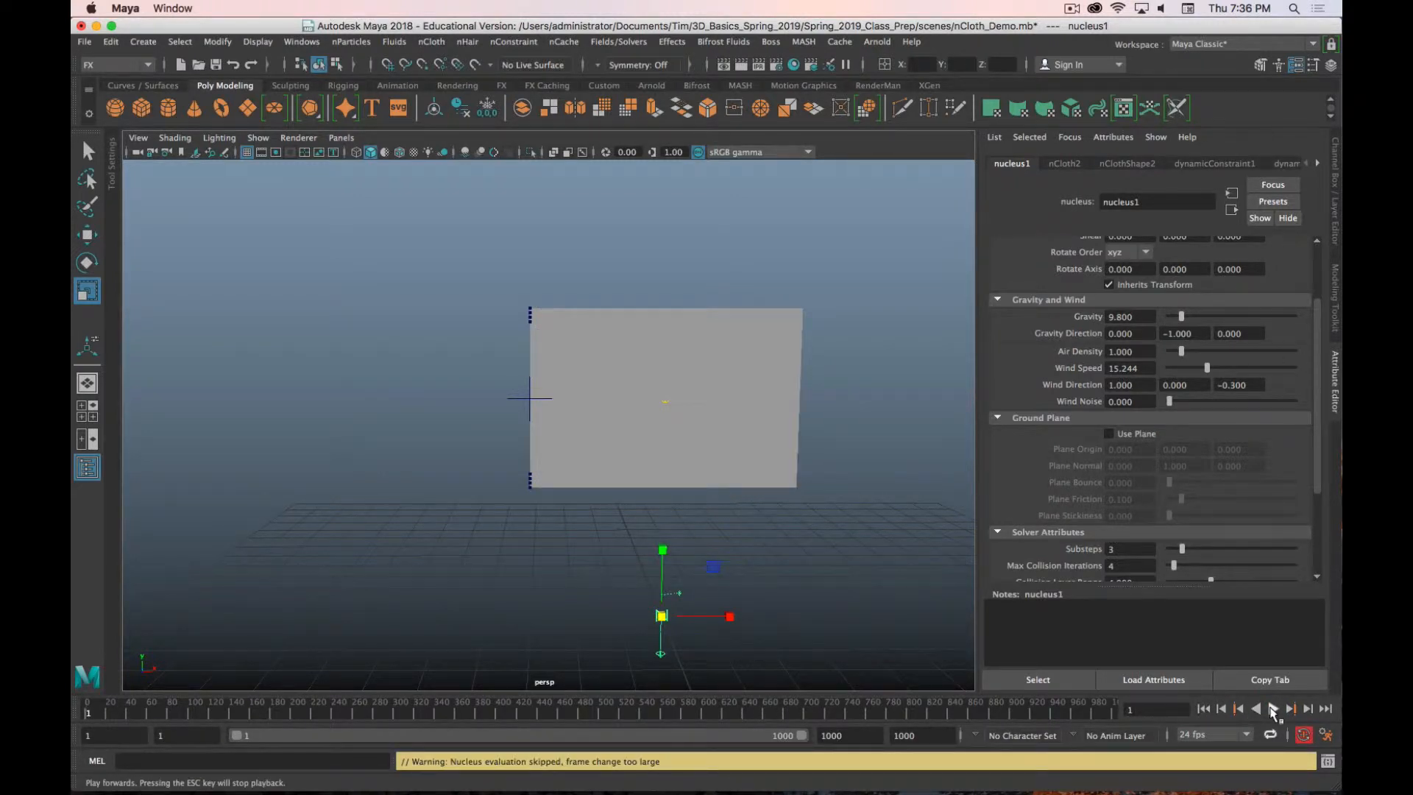
left_click(1271, 707)
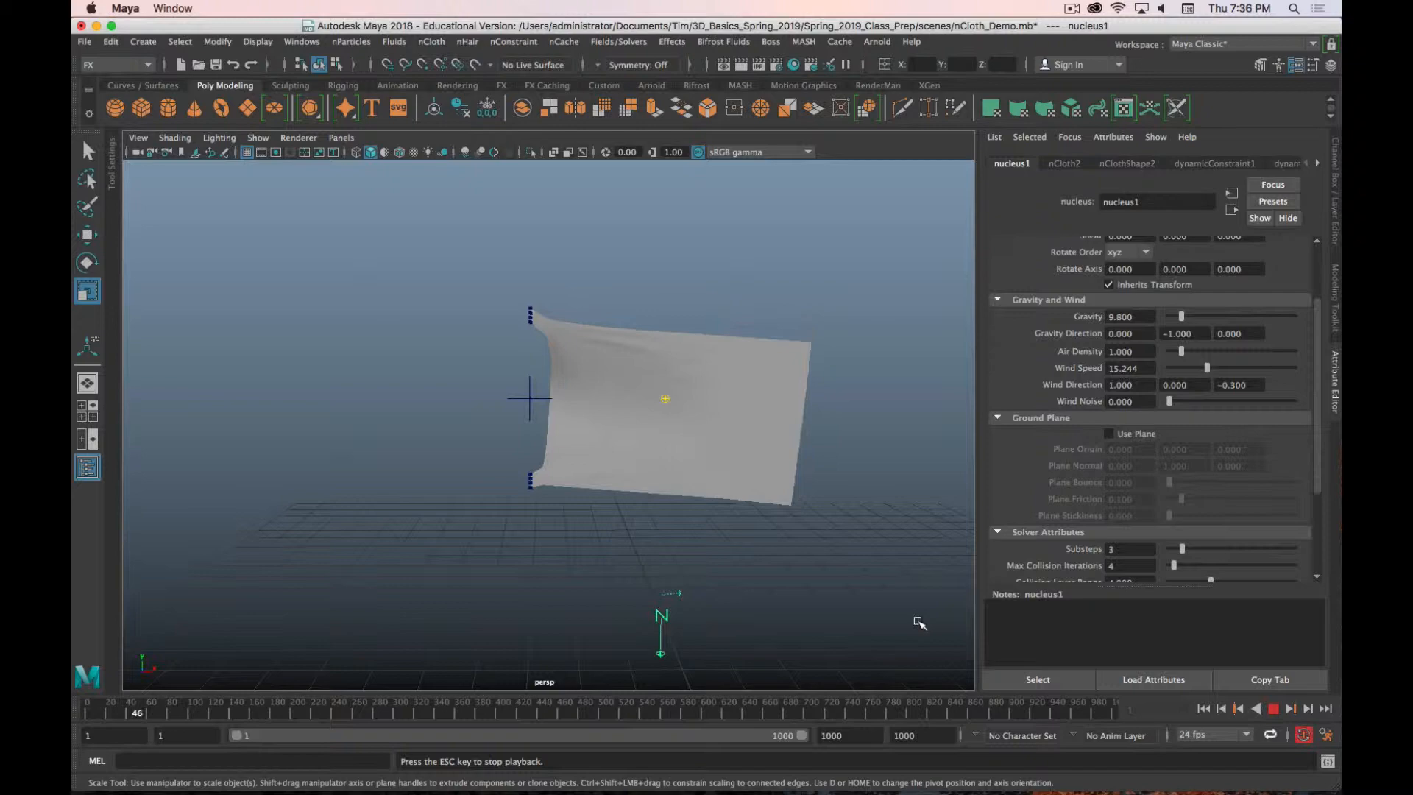
left_click_drag(665, 398, 850, 571)
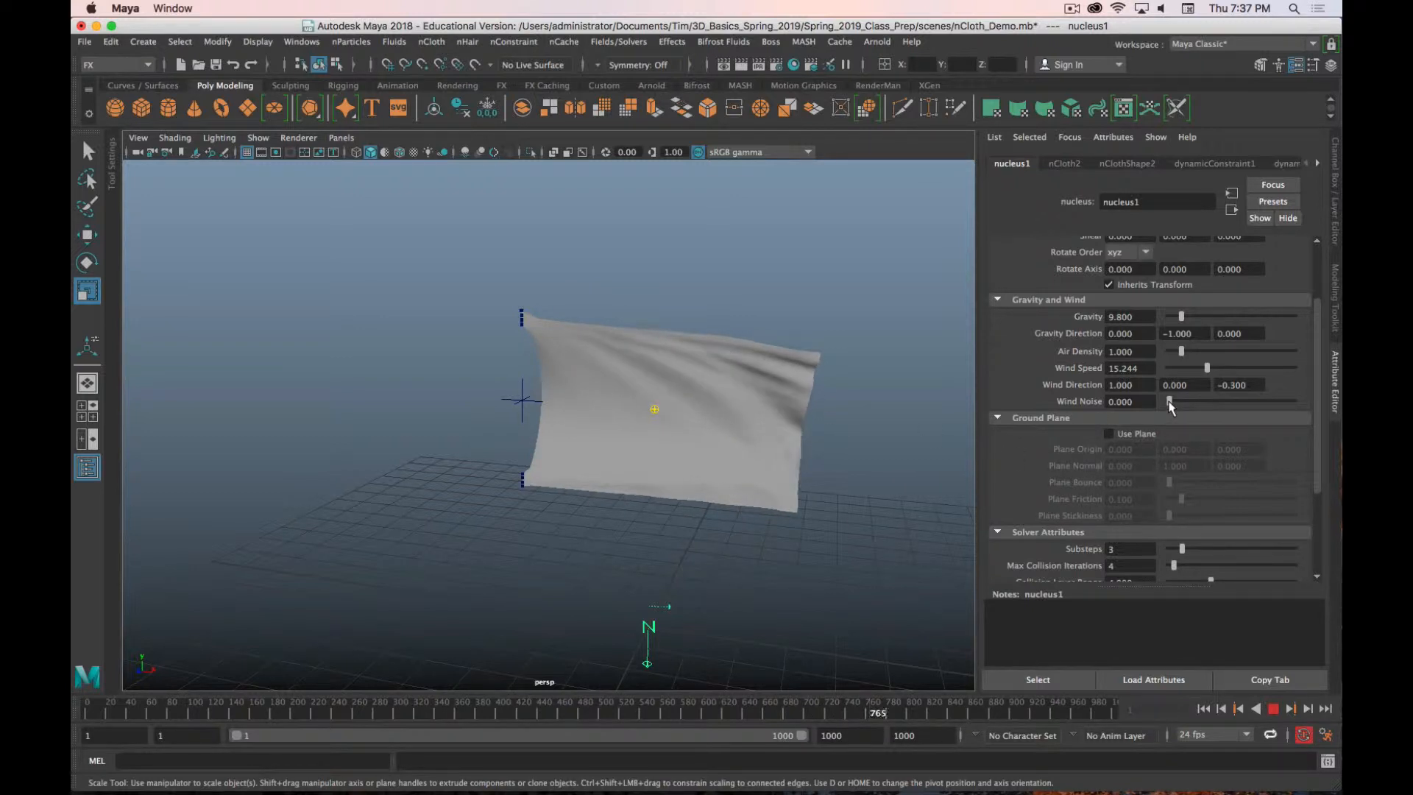
Step: Set Wind Noise to 0.750 and replay the flag fluttering irregularly
left_click_drag(1169, 401, 1210, 401)
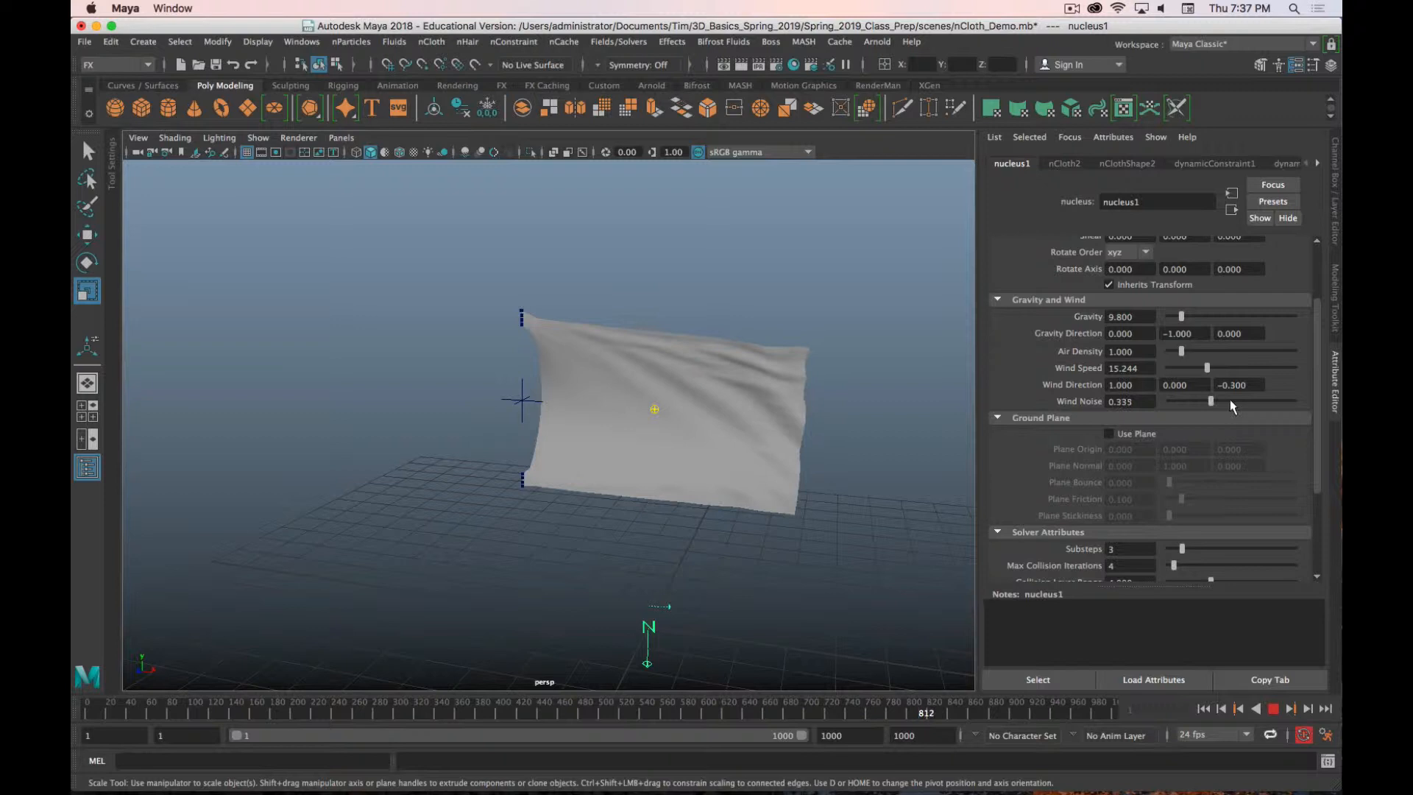
left_click_drag(1211, 401, 1248, 401)
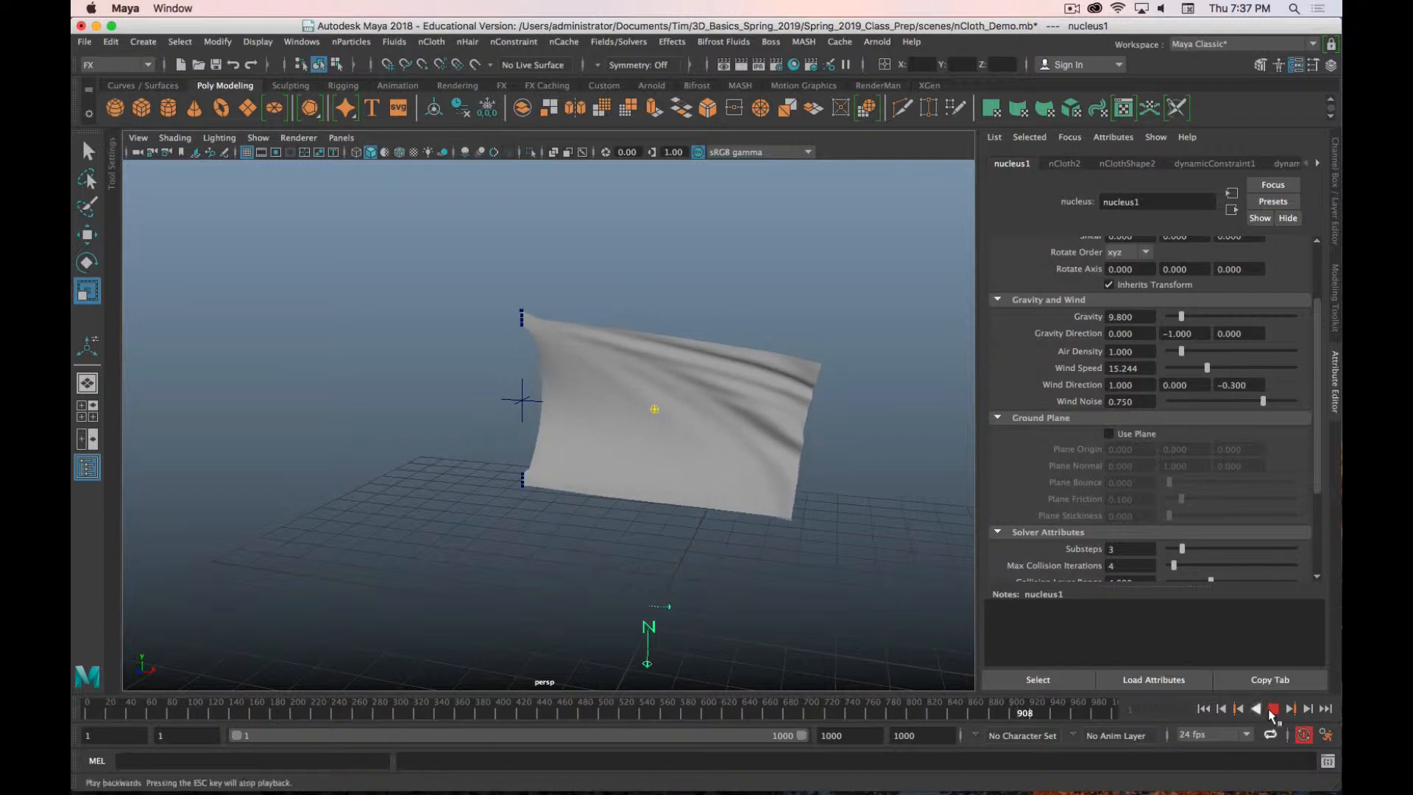
left_click(1204, 708)
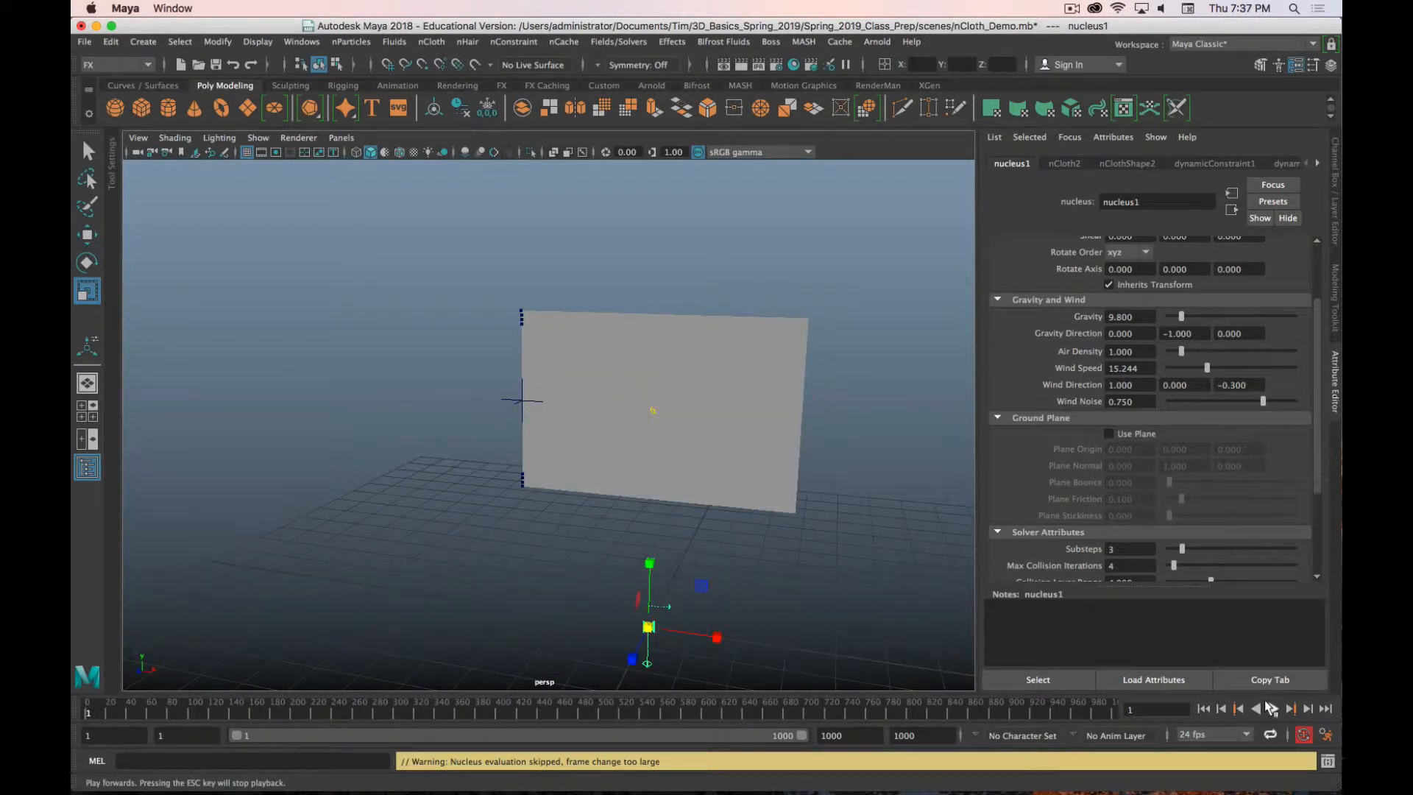
left_click(1273, 707)
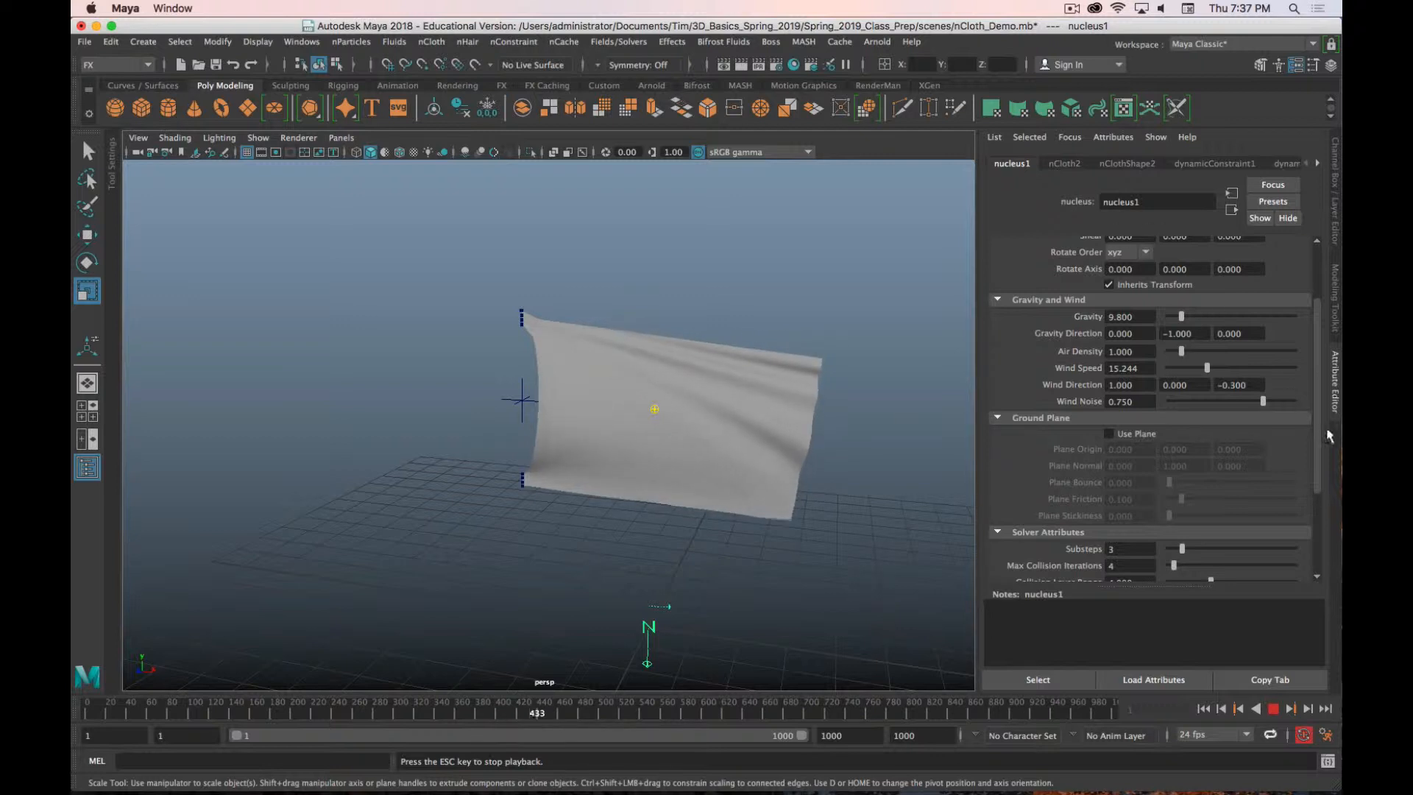
Step: Lower the nucleus wind speed to about 6.4, replay the flag and rewind it to frame 1
left_click_drag(1207, 368, 1184, 368)
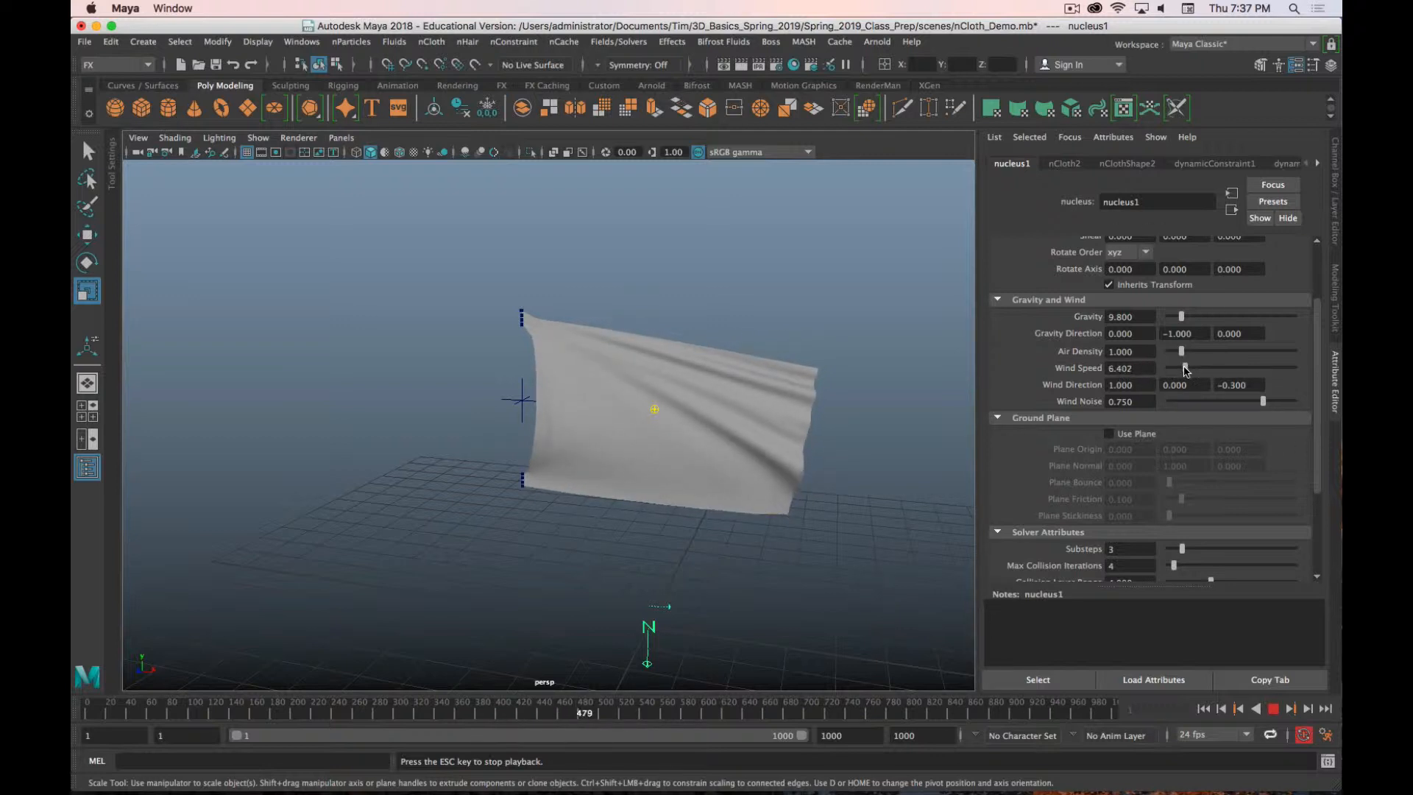
left_click(1221, 710)
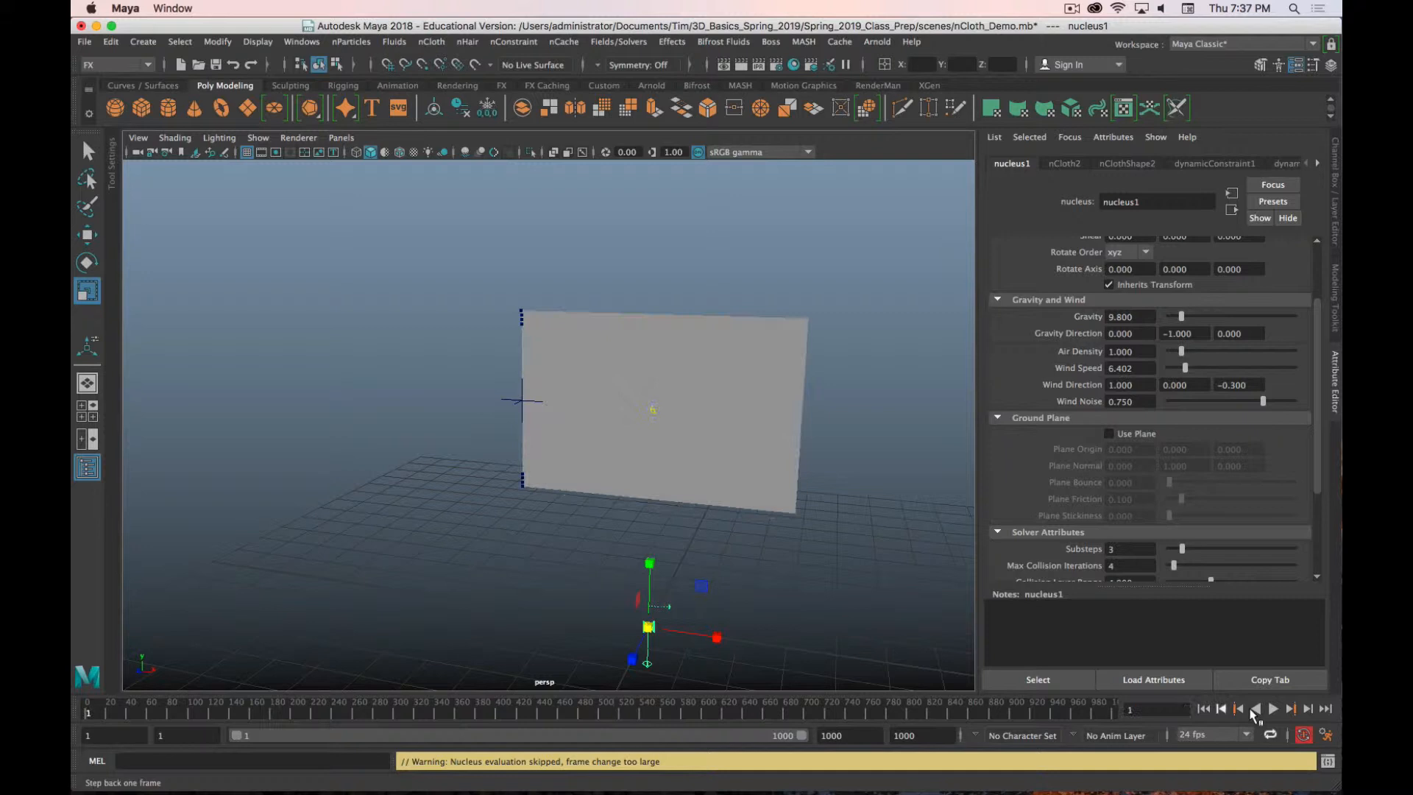
left_click(1273, 708)
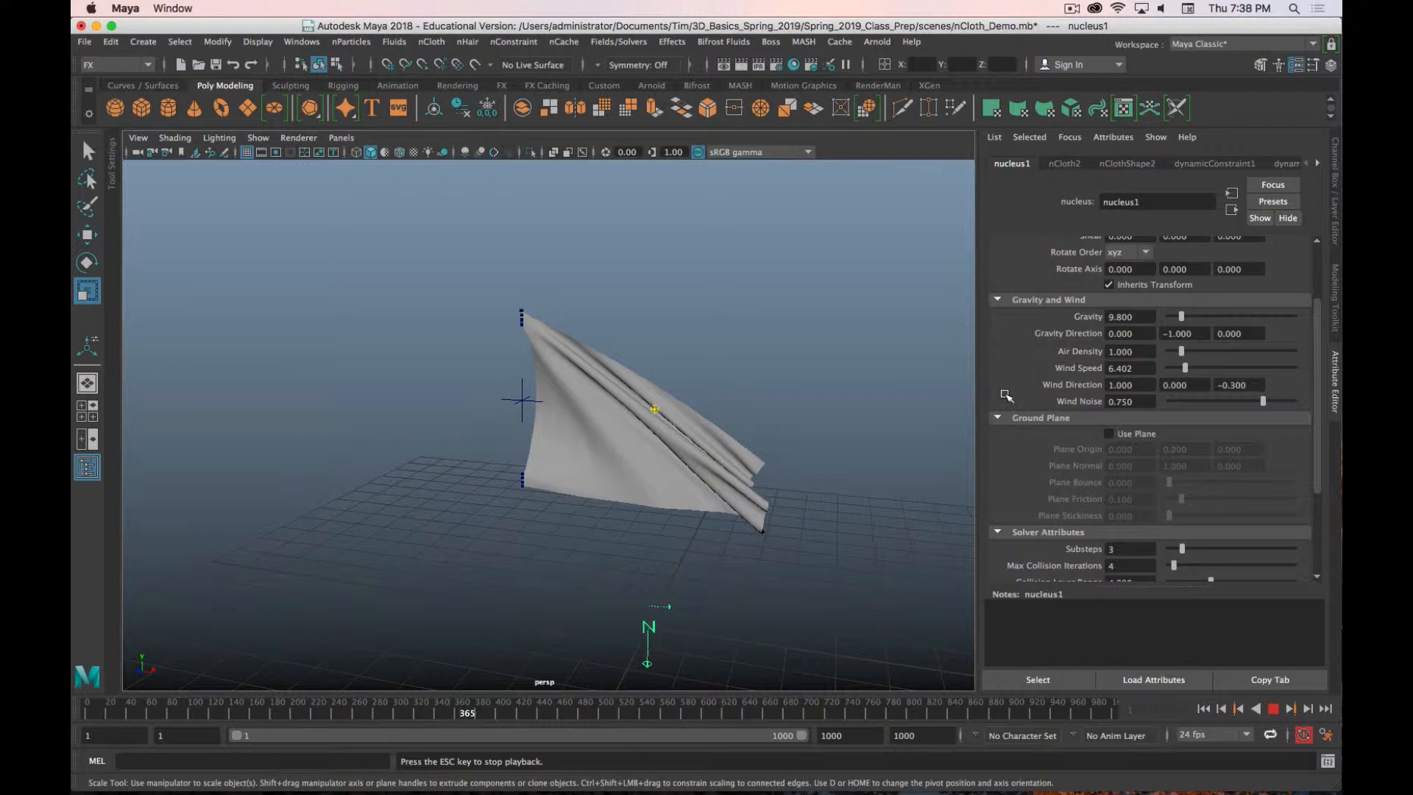
left_click(1273, 708)
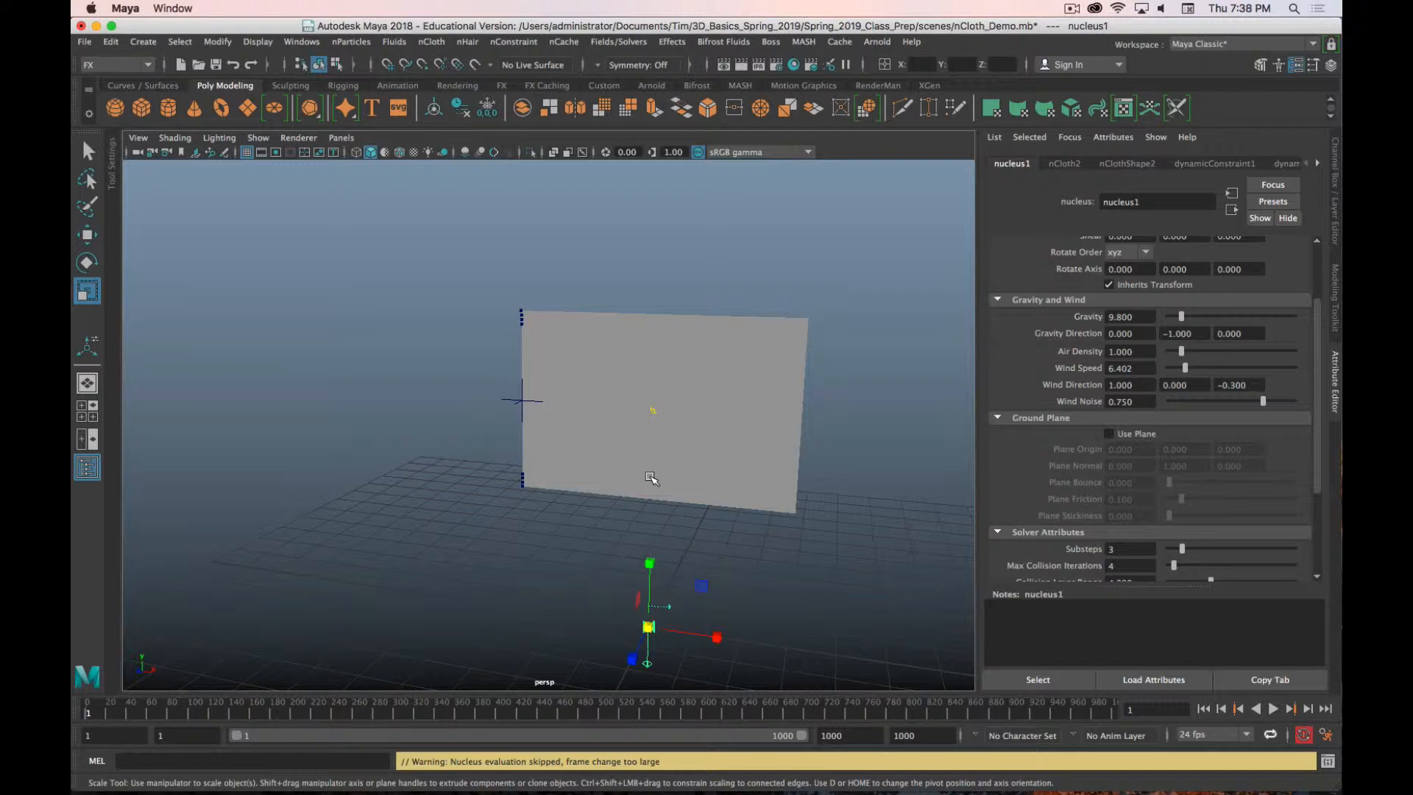
mouse_move(743, 413)
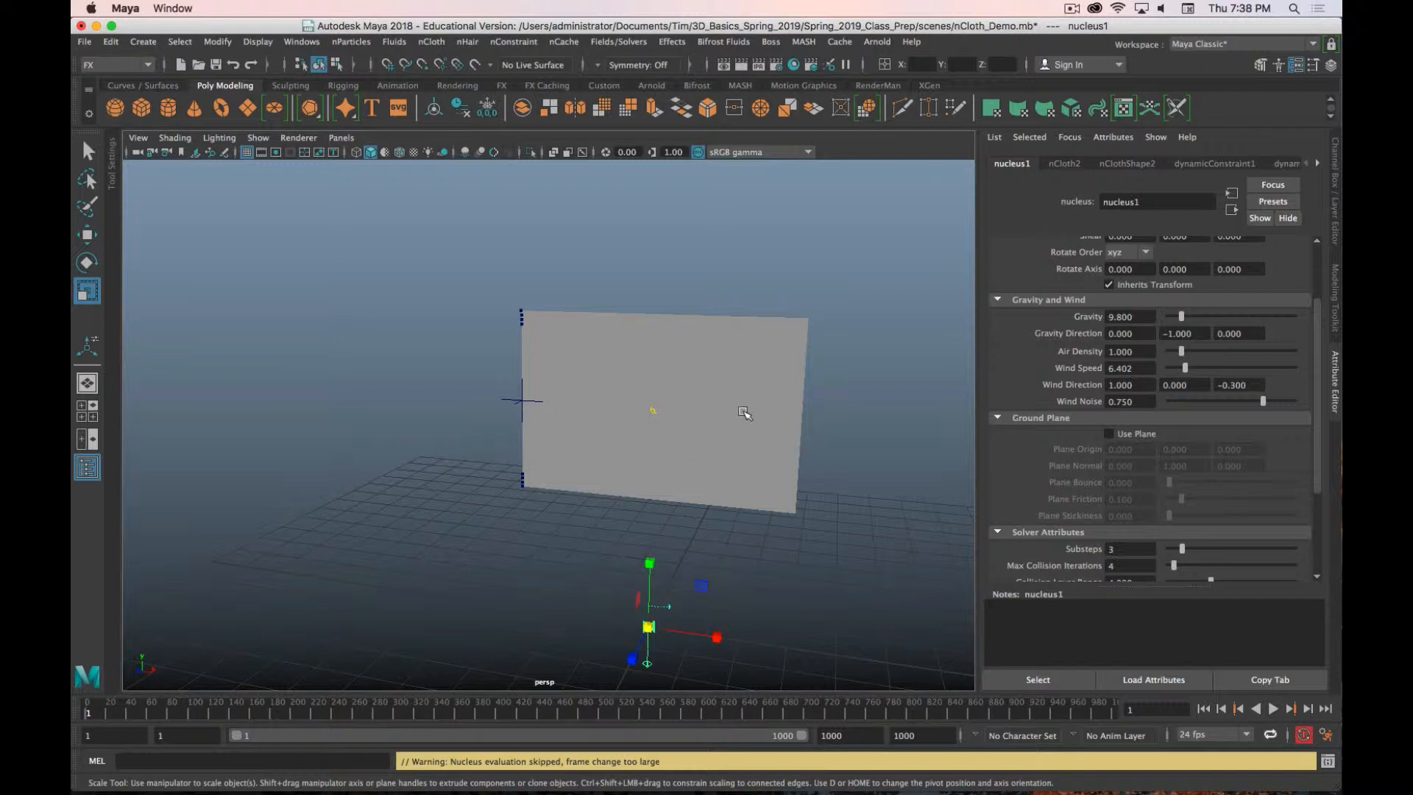
scroll("down", 3)
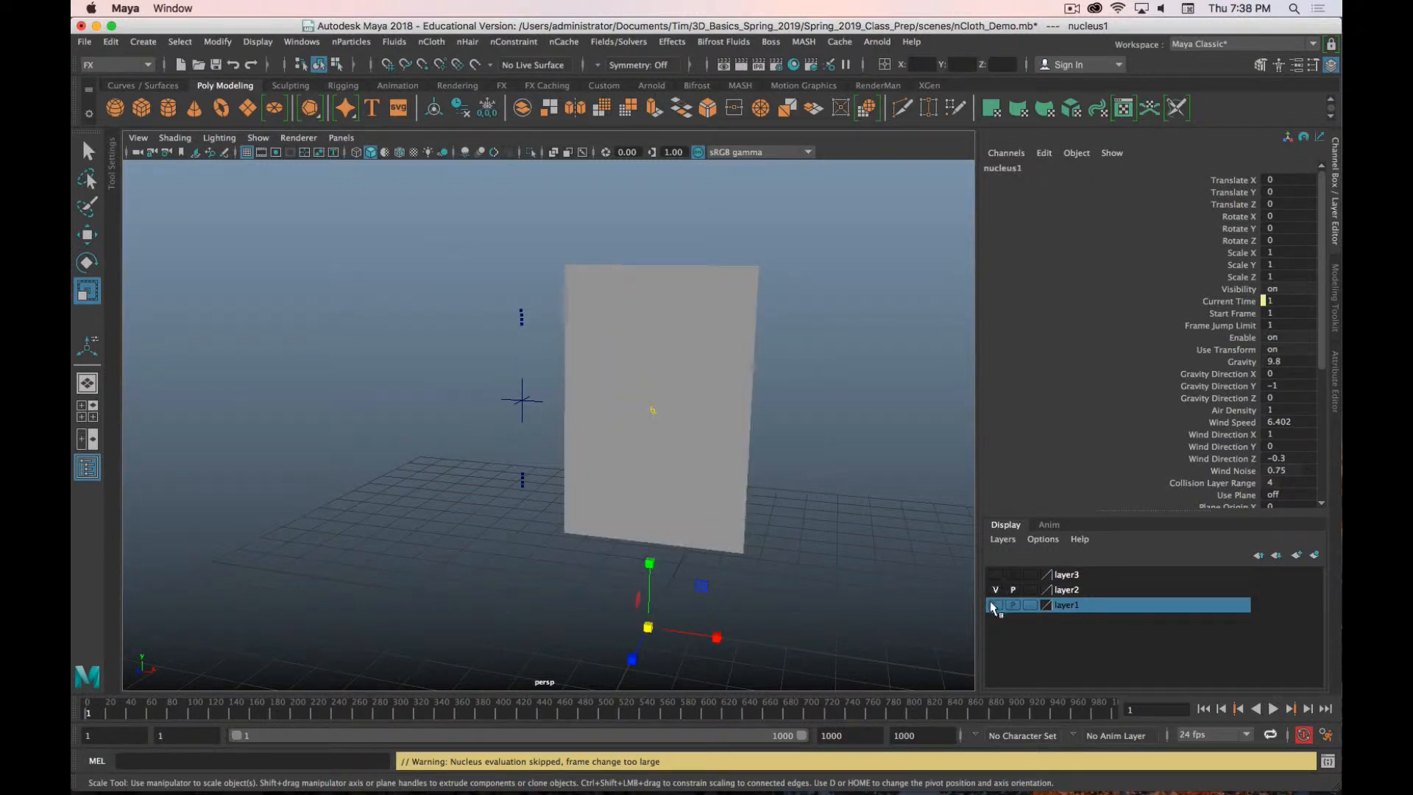
Step: Hide layer1 with the flag and select the tall Banner plane on layer2
left_click(1066, 589)
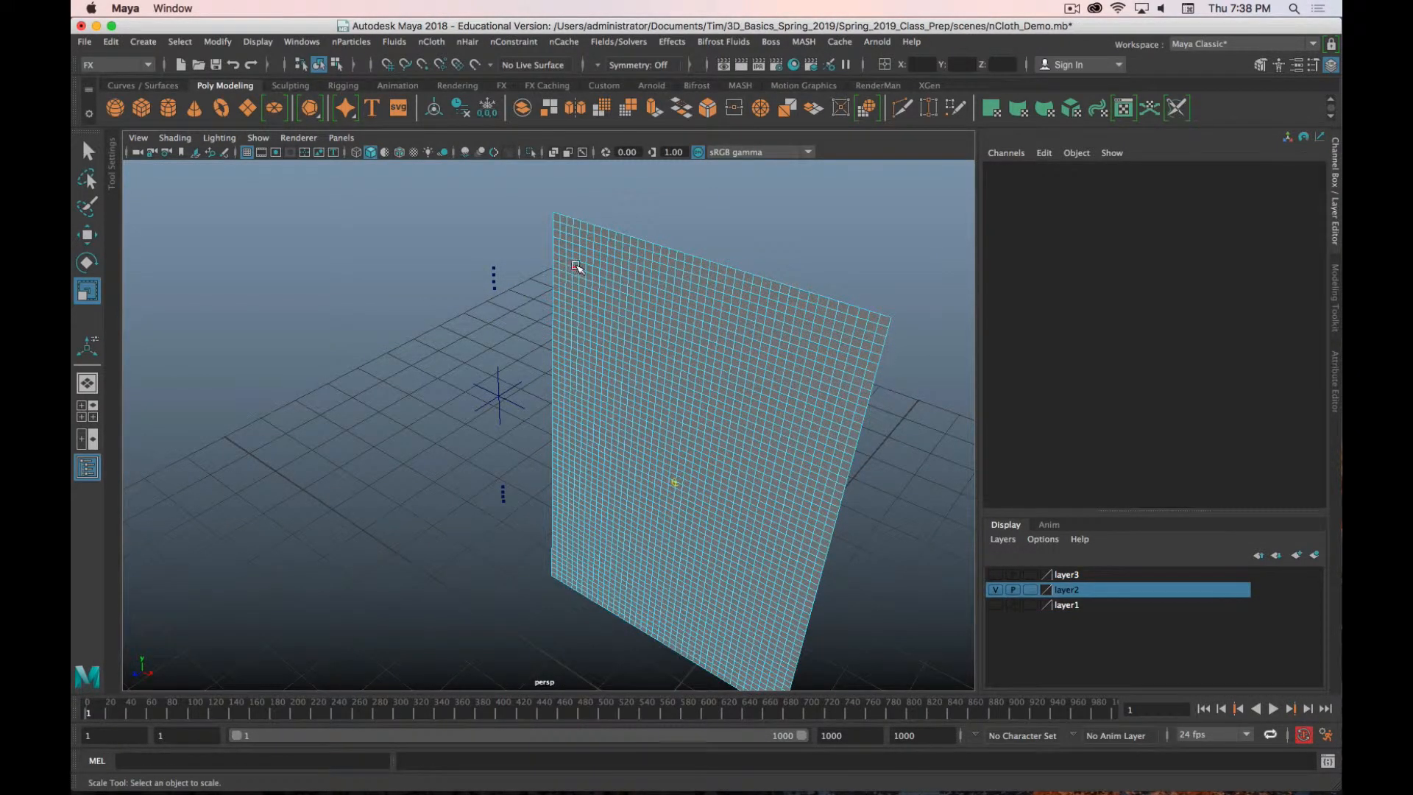
left_click(675, 361)
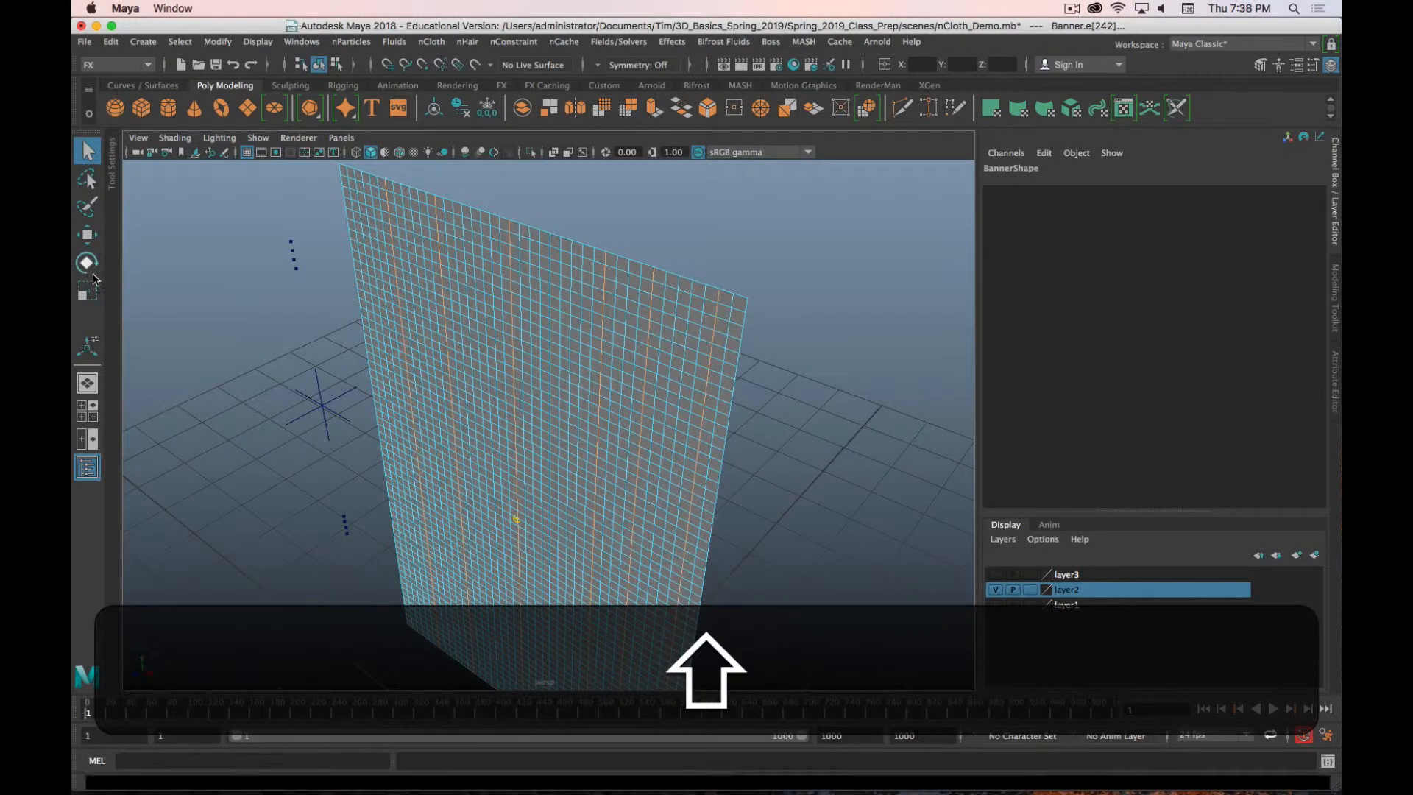
Step: Move the selected edge loops with Soft Select falloff radius 0.20 to pleat the banner into vertical folds
left_click(87, 237)
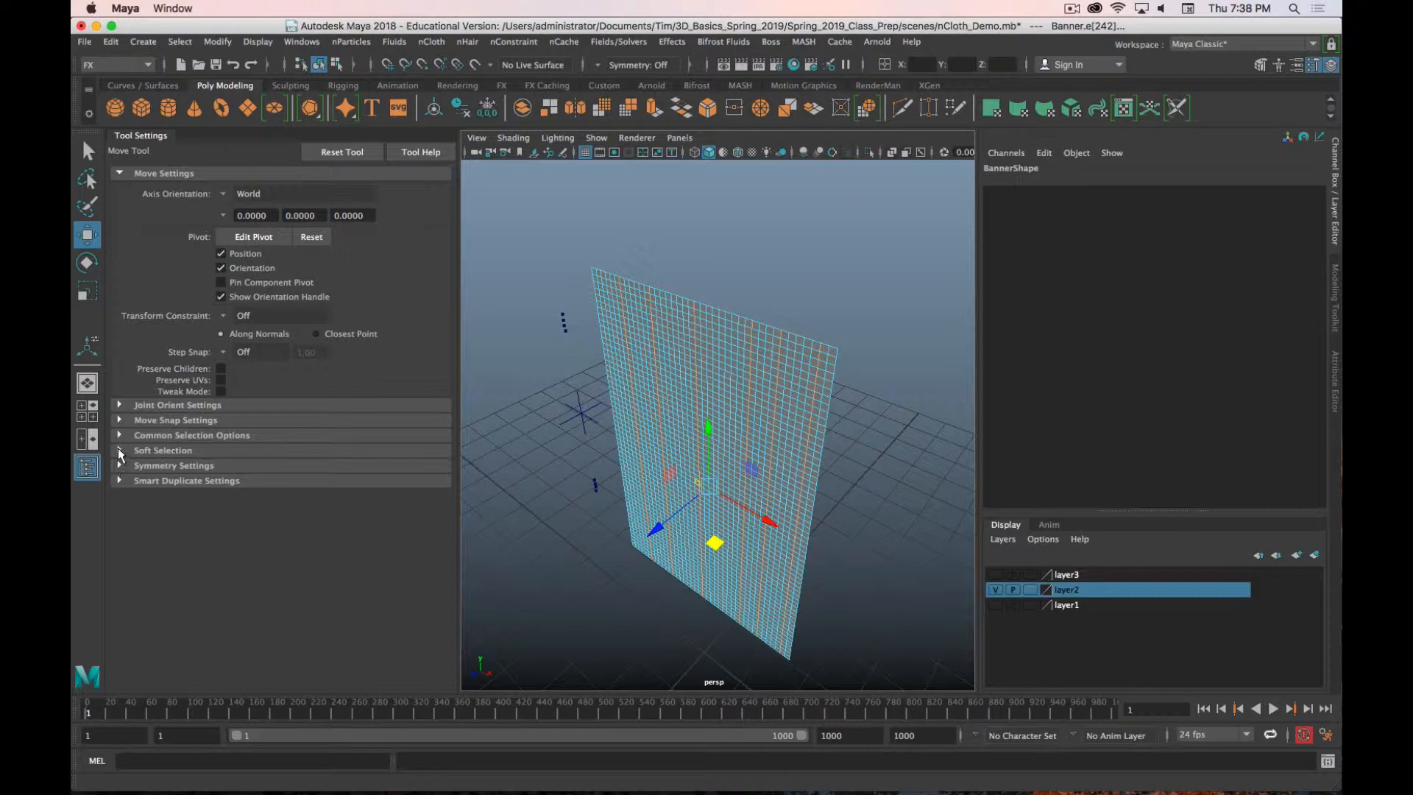
left_click(120, 450)
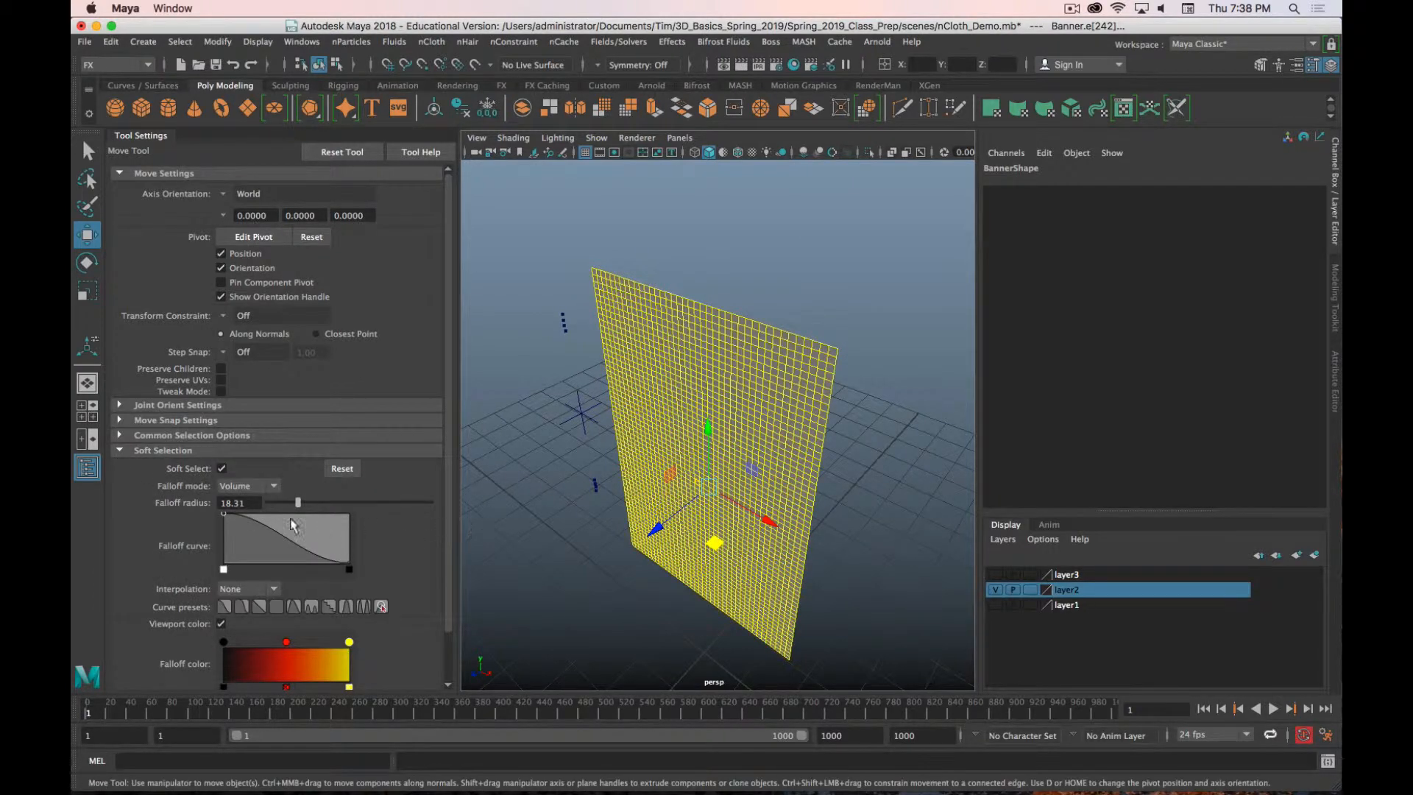
left_click_drag(297, 502, 278, 502)
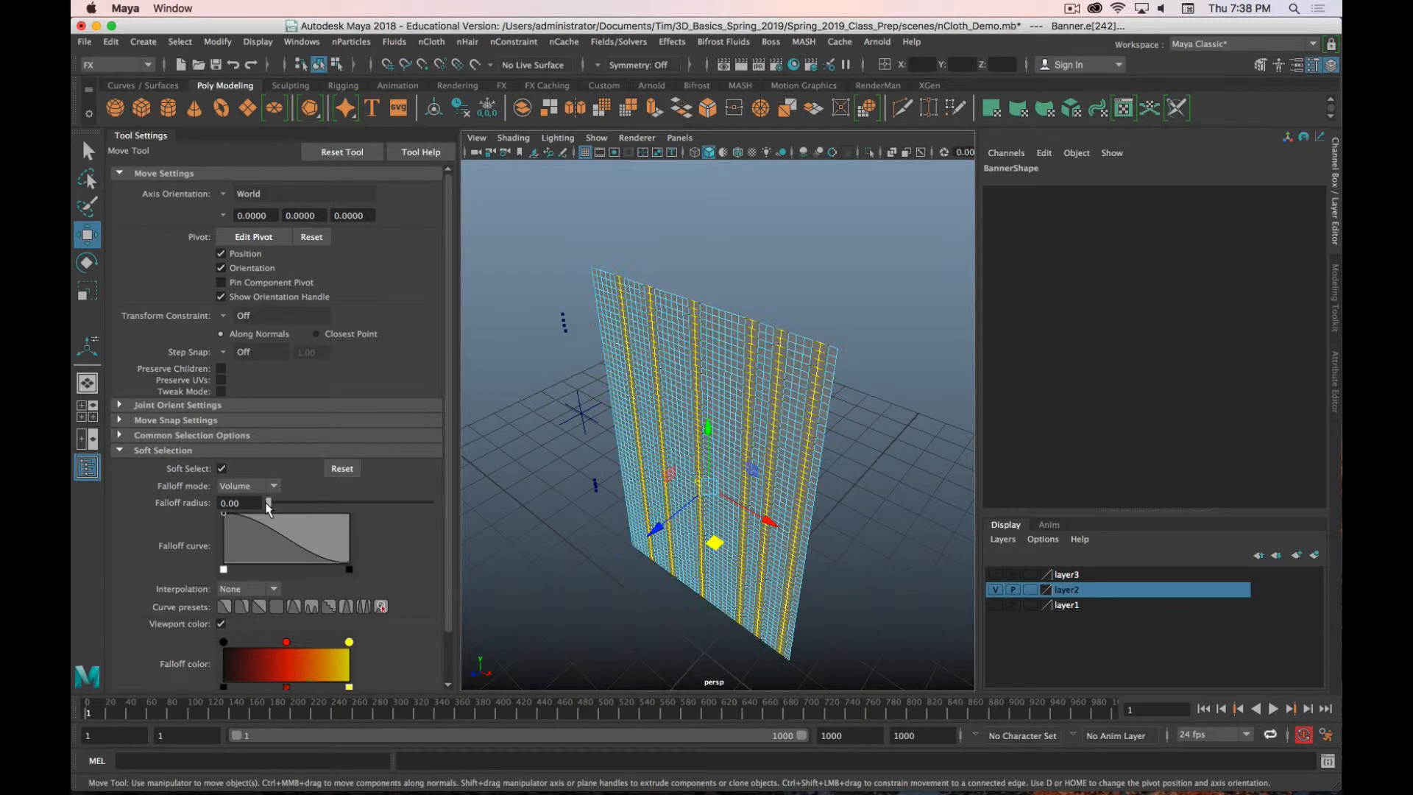
left_click_drag(225, 502, 270, 502)
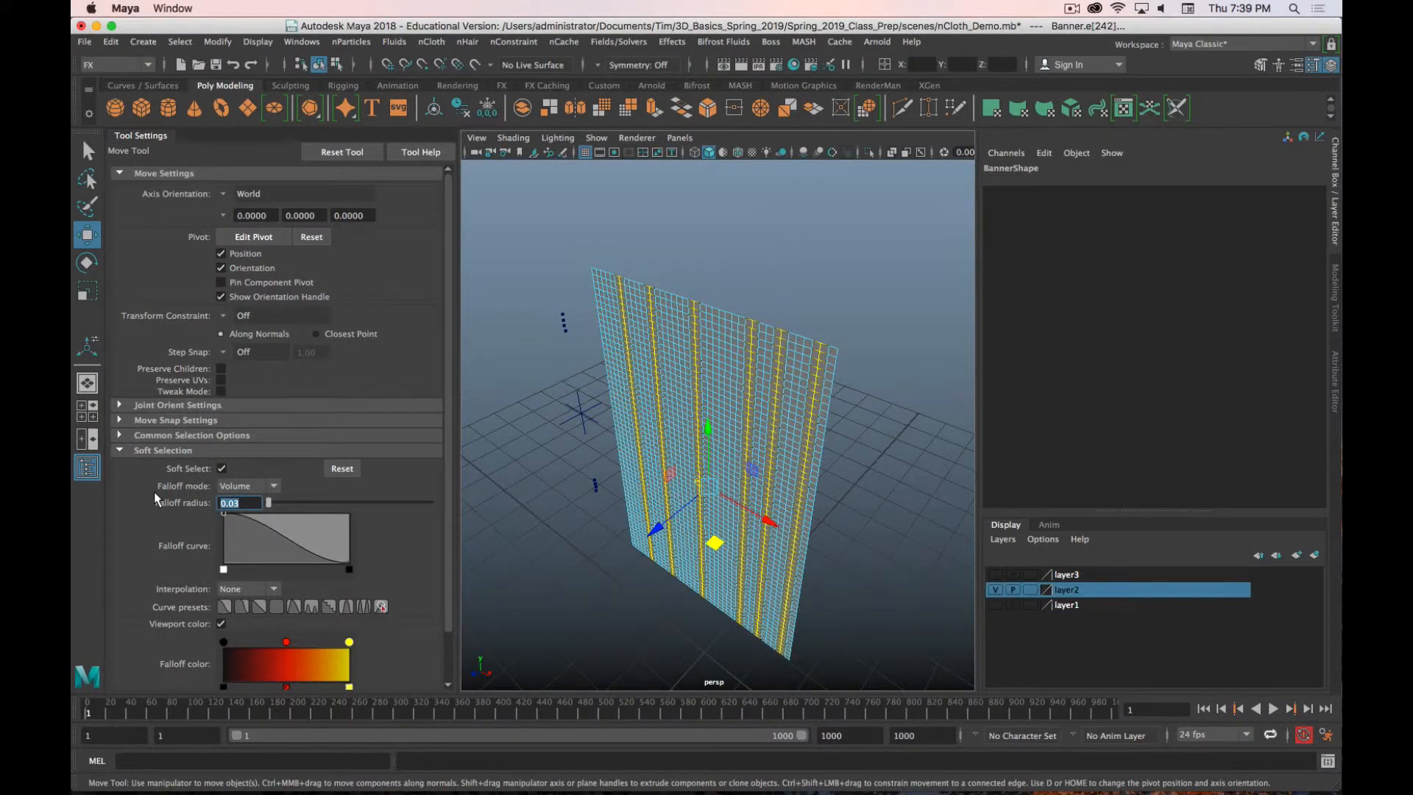
type("0.10")
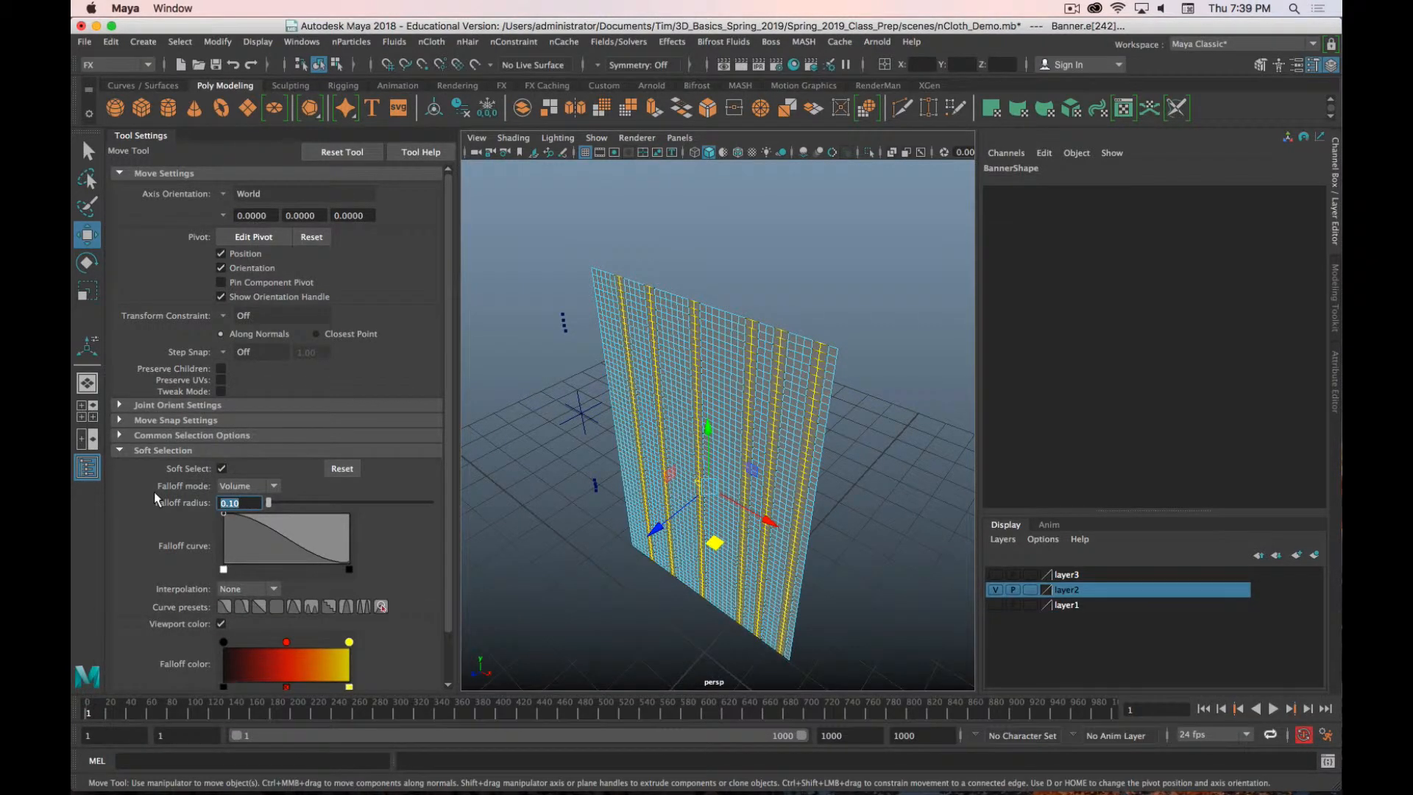
type("0.20")
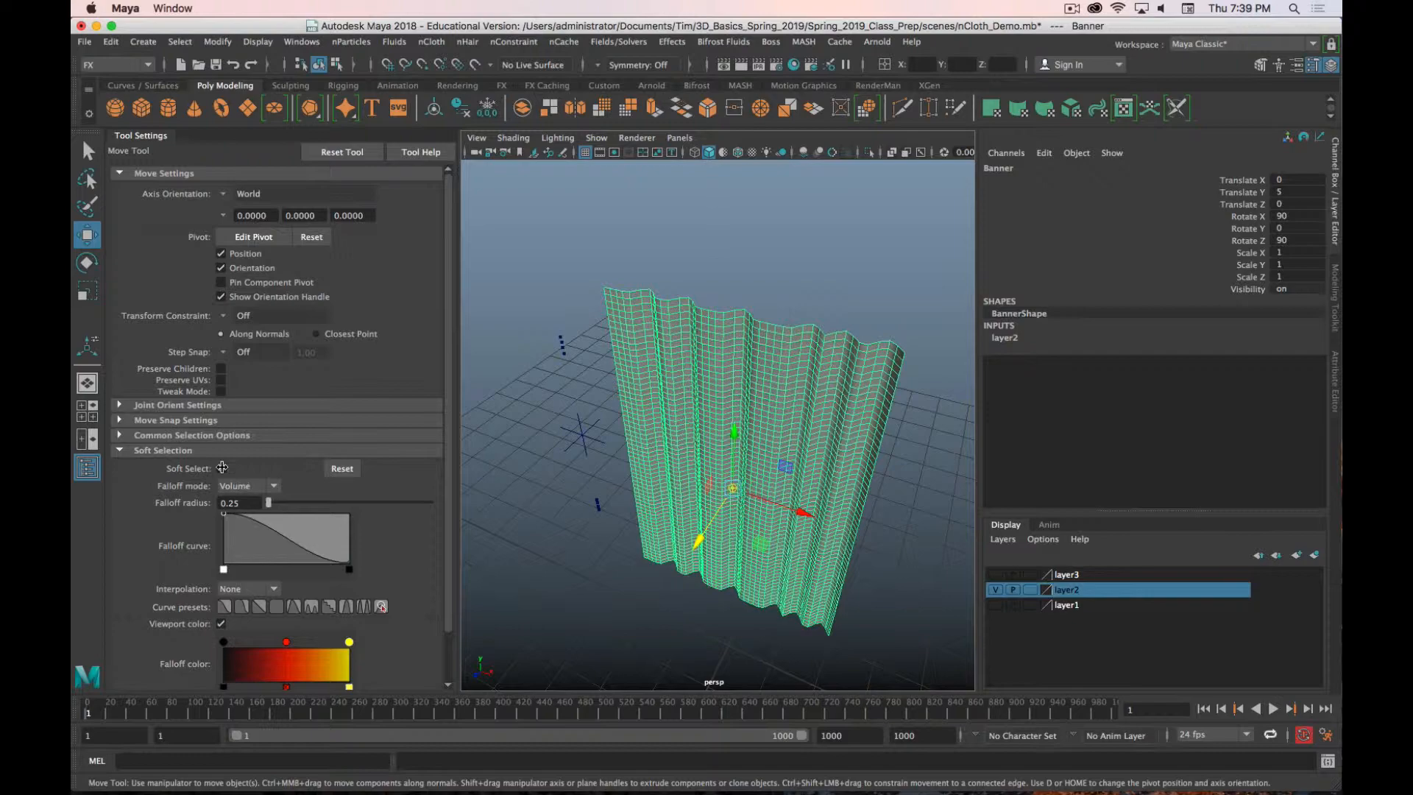
left_click(221, 468)
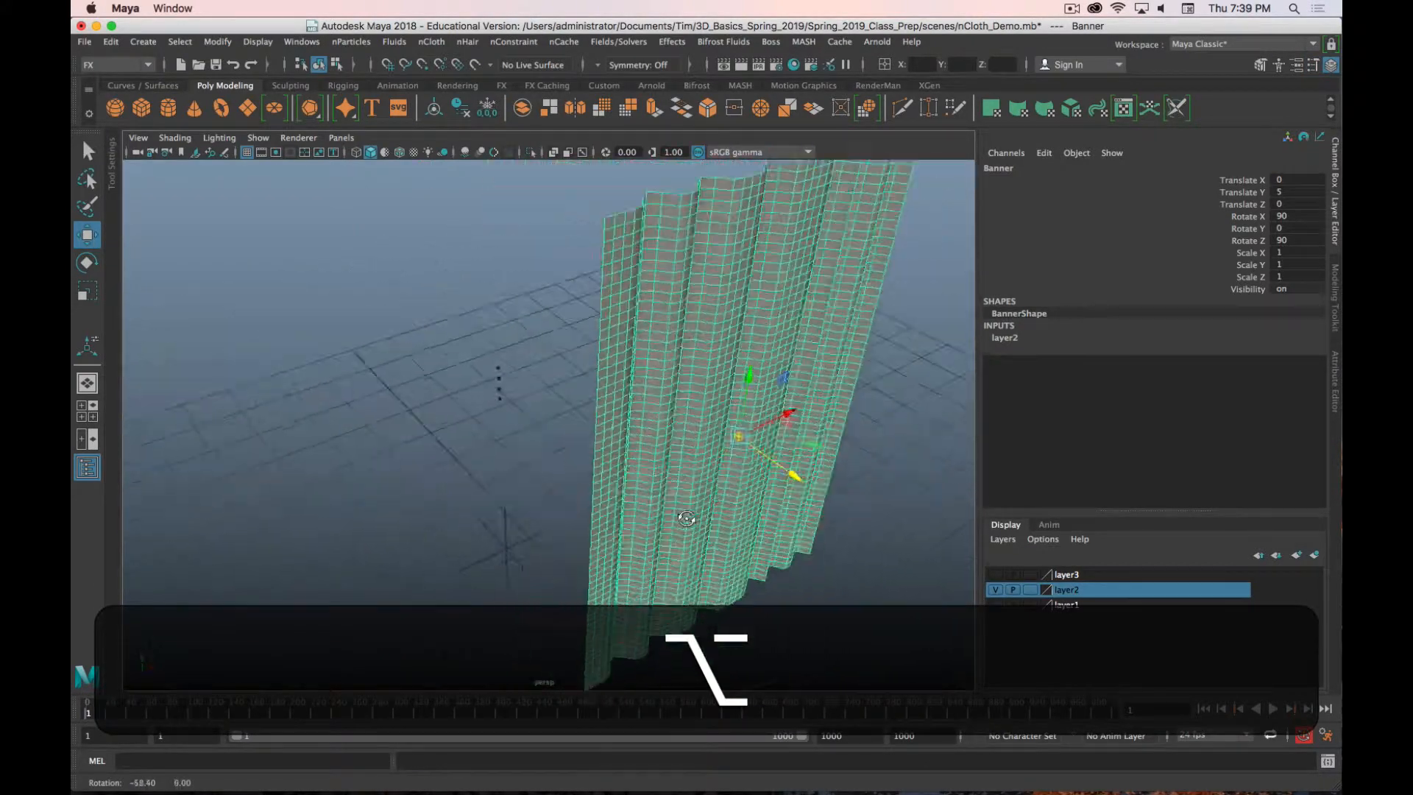
left_click_drag(685, 518, 728, 342)
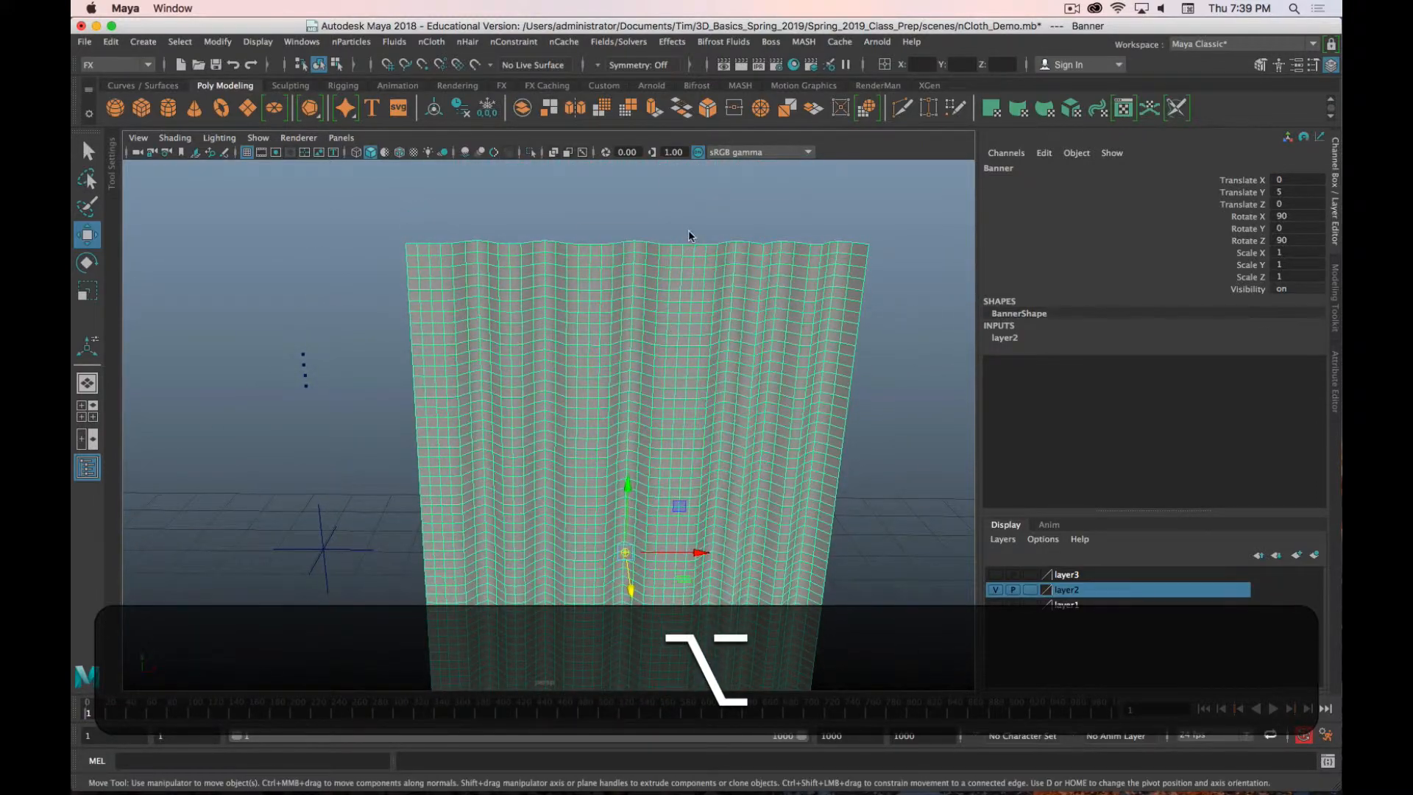
Step: Create an nCloth from the pleated Banner, giving nClothShape3
right_click(690, 236)
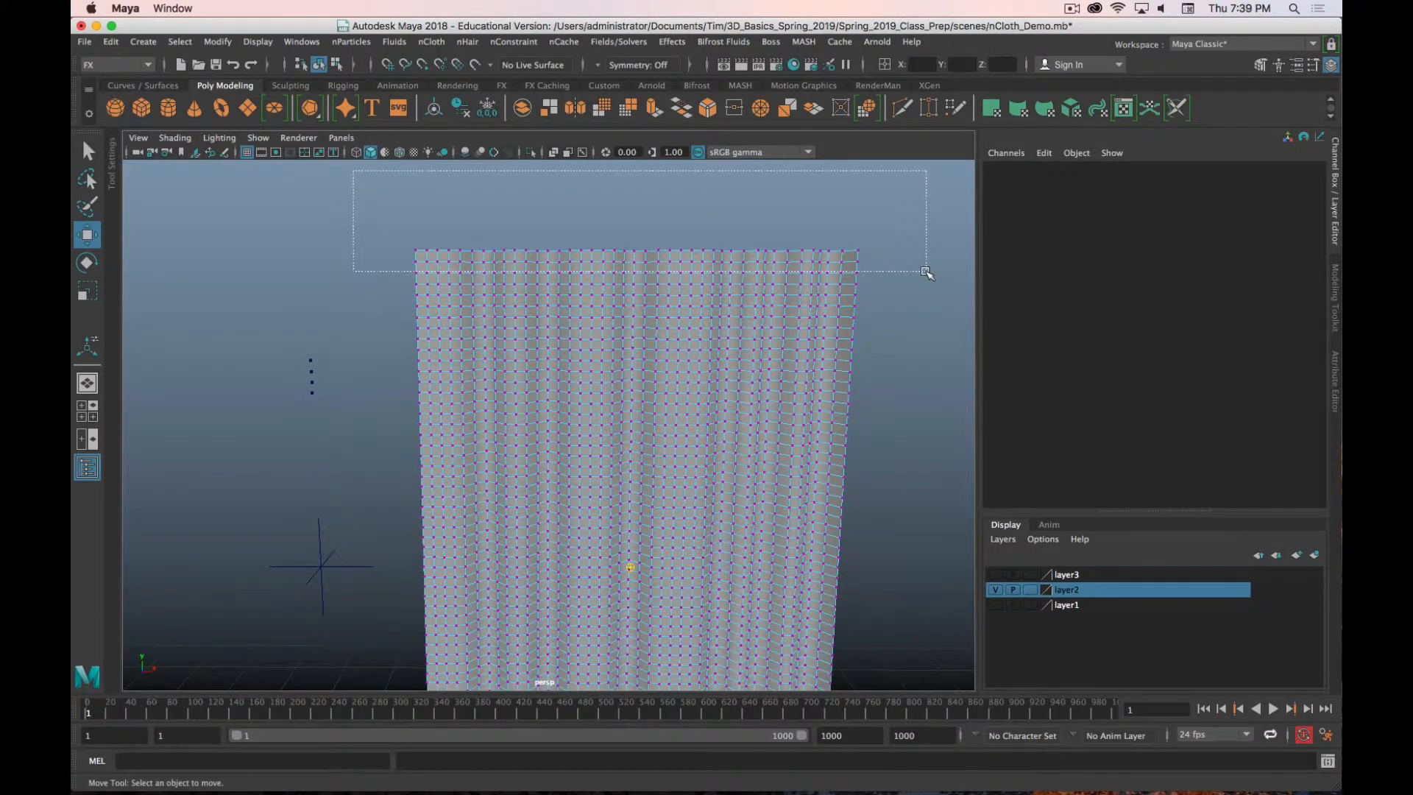
left_click(666, 372)
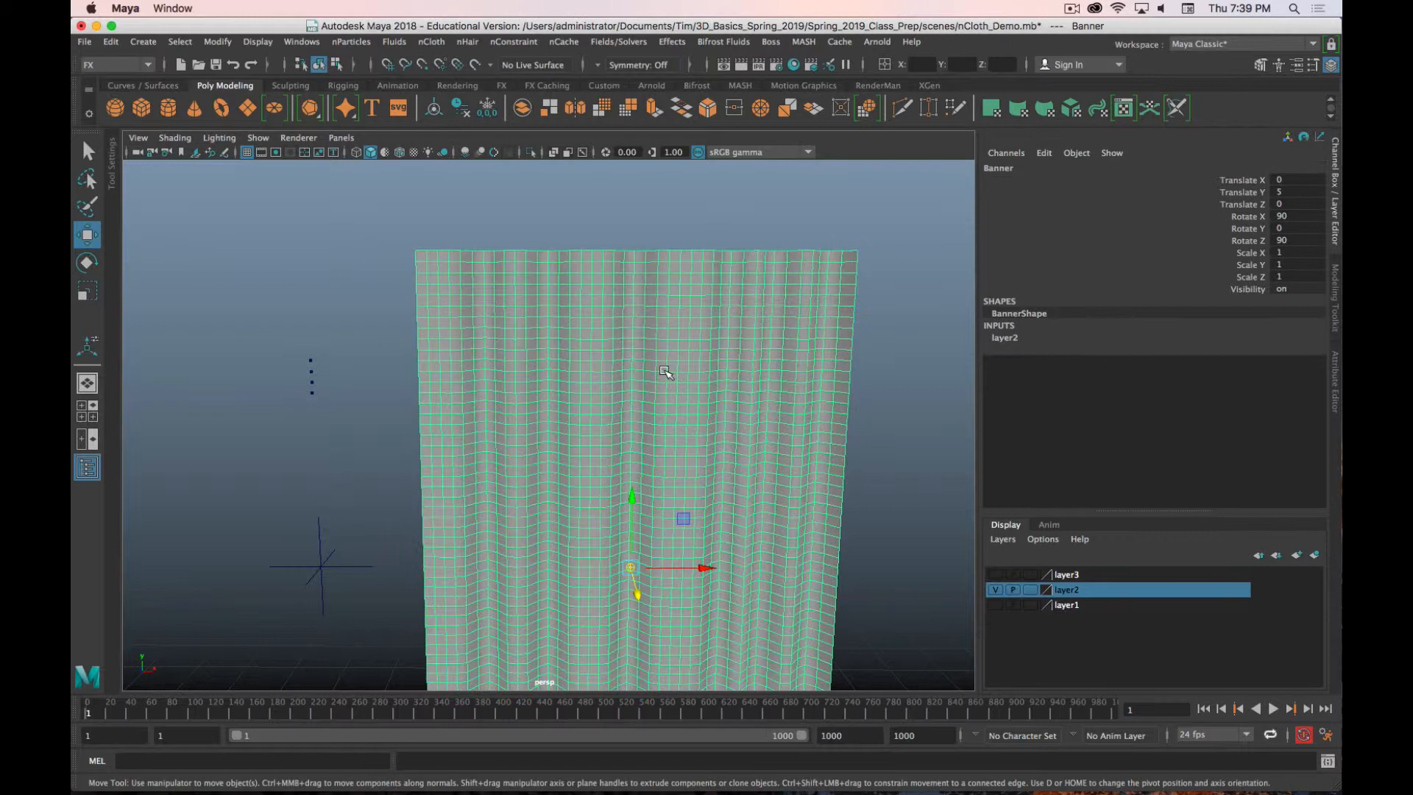
left_click(431, 42)
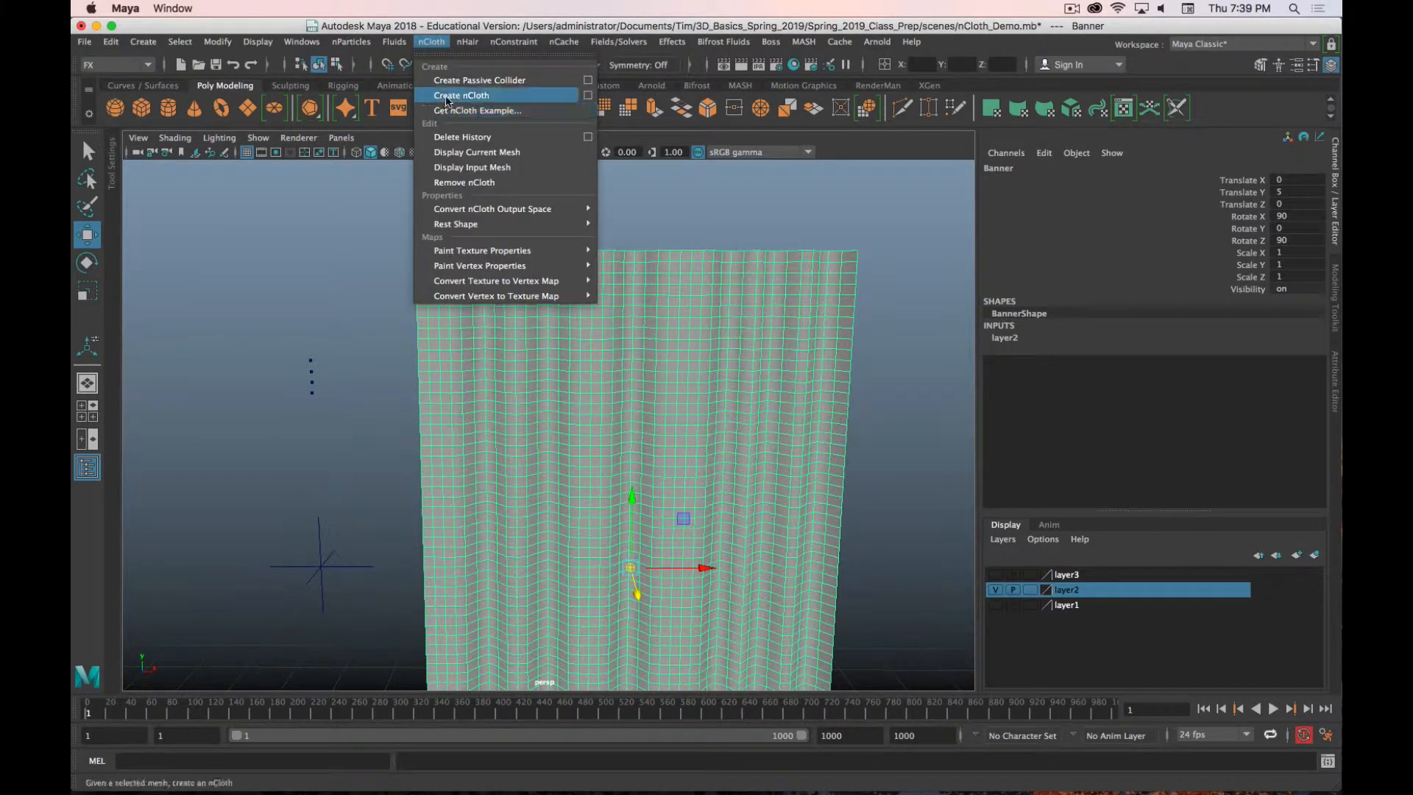
left_click(461, 95)
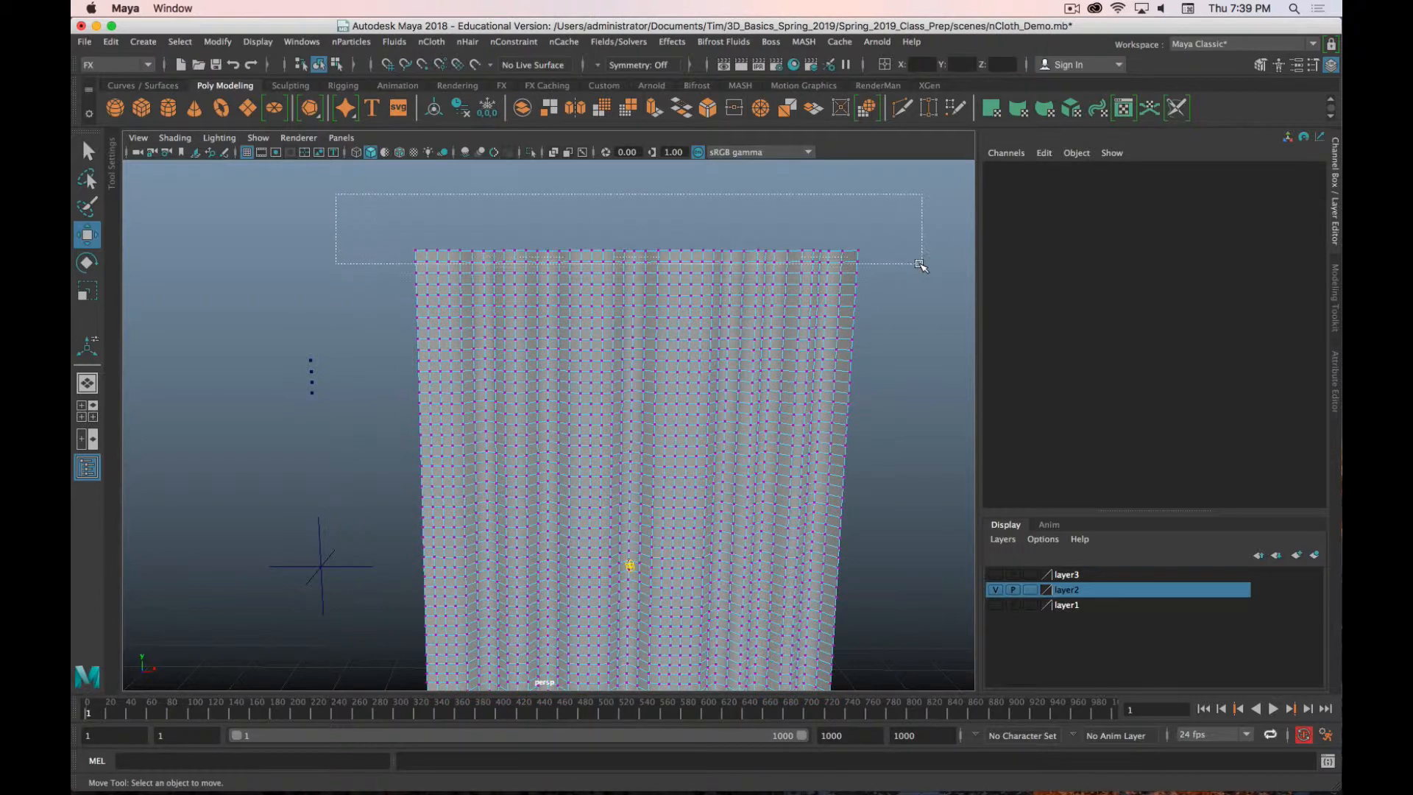
Step: Pin the banner's top row of vertices with an nConstraint Transform Constraint
left_click(514, 42)
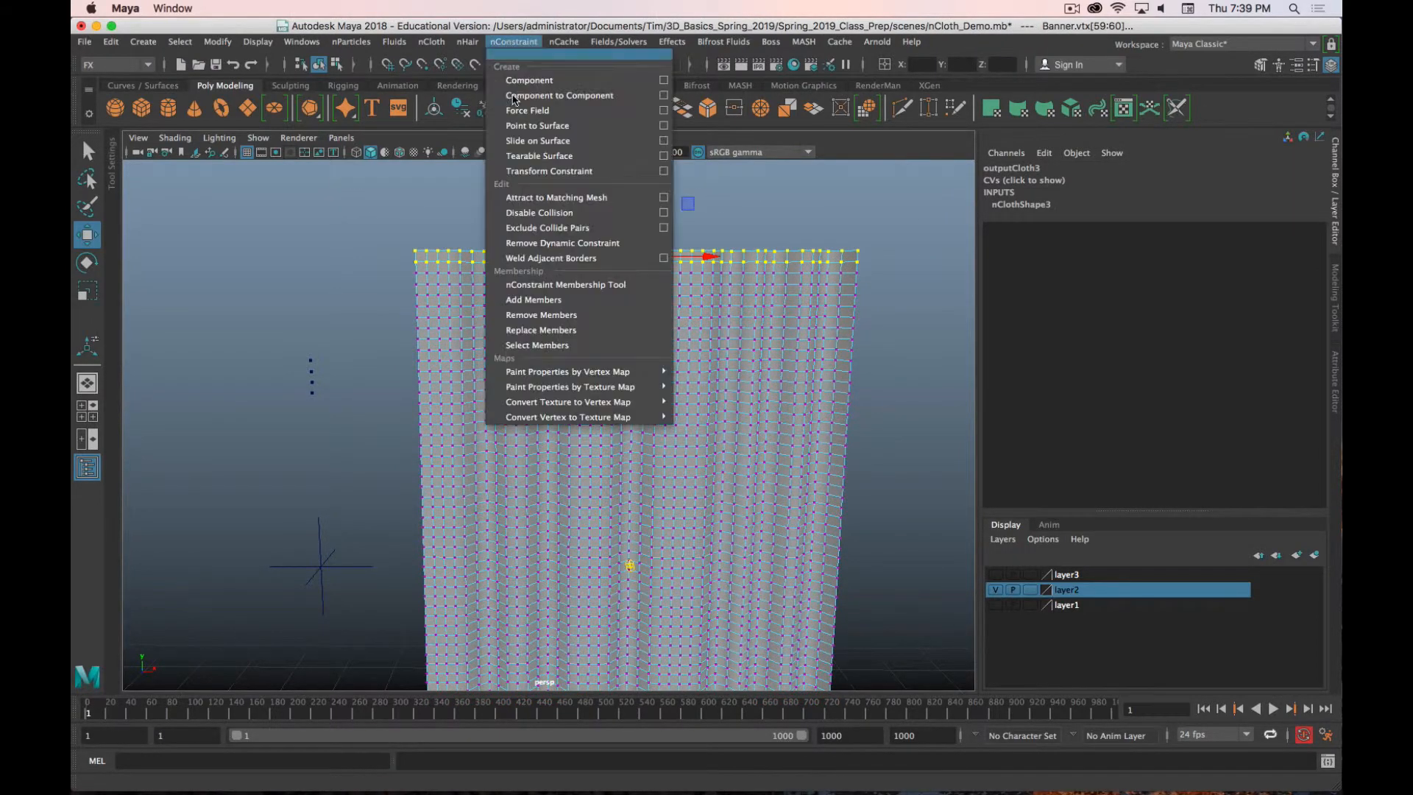
left_click(548, 171)
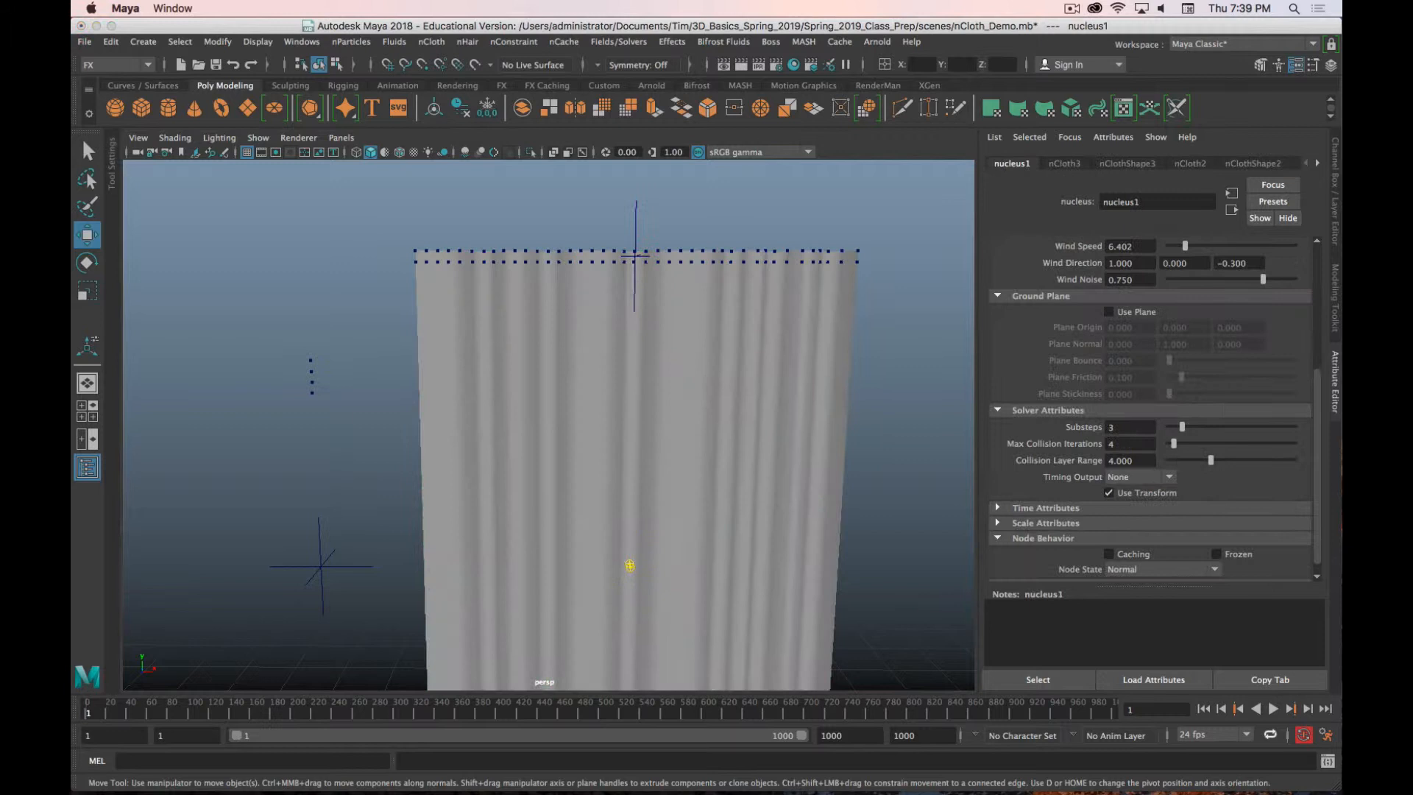
Step: Frame the whole banner and play the simulation until it hangs in folds around frame 95
left_click(301, 41)
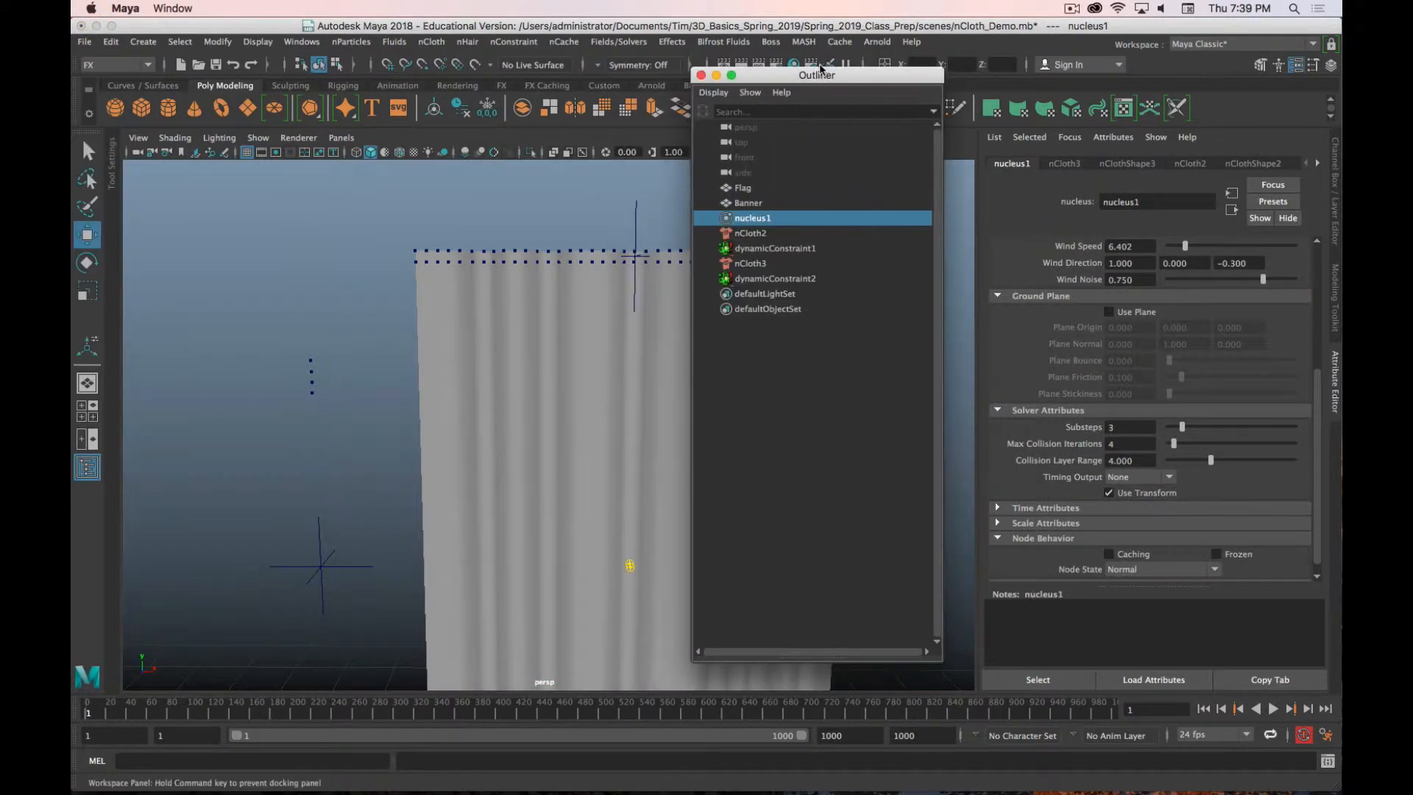
left_click_drag(815, 75, 556, 181)
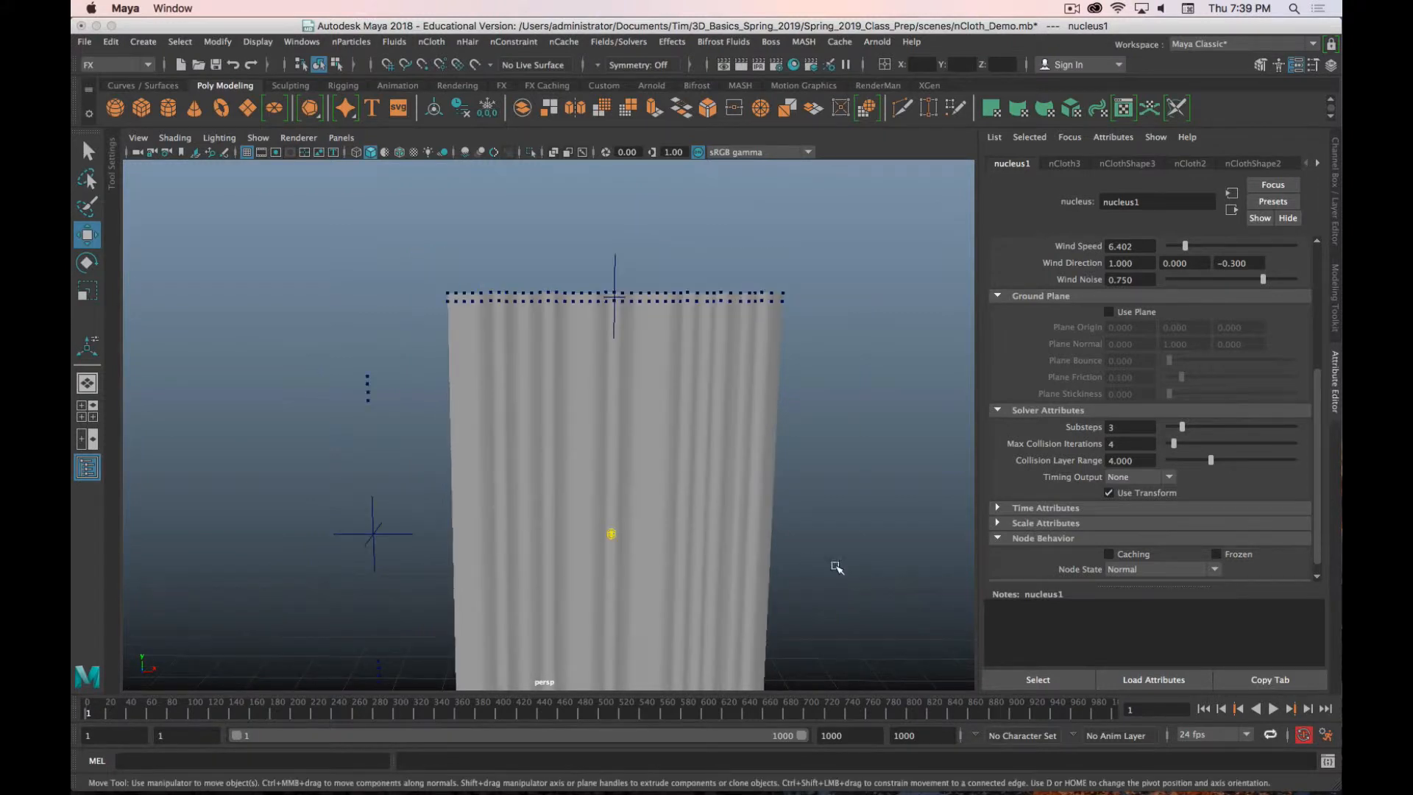
left_click(1271, 707)
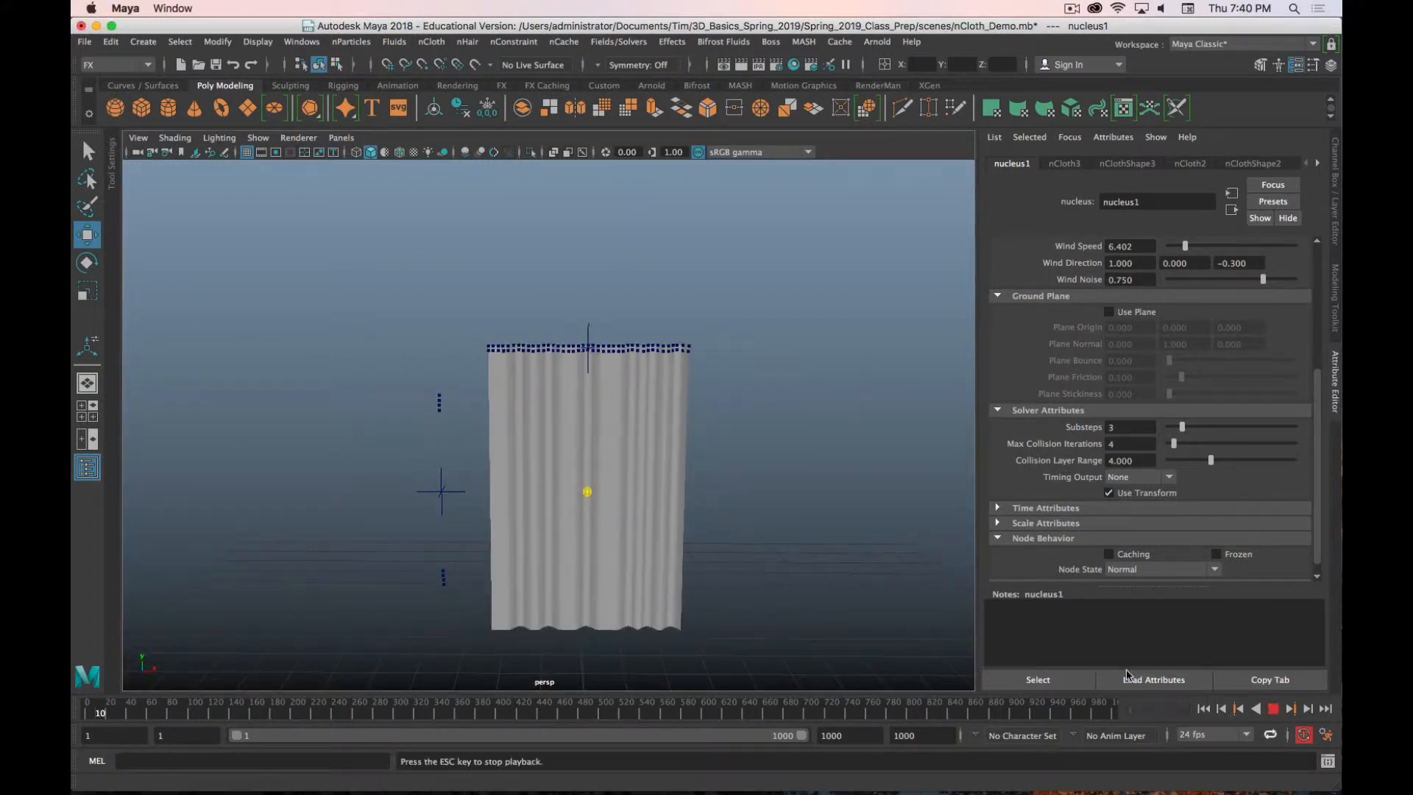
left_click(1272, 708)
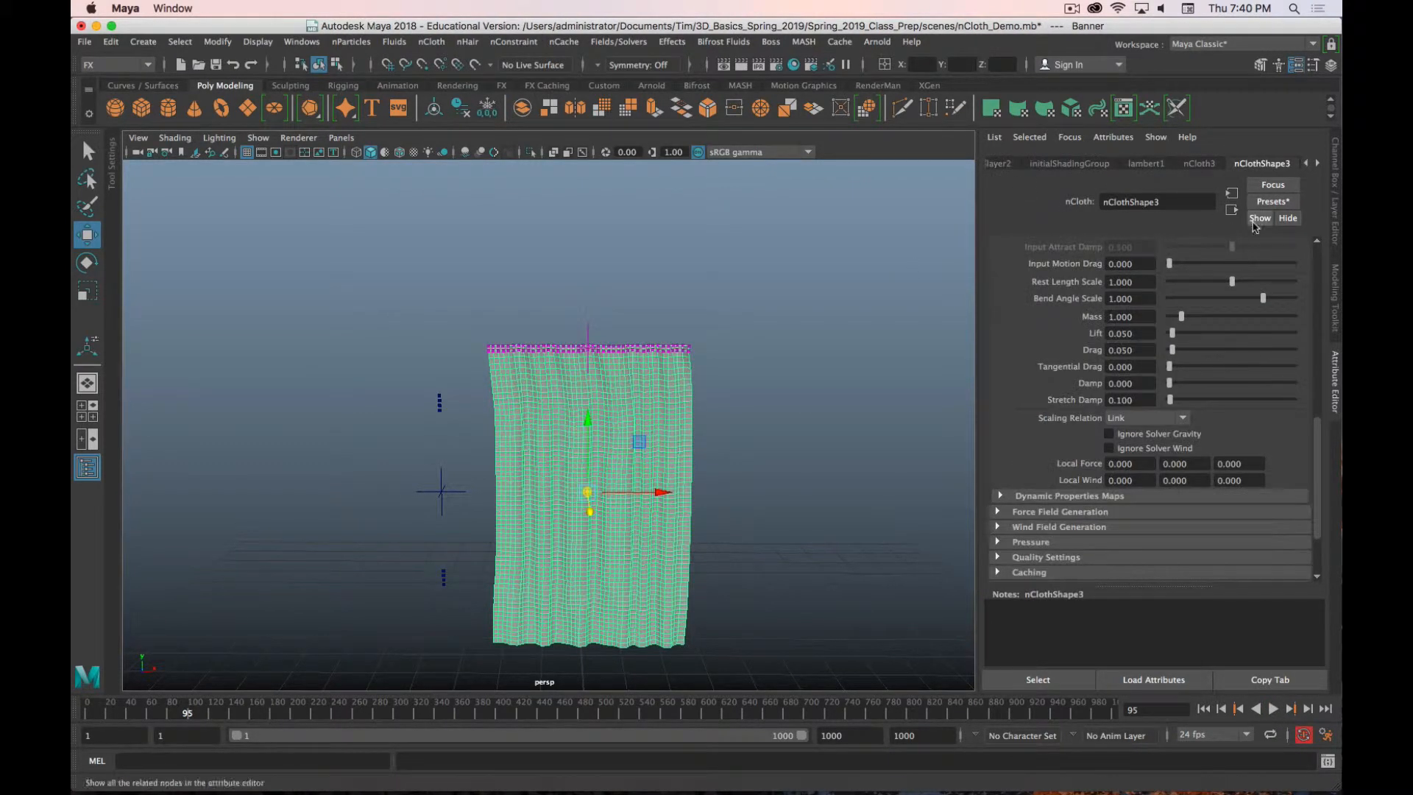
Step: Replace the Banner cloth settings with the heavyDenim preset and replay from frame 1
left_click(1271, 201)
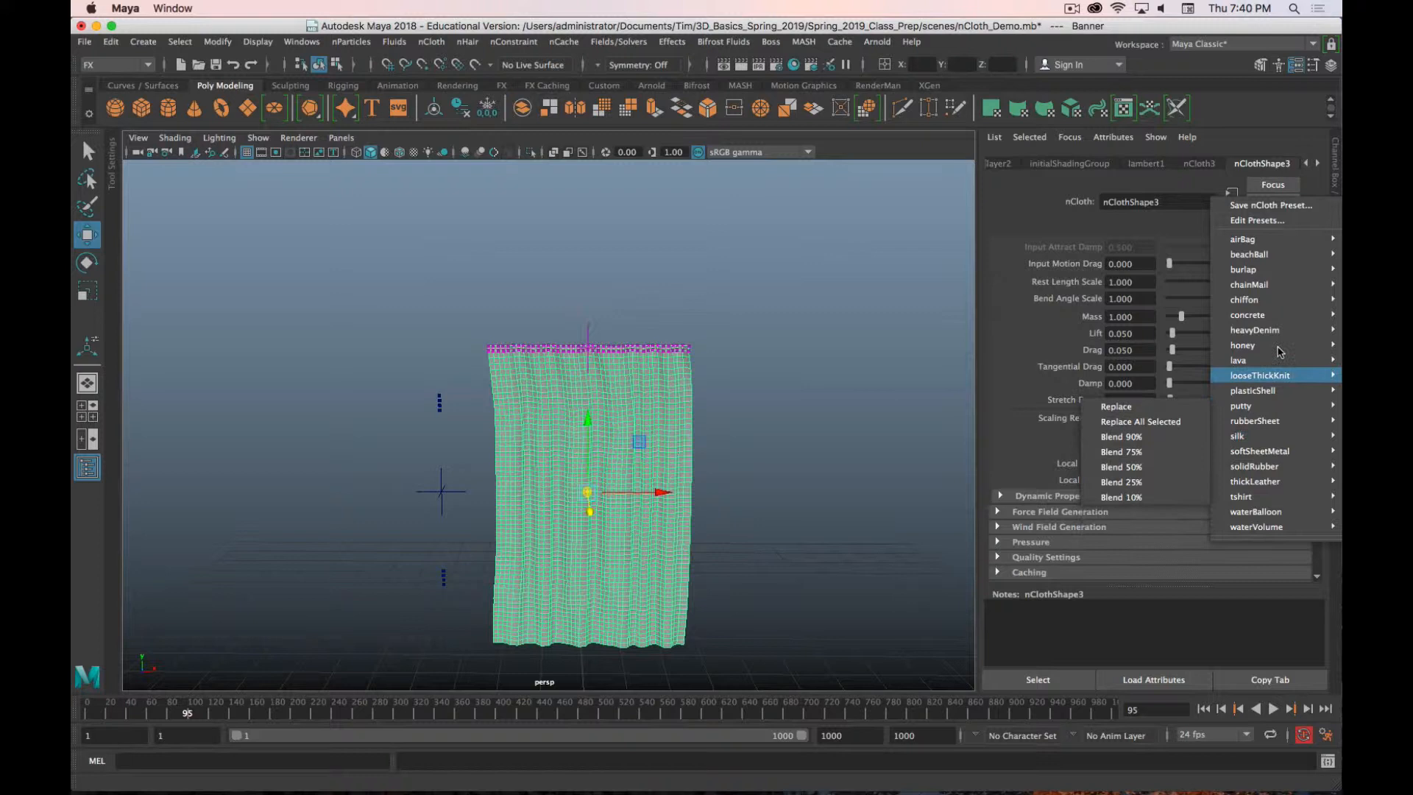
mouse_move(1252, 330)
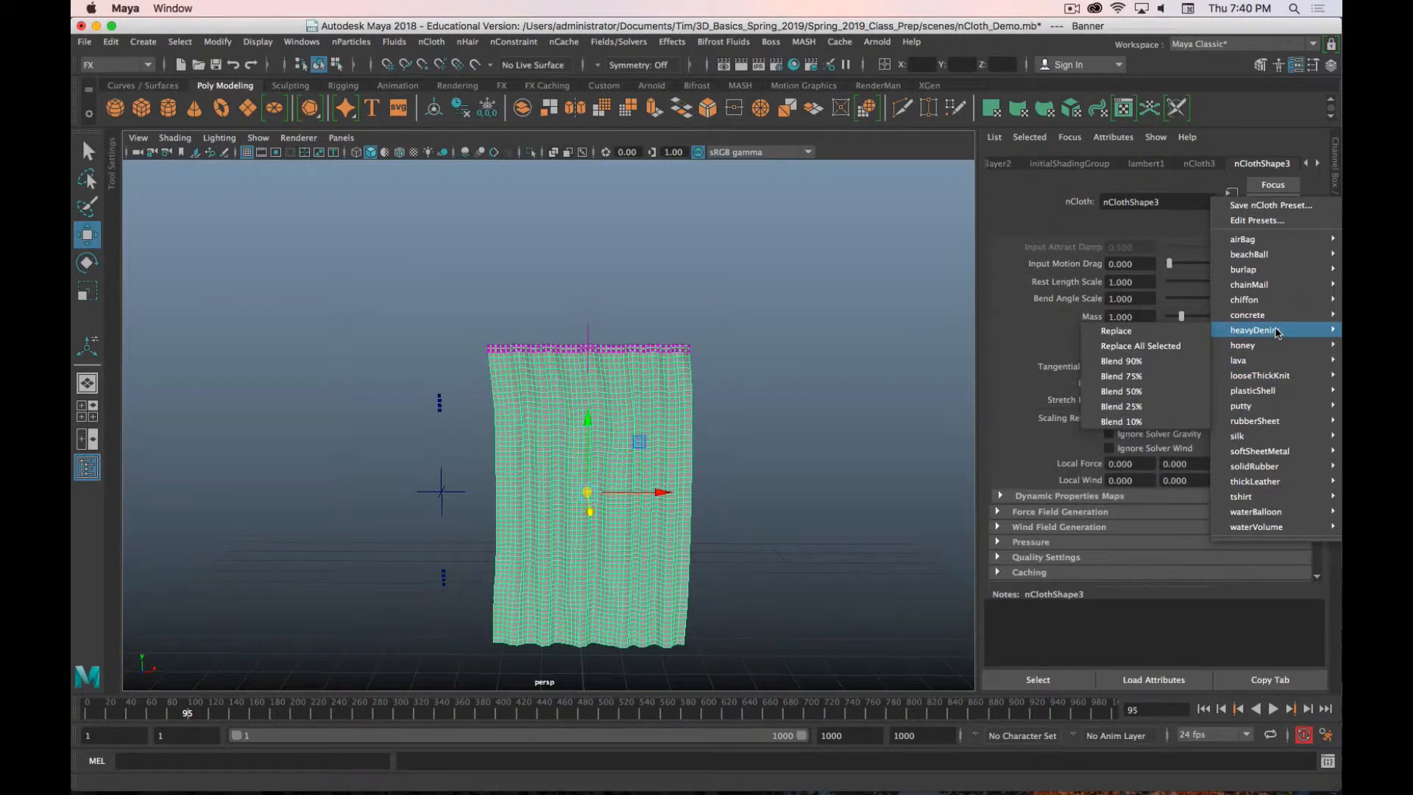
mouse_move(1115, 330)
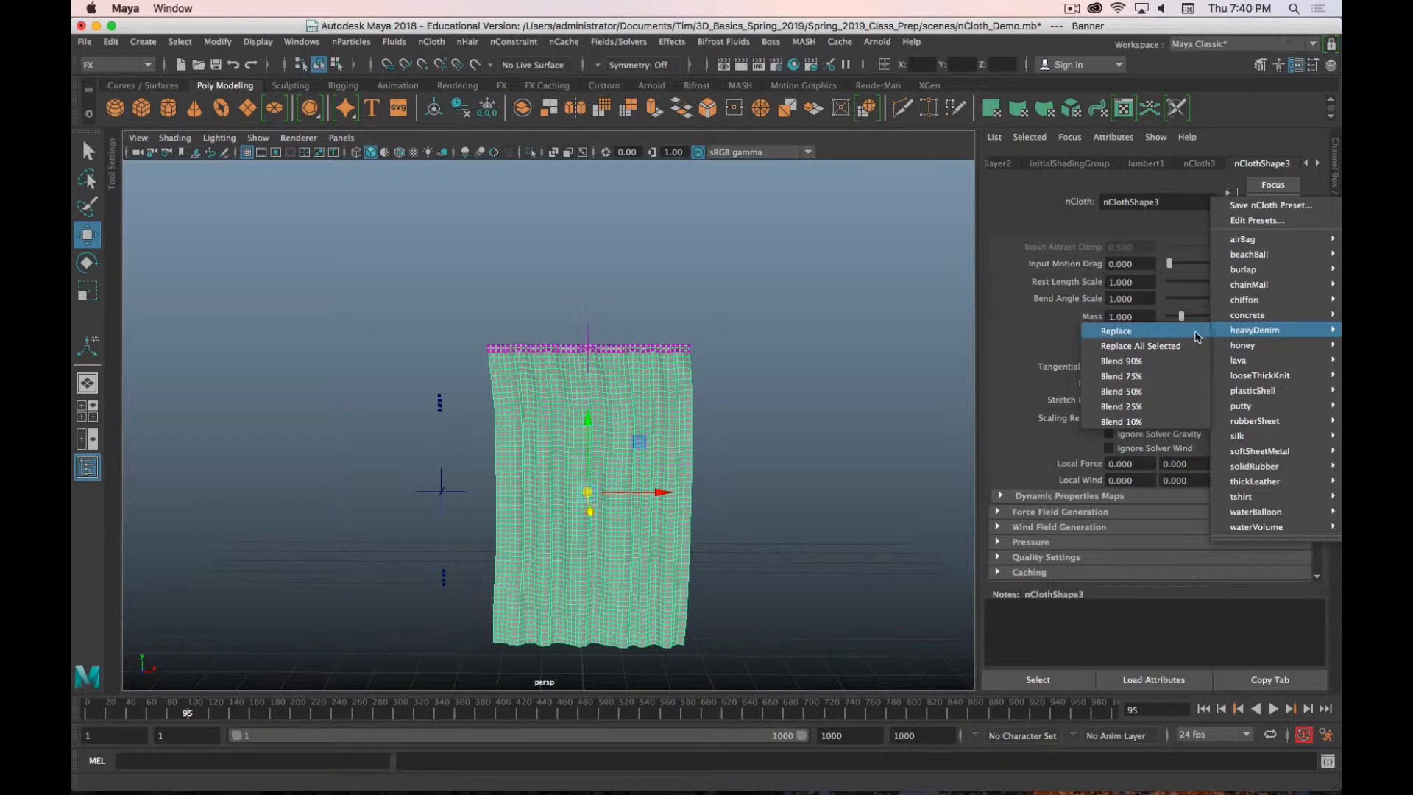
mouse_move(1193, 337)
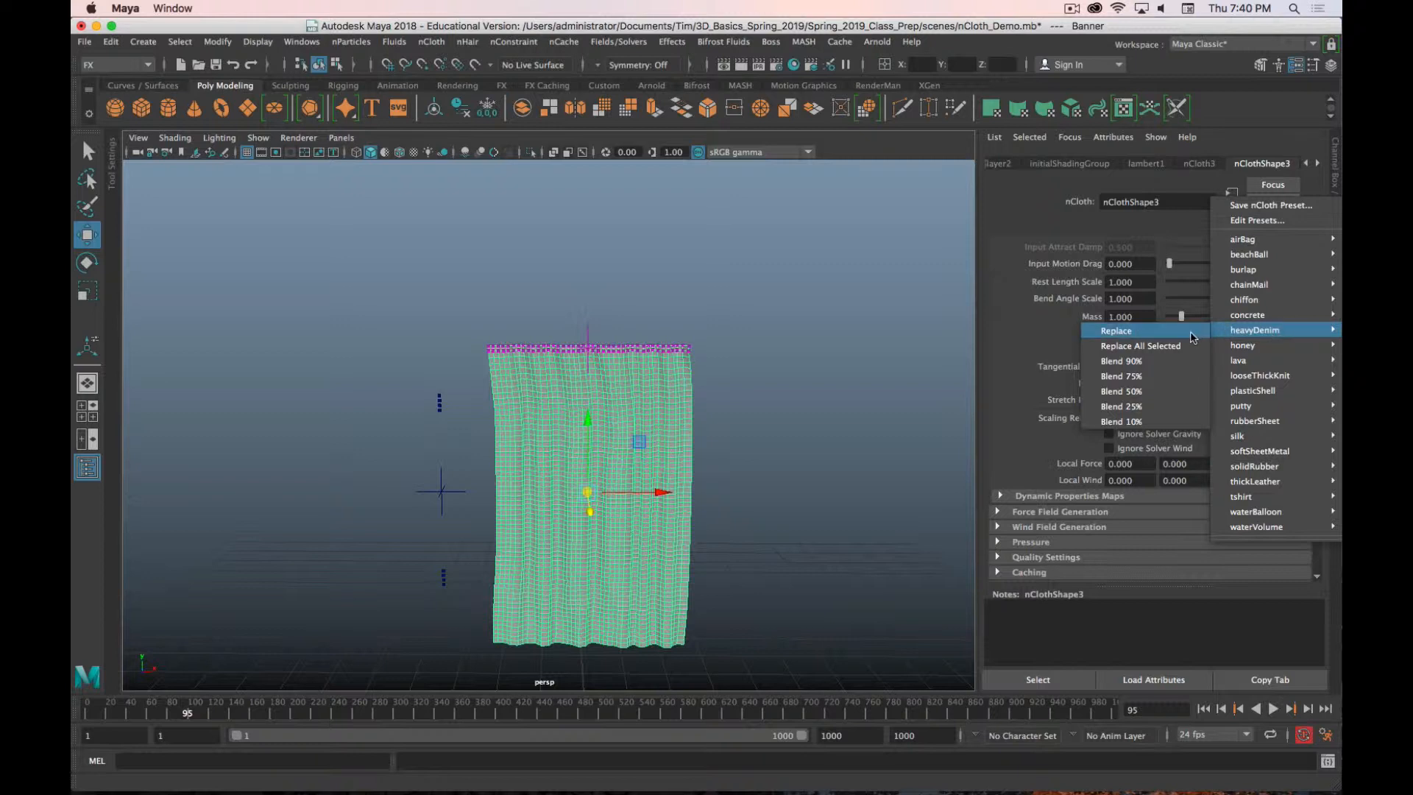
left_click(1116, 330)
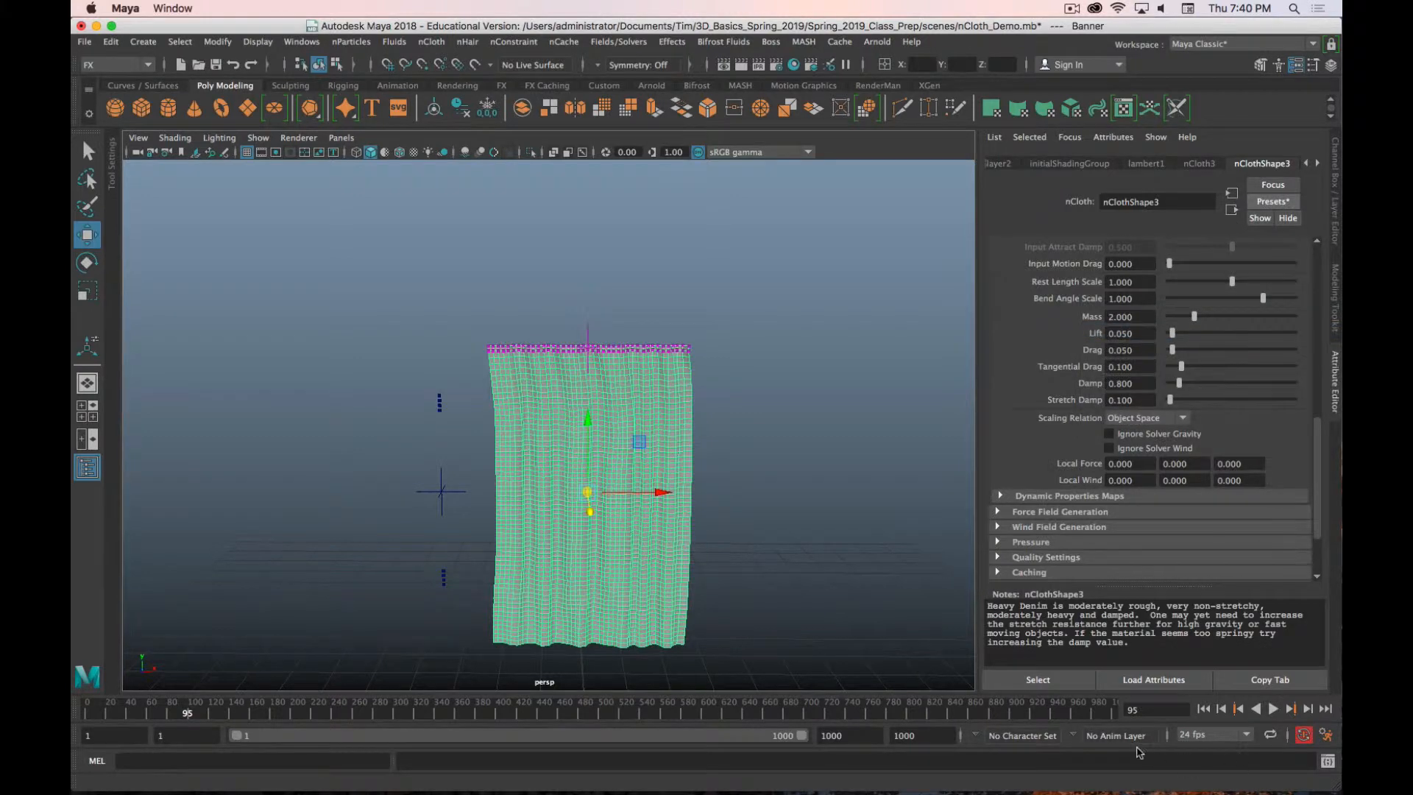
left_click(1203, 707)
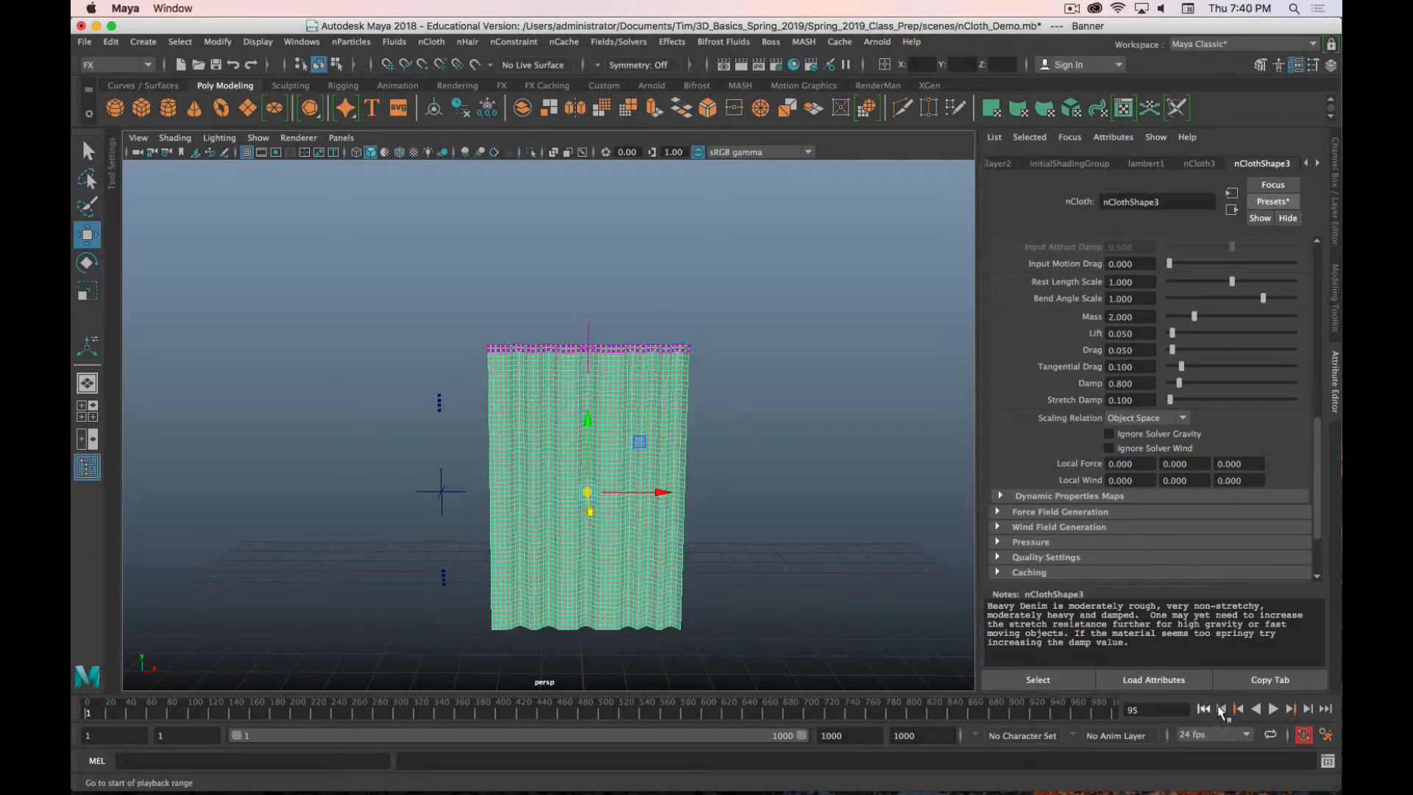
left_click(1273, 708)
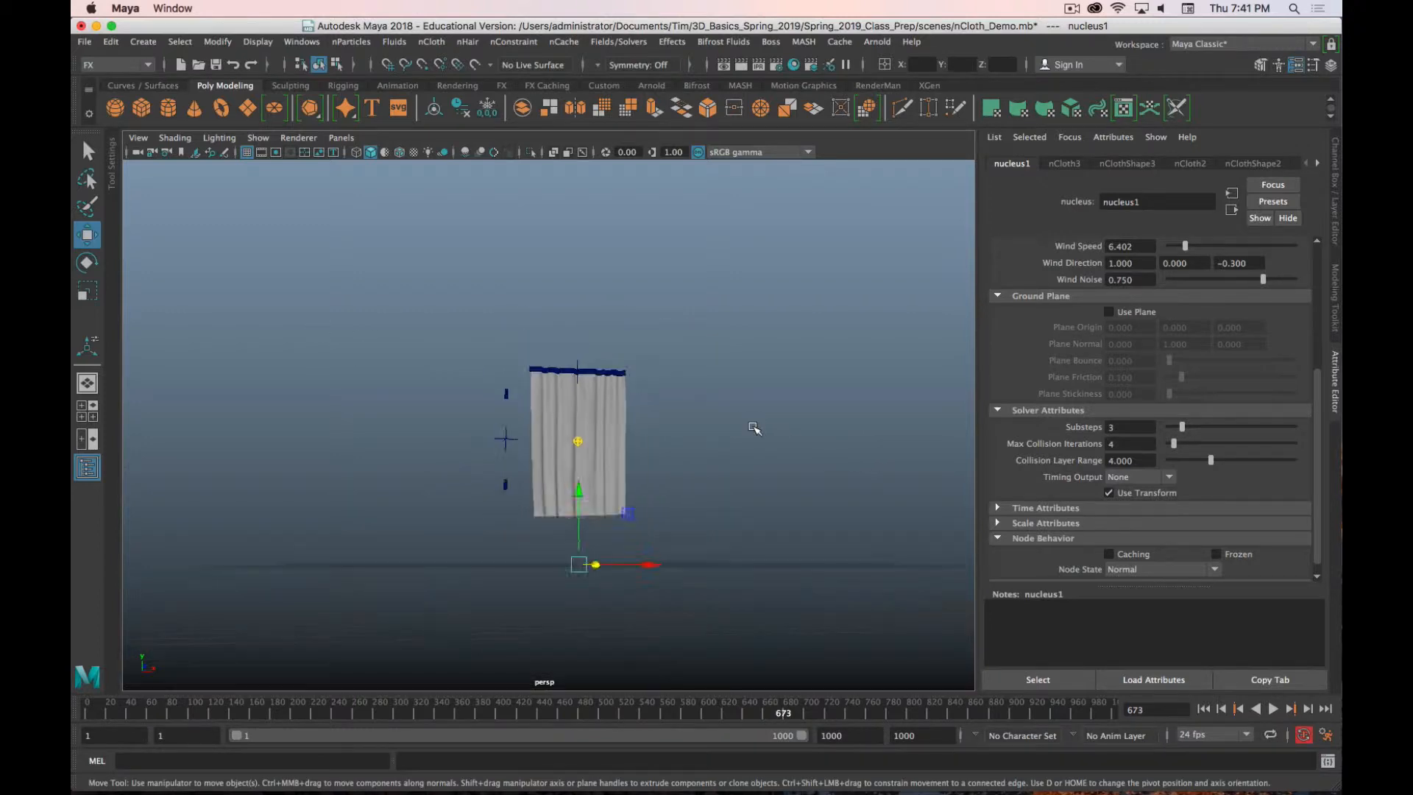
Step: Stop the denim curtain simulation and return to the flat t-shirt cloth plane scene
key("cmd+.")
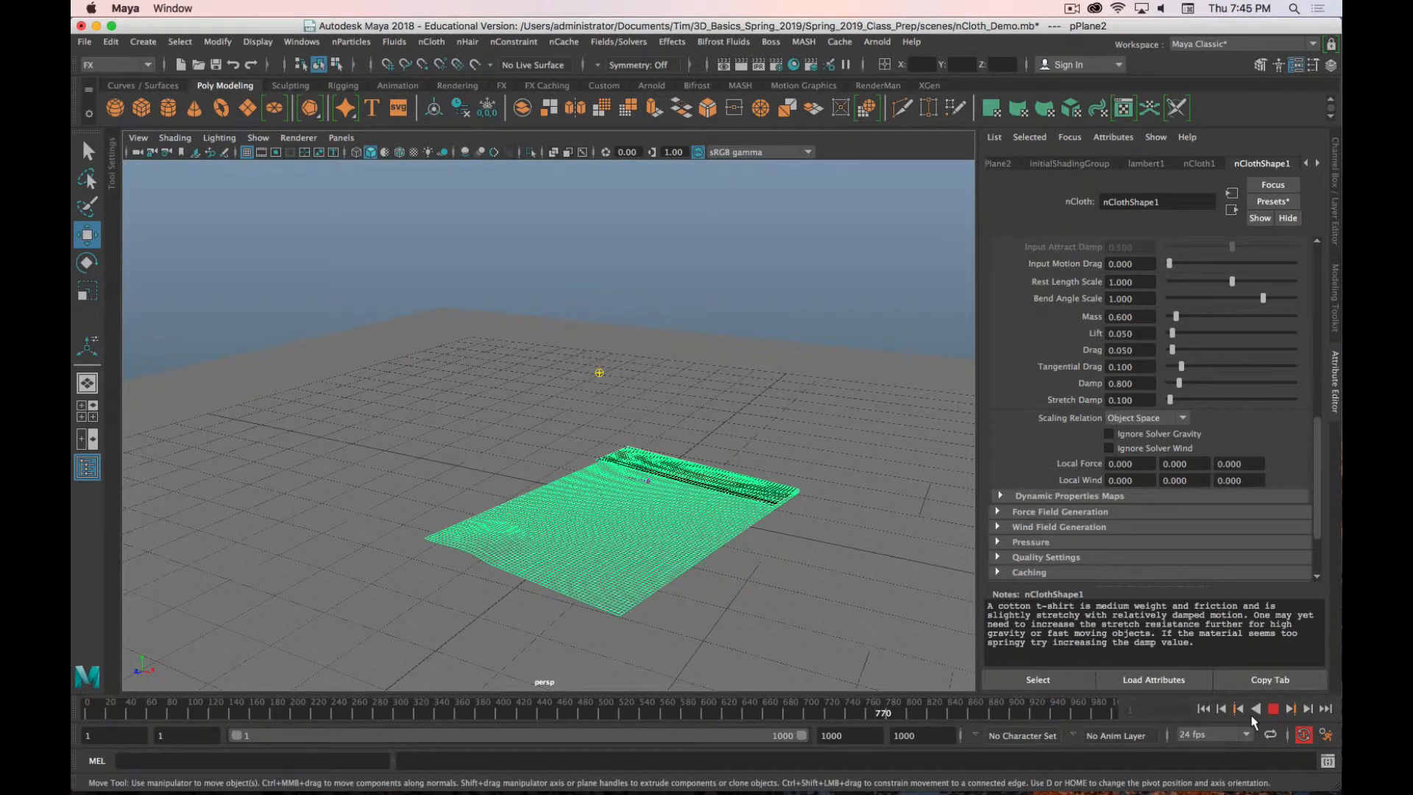
Step: Rewind to frame 1 and tilt the cloth plane to roughly 23, -38, 22 degrees above the ground
left_click(1272, 707)
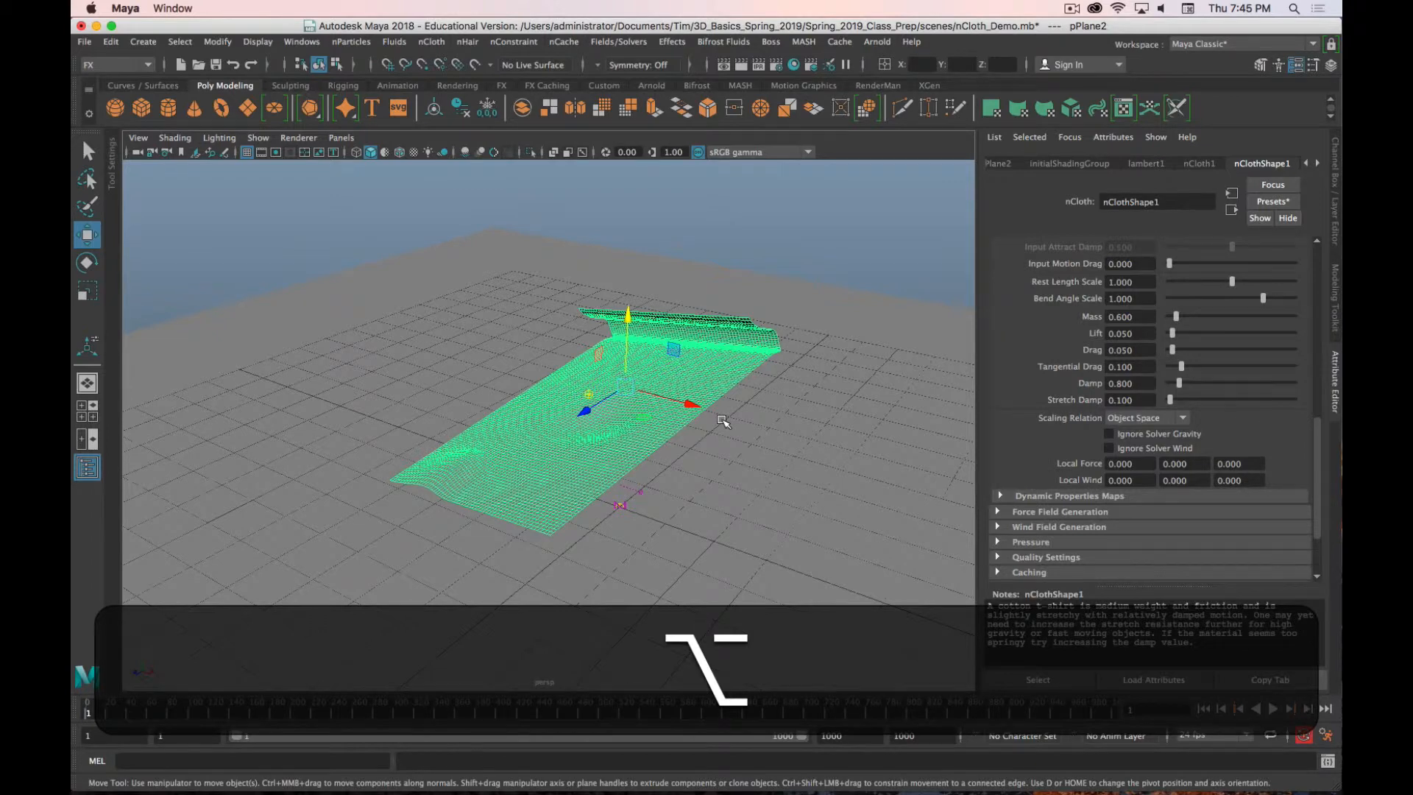
mouse_move(543, 478)
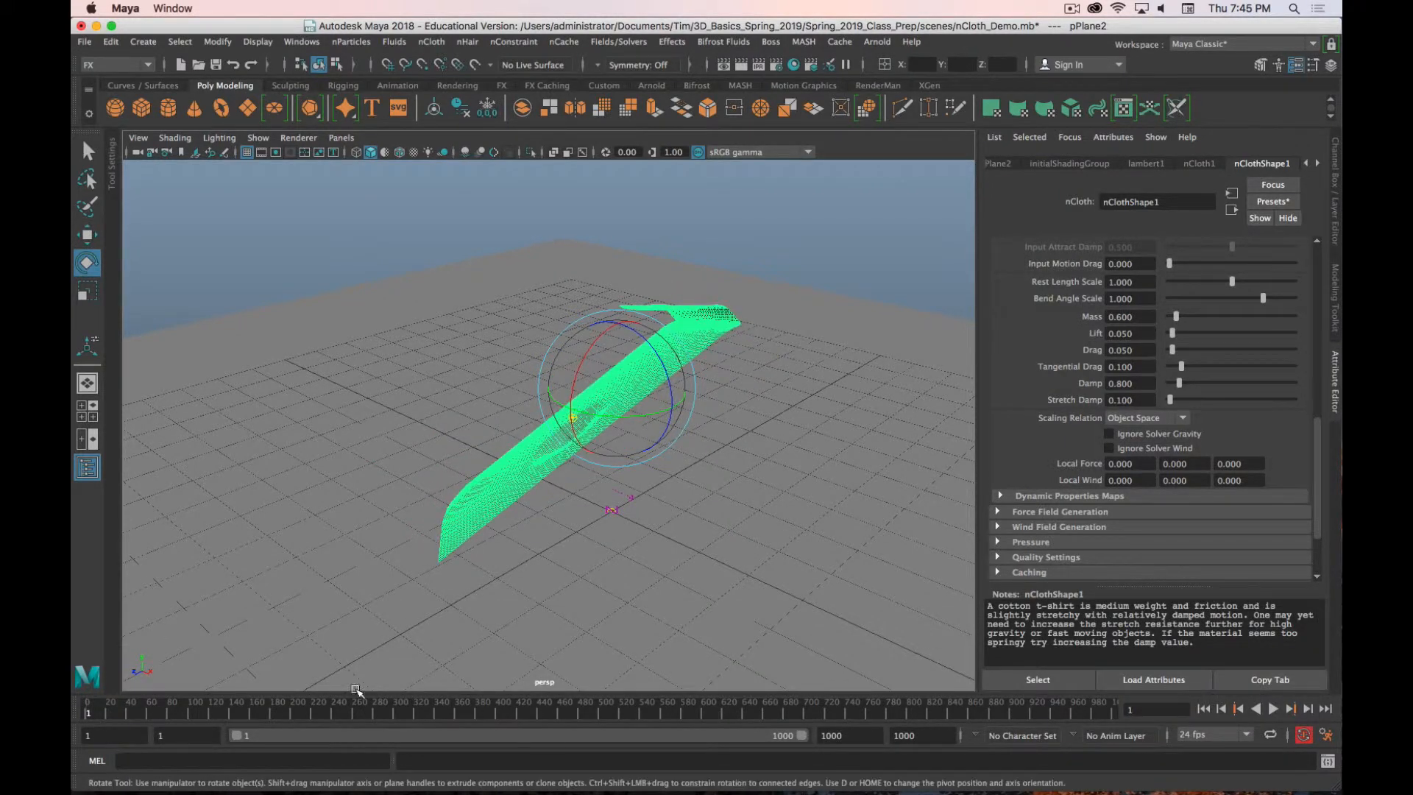
left_click(1272, 708)
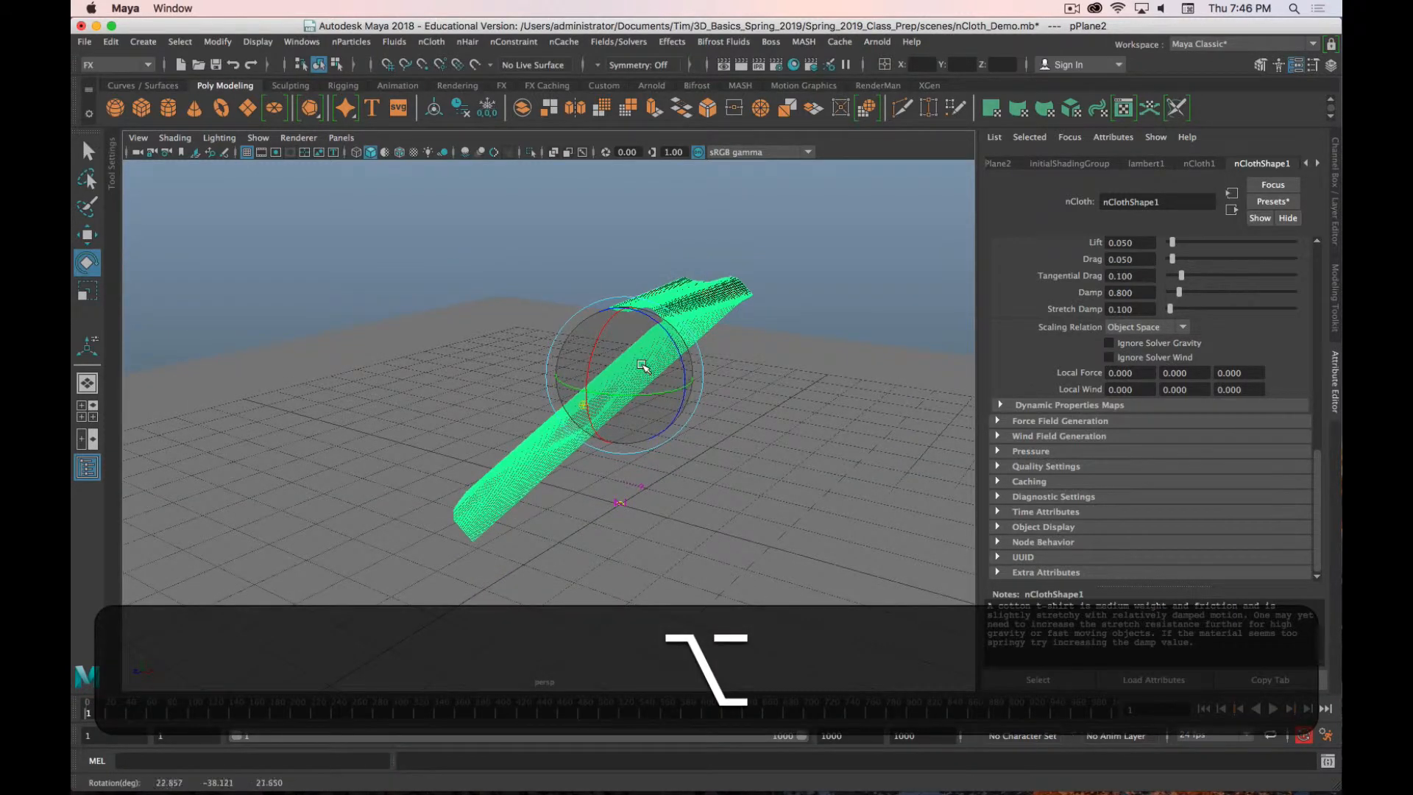
Step: Replace the tilted sheet's t-shirt settings with the silk nCloth preset
left_click(1271, 201)
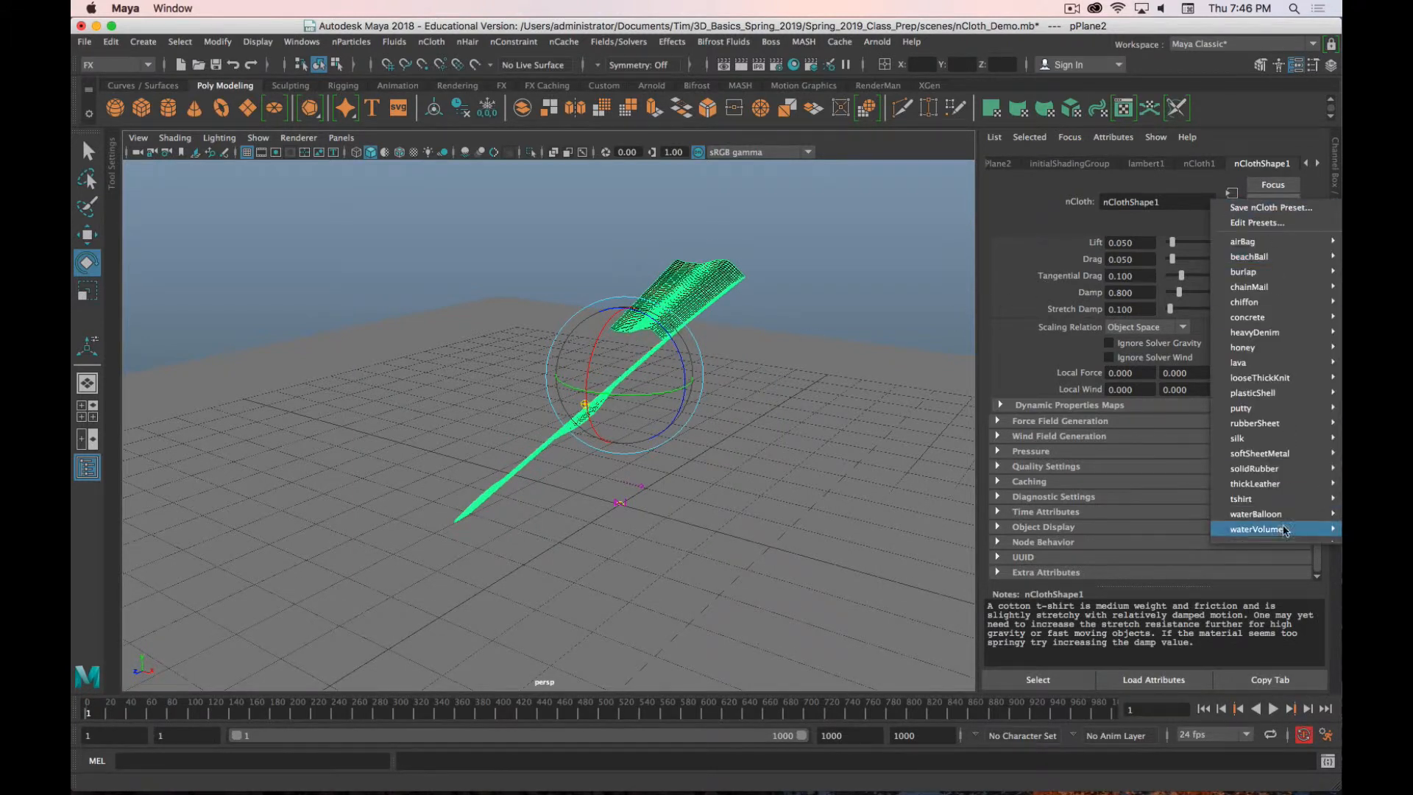
mouse_move(1236, 438)
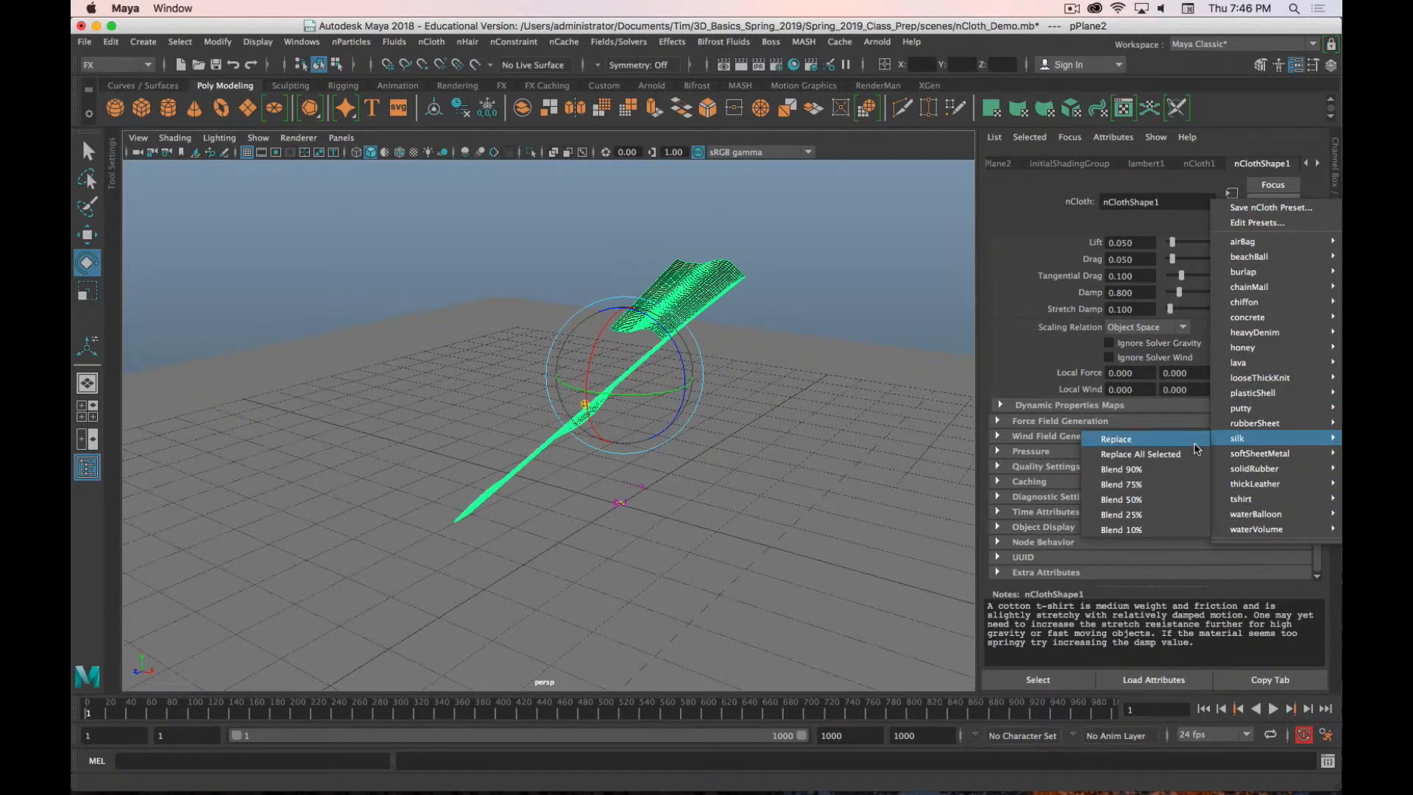
left_click(1115, 439)
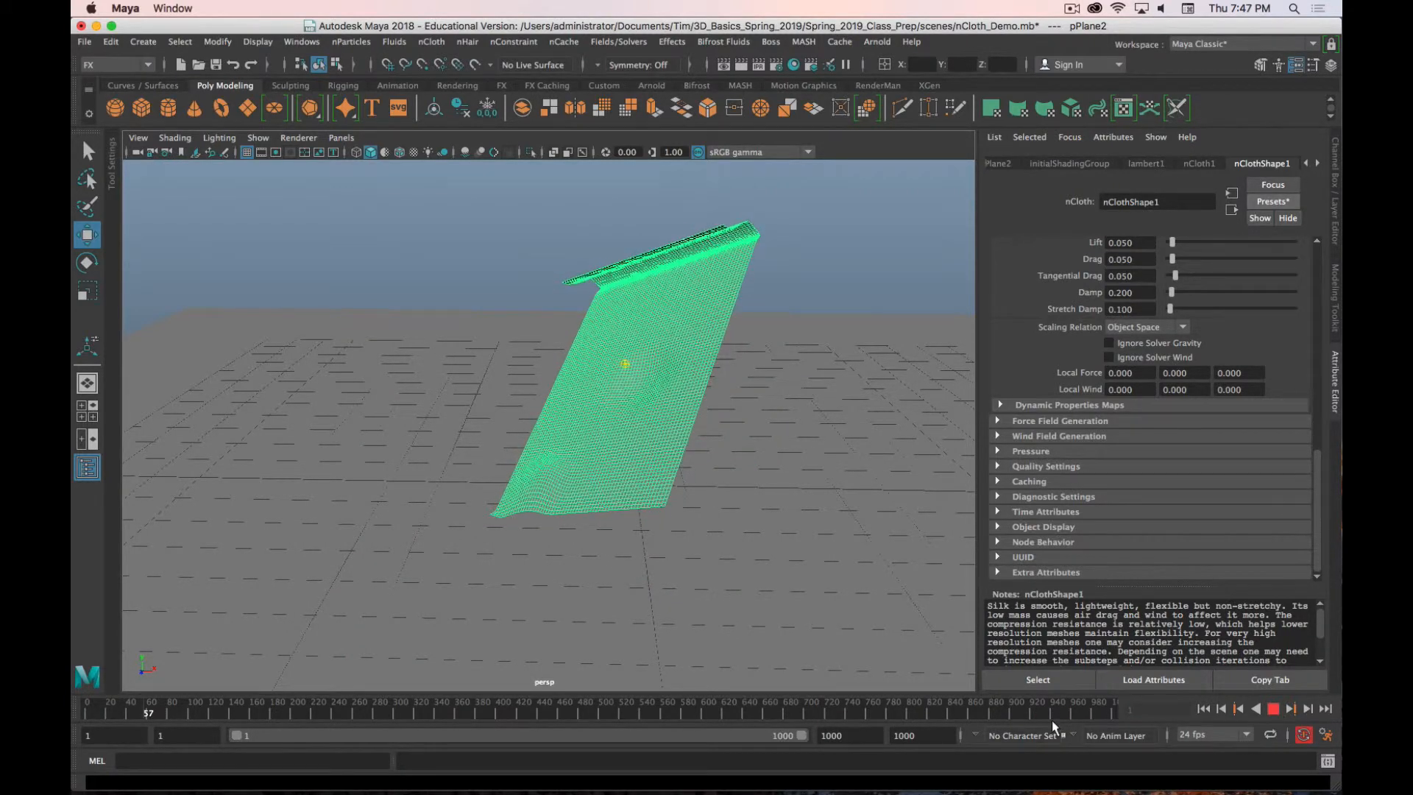
Step: Set the playback range end to frame 2000 so the silk can settle
left_click(1102, 710)
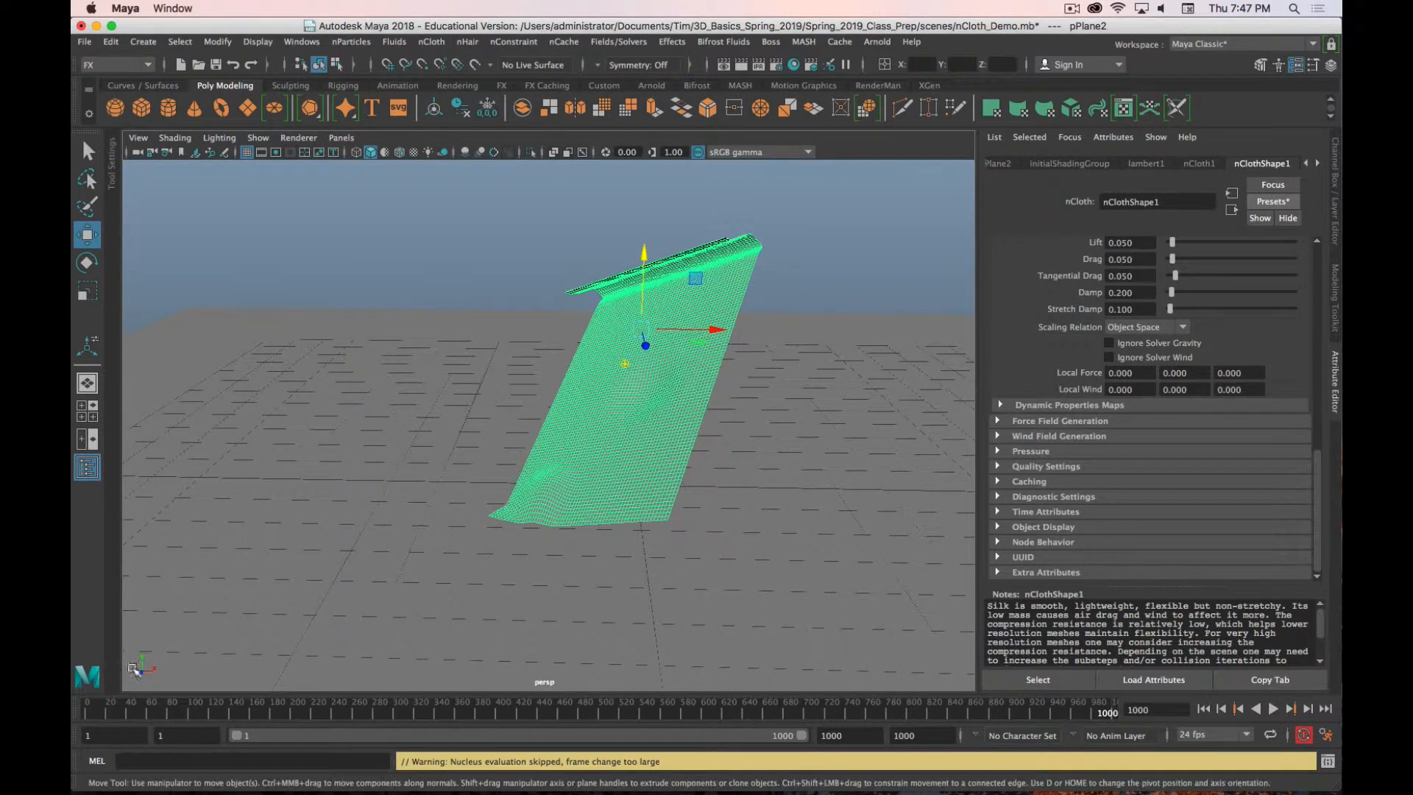
left_click(920, 735)
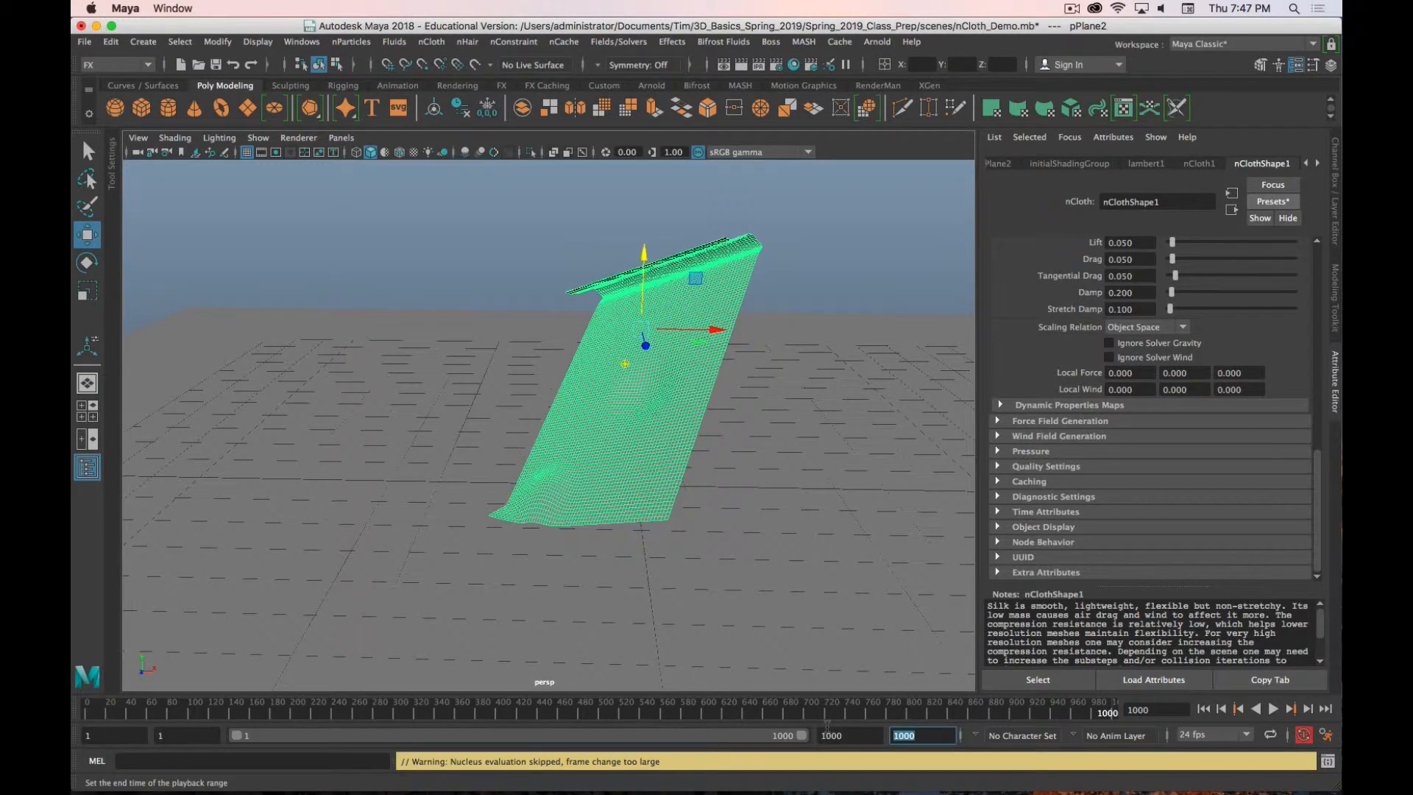
type("200")
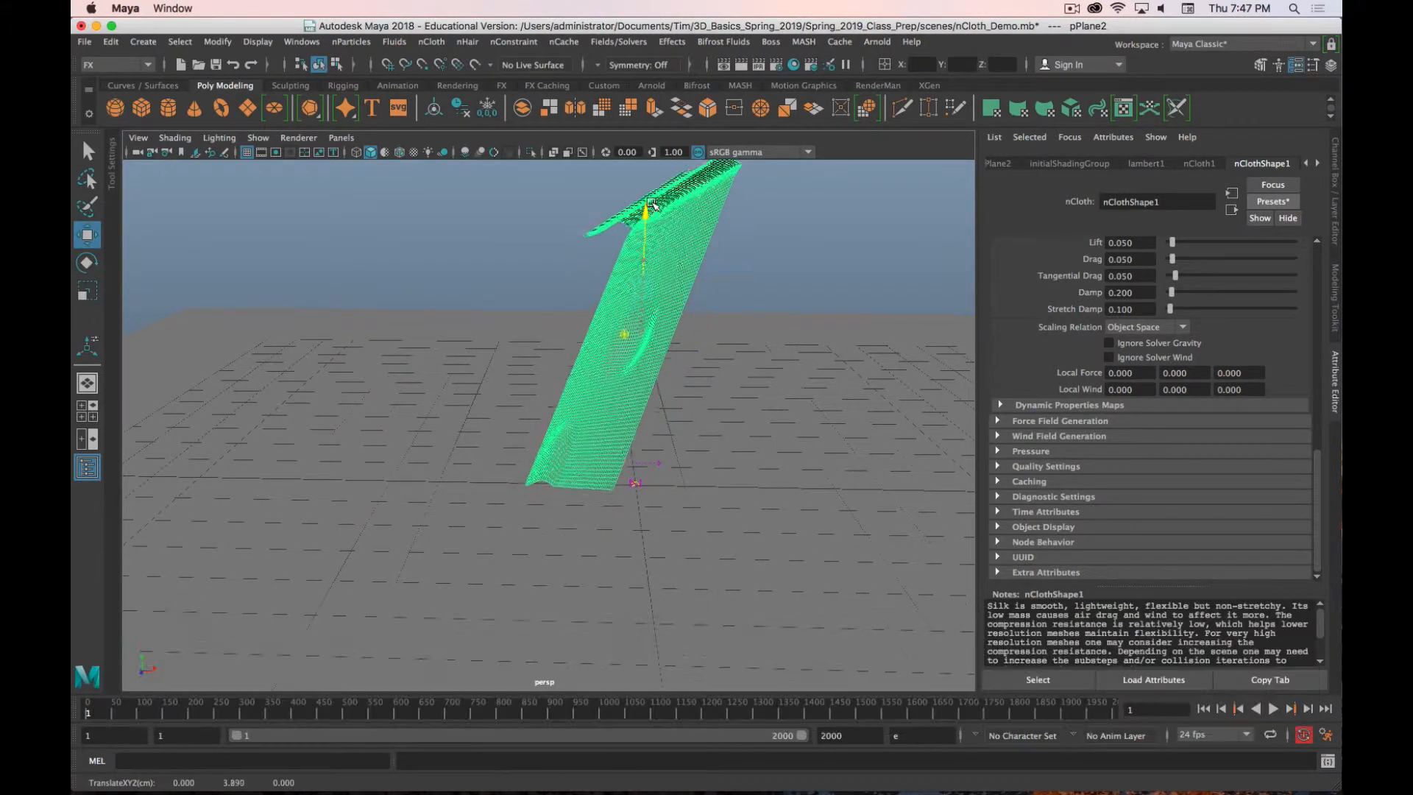
Step: Rewind and play the silk simulation forward until the sheet crumples on the ground around frame 1905
left_click(1271, 707)
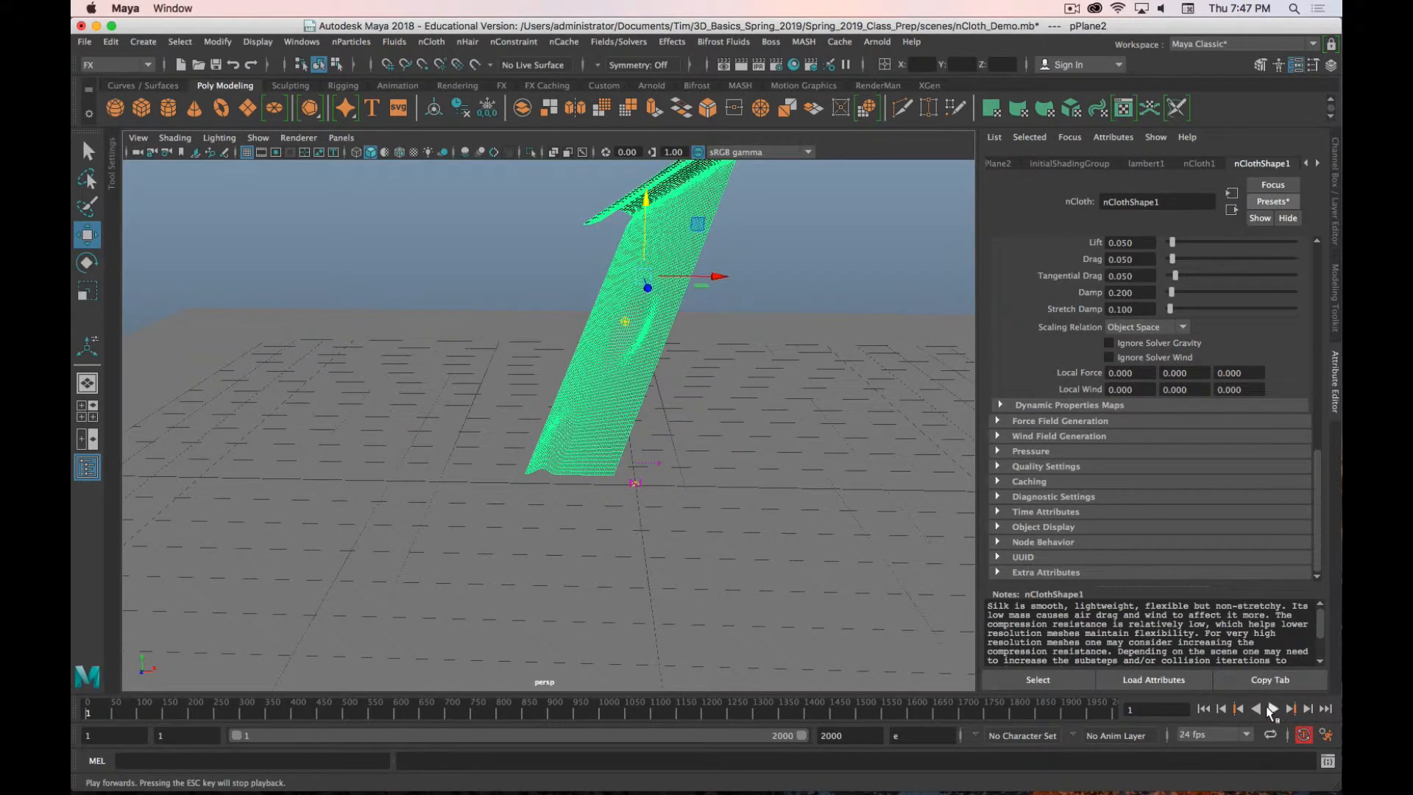
left_click(1272, 708)
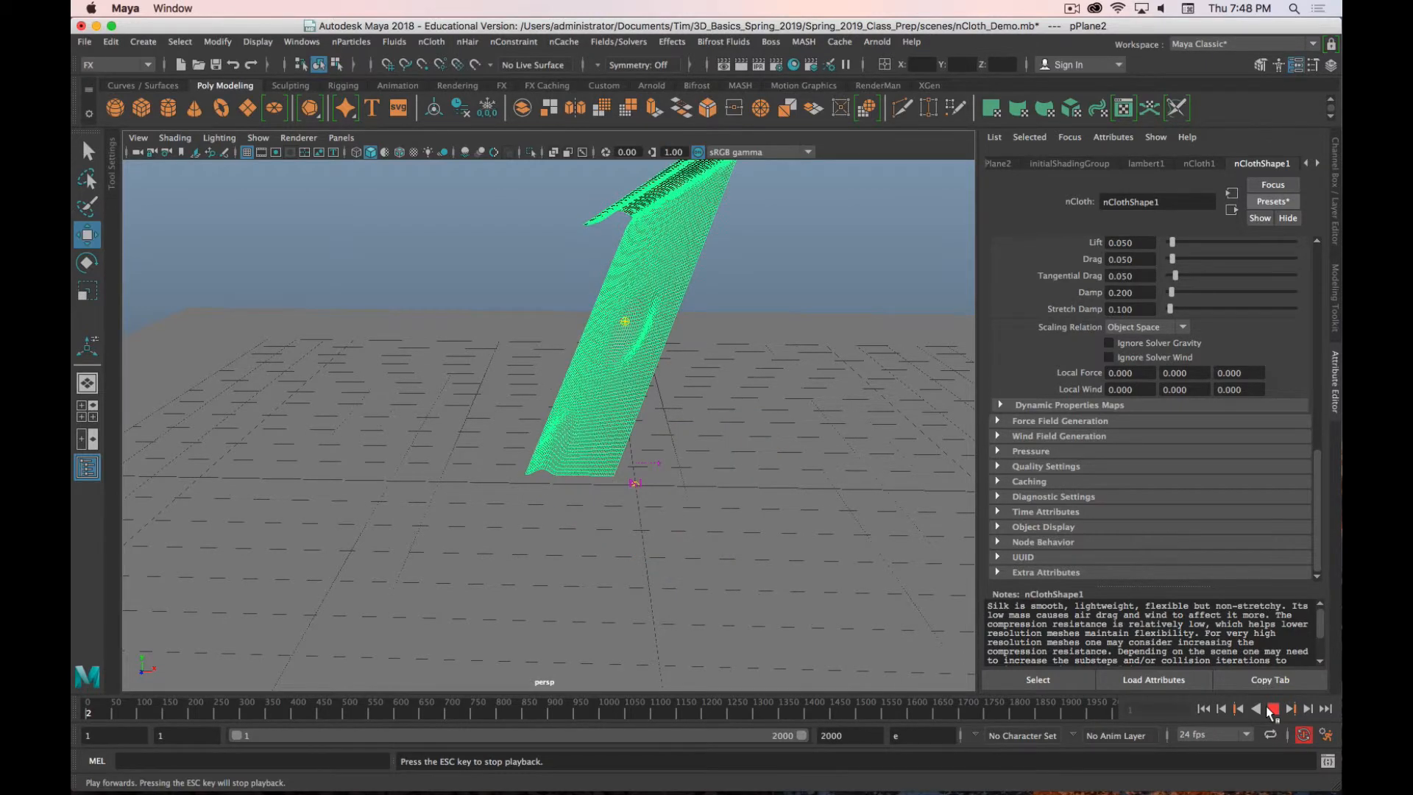
left_click(1270, 708)
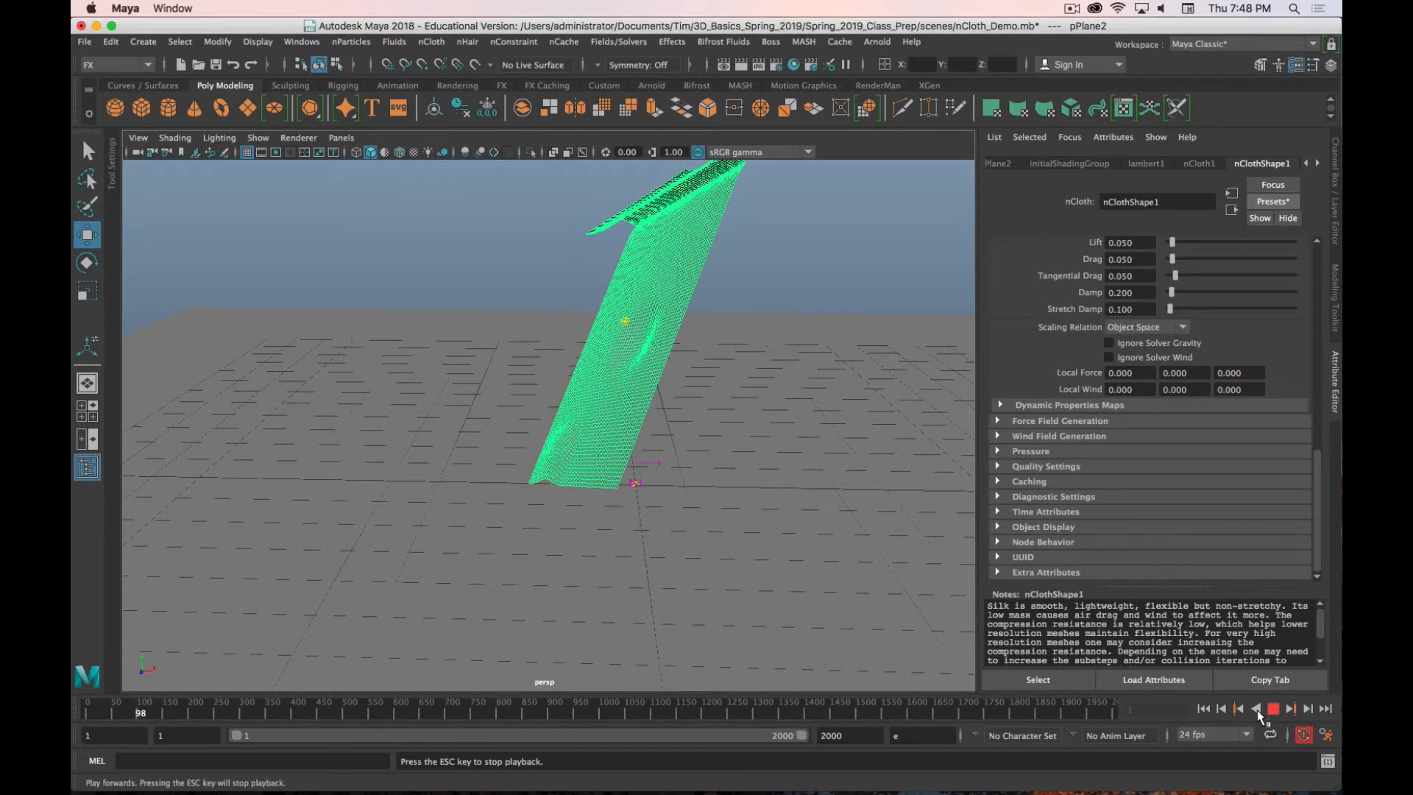
left_click(1270, 708)
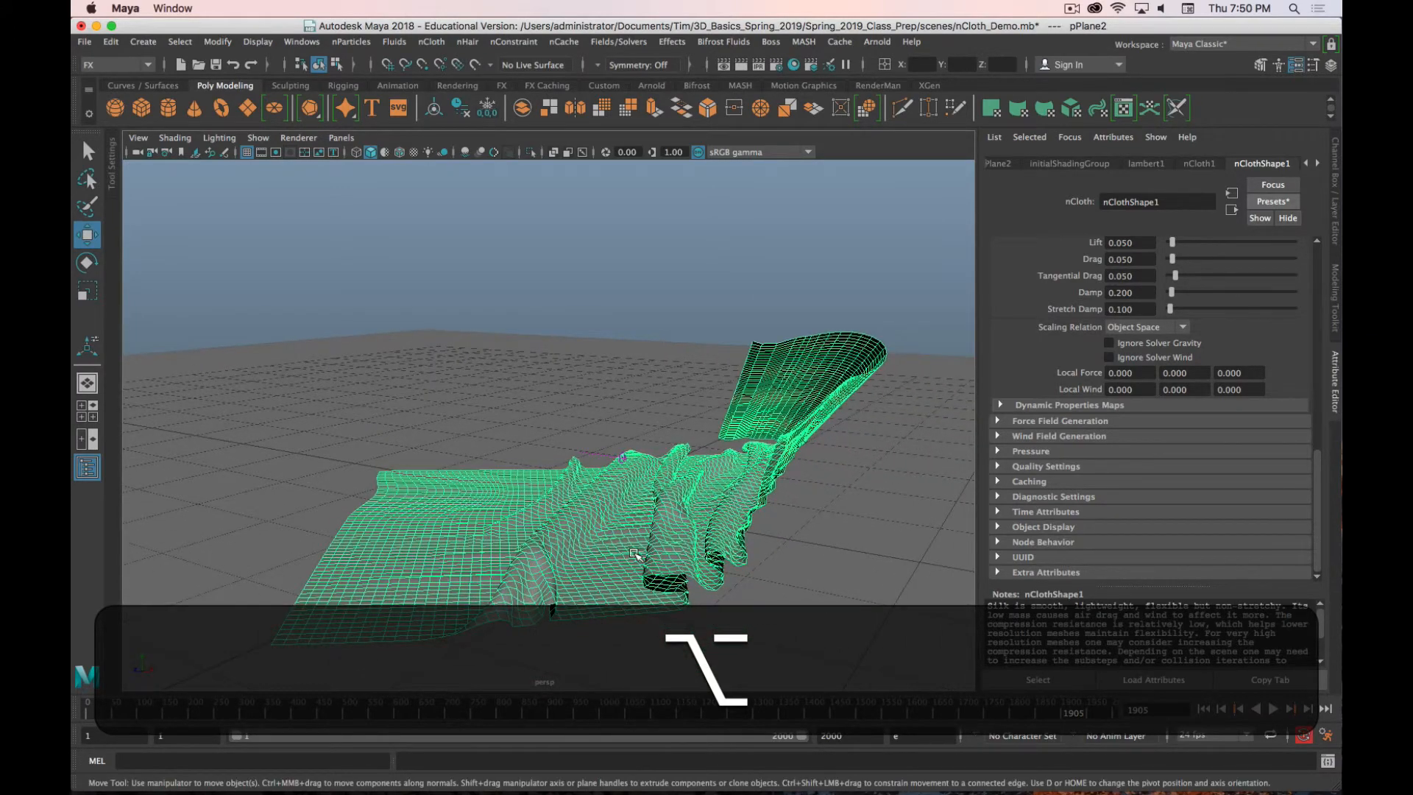
Step: Duplicate the settled blanket mesh as pPlane3, move it aside, then rewind and replay the timeline
key("cmd+d")
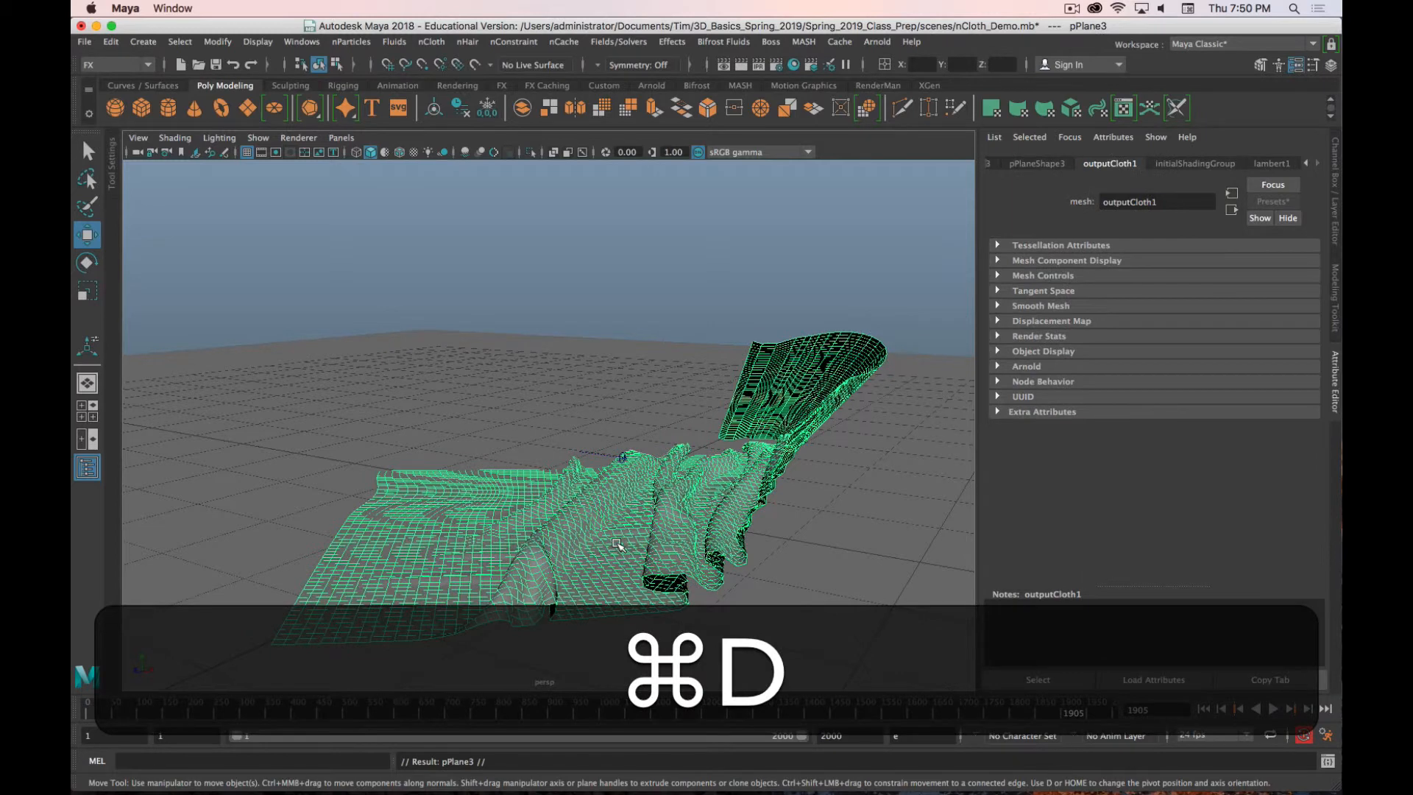
key("w")
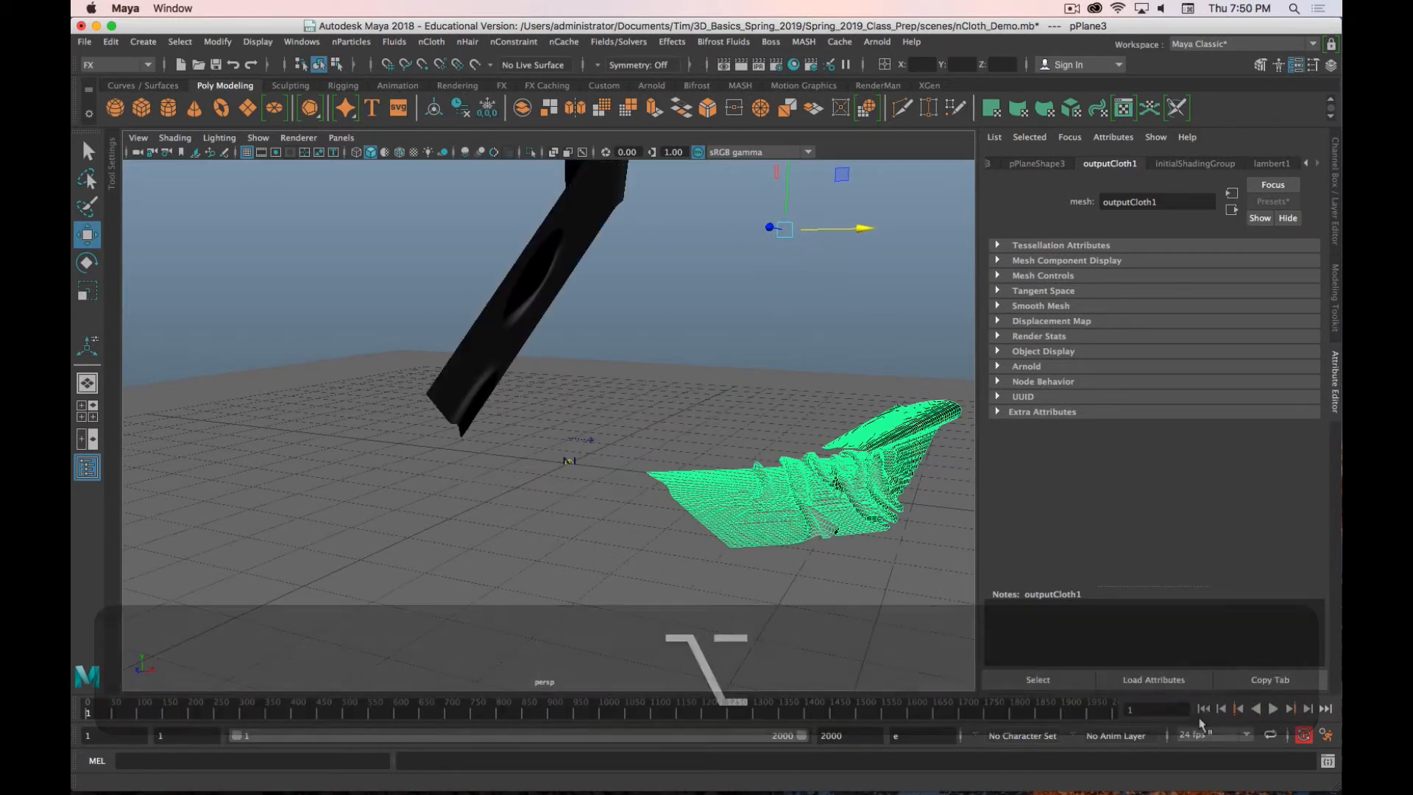
left_click(1272, 707)
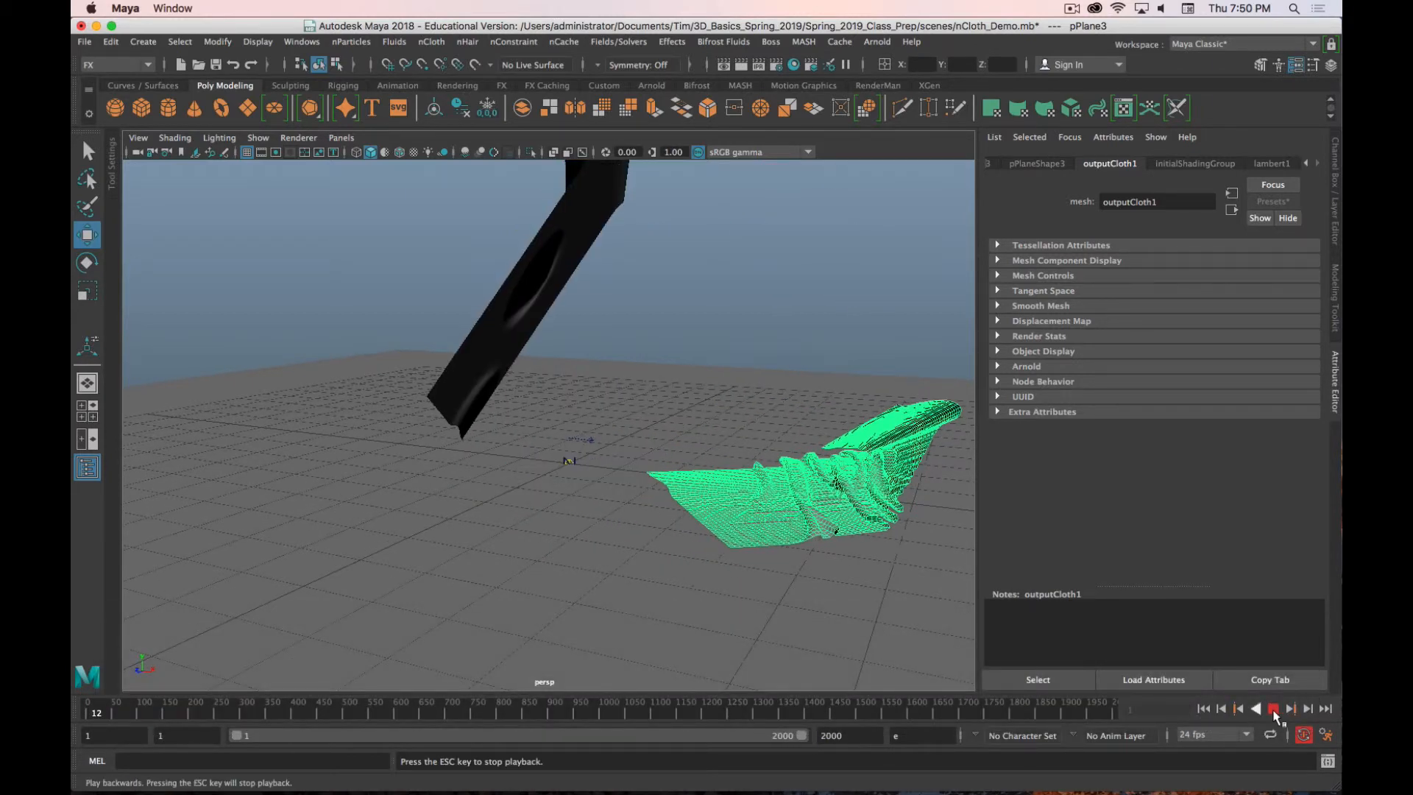
left_click(1272, 708)
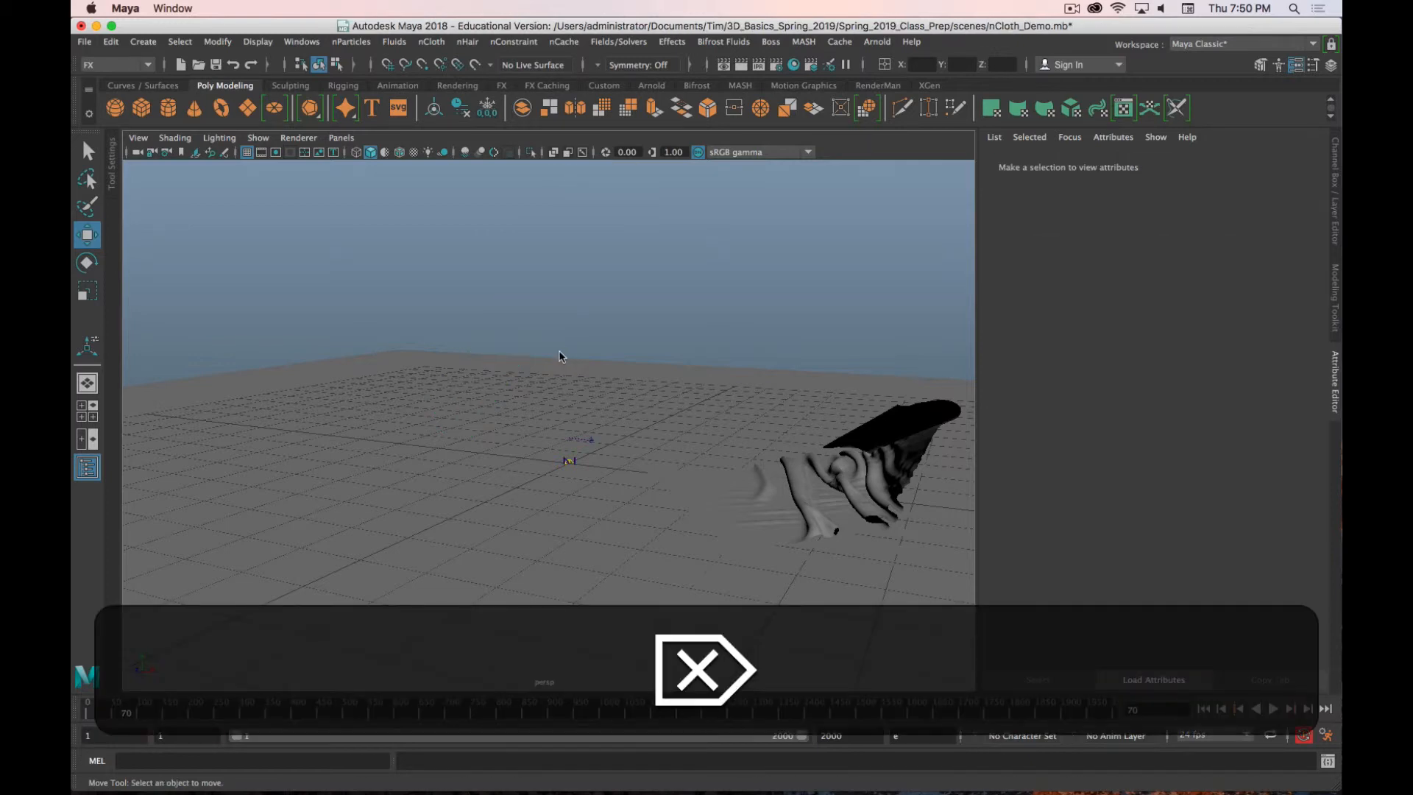
mouse_move(559, 490)
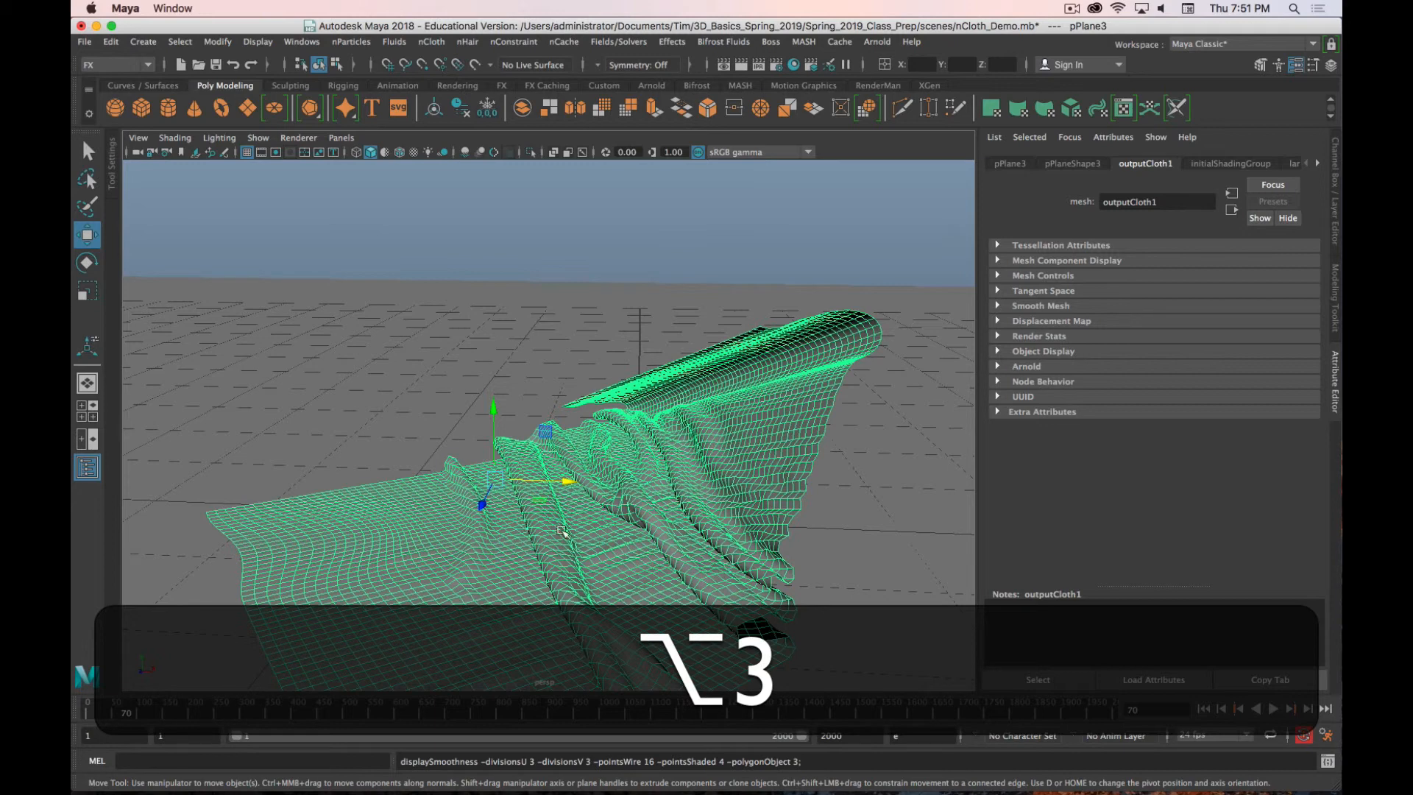
Step: Show the marking menu on the smoothed pPlane3 blanket to reach Assign Existing Material
right_click(559, 532)
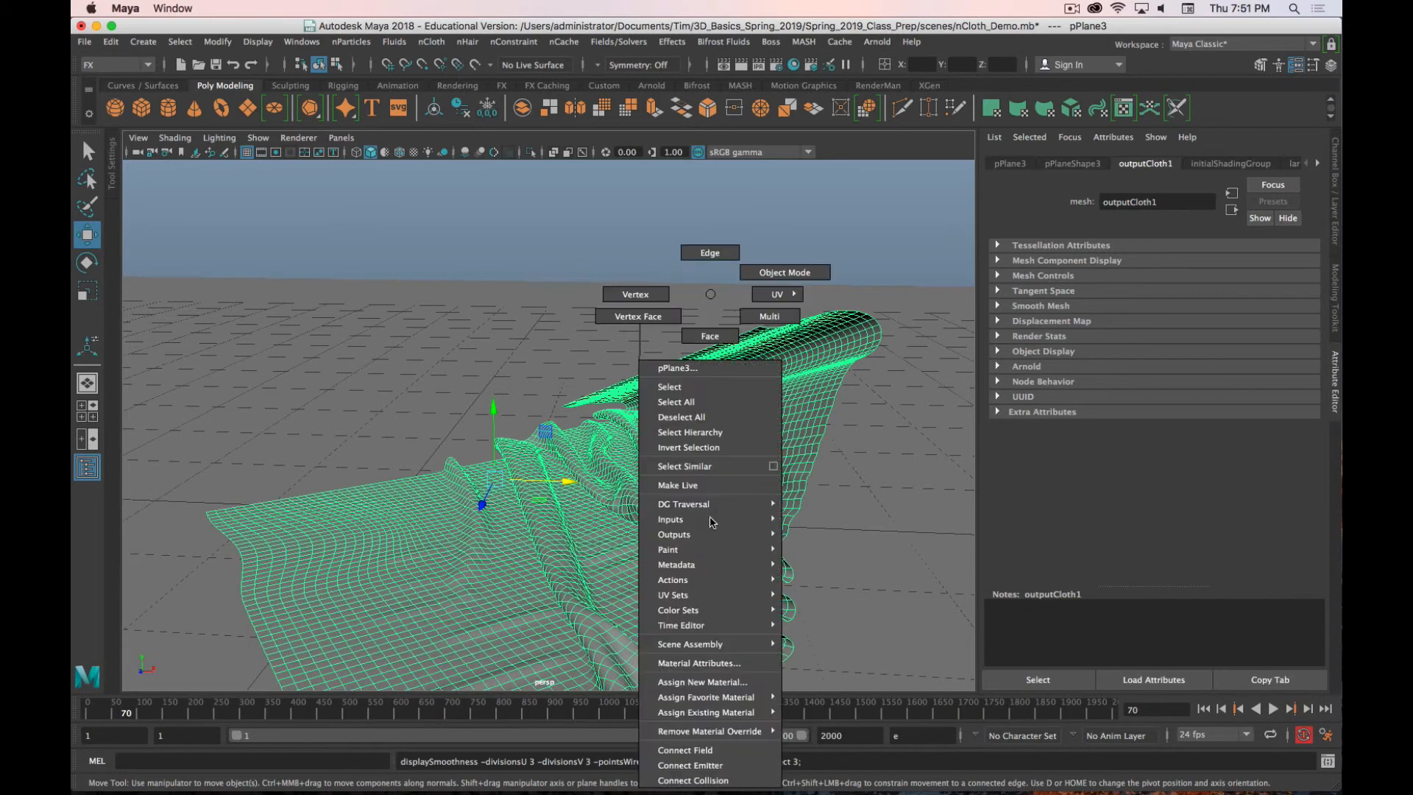
mouse_move(705, 711)
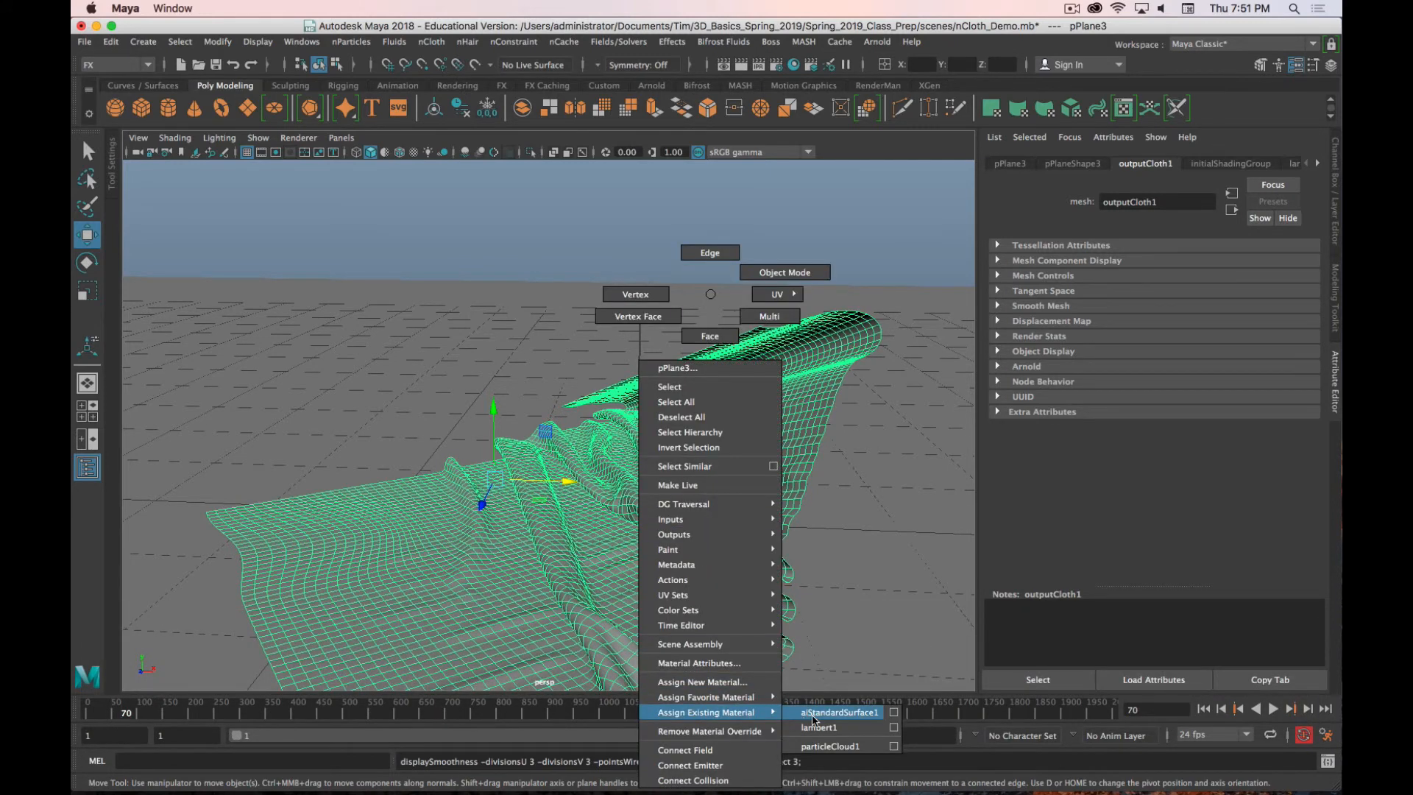